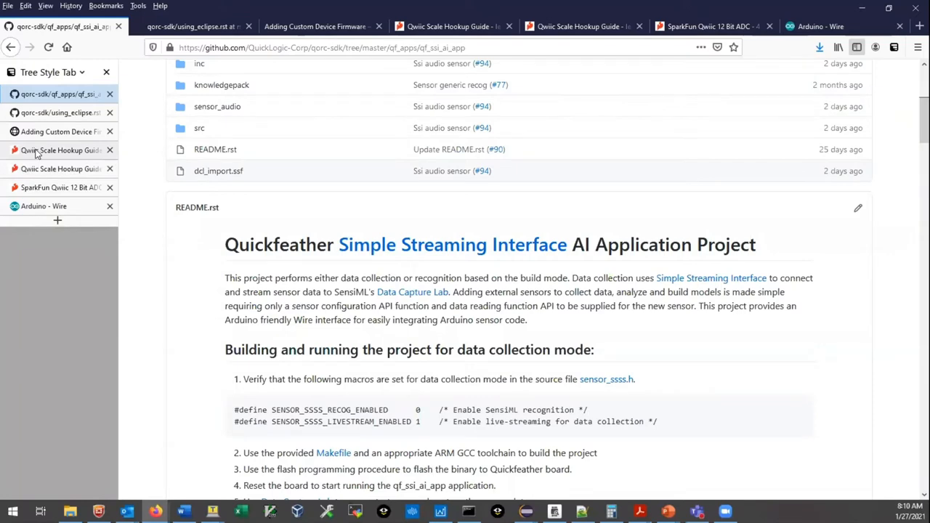
Switch to the Qwiic Scale Hookup Guide tab and scroll down to Hardware Overview
{"action": "left_click", "coordinate": [446, 26]}
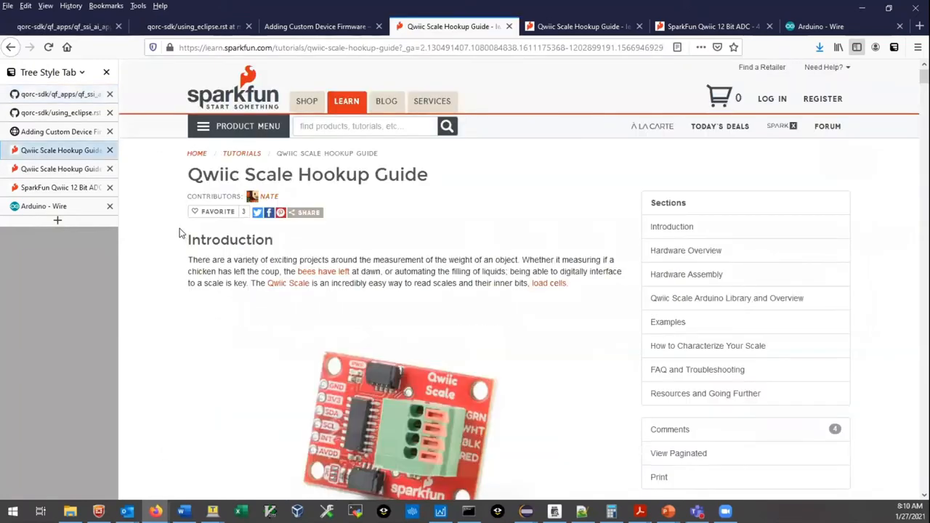
{"action": "mouse_move", "coordinate": [209, 236]}
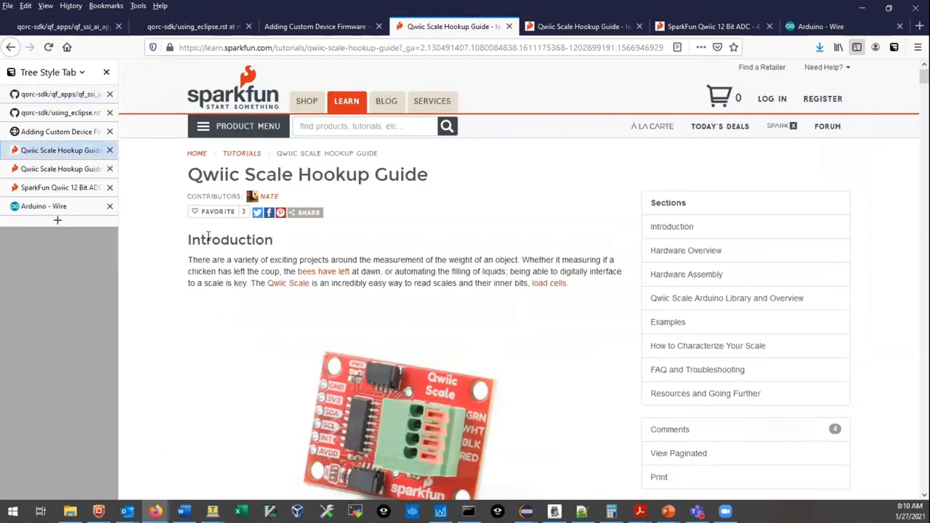
{"action": "mouse_move", "coordinate": [336, 263]}
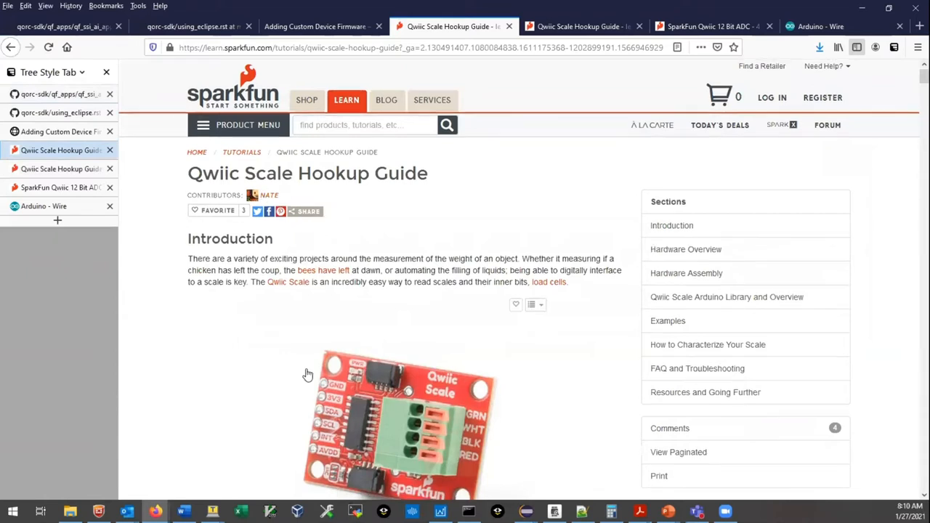
{"action": "scroll", "scroll_direction": "down", "scroll_amount": 3}
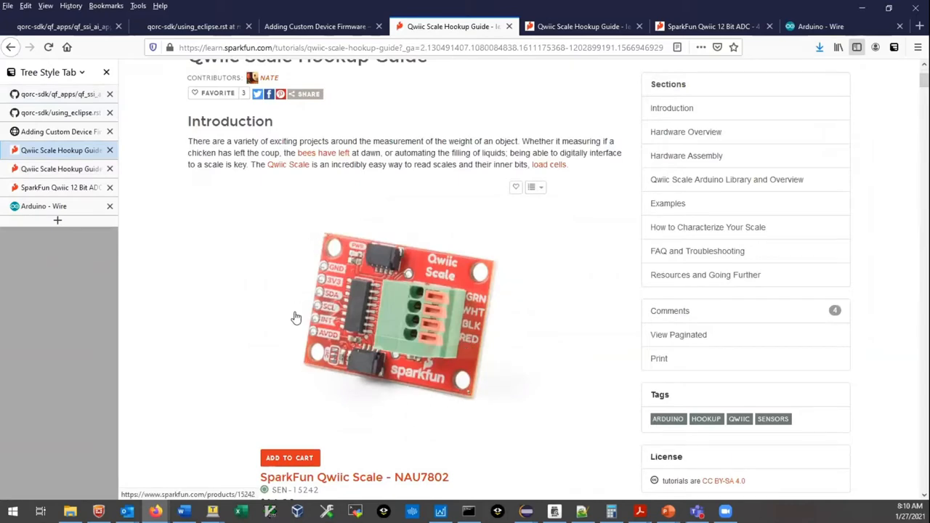
{"action": "scroll", "scroll_direction": "down", "scroll_amount": 3}
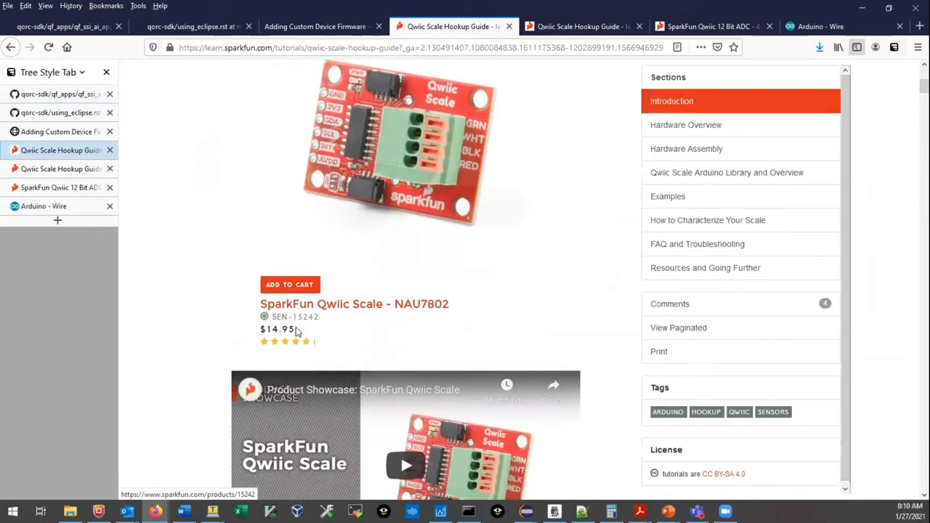
{"action": "scroll", "scroll_direction": "down", "scroll_amount": 3}
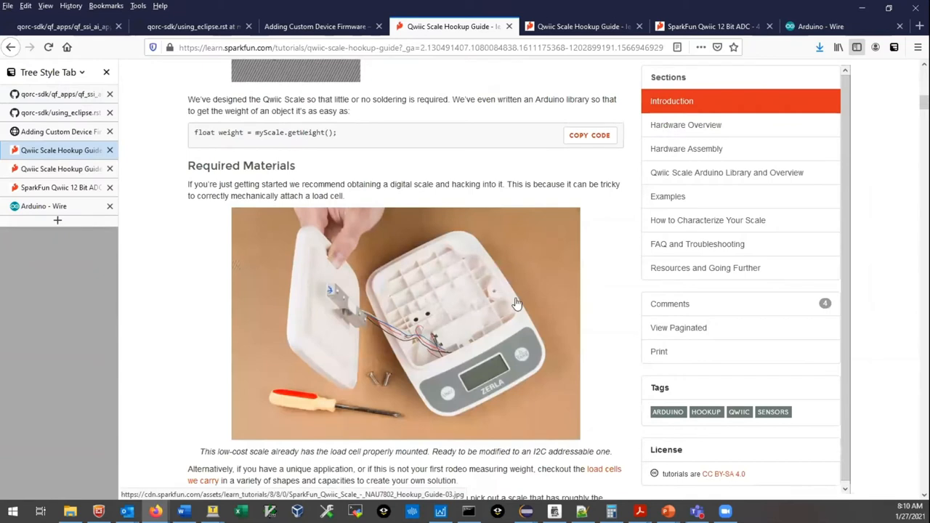
{"action": "mouse_move", "coordinate": [311, 372]}
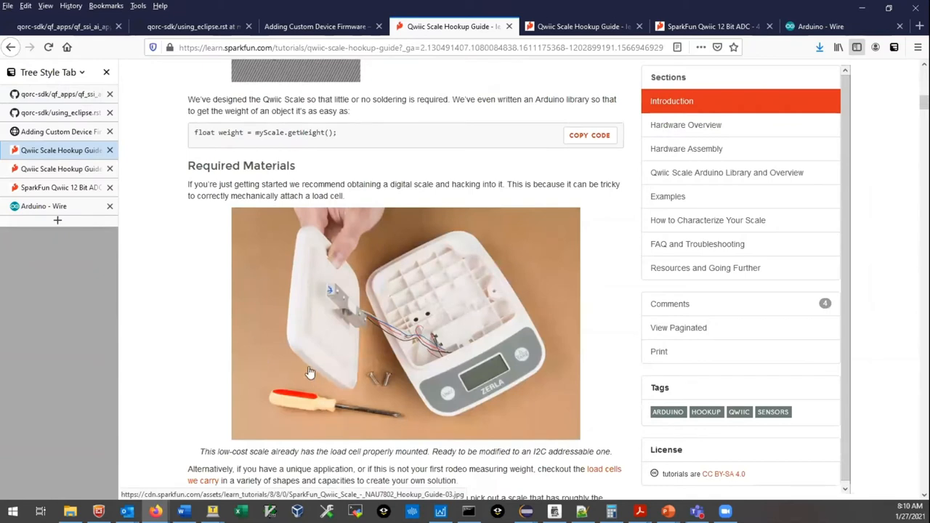
{"action": "mouse_move", "coordinate": [356, 318]}
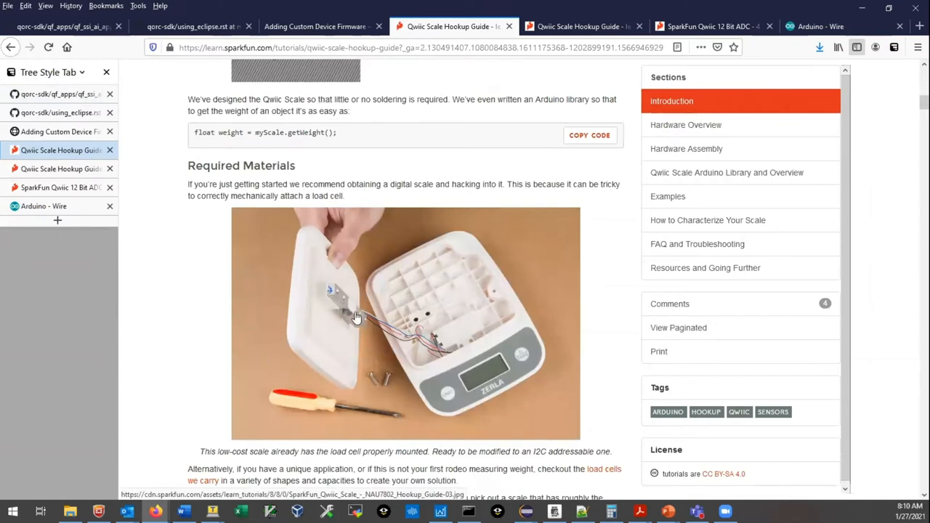
{"action": "mouse_move", "coordinate": [388, 337]}
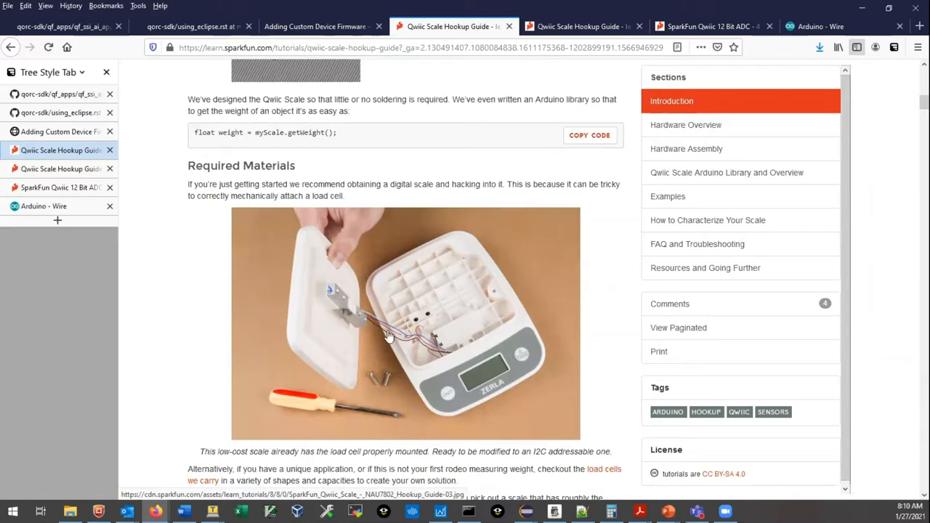
{"action": "mouse_move", "coordinate": [337, 301]}
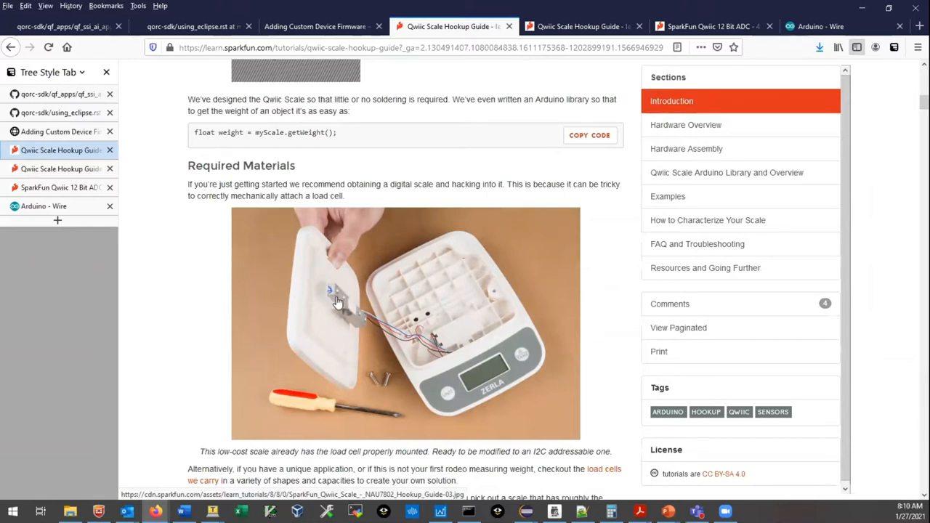
{"action": "scroll", "scroll_direction": "down", "scroll_amount": 3}
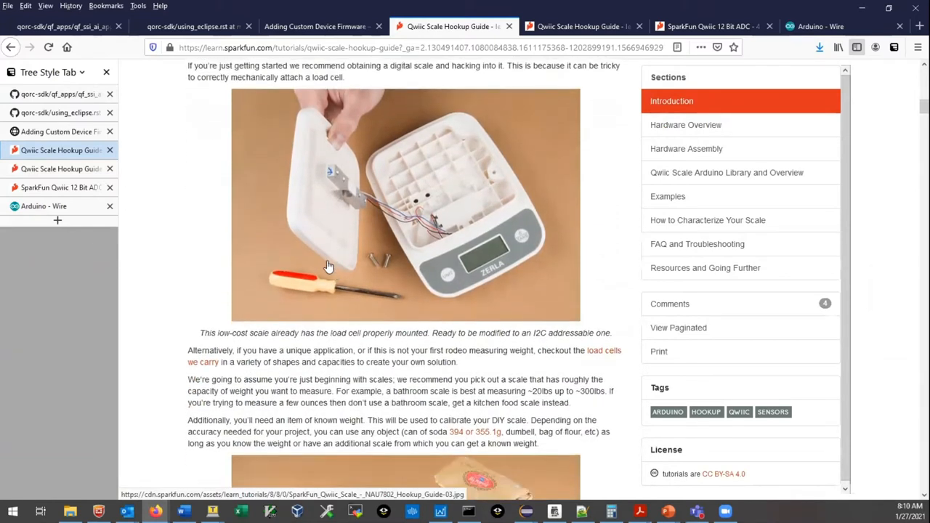
{"action": "scroll", "scroll_direction": "down", "scroll_amount": 3}
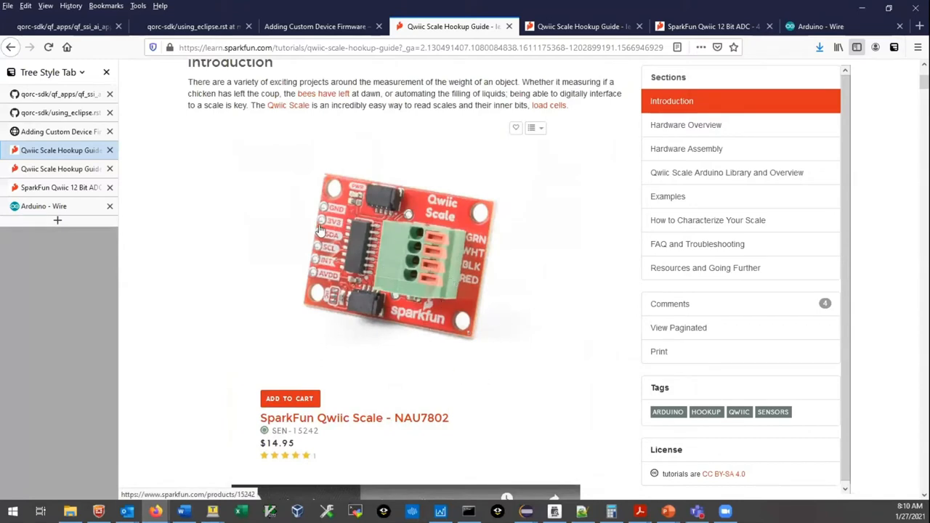
{"action": "mouse_move", "coordinate": [282, 305]}
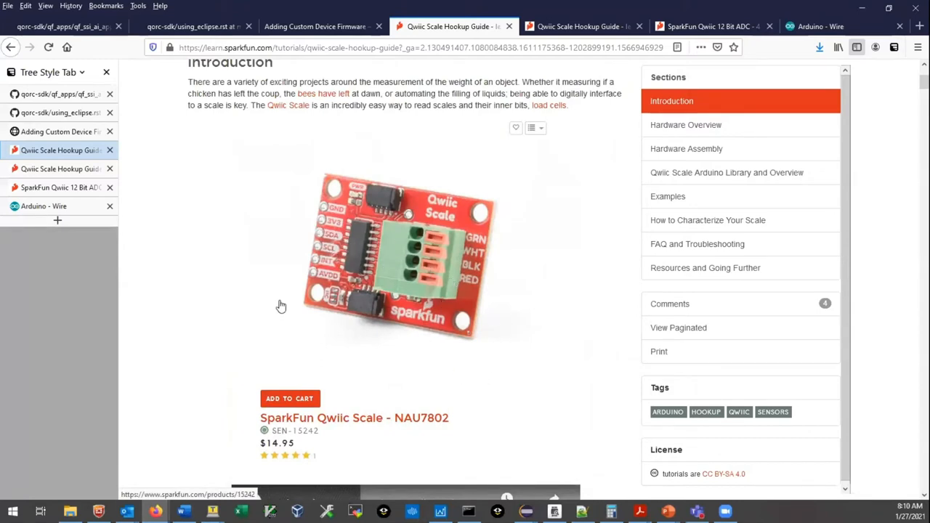
{"action": "scroll", "scroll_direction": "down", "scroll_amount": 3}
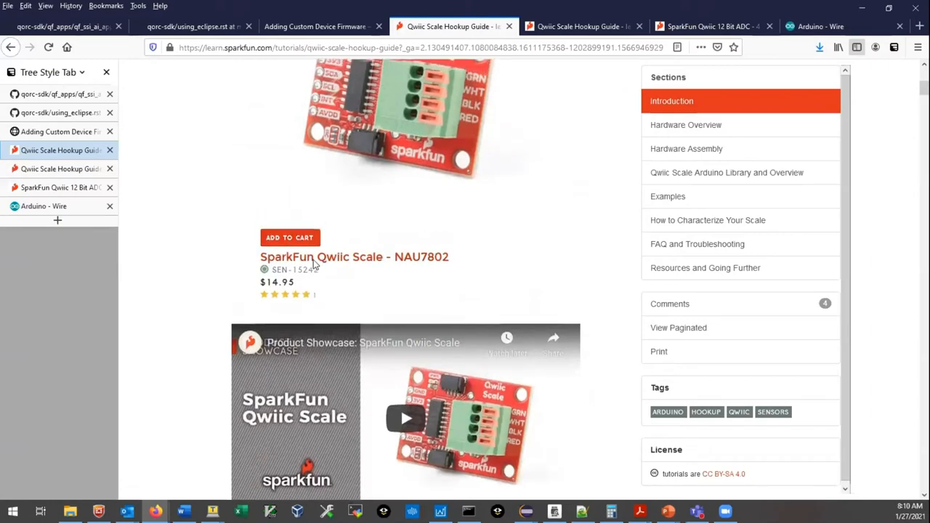
{"action": "scroll", "scroll_direction": "down", "scroll_amount": 3}
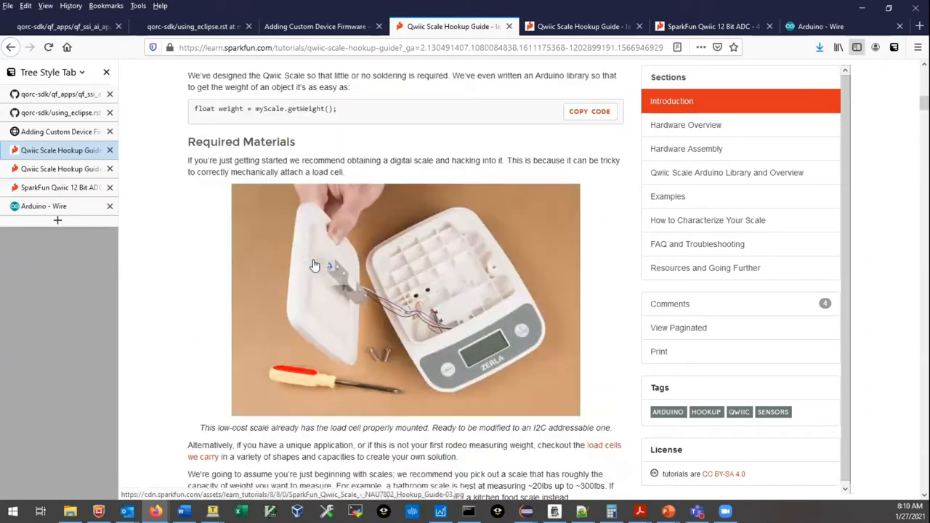
{"action": "scroll", "scroll_direction": "down", "scroll_amount": 3}
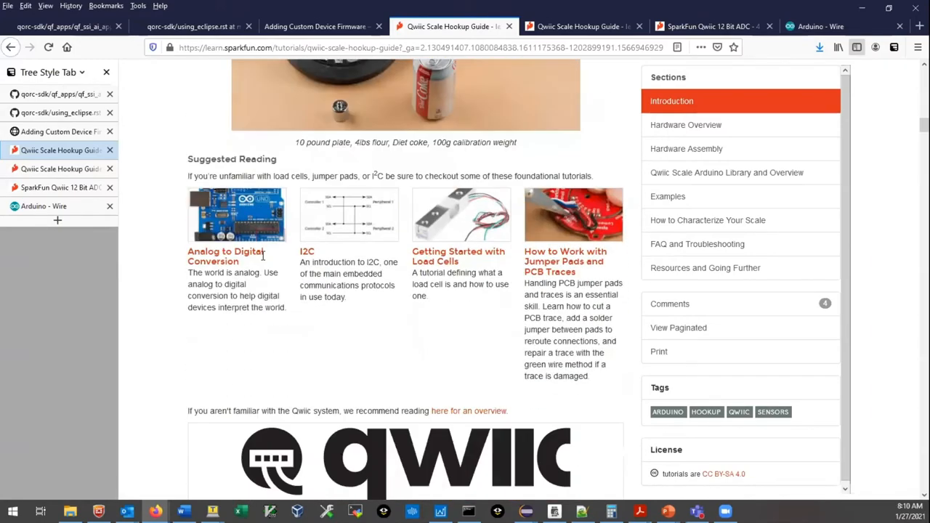
{"action": "scroll", "scroll_direction": "down", "scroll_amount": 3}
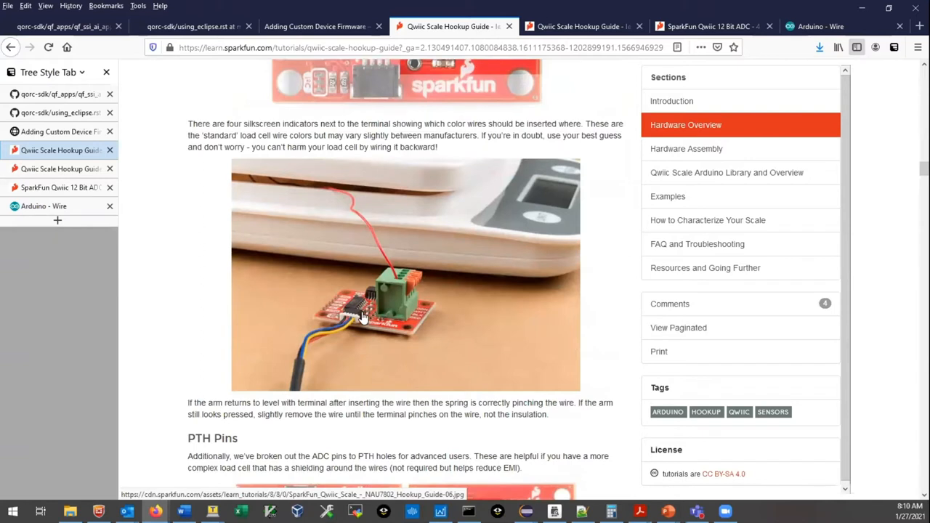
{"action": "mouse_move", "coordinate": [349, 322]}
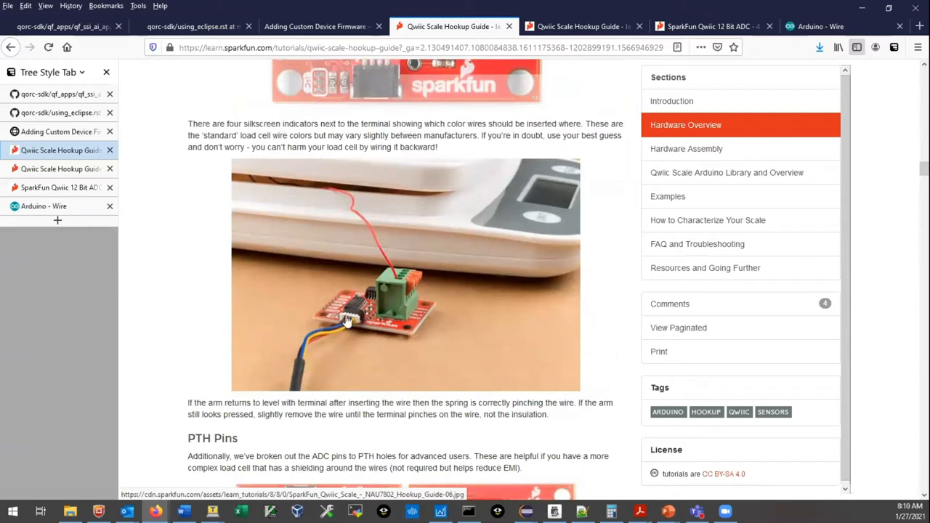
{"action": "mouse_move", "coordinate": [491, 289]}
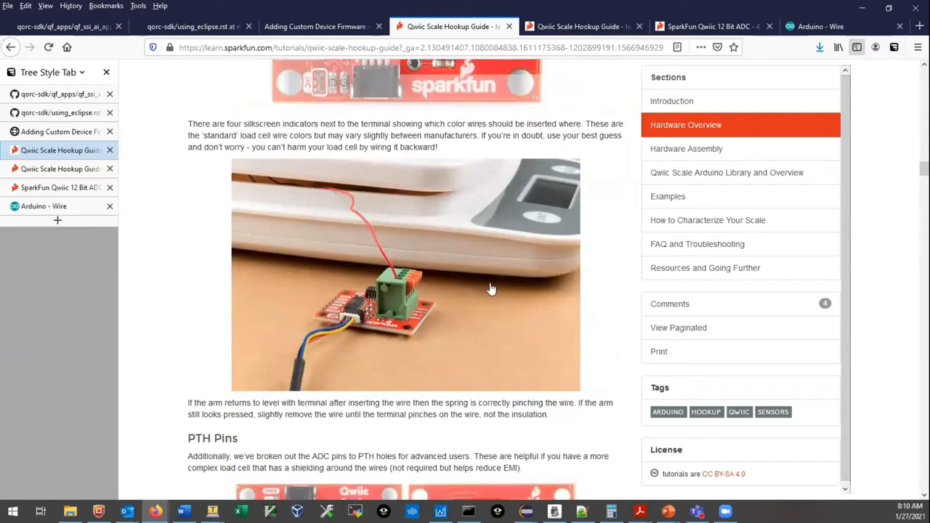
{"action": "mouse_move", "coordinate": [389, 196]}
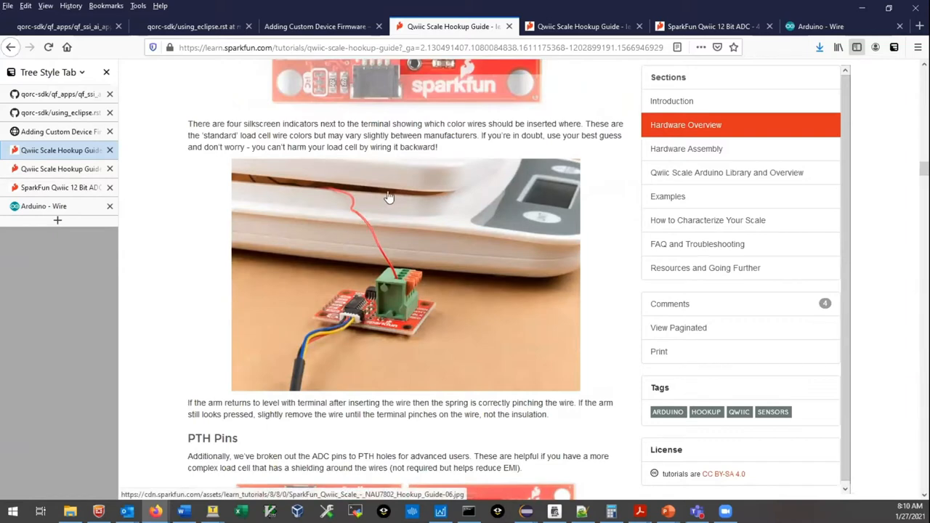
{"action": "mouse_move", "coordinate": [122, 220]}
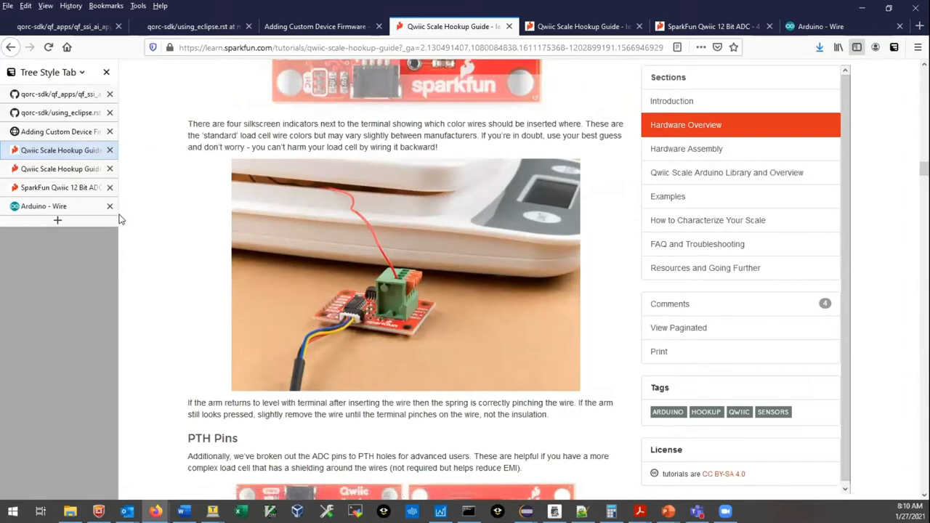
{"action": "mouse_move", "coordinate": [124, 203]}
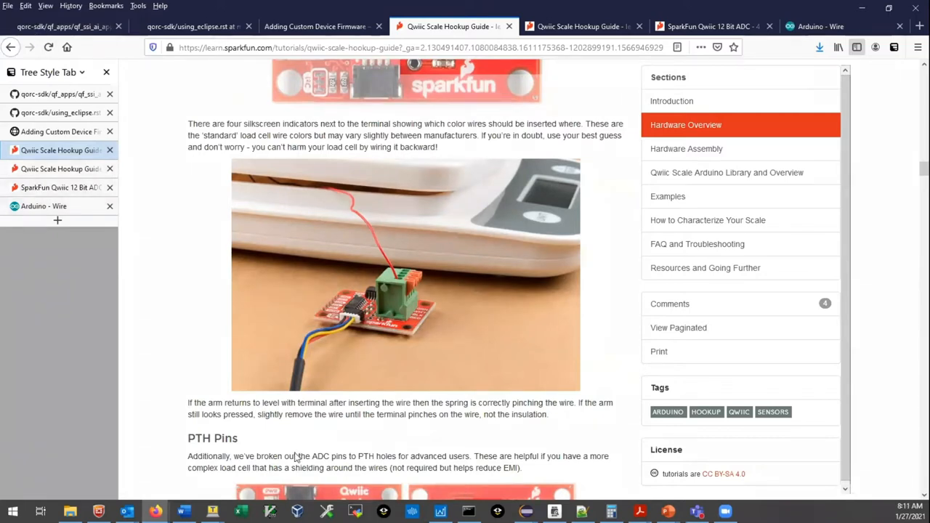
{"action": "mouse_move", "coordinate": [163, 419]}
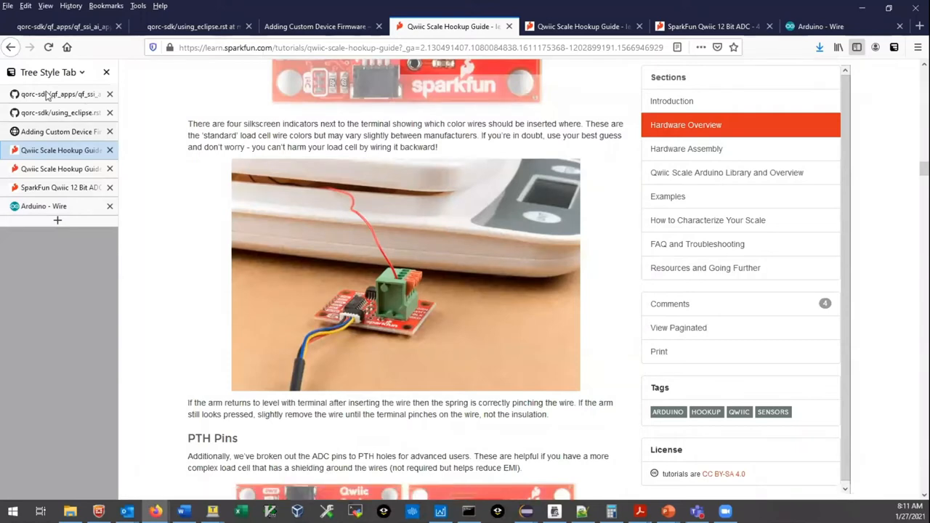
Return to the qf_ssi_ai_app repository page and scroll through its README pinout table
{"action": "left_click", "coordinate": [62, 26]}
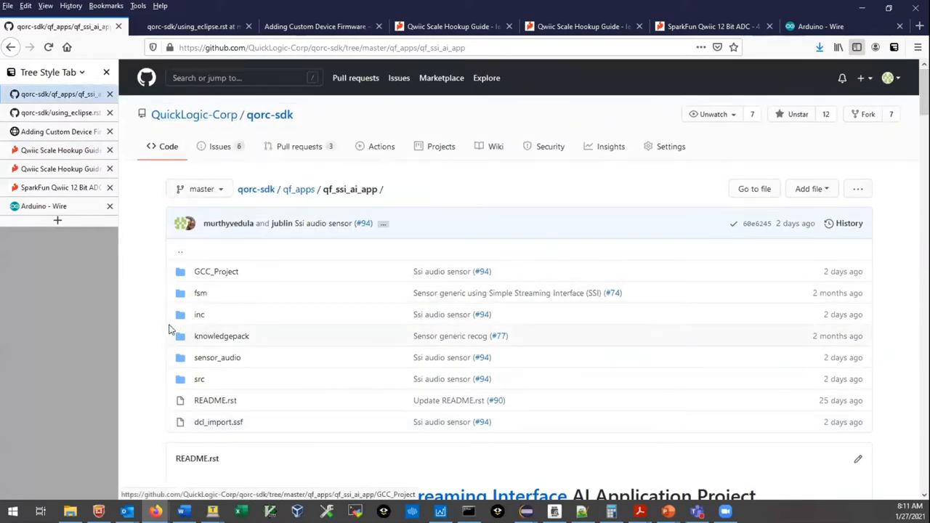
{"action": "scroll", "scroll_direction": "down", "scroll_amount": 3}
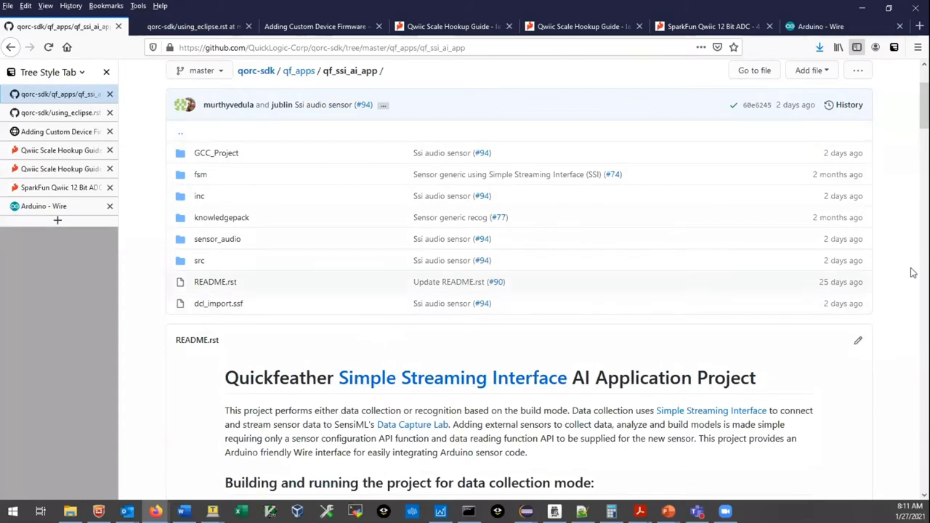
{"action": "scroll", "scroll_direction": "down", "scroll_amount": 3}
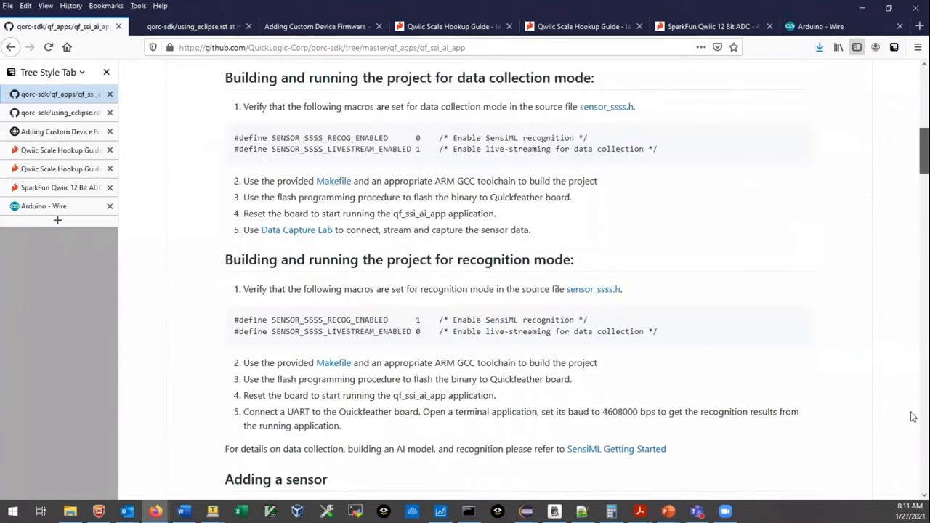
{"action": "scroll", "scroll_direction": "down", "scroll_amount": 3}
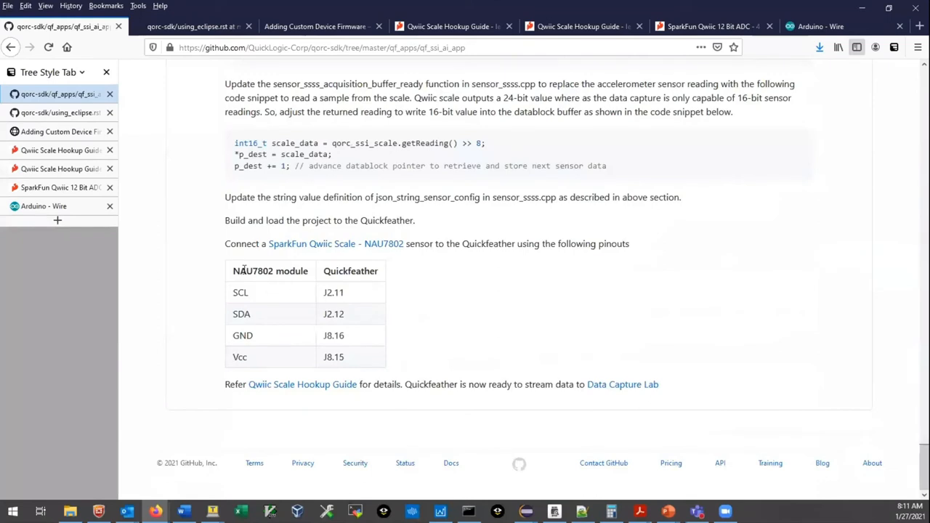
{"action": "mouse_move", "coordinate": [290, 292]}
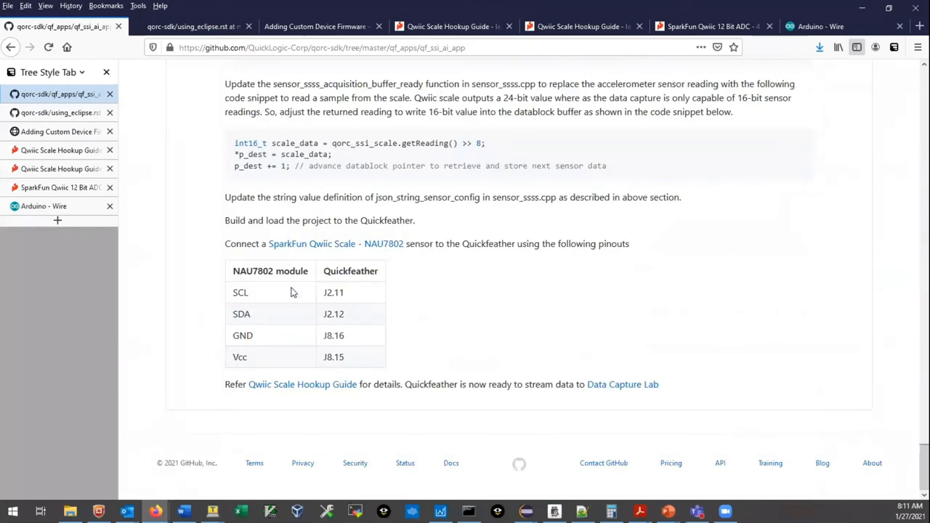
{"action": "mouse_move", "coordinate": [51, 220]}
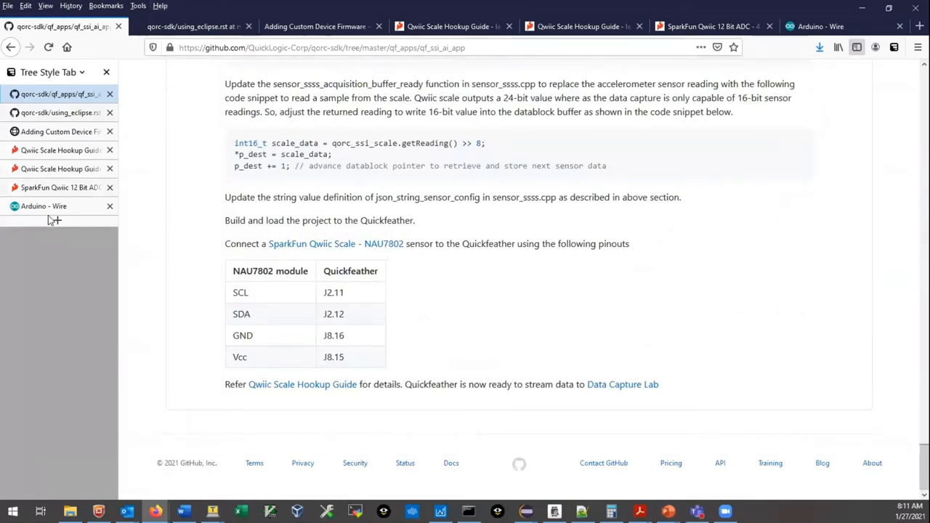
{"action": "mouse_move", "coordinate": [258, 331]}
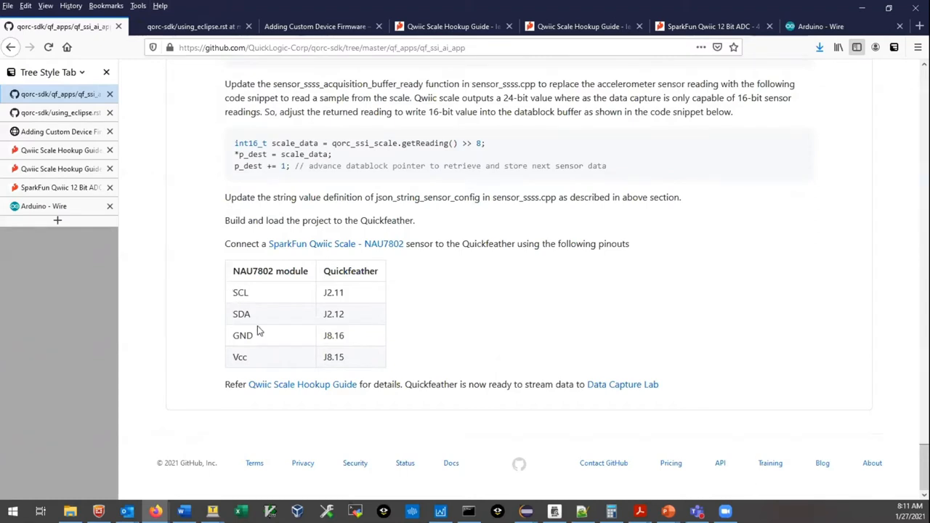
{"action": "mouse_move", "coordinate": [187, 322]}
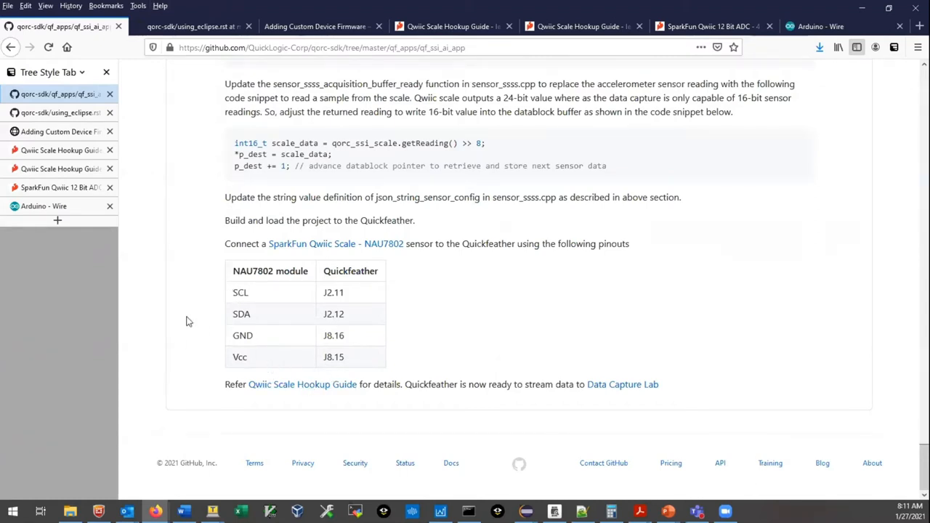
{"action": "mouse_move", "coordinate": [254, 359]}
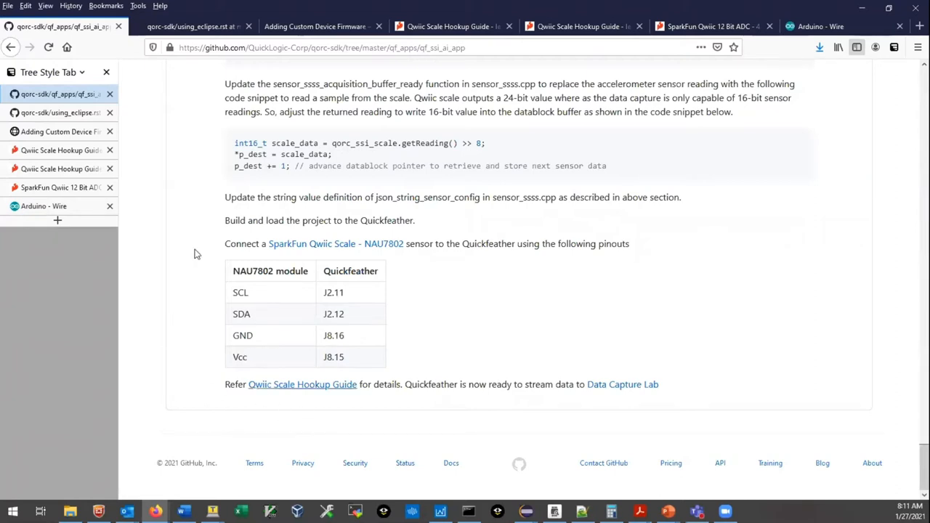
{"action": "mouse_move", "coordinate": [185, 205]}
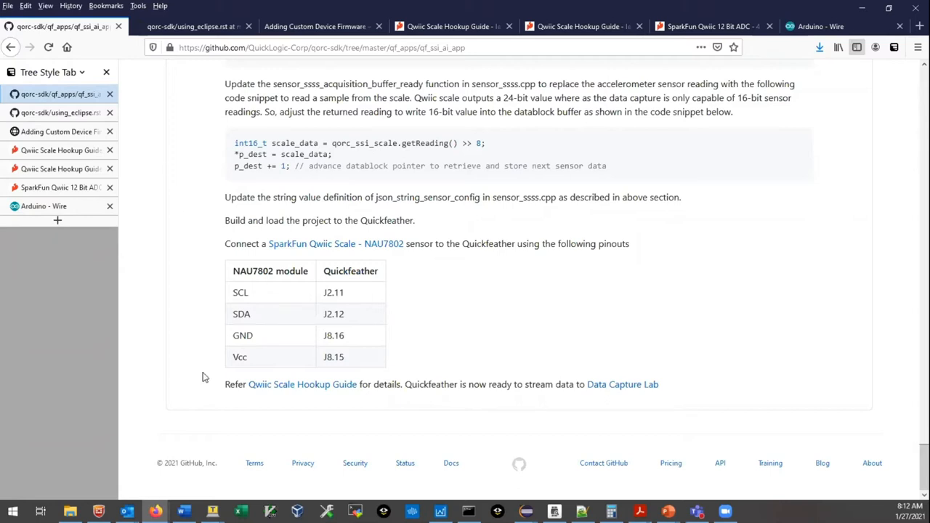
{"action": "mouse_move", "coordinate": [159, 241]}
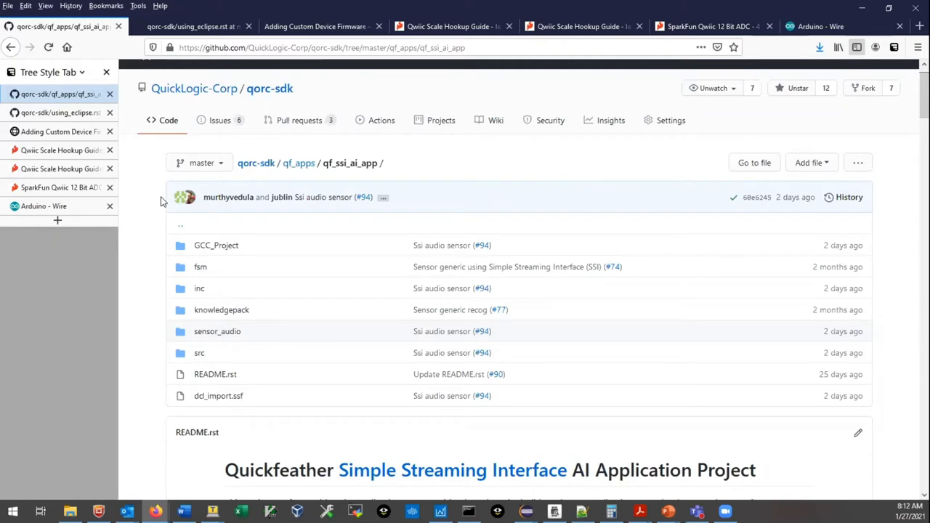
{"action": "mouse_move", "coordinate": [143, 211]}
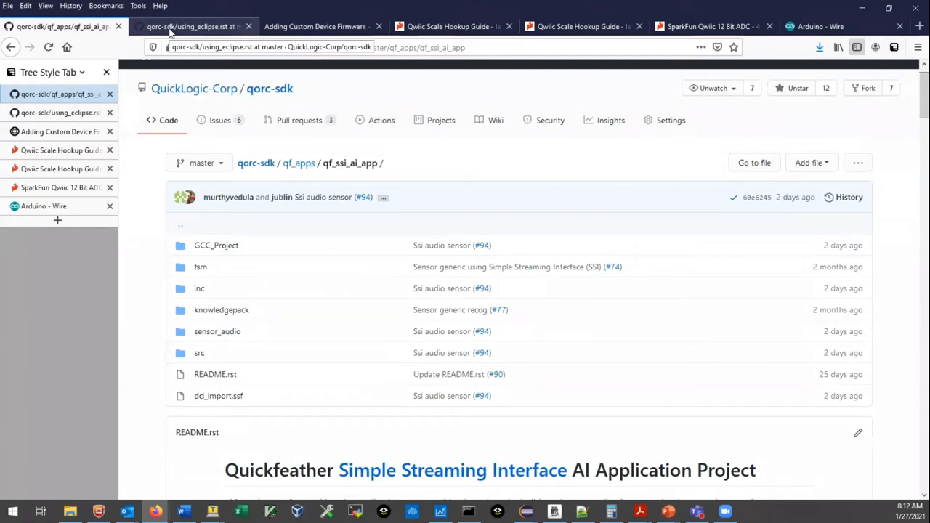
Show the using_eclipse.rst guide and scroll down to its Contents list
{"action": "left_click", "coordinate": [192, 26]}
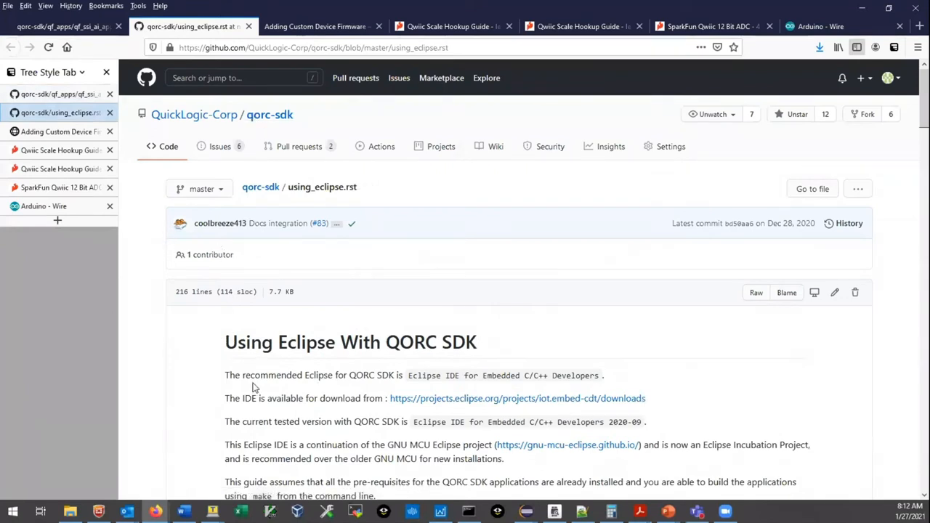
{"action": "scroll", "scroll_direction": "down", "scroll_amount": 3}
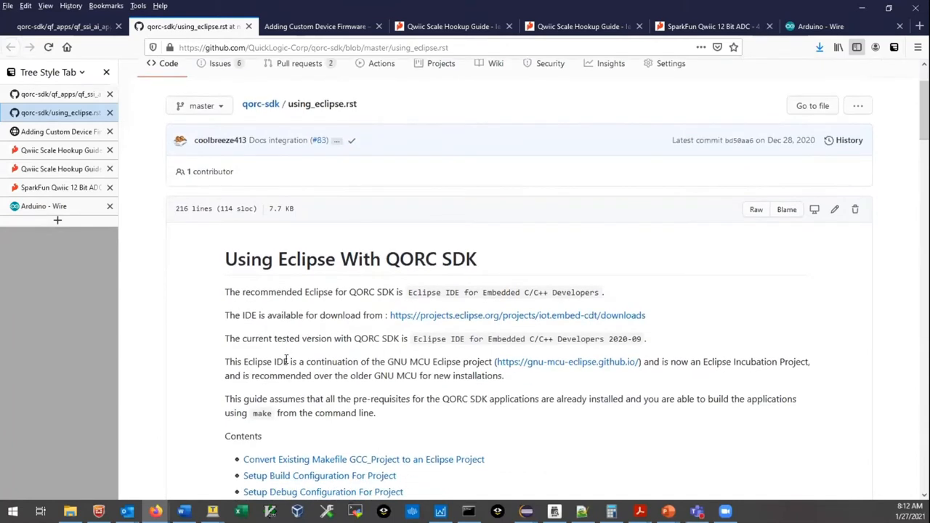
{"action": "scroll", "scroll_direction": "down", "scroll_amount": 3}
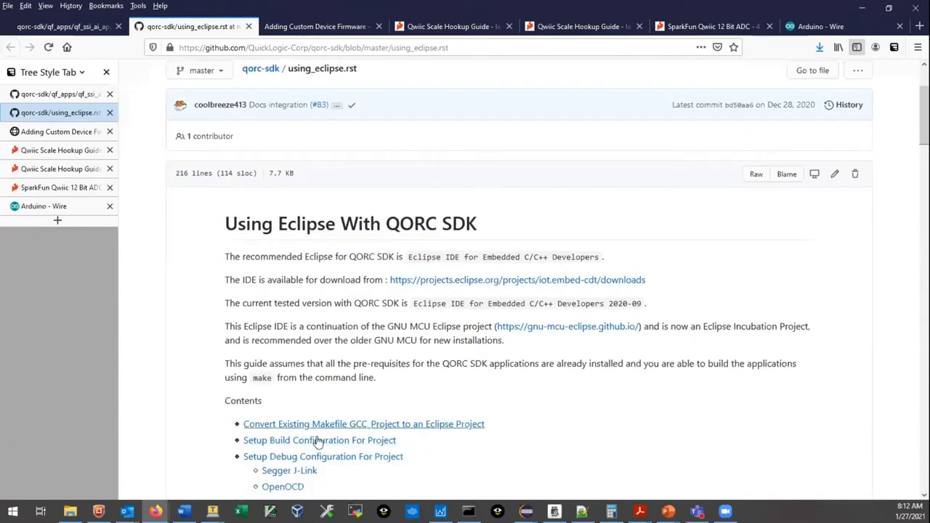
{"action": "mouse_move", "coordinate": [214, 223]}
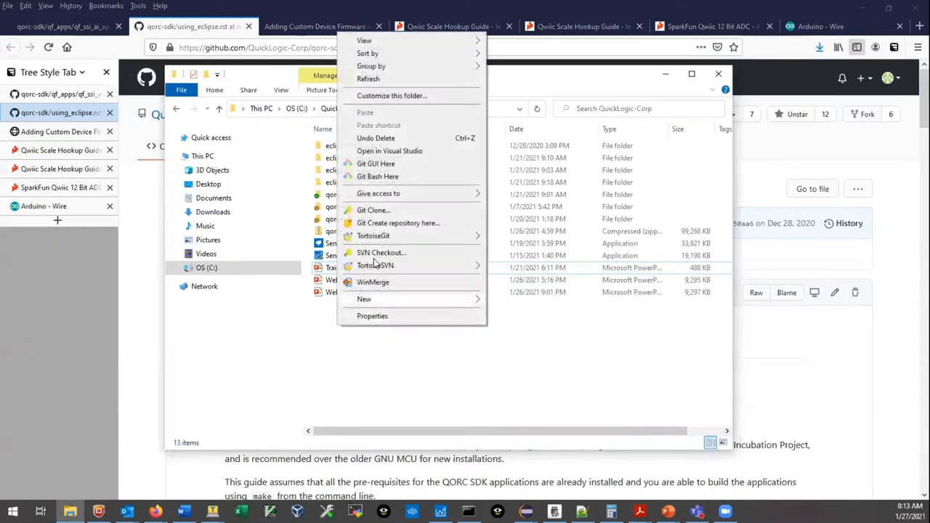
{"action": "mouse_move", "coordinate": [373, 235]}
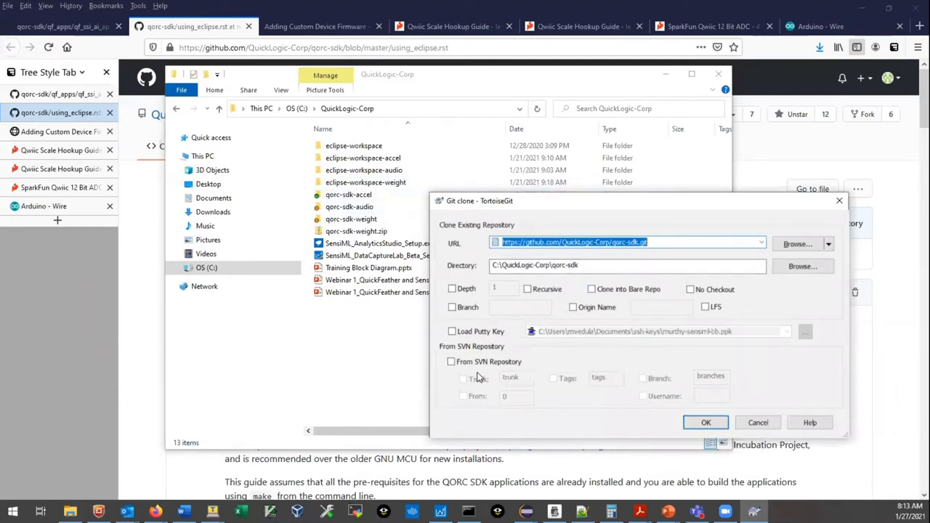
{"action": "mouse_move", "coordinate": [630, 368]}
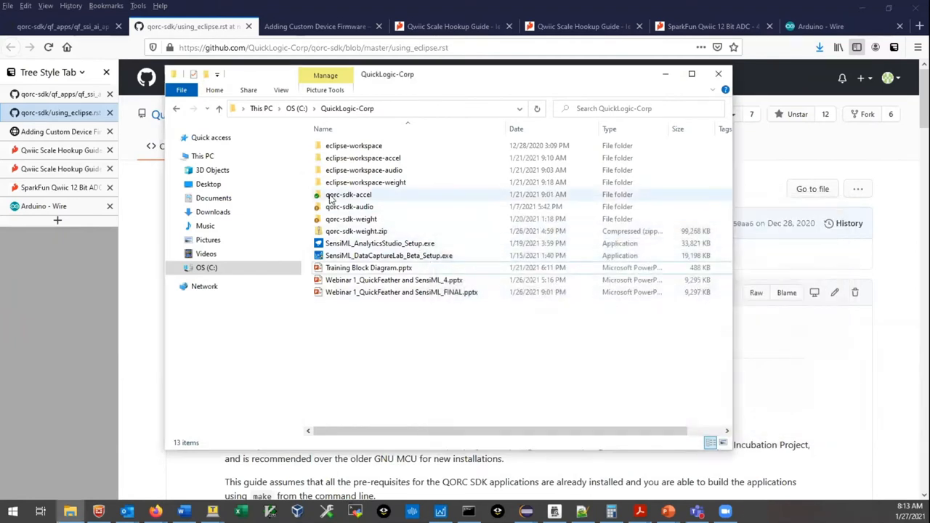
Open the qorc-sdk-accel folder to list BSP, FreeRTOS, HAL, qf_apps and Tools
{"action": "double_click", "coordinate": [349, 194]}
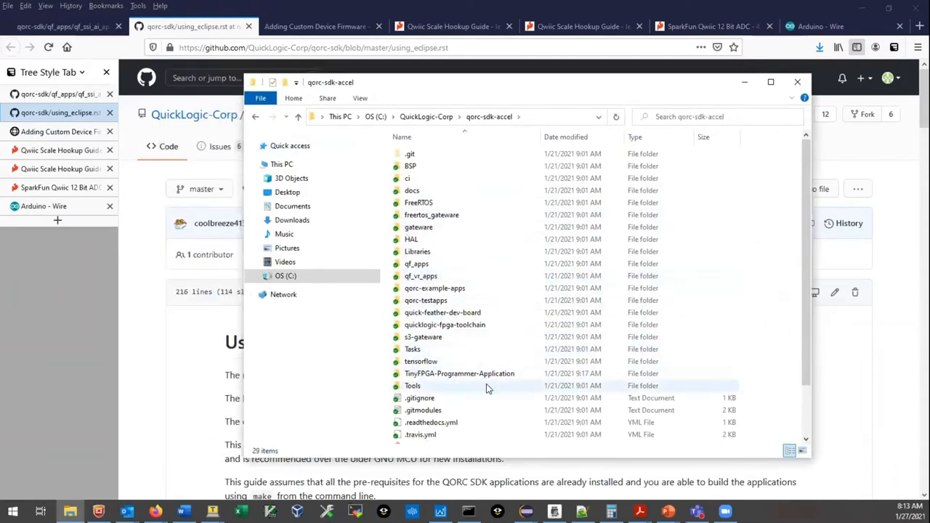
{"action": "mouse_move", "coordinate": [459, 373]}
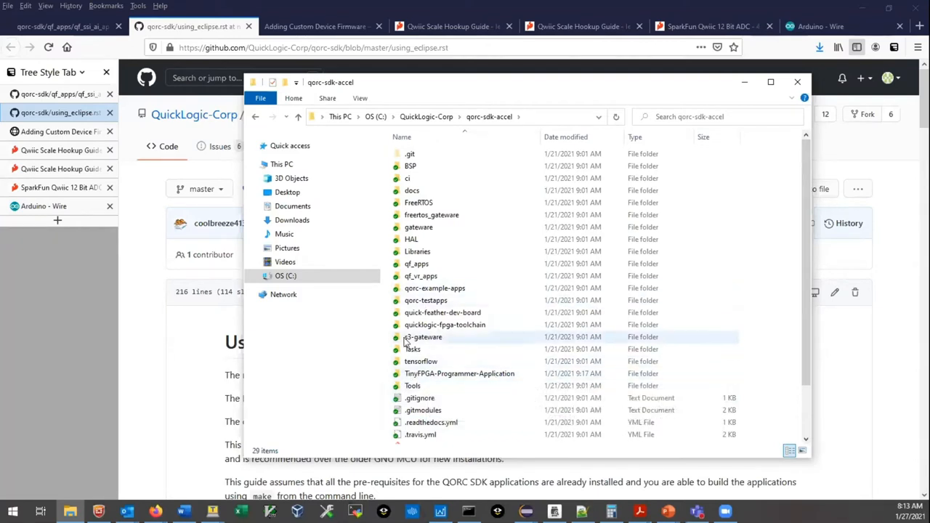
{"action": "mouse_move", "coordinate": [423, 337]}
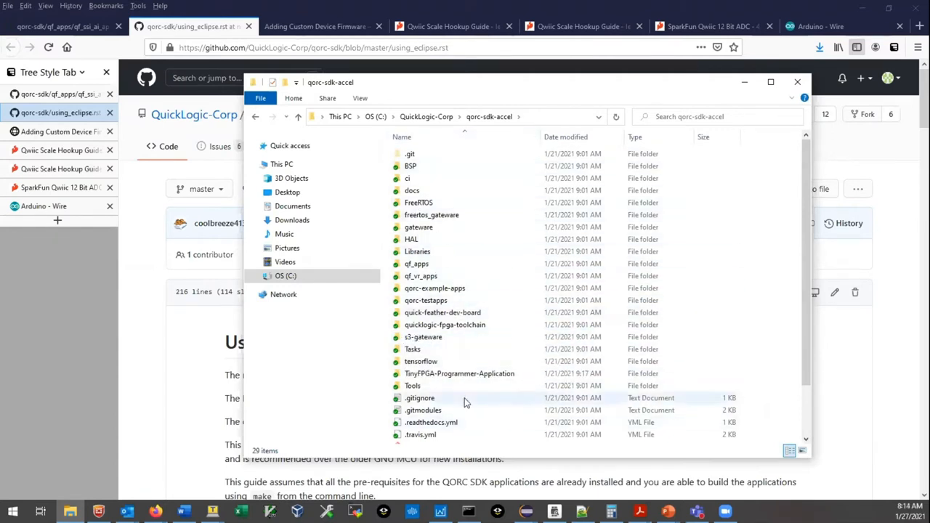
{"action": "mouse_move", "coordinate": [485, 251]}
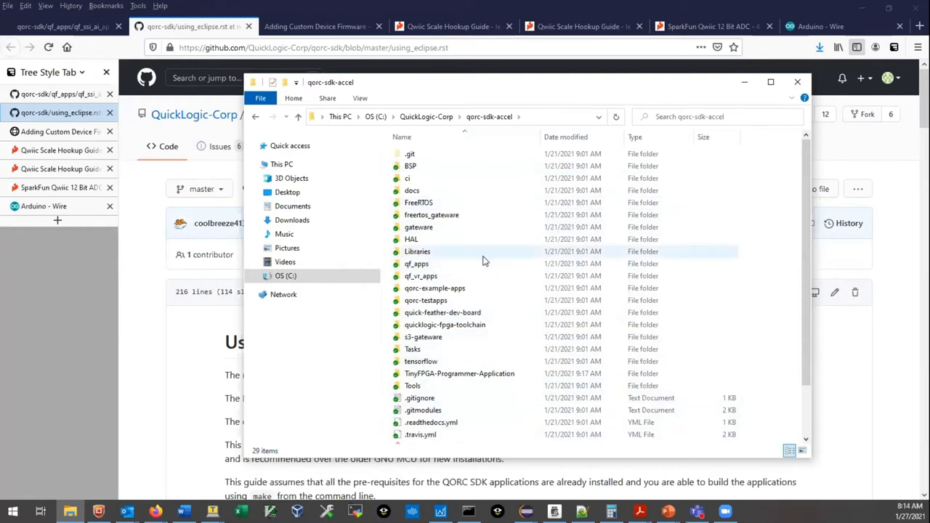
{"action": "mouse_move", "coordinate": [515, 238]}
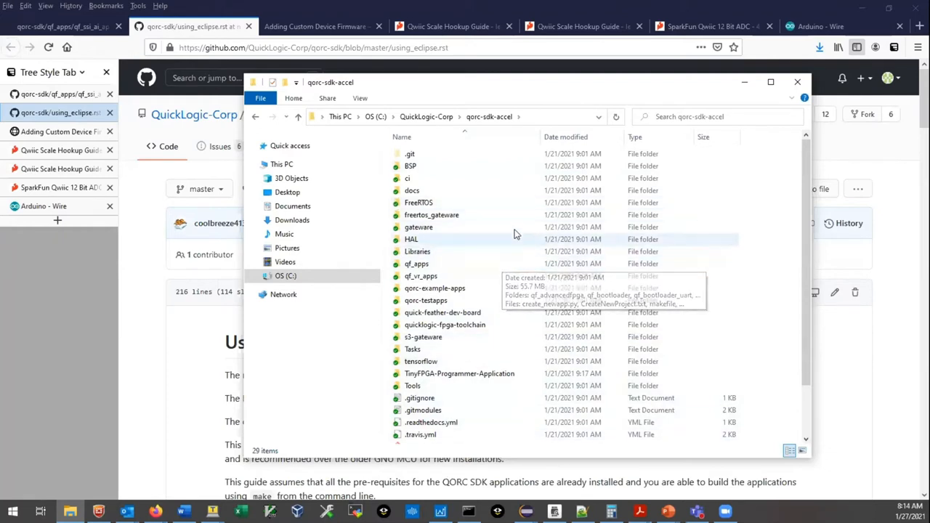
{"action": "mouse_move", "coordinate": [412, 191]}
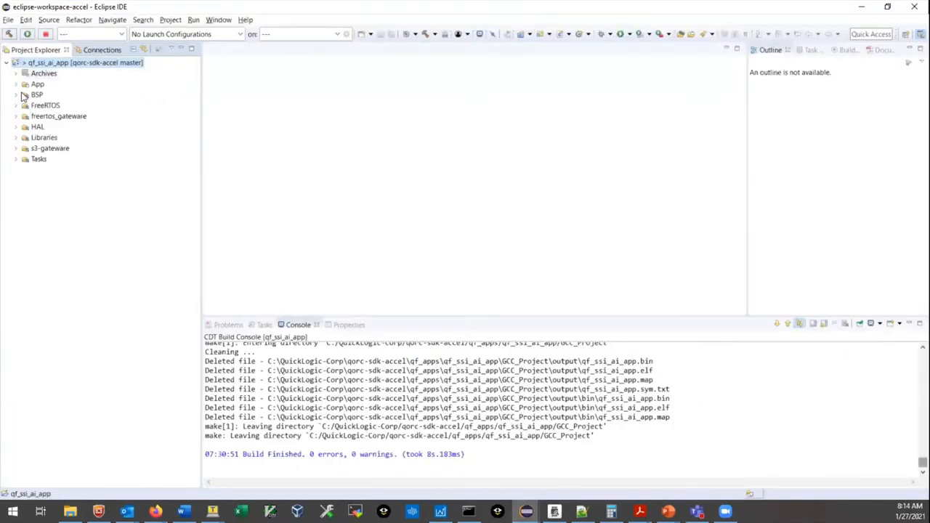
Expand App > qf_ssi_ai_app > src and select sensor_ssss.cpp
{"action": "left_click", "coordinate": [17, 83]}
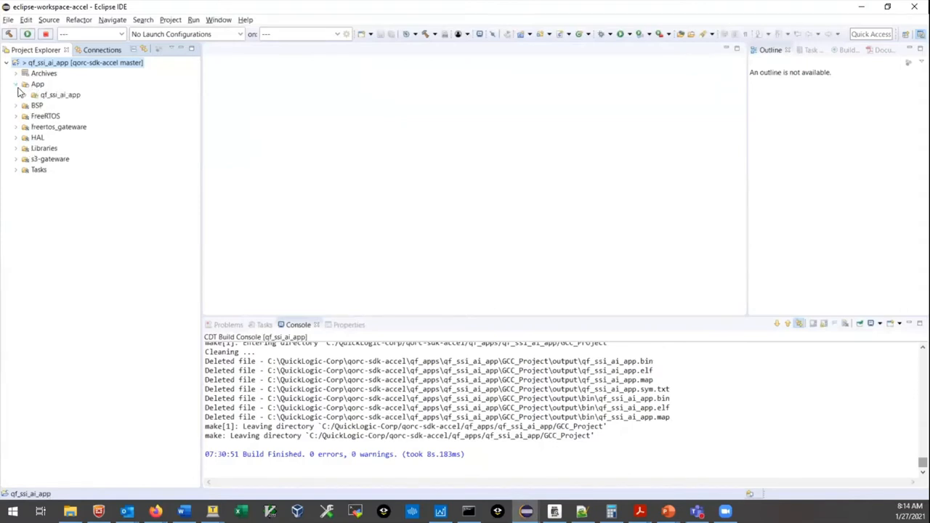
{"action": "left_click", "coordinate": [34, 95]}
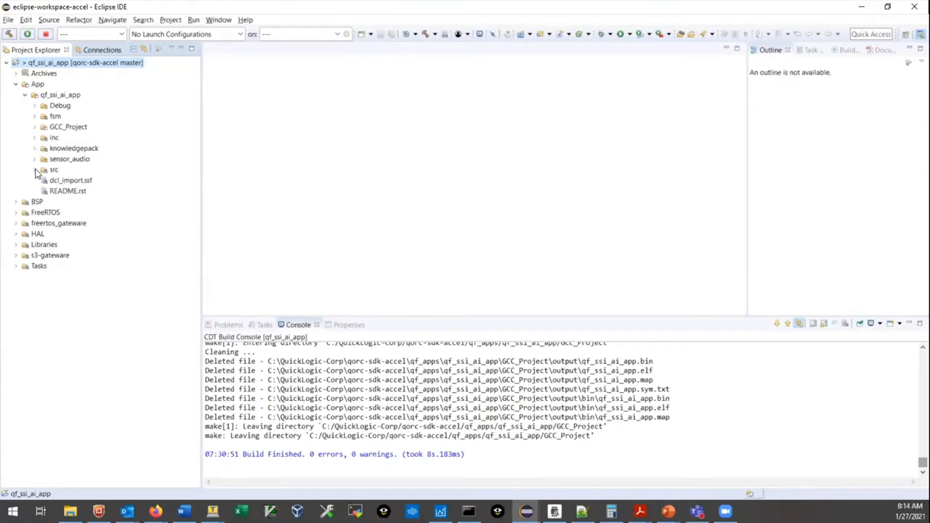
{"action": "left_click", "coordinate": [35, 170]}
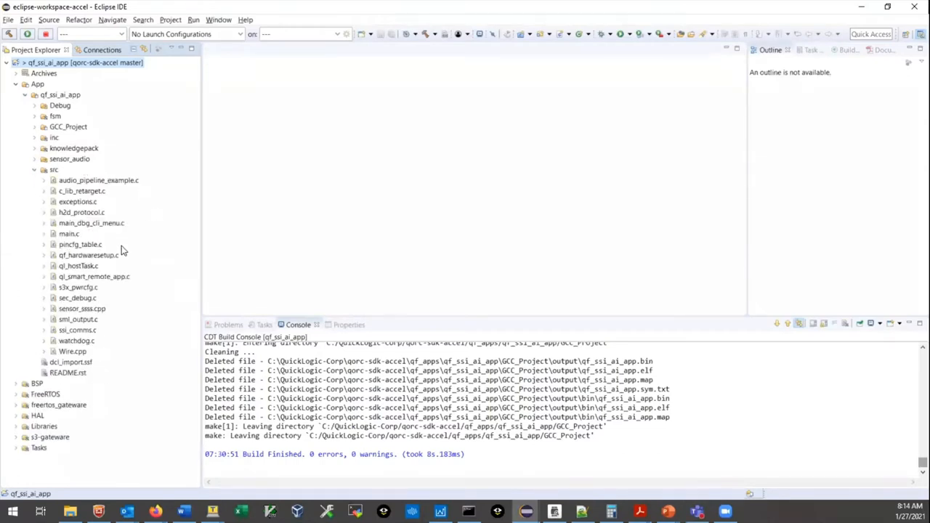
{"action": "mouse_move", "coordinate": [106, 318]}
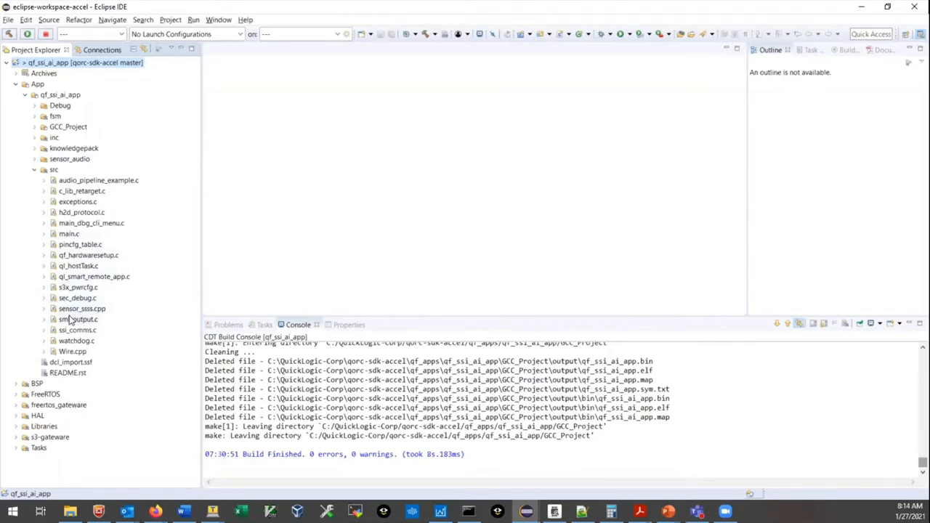
{"action": "left_click", "coordinate": [81, 309]}
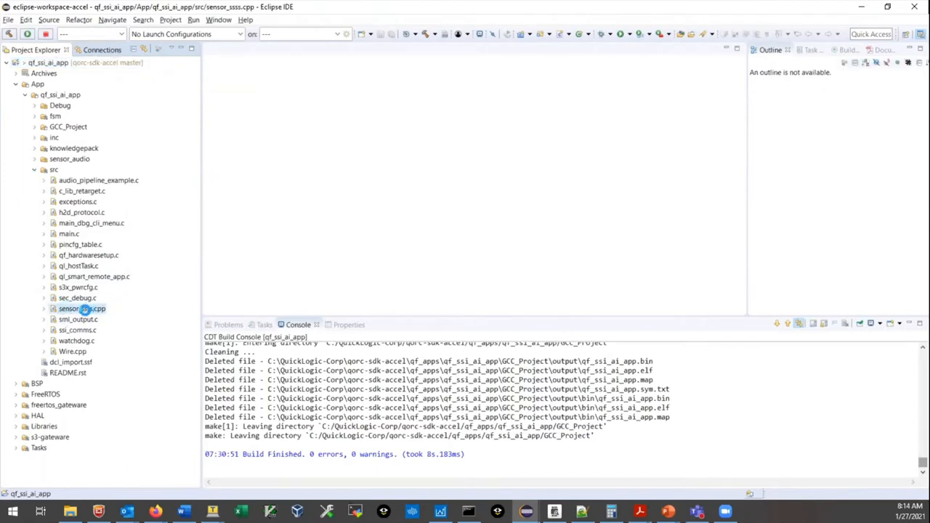
Open sensor_ssss.cpp and Wire.cpp, scrolling Wire.cpp to requestFrom() and write()
{"action": "double_click", "coordinate": [82, 309]}
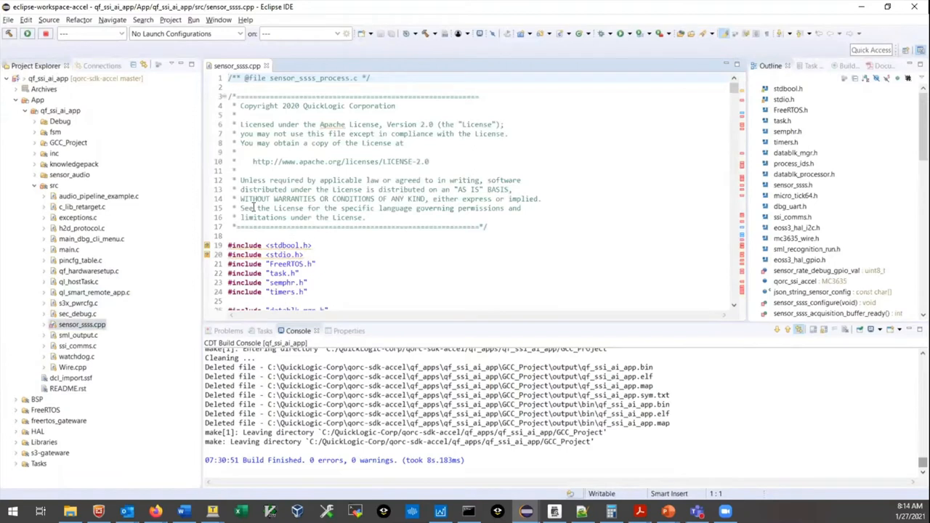
{"action": "mouse_move", "coordinate": [241, 230]}
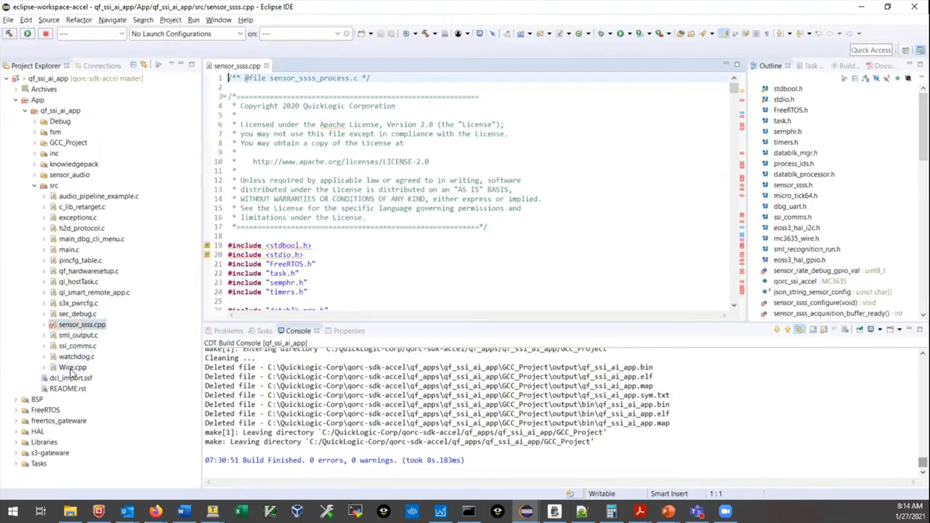
{"action": "left_click", "coordinate": [72, 367]}
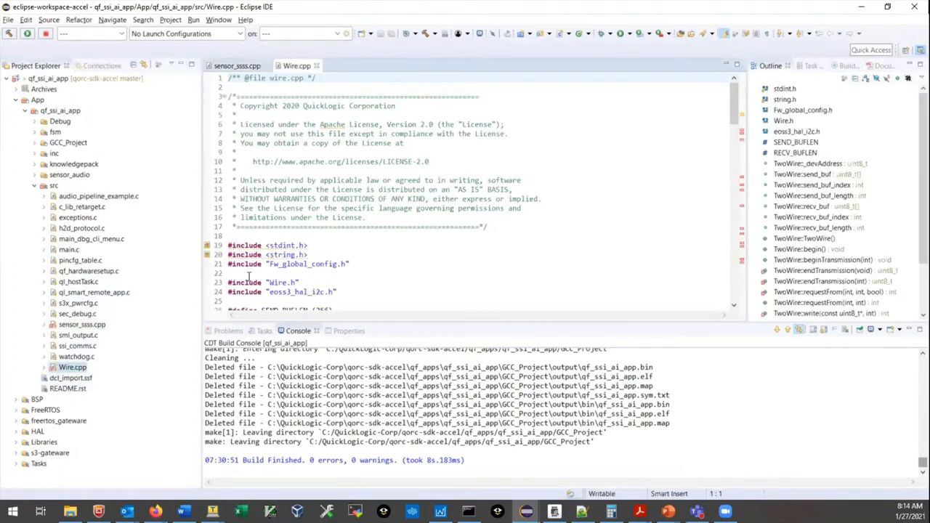
{"action": "scroll", "scroll_direction": "down", "scroll_amount": 3}
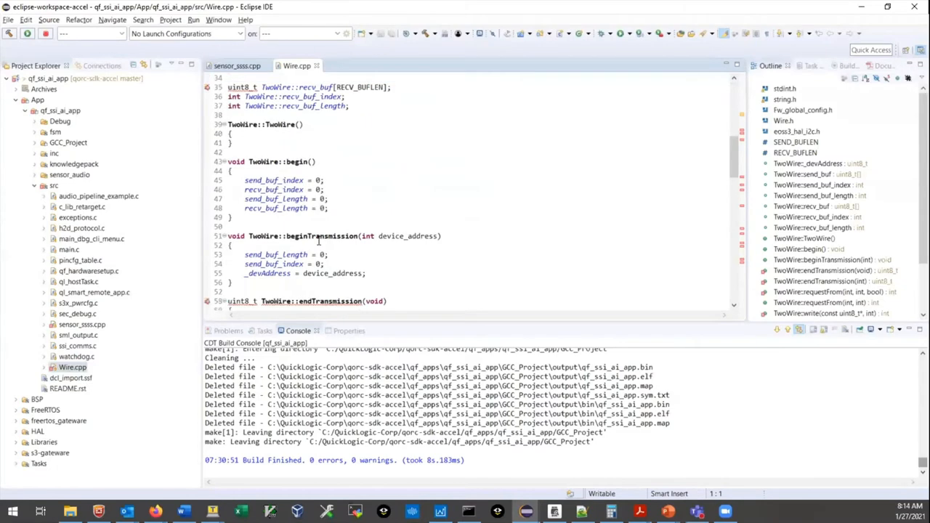
{"action": "scroll", "scroll_direction": "down", "scroll_amount": 3}
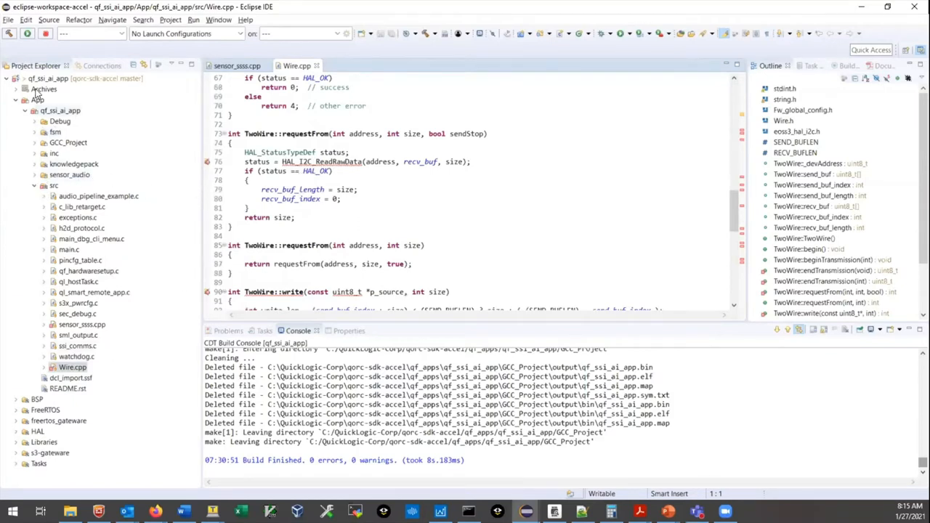
Run Build Project on qf_ssi_ai_app from its Project Explorer context menu
{"action": "right_click", "coordinate": [48, 78]}
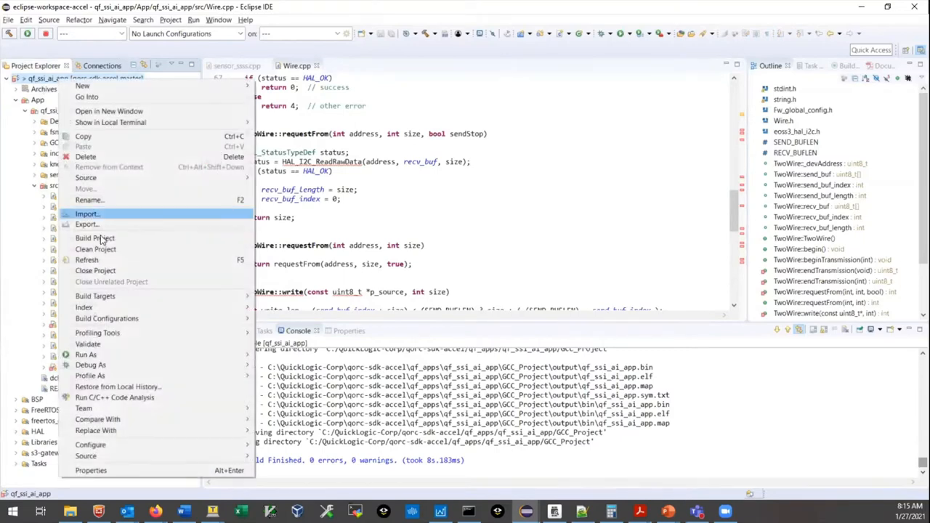
{"action": "left_click", "coordinate": [93, 238]}
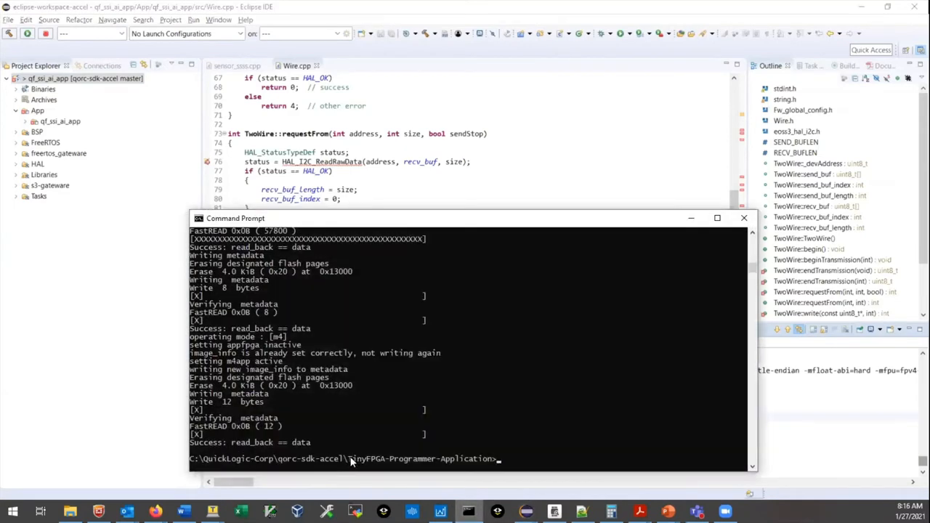
List the folder with dir and type the tinyfpga-programmer-gui.py --mode m4 --m4app command for qf_ssi_ai_app.bin
{"action": "left_click_drag", "start_coordinate": [353, 458], "coordinate": [492, 458]}
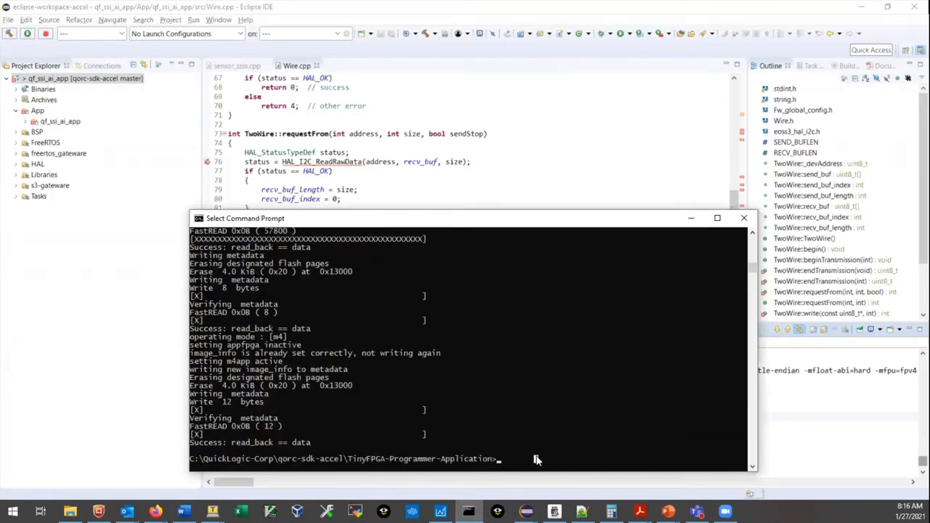
{"action": "type", "text": "dir"}
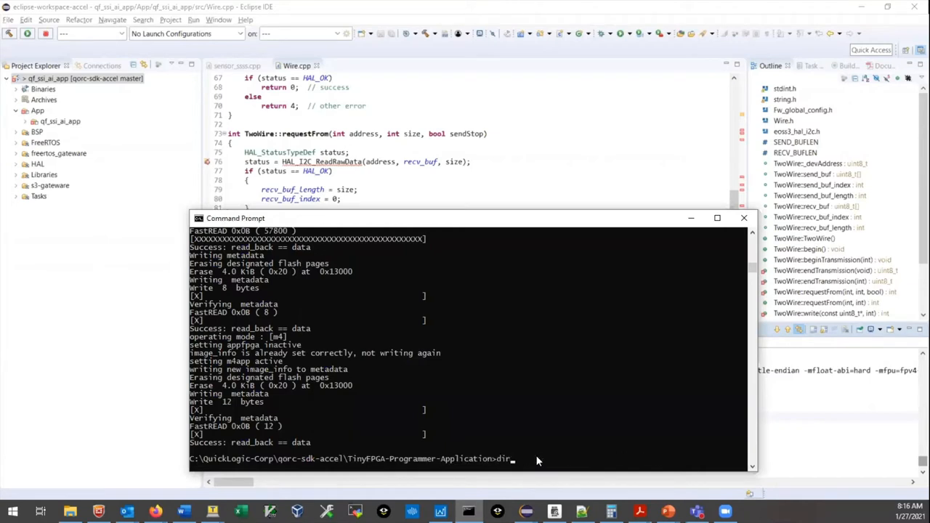
{"action": "type", "text": "python tinyfpga-programmer-gui.py --mode m4 --m4app ..\\qf_apps\\qf_ssi_ai_app\\GCC_Project\\output\\bin\\qf_ssi_ai_app.bin"}
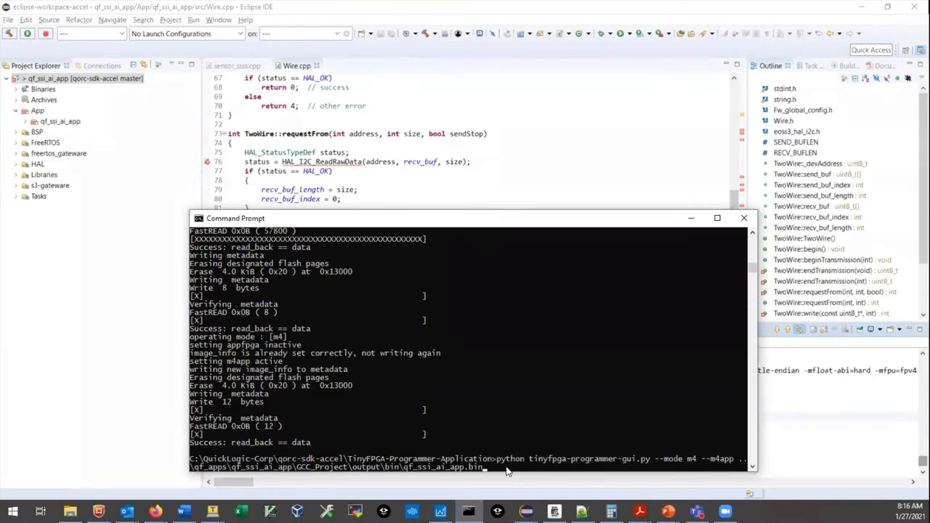
{"action": "mouse_move", "coordinate": [305, 467]}
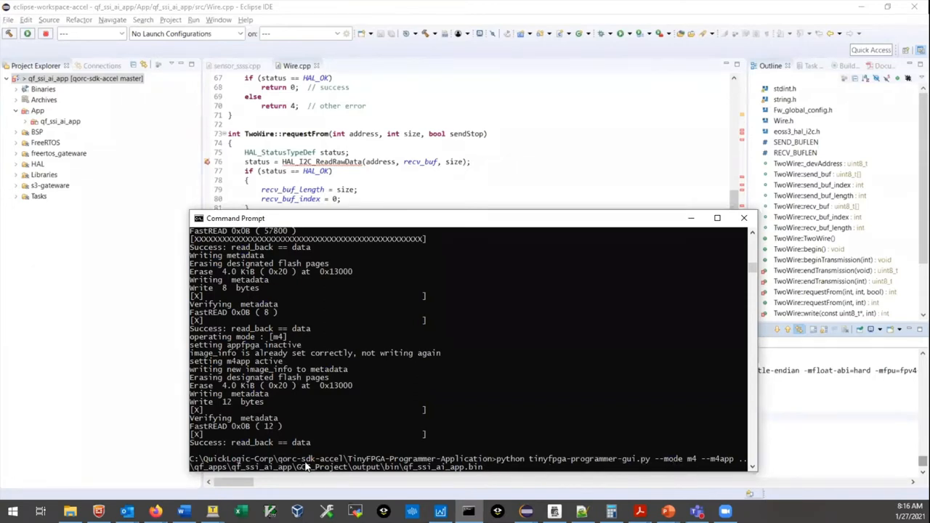
{"action": "mouse_move", "coordinate": [534, 472]}
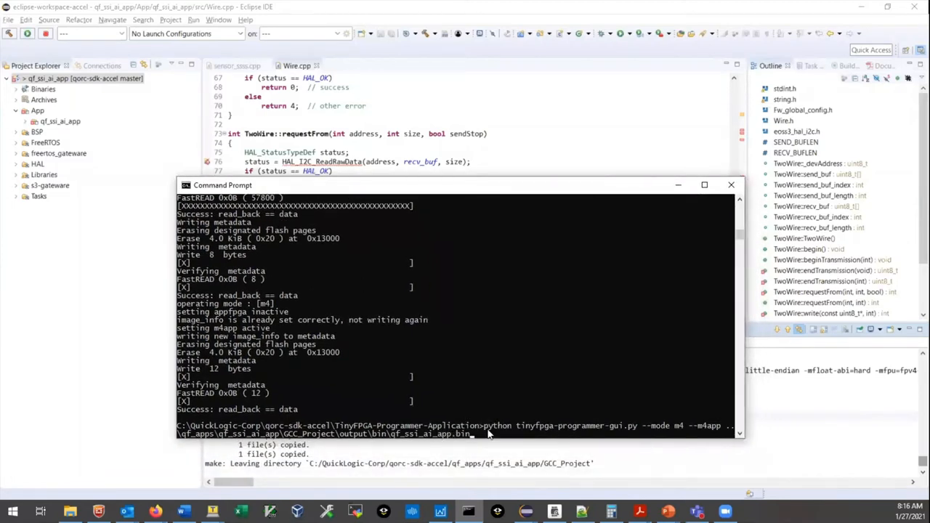
{"action": "mouse_move", "coordinate": [564, 429]}
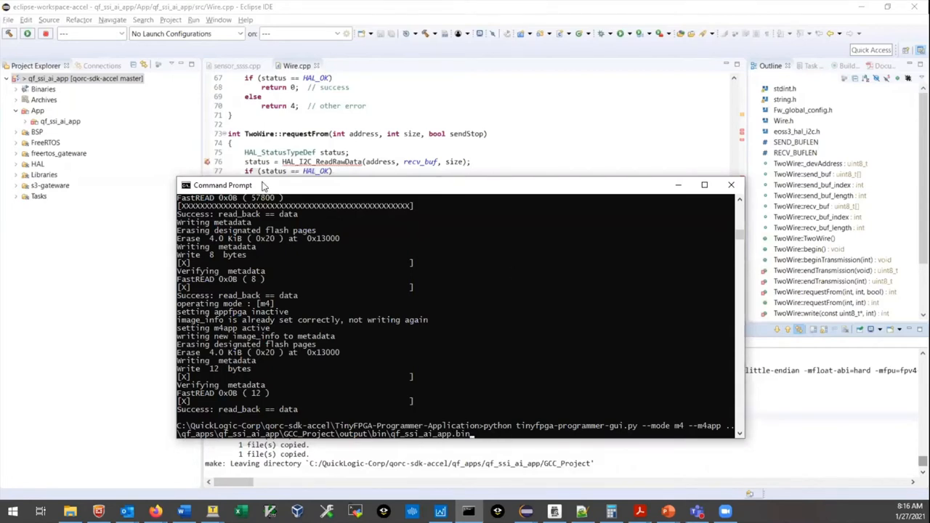
{"action": "mouse_move", "coordinate": [280, 195]}
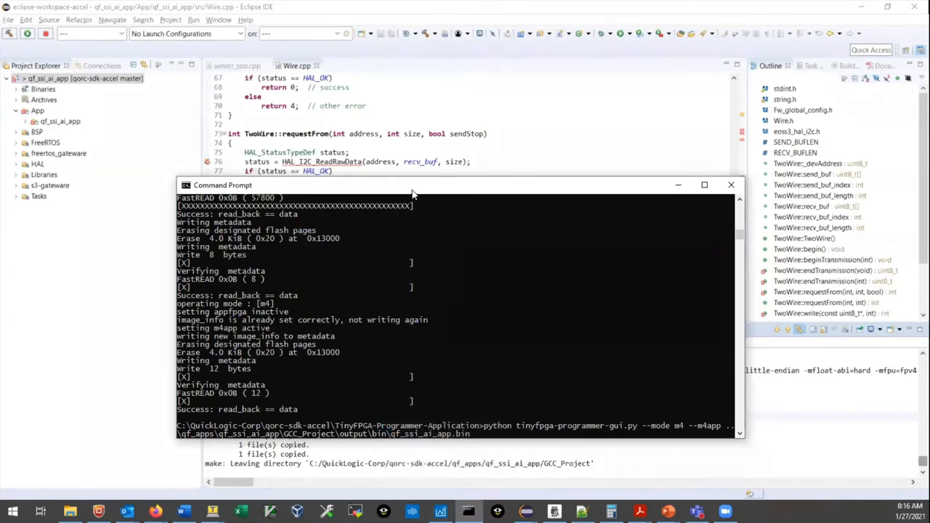
{"action": "mouse_move", "coordinate": [428, 425]}
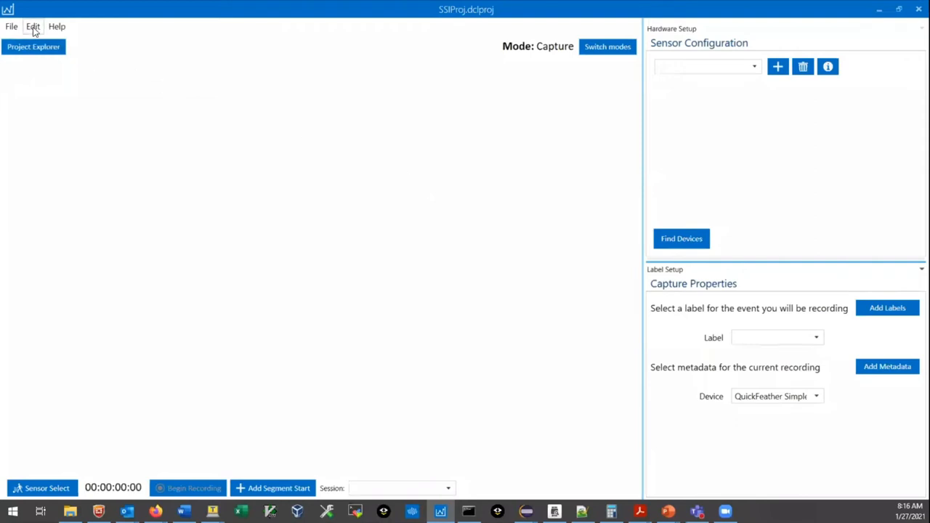
Import dcl_import.ssf through Edit > Import Device Plugin
{"action": "left_click", "coordinate": [33, 26]}
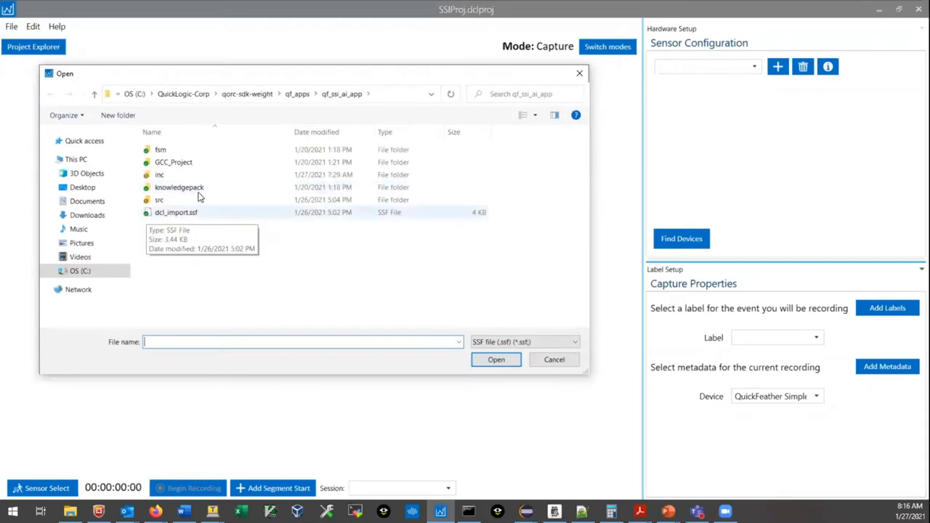
{"action": "mouse_move", "coordinate": [229, 107]}
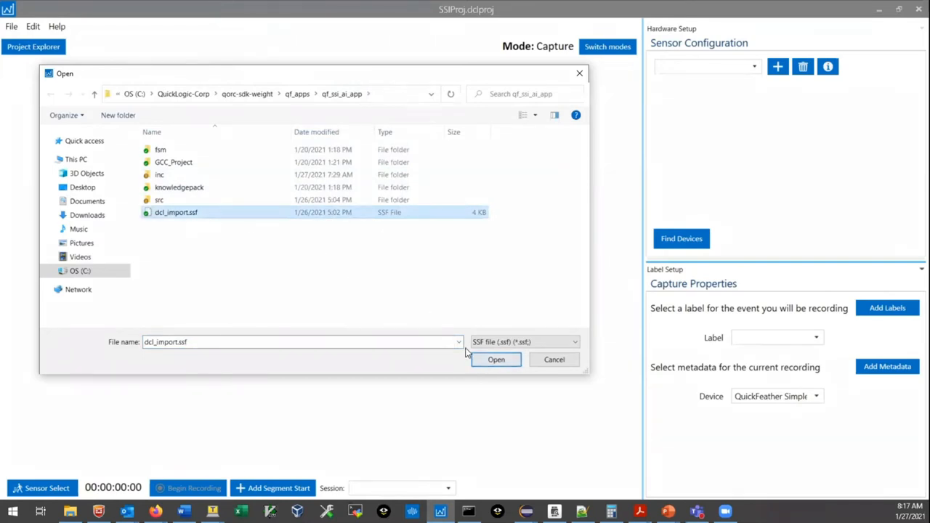
{"action": "left_click", "coordinate": [496, 359]}
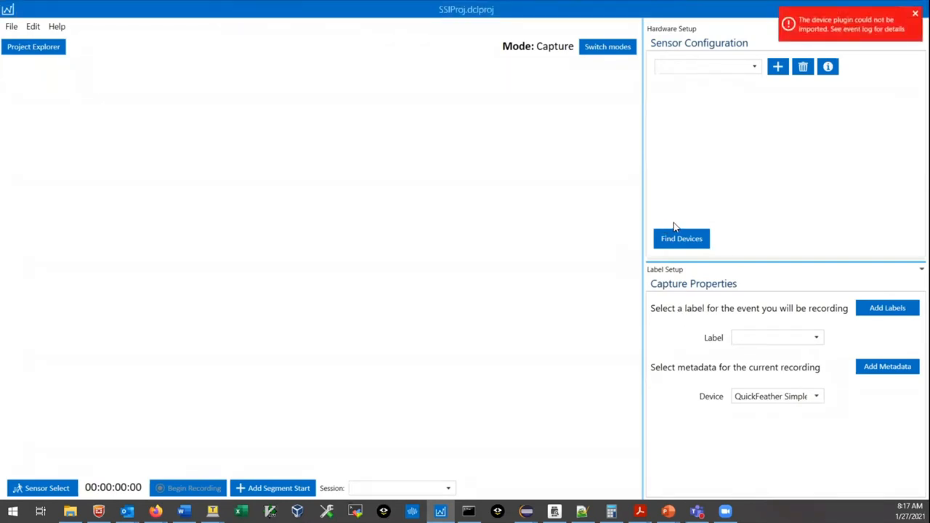
Delete the QuickFeather SimpleStream plugin via Edit > Delete Device Plugin
{"action": "left_click", "coordinate": [32, 26]}
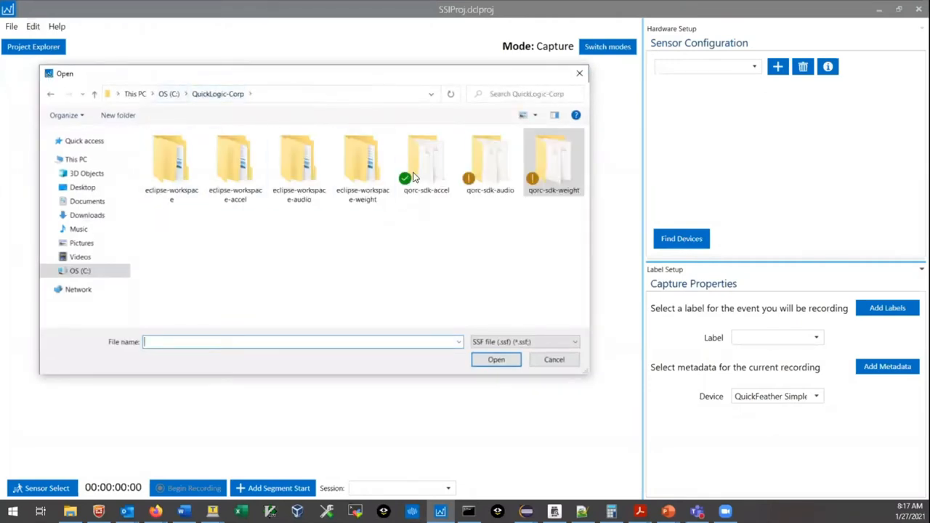
{"action": "double_click", "coordinate": [426, 160]}
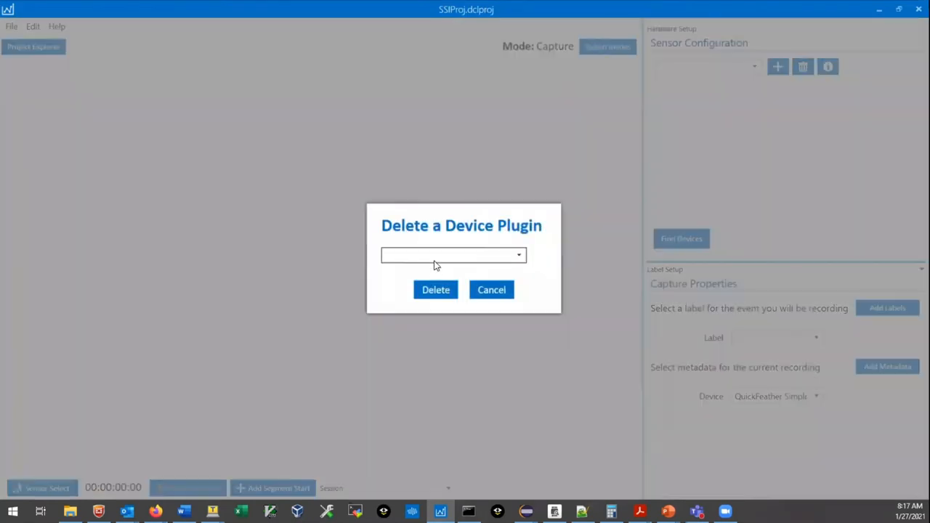
{"action": "left_click", "coordinate": [453, 255]}
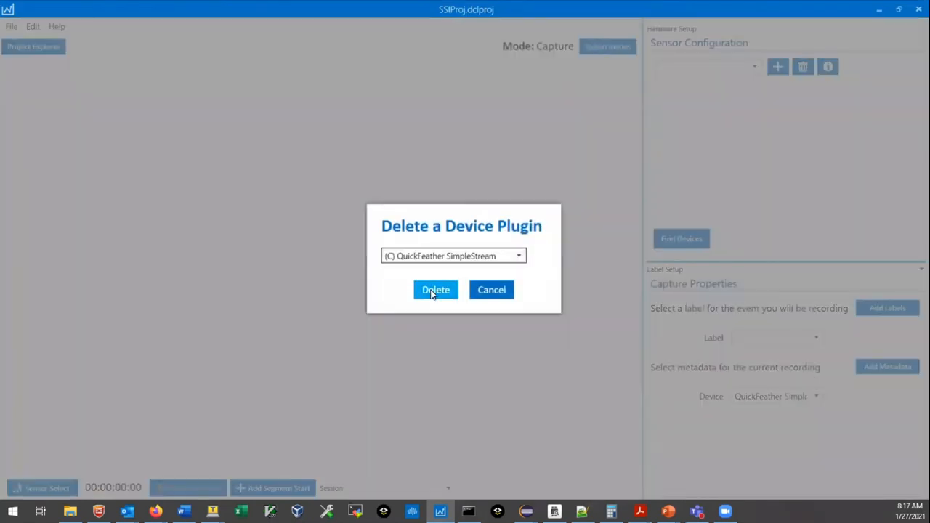
{"action": "left_click", "coordinate": [436, 289]}
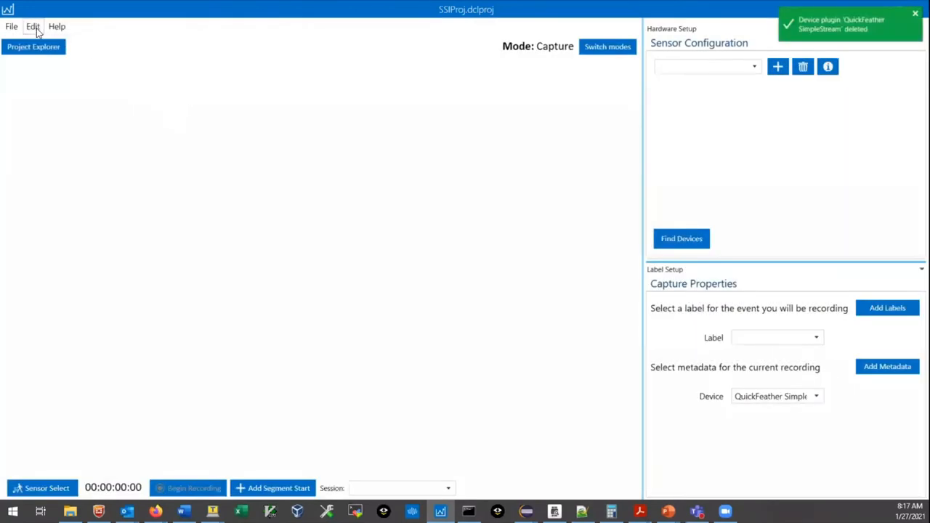
Import the dcl_import.ssf plugin again with the Simple Streaming Interface protocol
{"action": "left_click", "coordinate": [32, 26]}
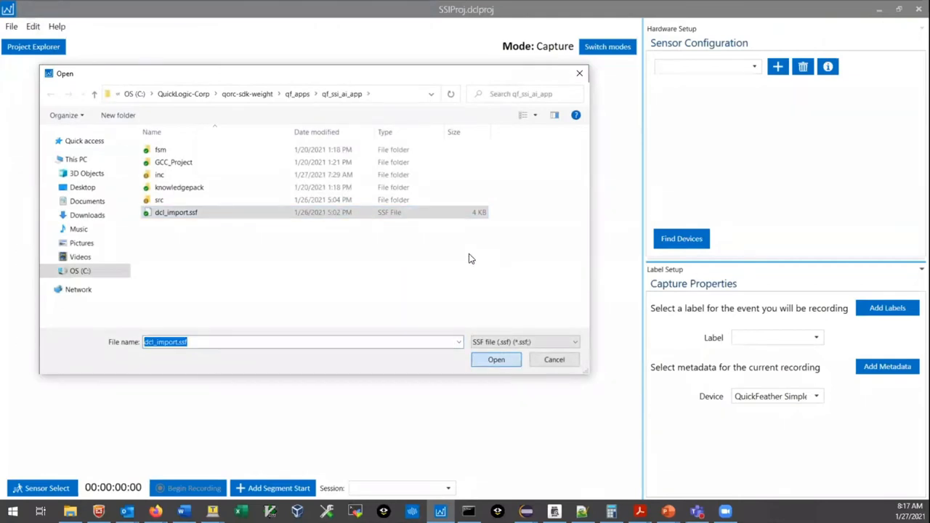
{"action": "left_click", "coordinate": [496, 359]}
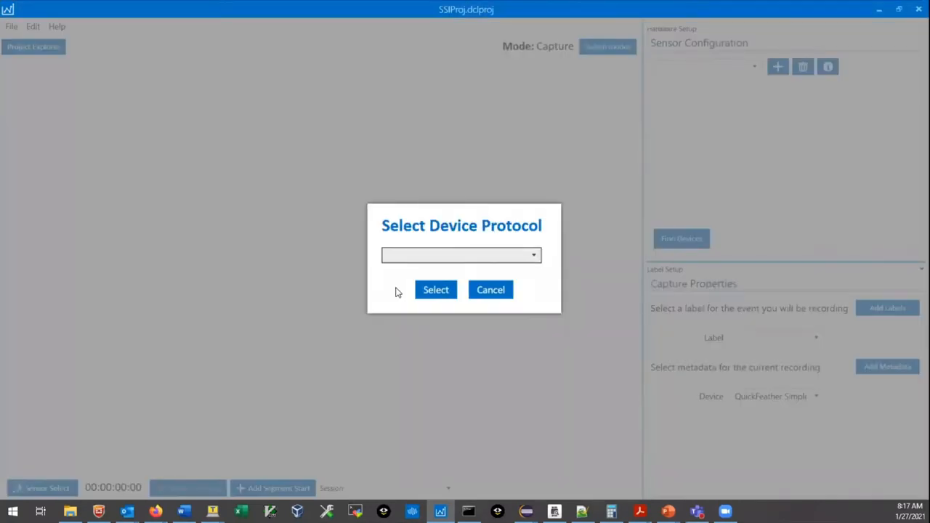
{"action": "left_click", "coordinate": [533, 255]}
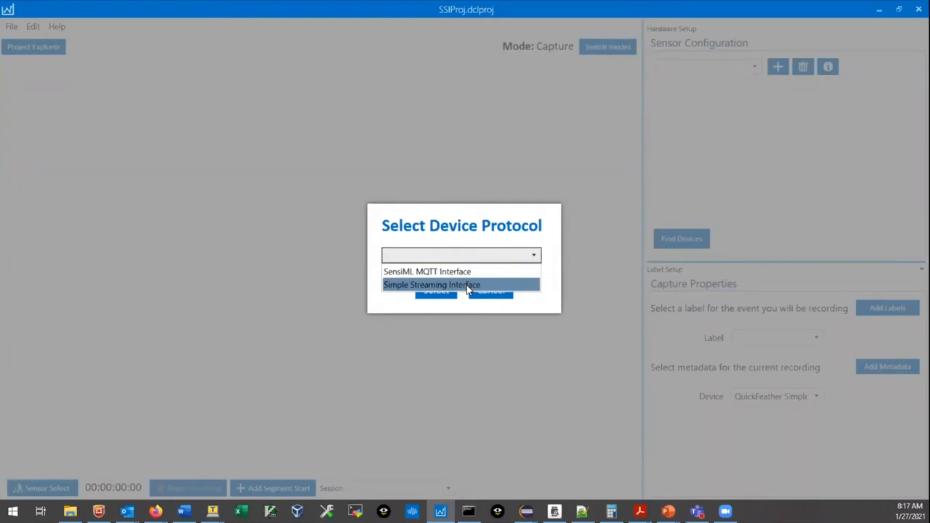
{"action": "left_click", "coordinate": [431, 284]}
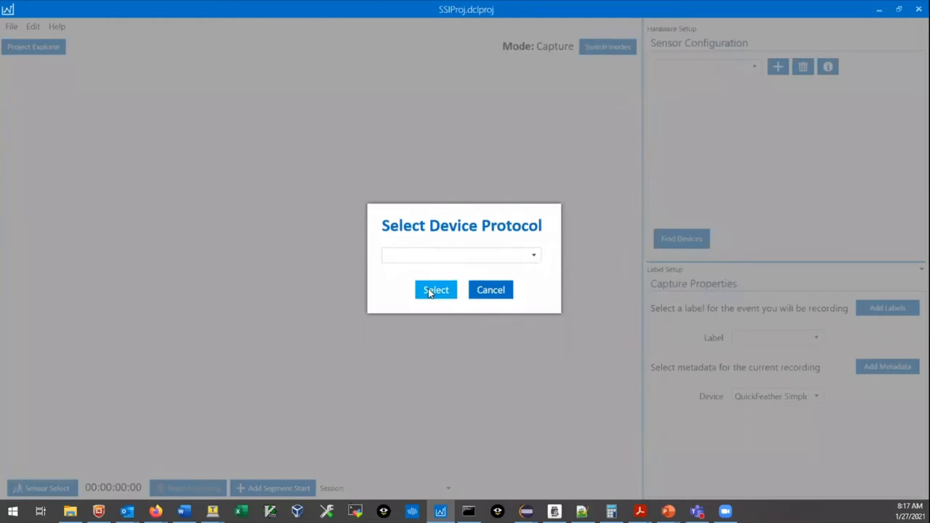
{"action": "left_click", "coordinate": [435, 289]}
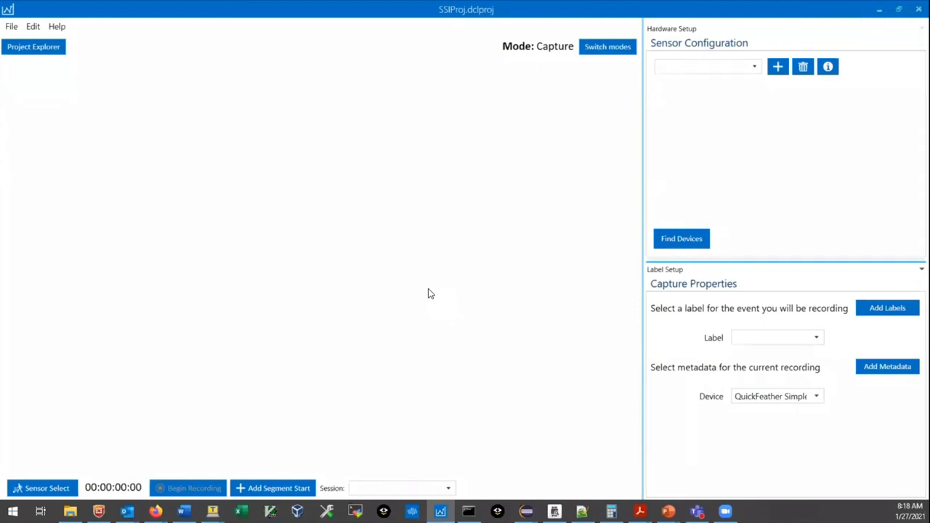
{"action": "mouse_move", "coordinate": [301, 85]}
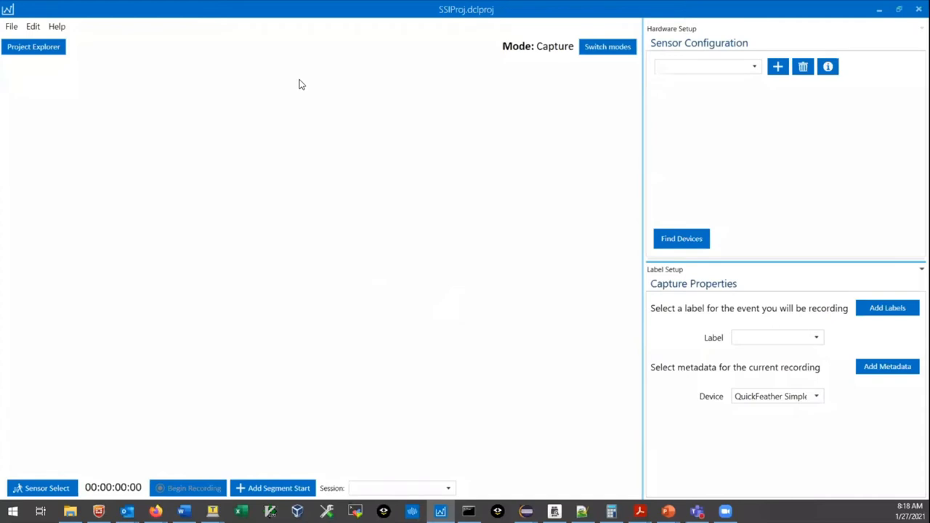
{"action": "mouse_move", "coordinate": [727, 158]}
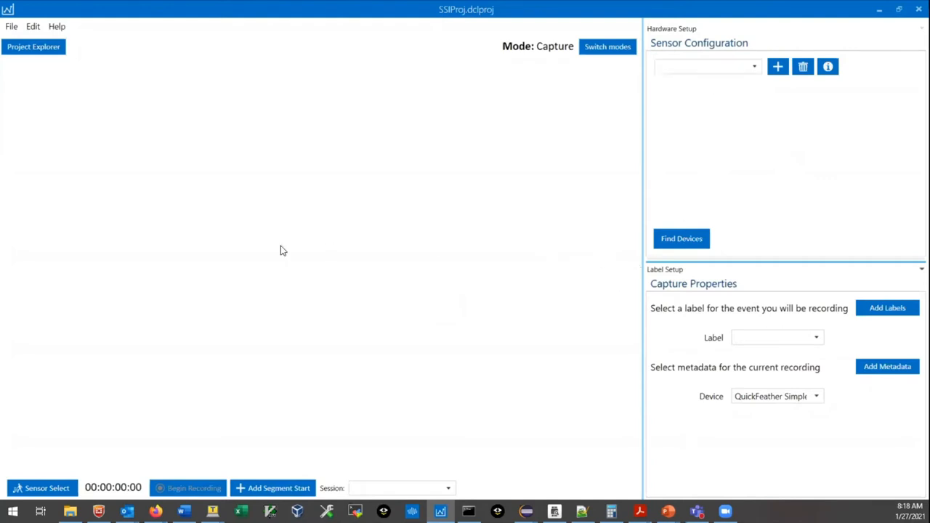
{"action": "mouse_move", "coordinate": [239, 170]}
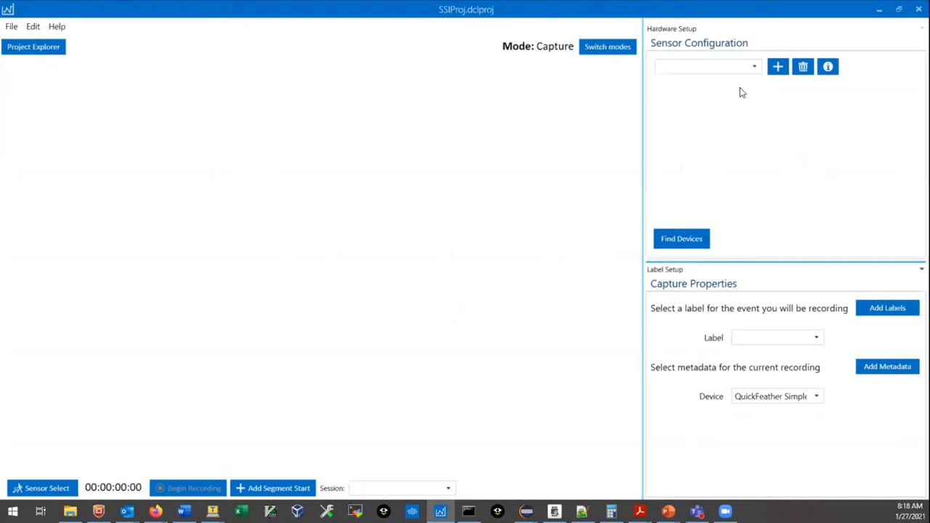
{"action": "mouse_move", "coordinate": [250, 59]}
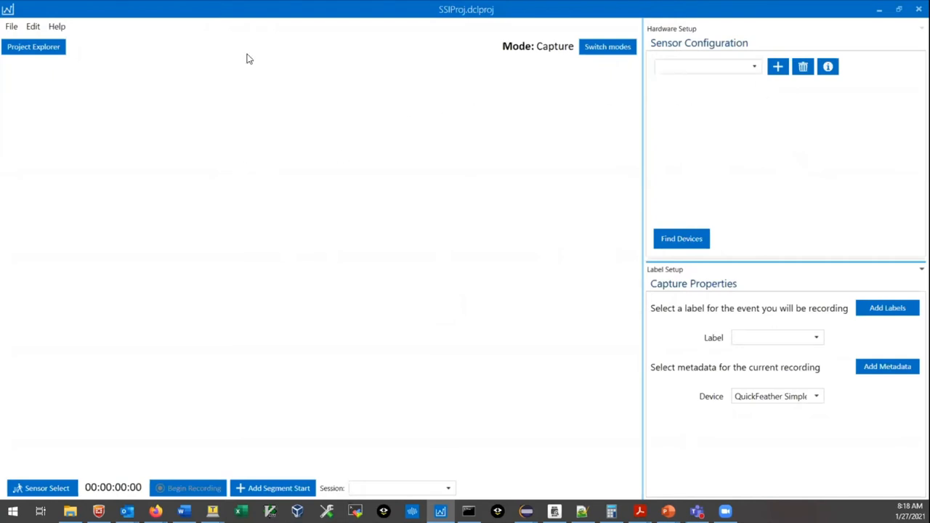
{"action": "mouse_move", "coordinate": [305, 362]}
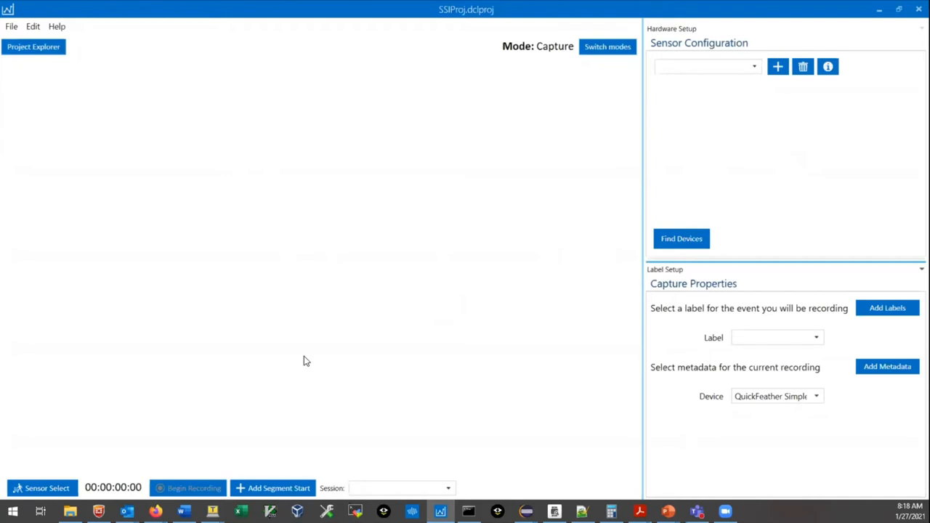
{"action": "mouse_move", "coordinate": [527, 239]}
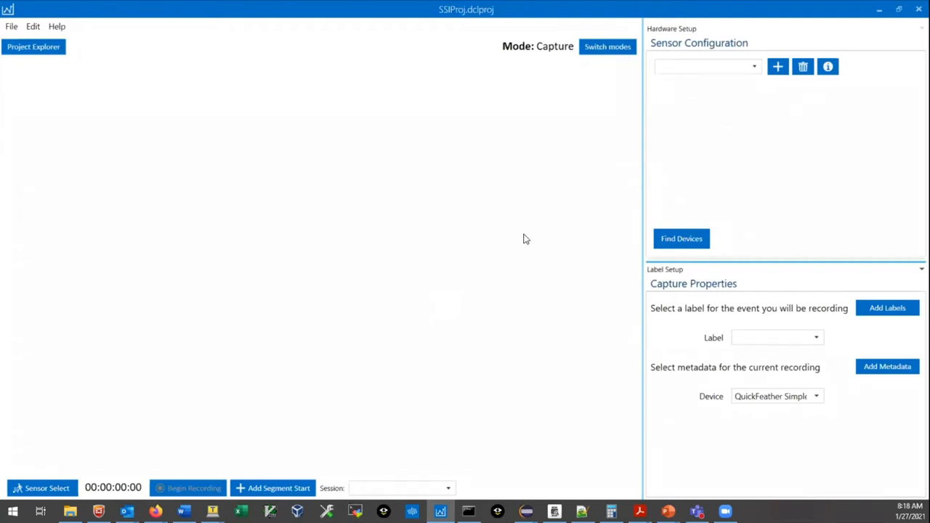
{"action": "mouse_move", "coordinate": [793, 191]}
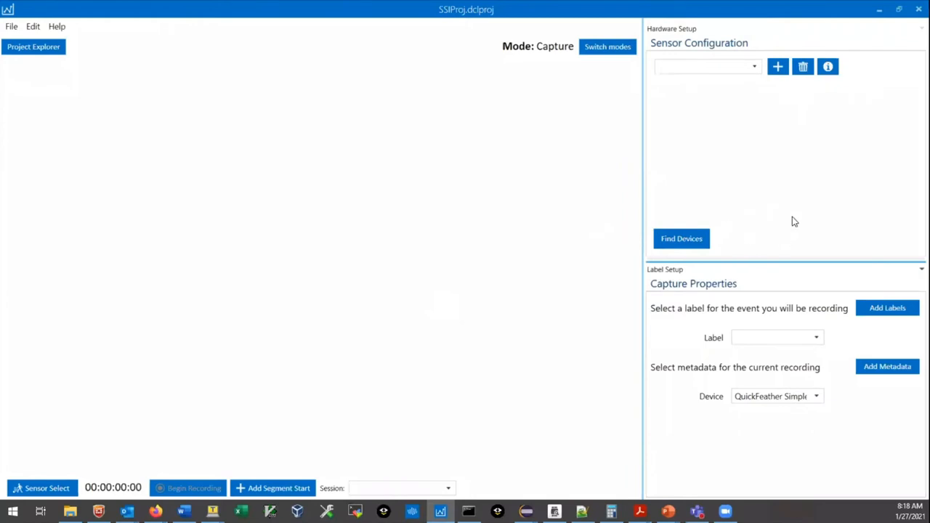
{"action": "mouse_move", "coordinate": [777, 66]}
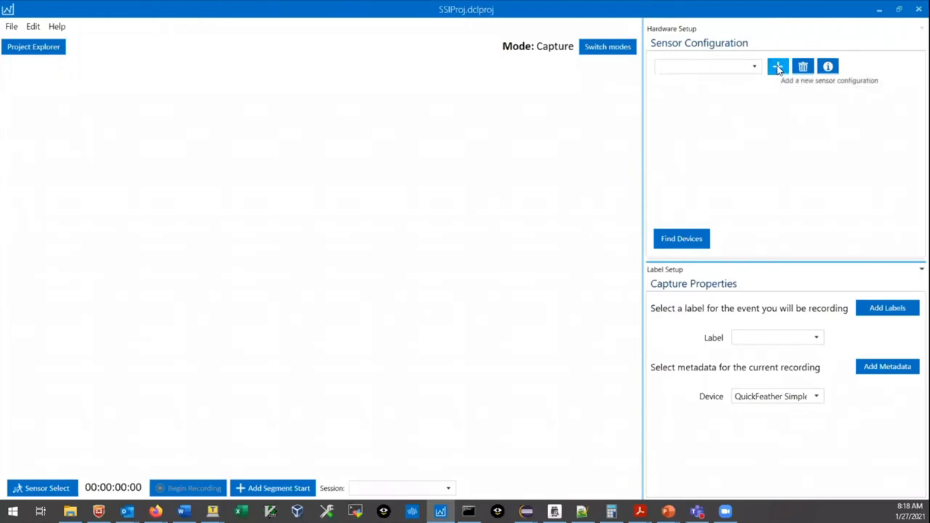
Add a new sensor configuration using the QuickFeather SimpleStream device plugin
{"action": "left_click", "coordinate": [778, 66]}
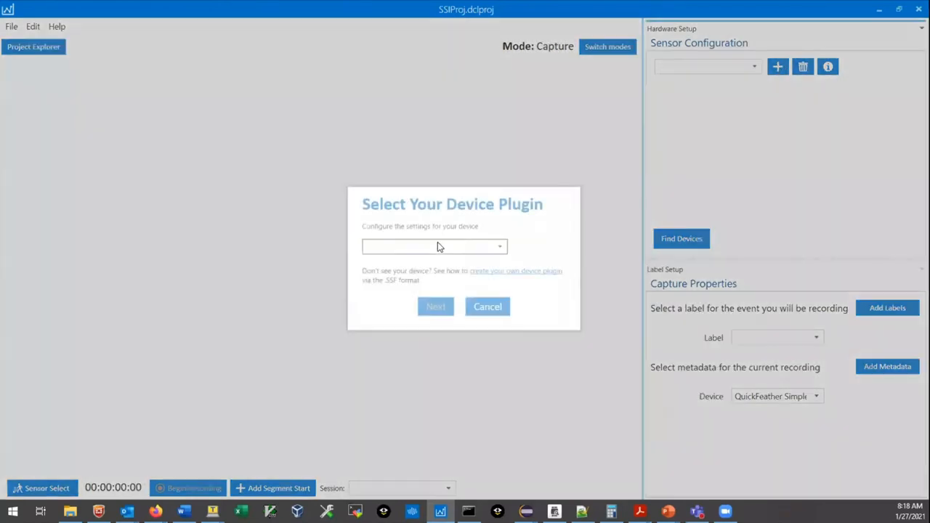
{"action": "left_click", "coordinate": [432, 247]}
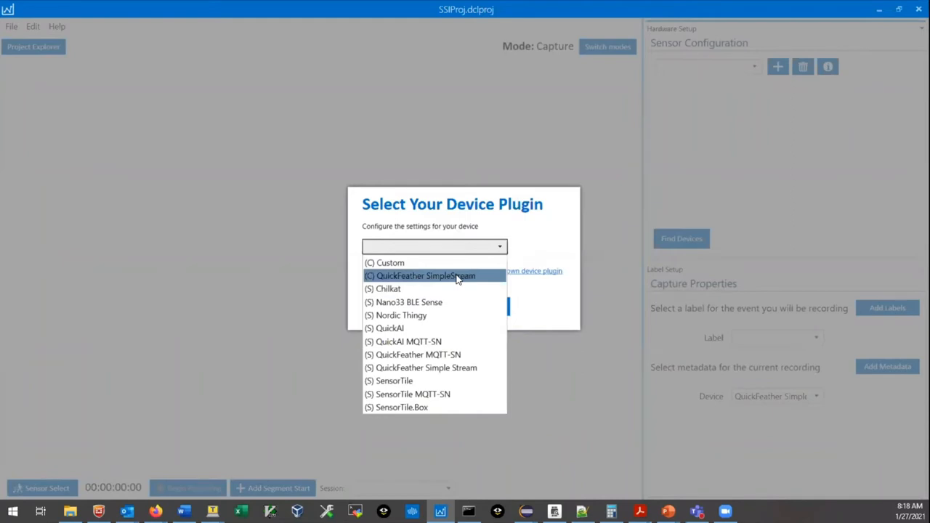
{"action": "left_click", "coordinate": [427, 276]}
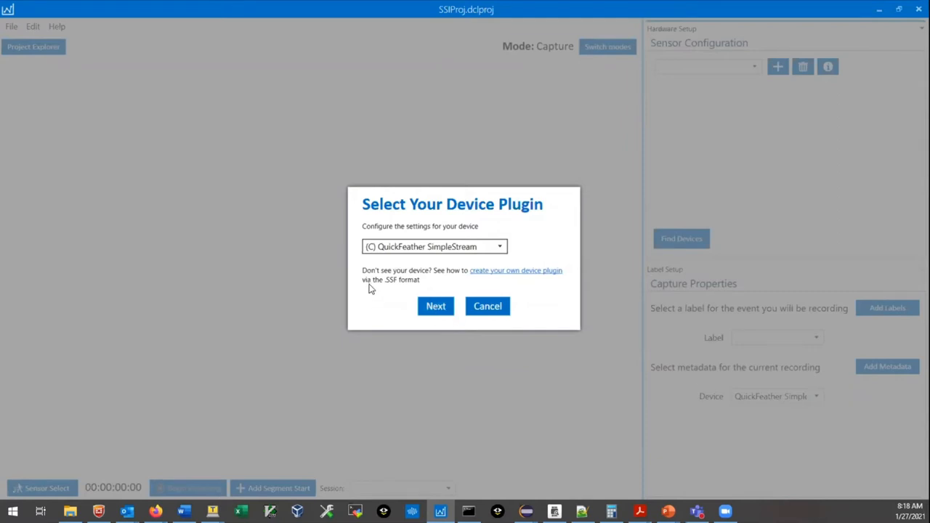
{"action": "mouse_move", "coordinate": [469, 313]}
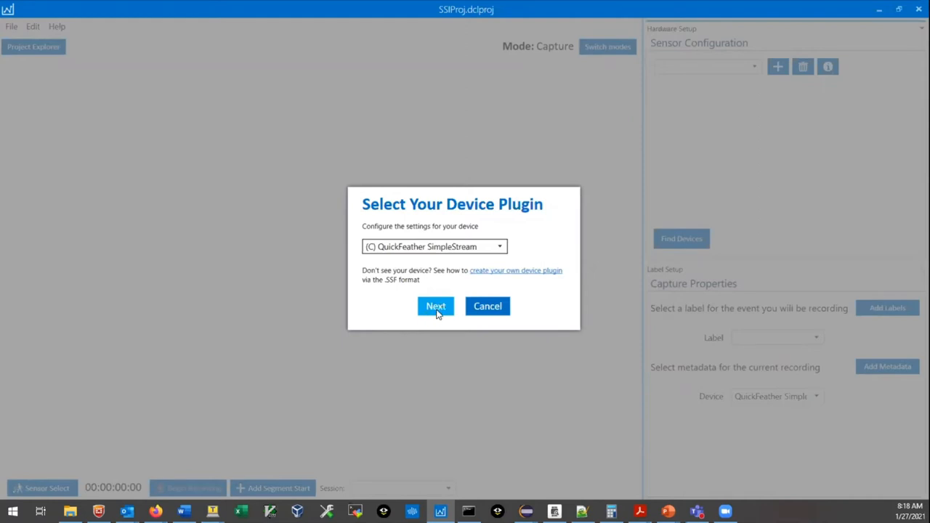
{"action": "left_click", "coordinate": [435, 306]}
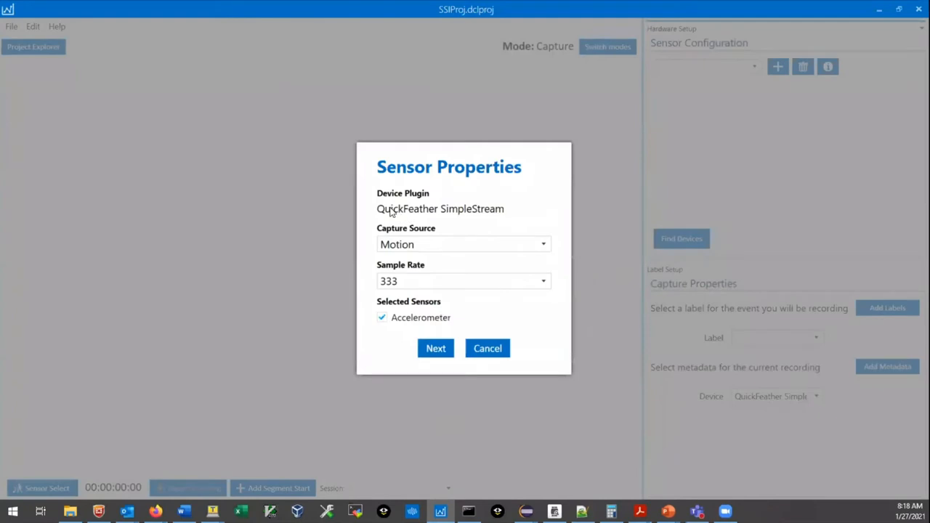
{"action": "mouse_move", "coordinate": [470, 218]}
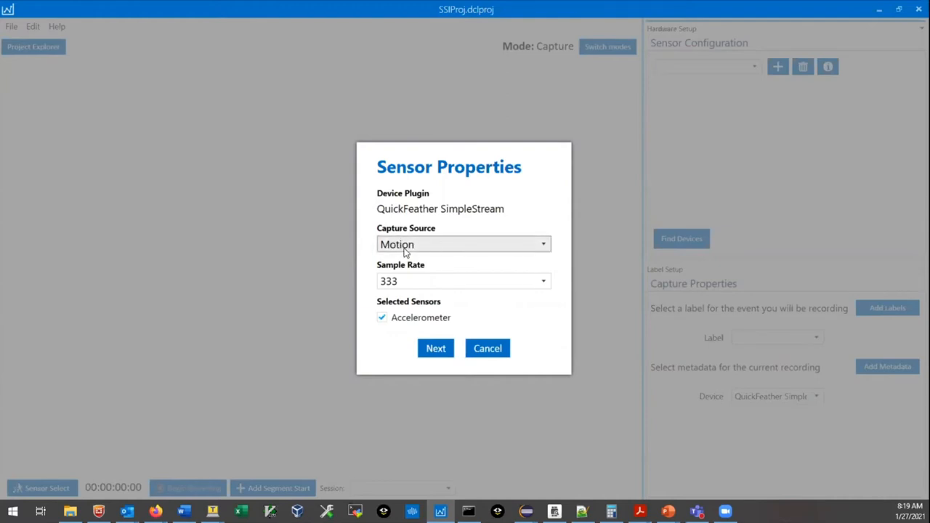
{"action": "mouse_move", "coordinate": [390, 249]}
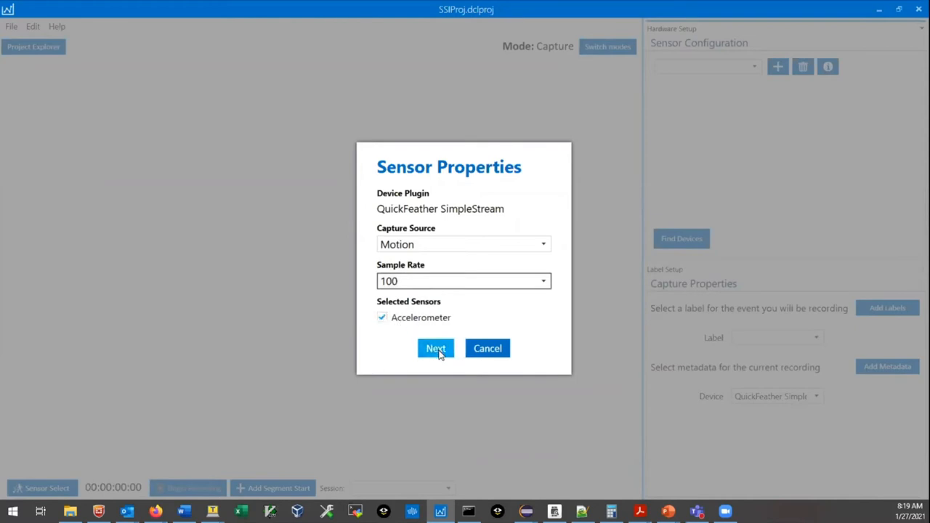
Accept the 100 sample rate and save the configuration named accel100hz
{"action": "left_click", "coordinate": [436, 348]}
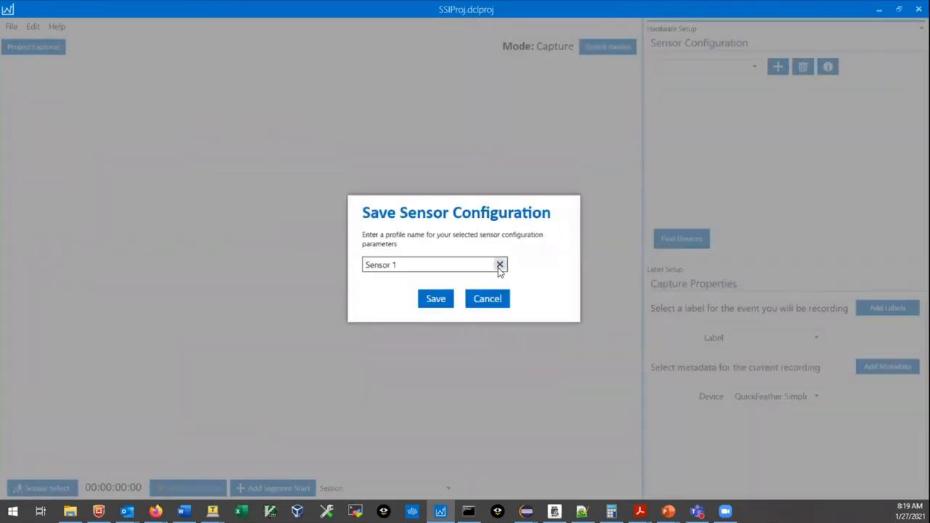
{"action": "left_click", "coordinate": [500, 264]}
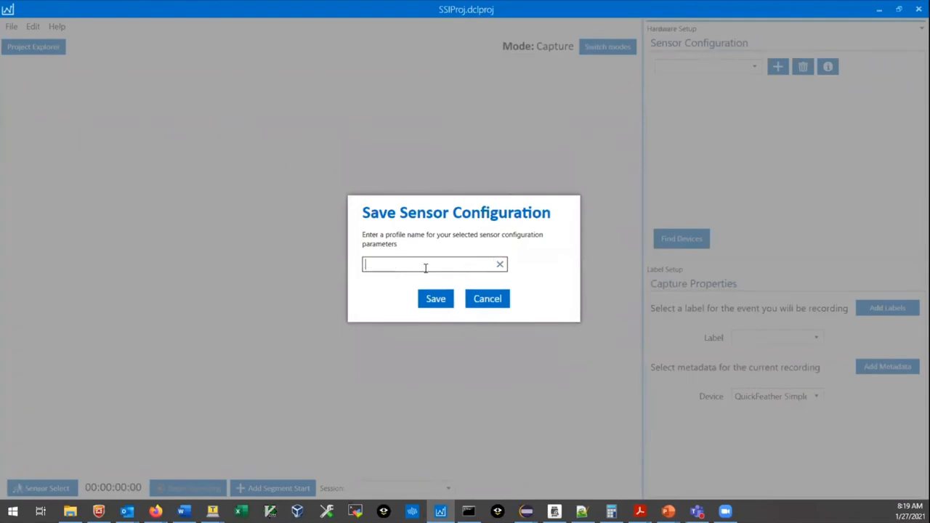
{"action": "type", "text": "a"}
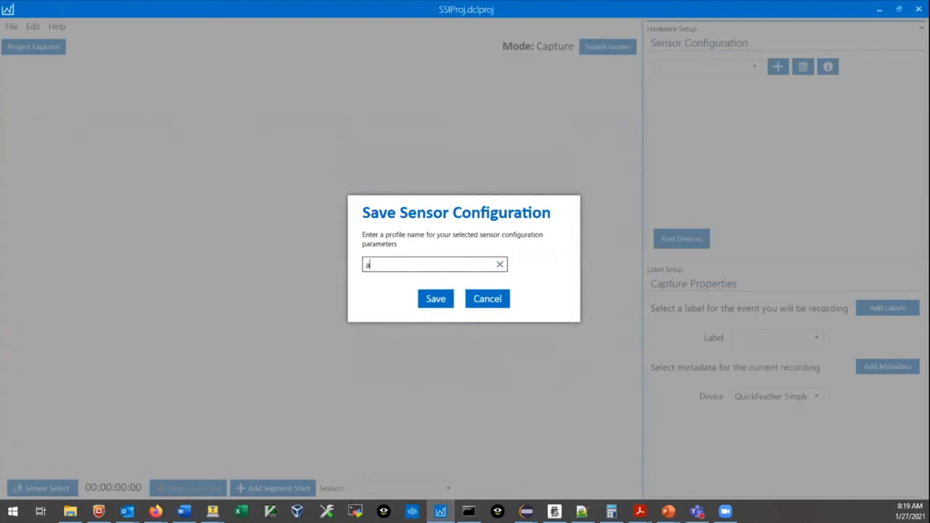
{"action": "type", "text": "ccel100hz"}
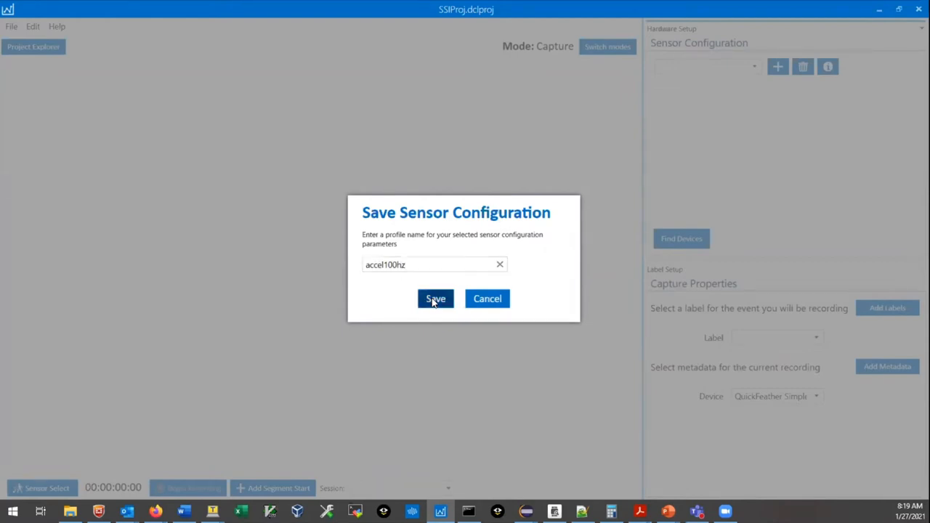
{"action": "left_click", "coordinate": [435, 299]}
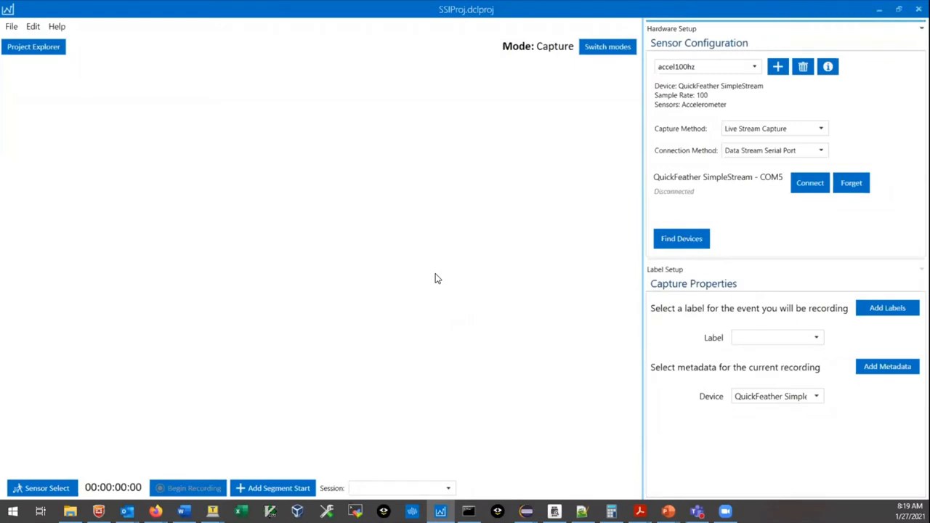
{"action": "mouse_move", "coordinate": [167, 480]}
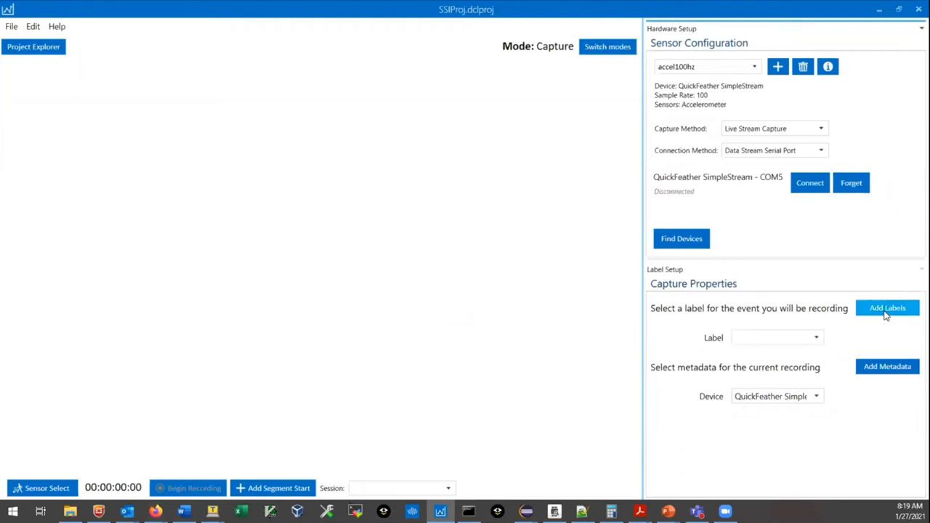
Add a new segment label accel100 in the project properties
{"action": "left_click", "coordinate": [887, 307]}
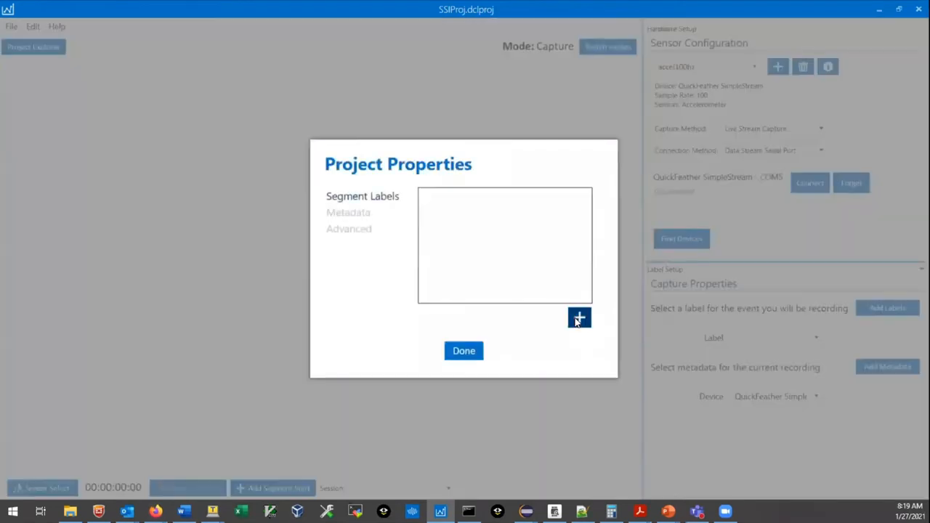
{"action": "left_click", "coordinate": [579, 318]}
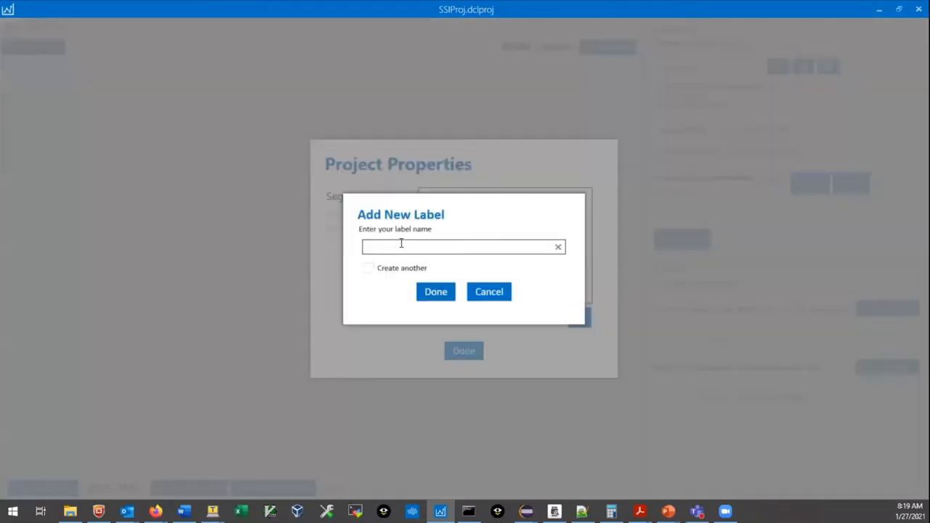
{"action": "type", "text": "acd"}
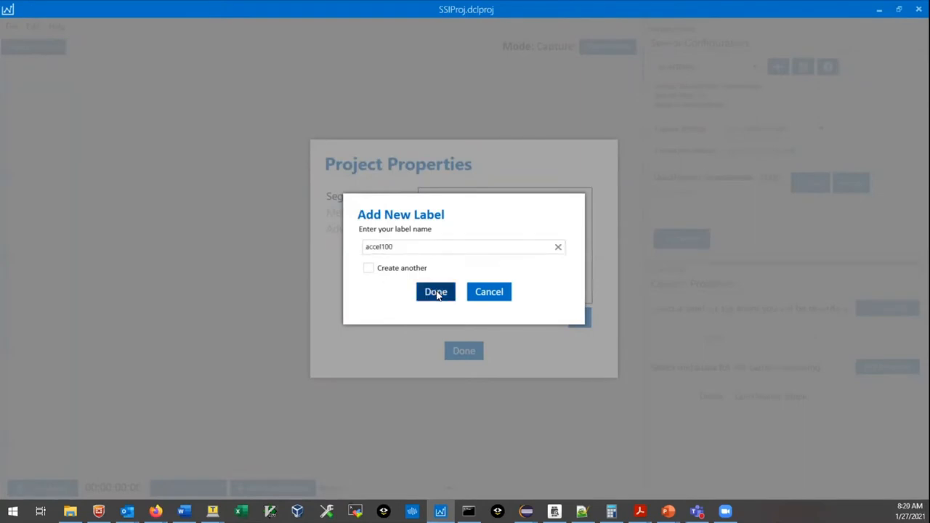
{"action": "left_click", "coordinate": [436, 292]}
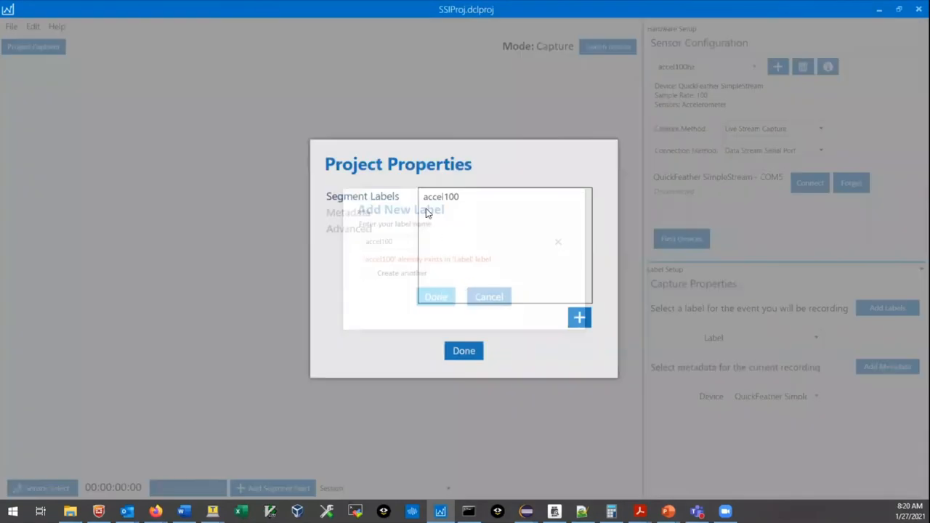
{"action": "left_click", "coordinate": [436, 296]}
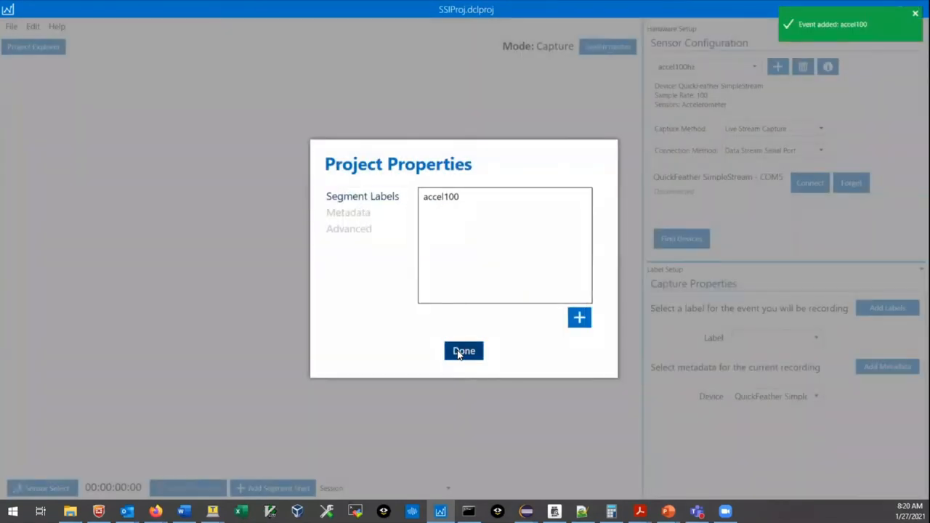
Choose accel100 as the label for the recording
{"action": "left_click", "coordinate": [463, 351]}
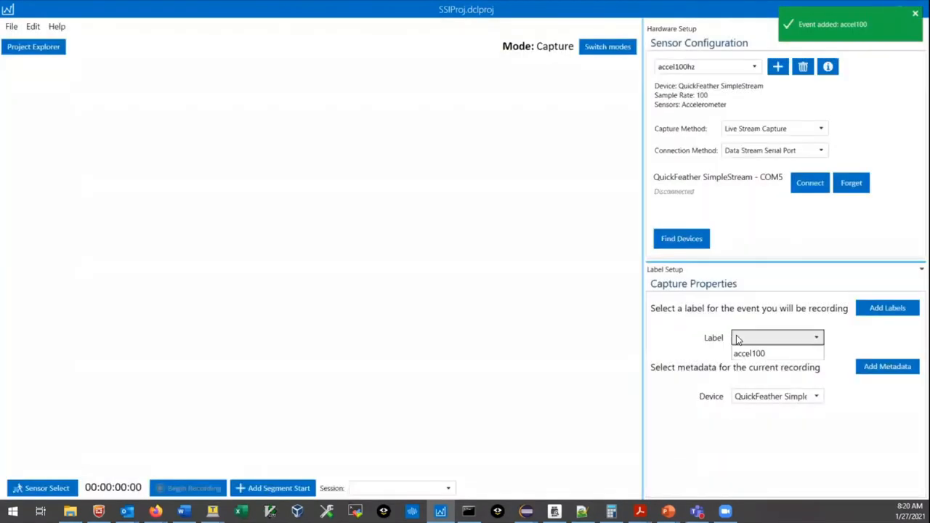
{"action": "left_click", "coordinate": [749, 353]}
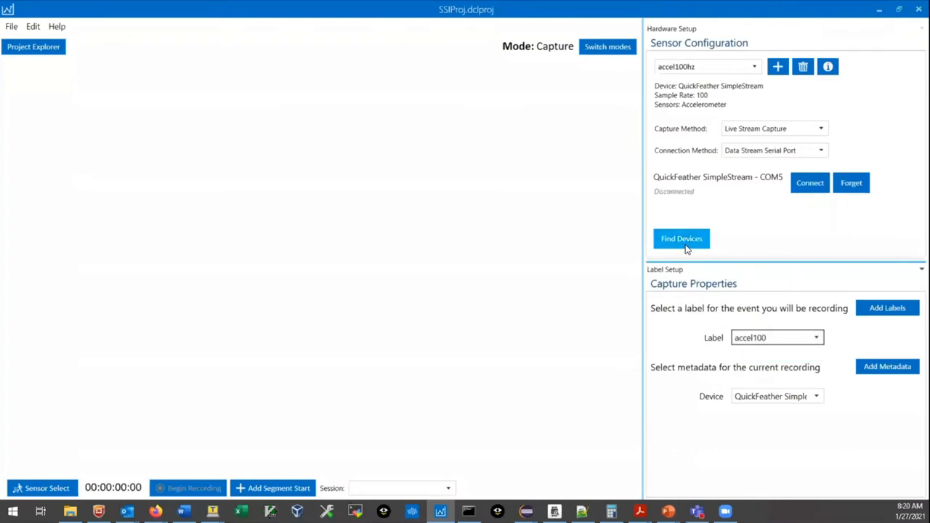
{"action": "left_click", "coordinate": [681, 239]}
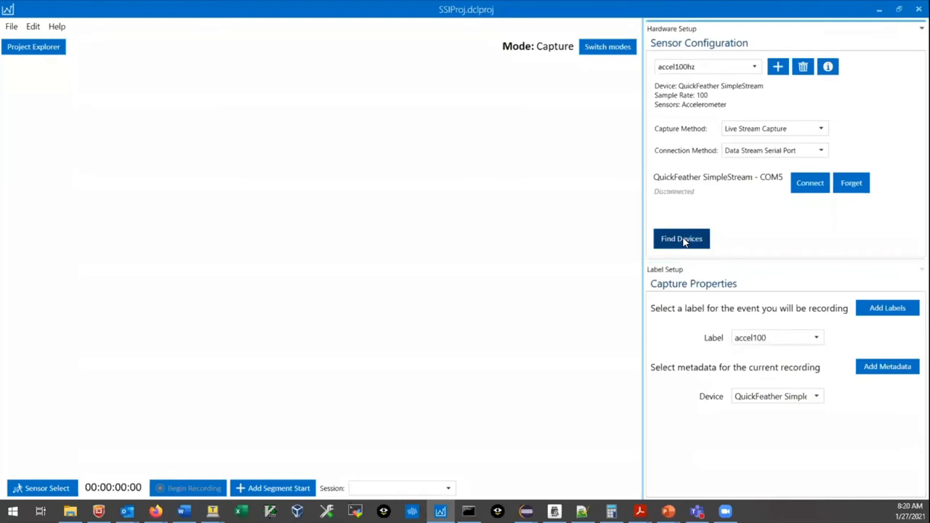
Connect to QuickFeather SimpleStream on COM60 to stream AccelerometerX, Y and Z
{"action": "left_click", "coordinate": [681, 239]}
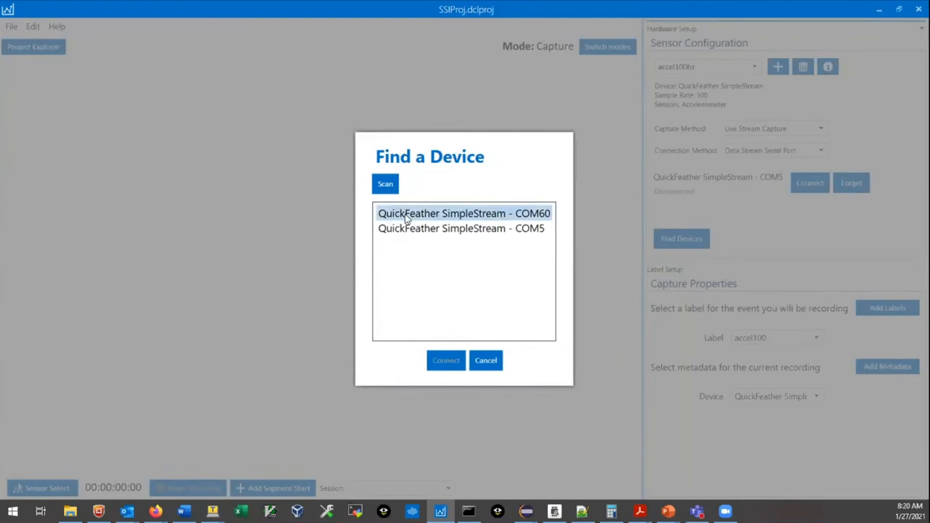
{"action": "left_click", "coordinate": [463, 213]}
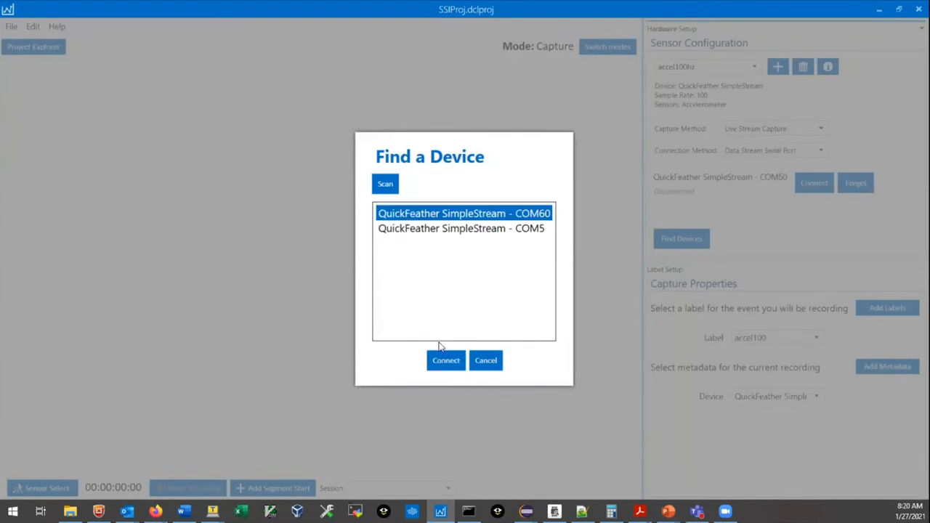
{"action": "mouse_move", "coordinate": [446, 361]}
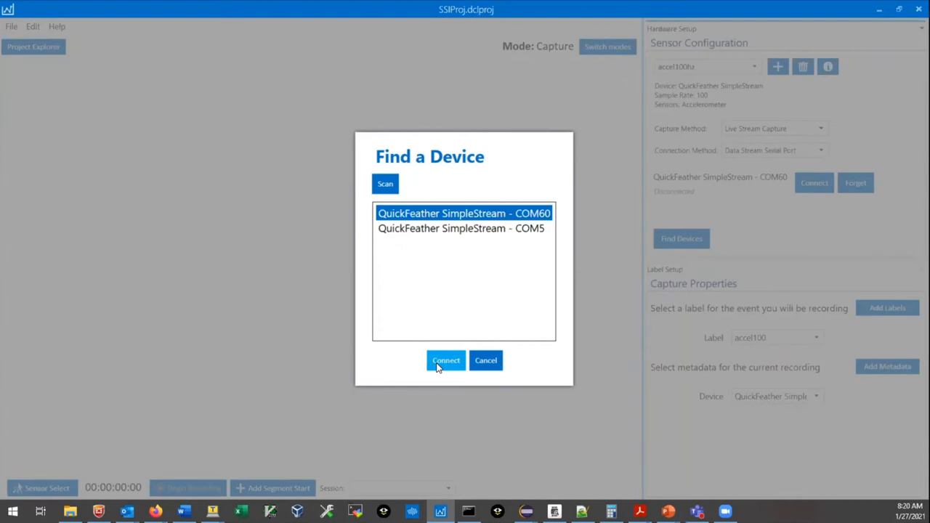
{"action": "left_click", "coordinate": [445, 360]}
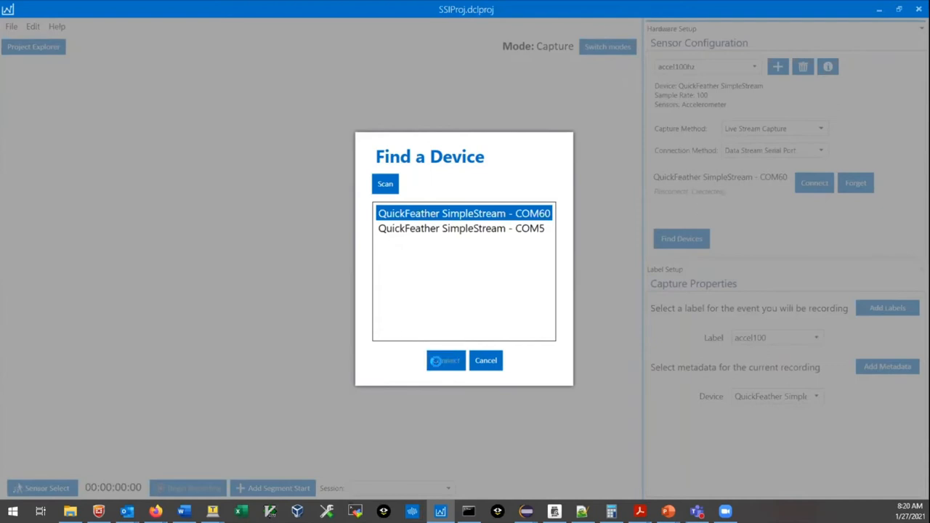
{"action": "left_click", "coordinate": [446, 361]}
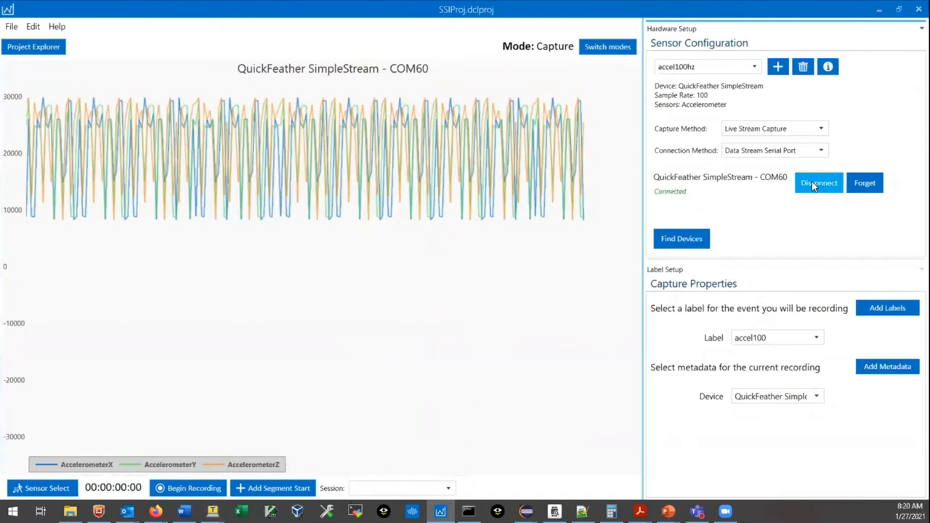
Disconnect the live stream so COM60 is released
{"action": "left_click", "coordinate": [818, 182]}
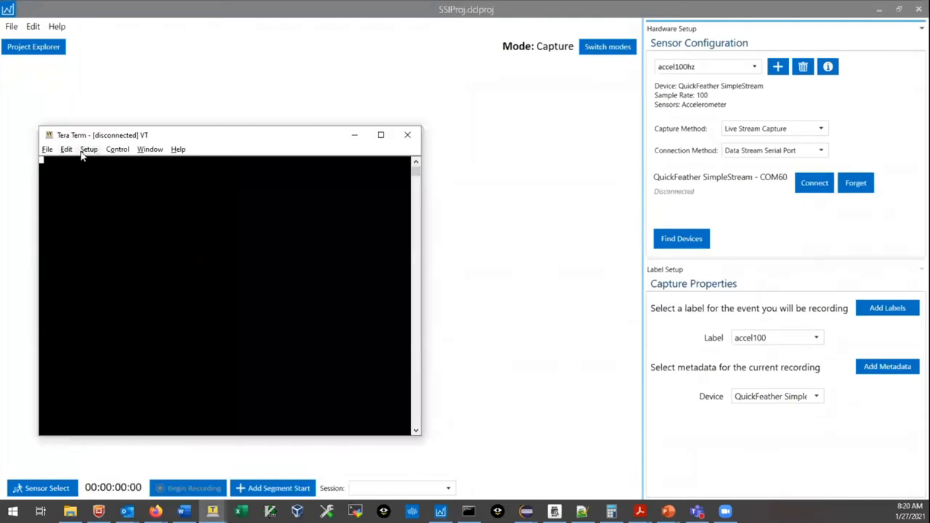
Connect Tera Term to COM60 at 460800 baud, check terminal settings, then disconnect
{"action": "left_click", "coordinate": [88, 149]}
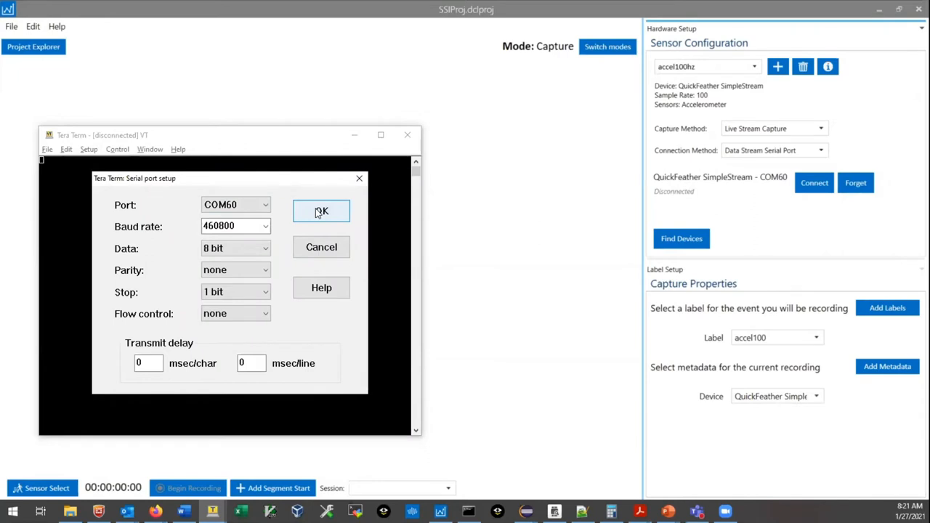
{"action": "left_click", "coordinate": [321, 210]}
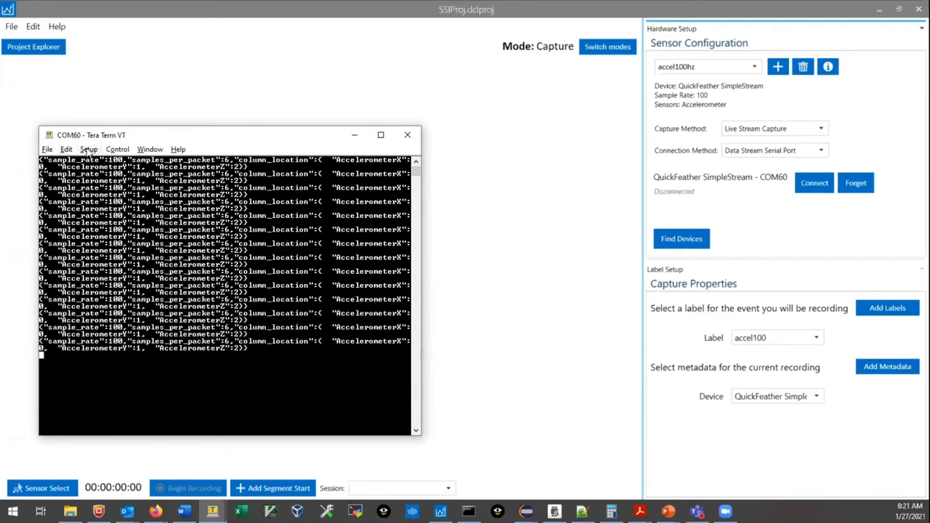
{"action": "left_click", "coordinate": [88, 149]}
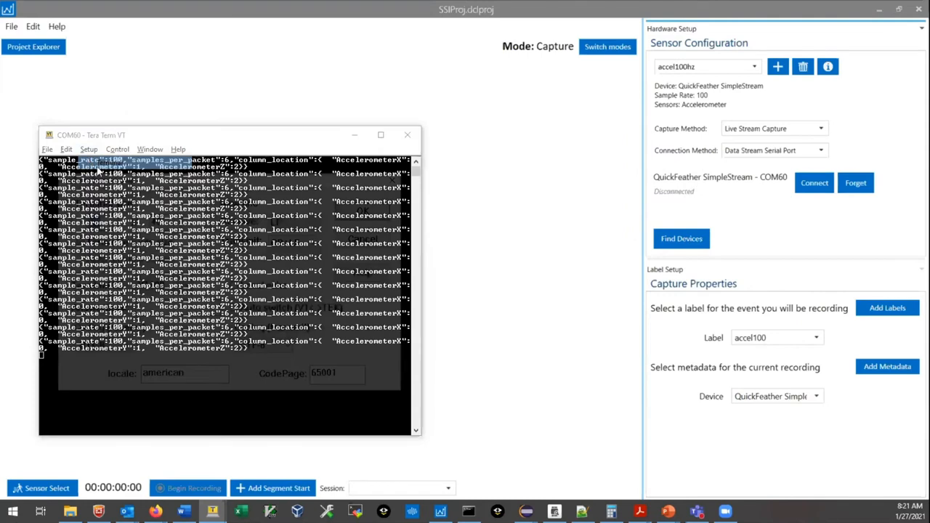
{"action": "left_click", "coordinate": [88, 149]}
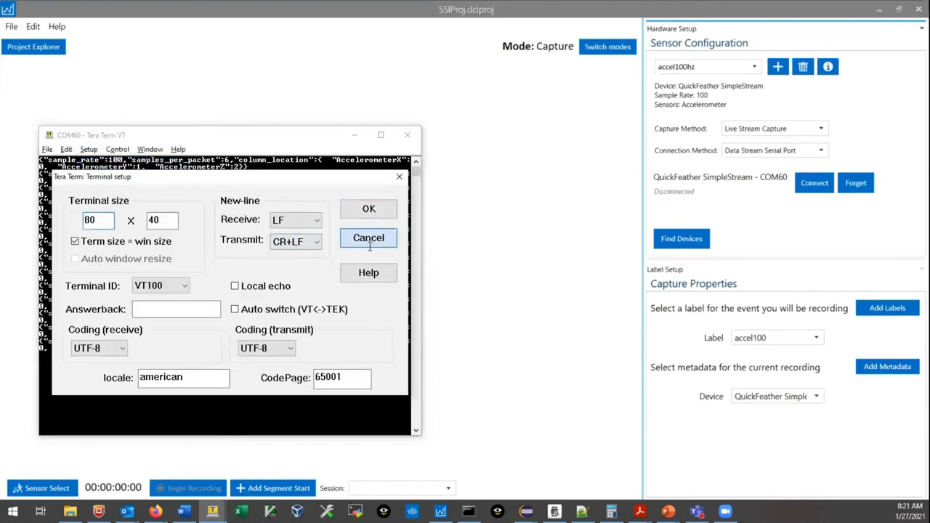
{"action": "left_click", "coordinate": [368, 237]}
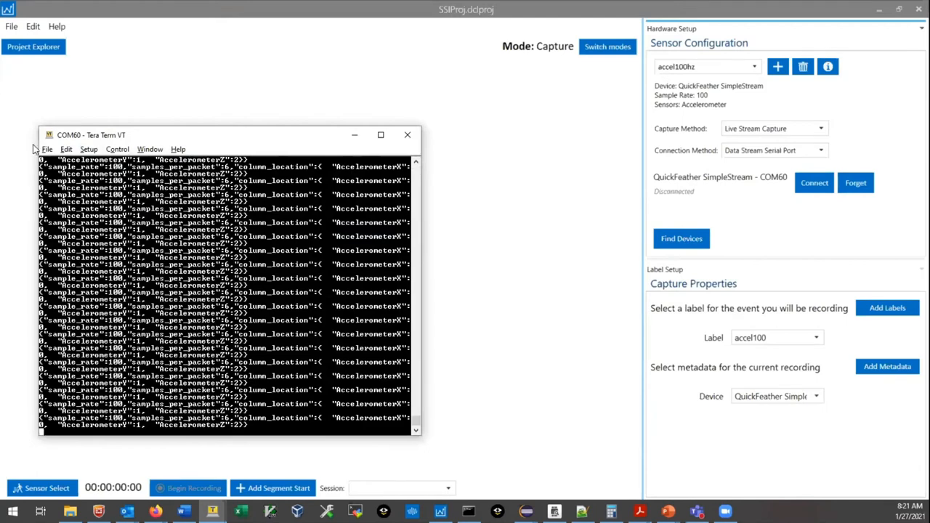
{"action": "left_click", "coordinate": [46, 149]}
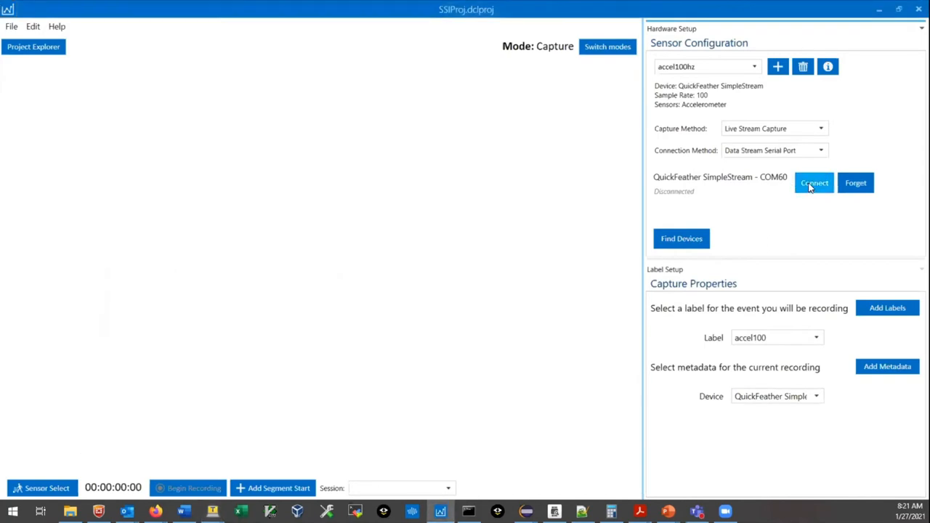
Reconnect to COM60, stream accelerometer data briefly, then disconnect
{"action": "left_click", "coordinate": [814, 182]}
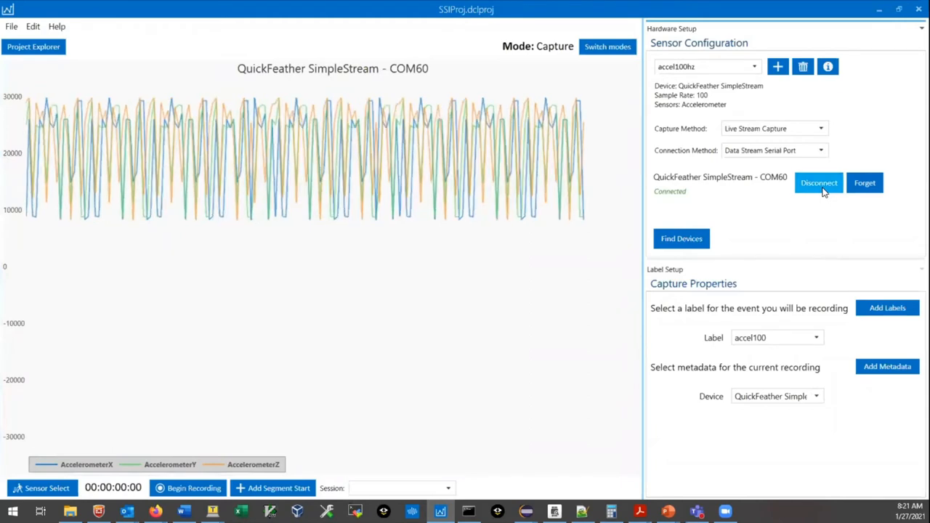
{"action": "left_click", "coordinate": [819, 183]}
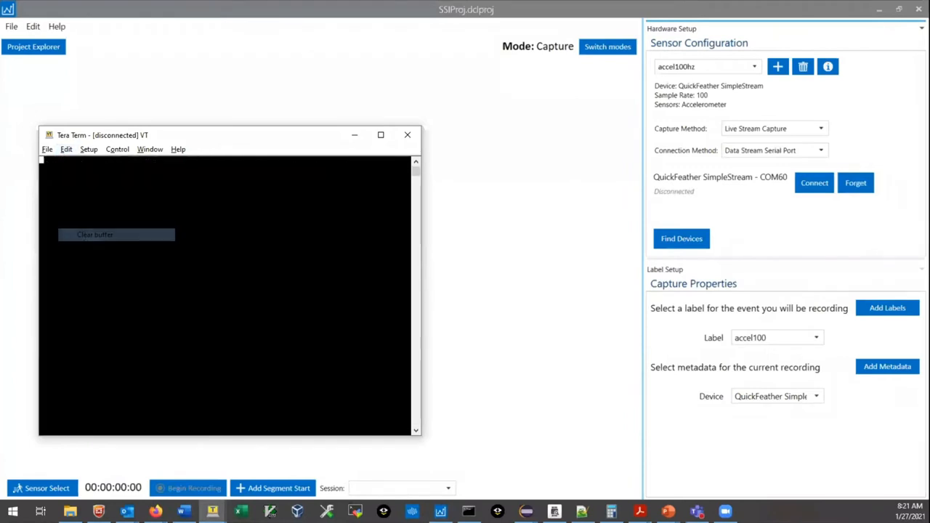
Connect Tera Term to COM60 to show the sample_rate 100 JSON lines, then disconnect
{"action": "left_click", "coordinate": [88, 149]}
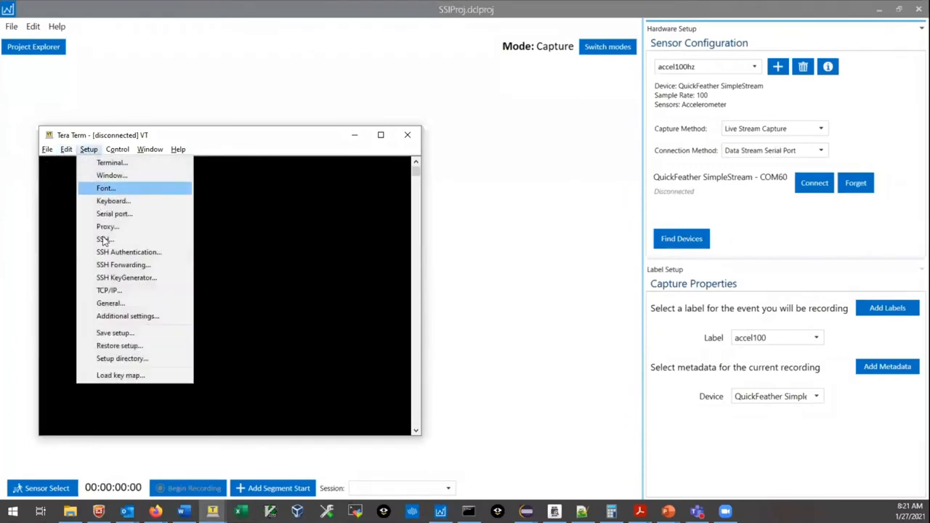
{"action": "left_click", "coordinate": [114, 213]}
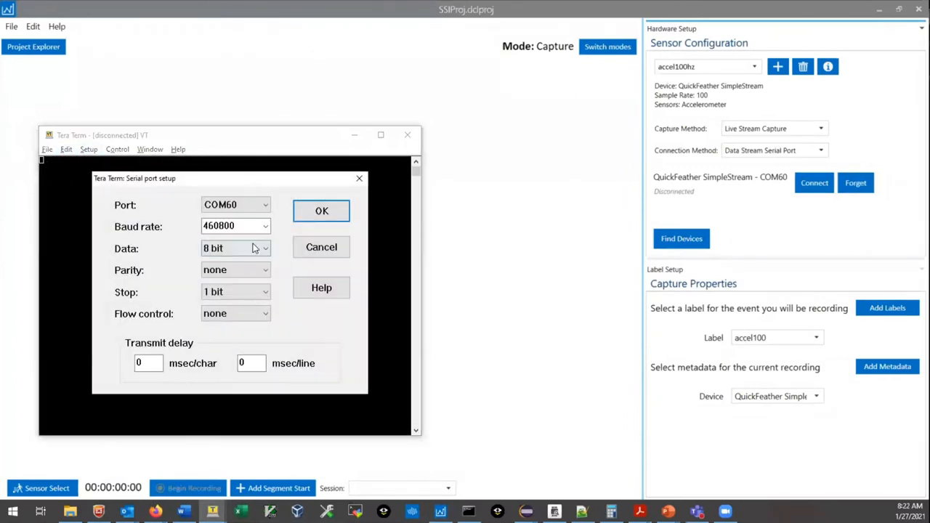
{"action": "left_click", "coordinate": [321, 211]}
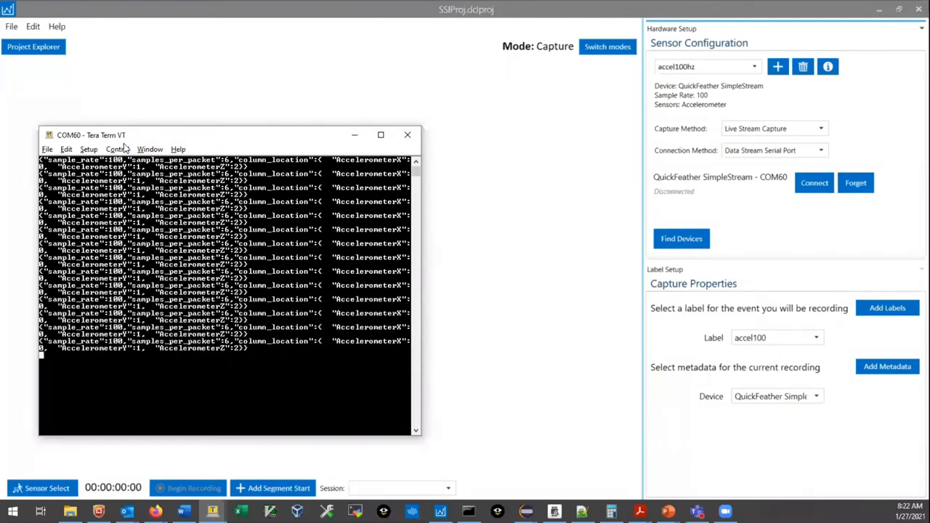
{"action": "left_click", "coordinate": [46, 149]}
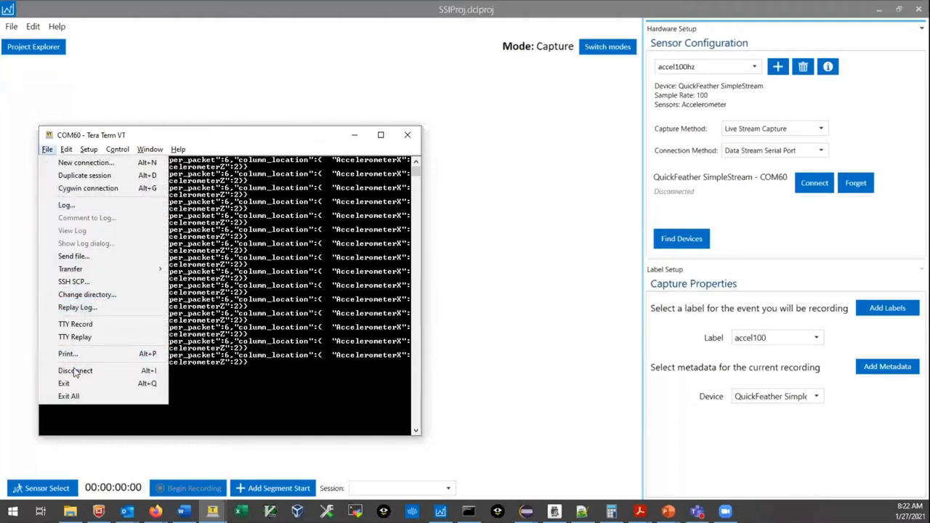
{"action": "left_click", "coordinate": [76, 370]}
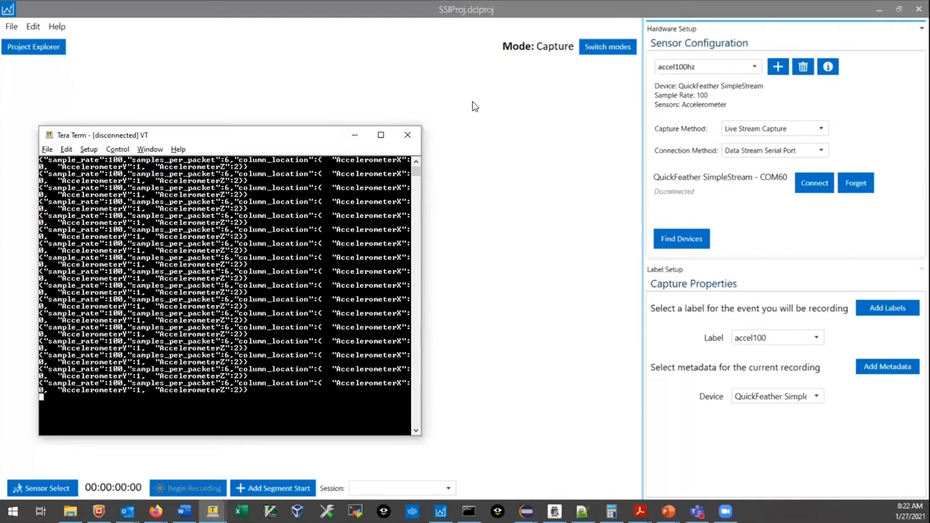
{"action": "mouse_move", "coordinate": [371, 97]}
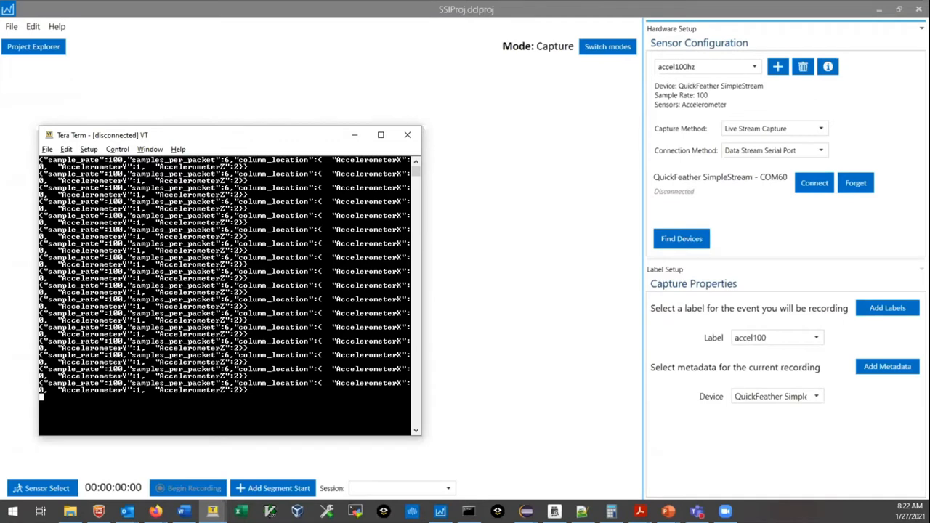
{"action": "mouse_move", "coordinate": [517, 180]}
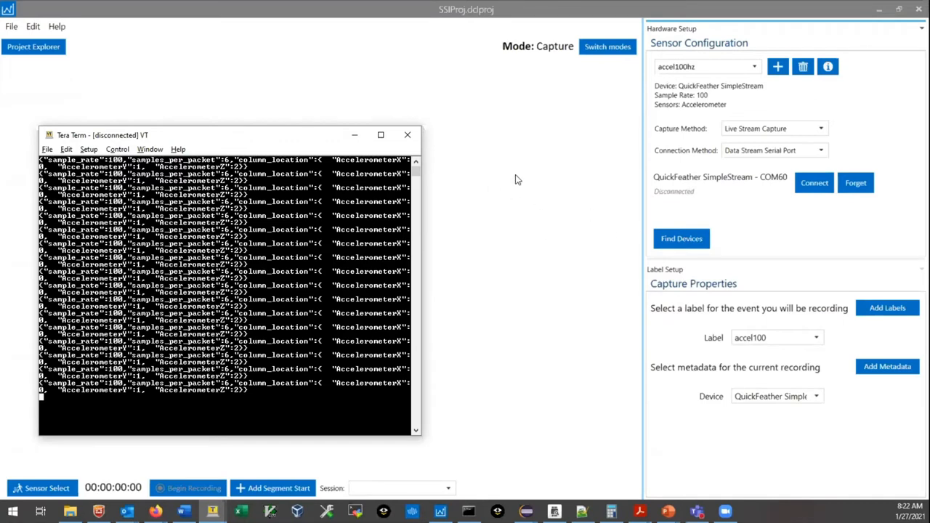
{"action": "mouse_move", "coordinate": [490, 191]}
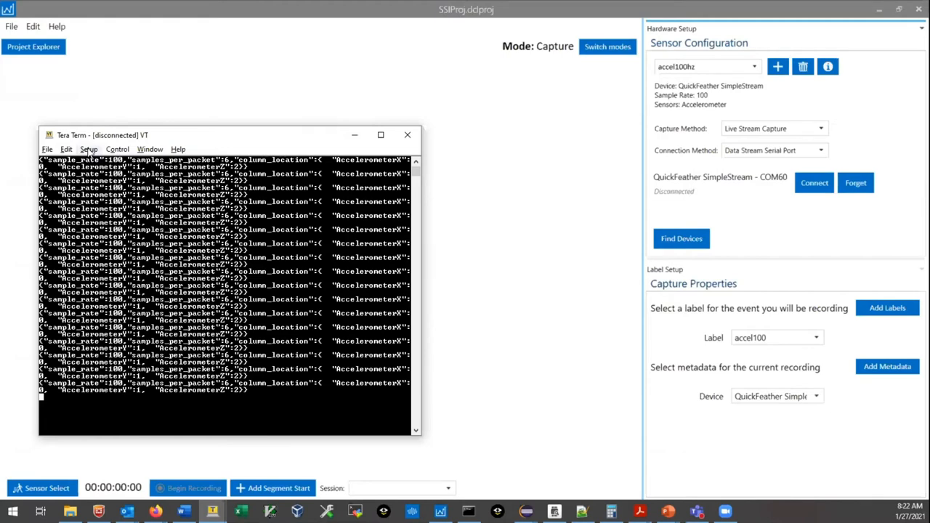
Reconnect COM60, clear the terminal buffer, accept Terminal settings, then disconnect
{"action": "left_click", "coordinate": [88, 149]}
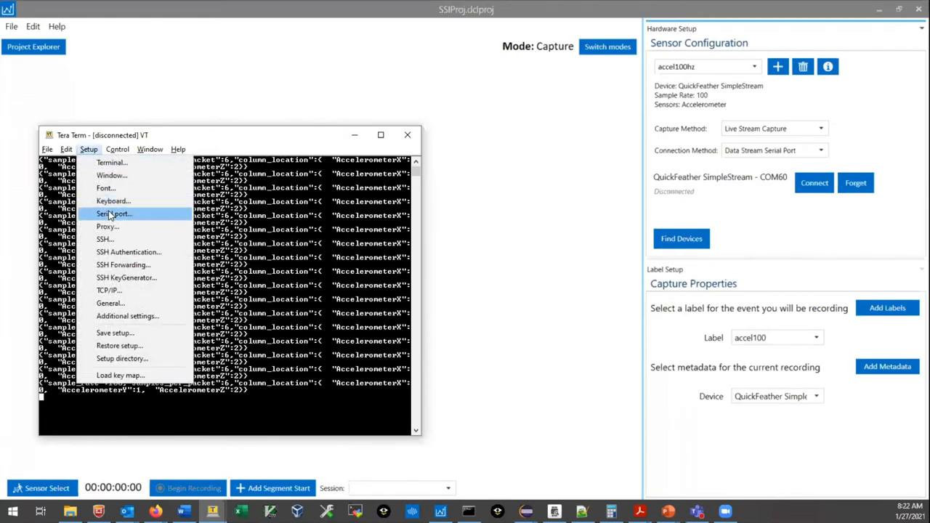
{"action": "left_click", "coordinate": [113, 214]}
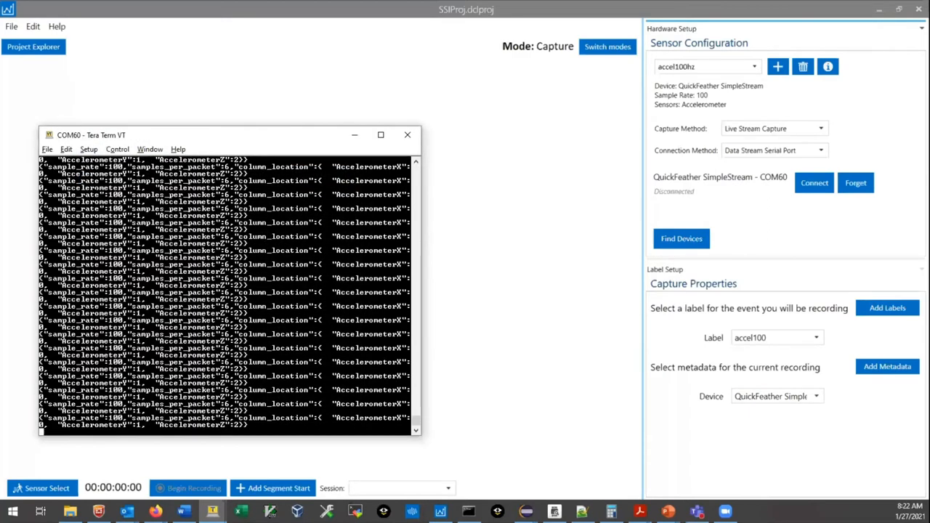
{"action": "left_click", "coordinate": [66, 149]}
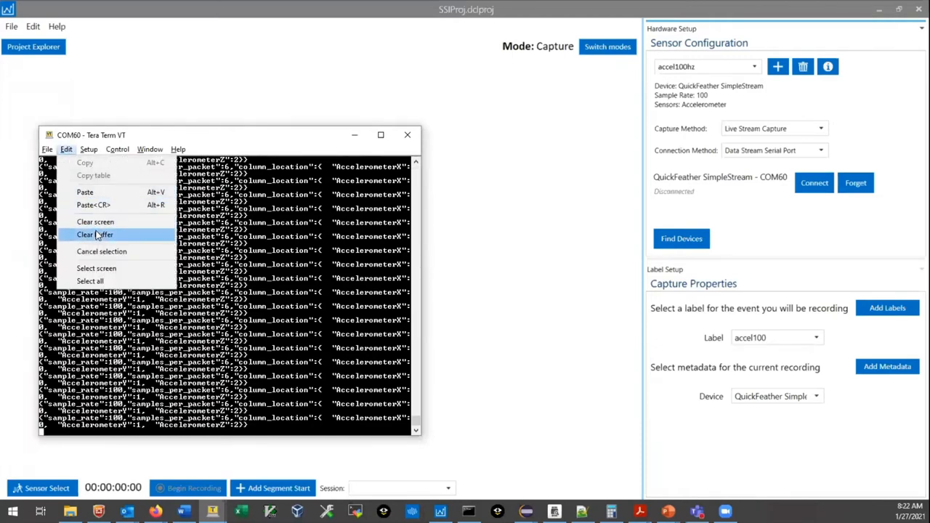
{"action": "left_click", "coordinate": [96, 234]}
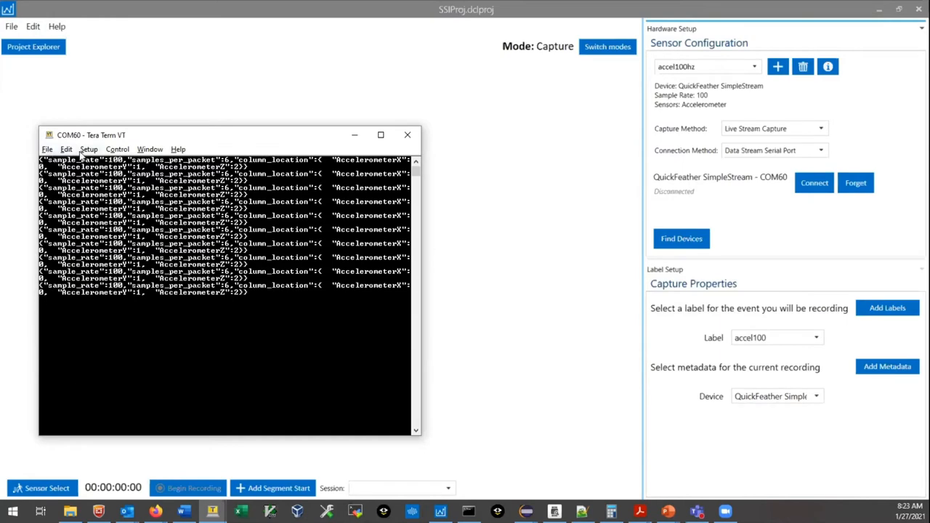
{"action": "left_click", "coordinate": [88, 149]}
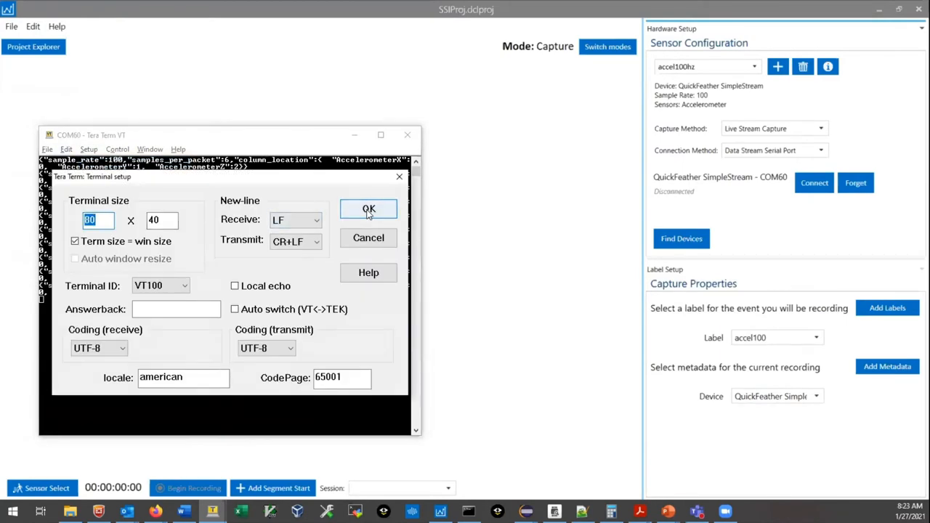
{"action": "left_click", "coordinate": [369, 209]}
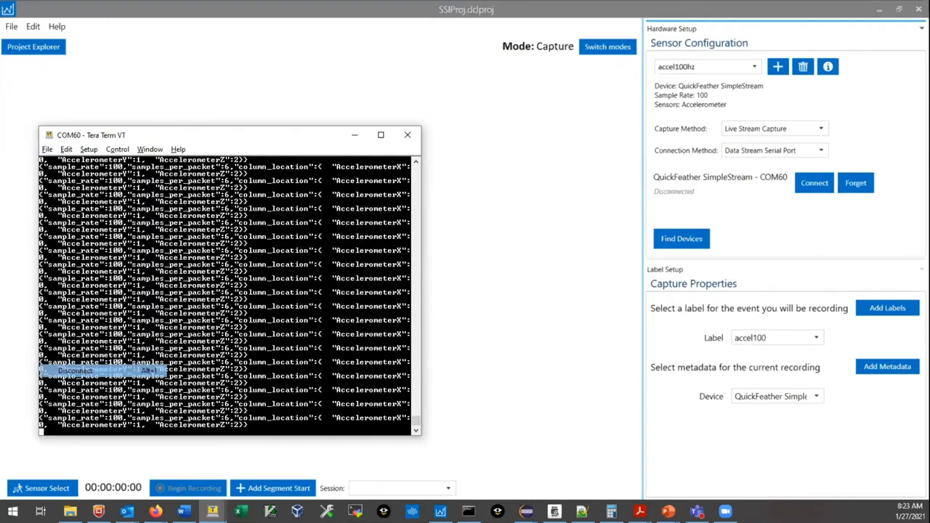
{"action": "left_click", "coordinate": [75, 370]}
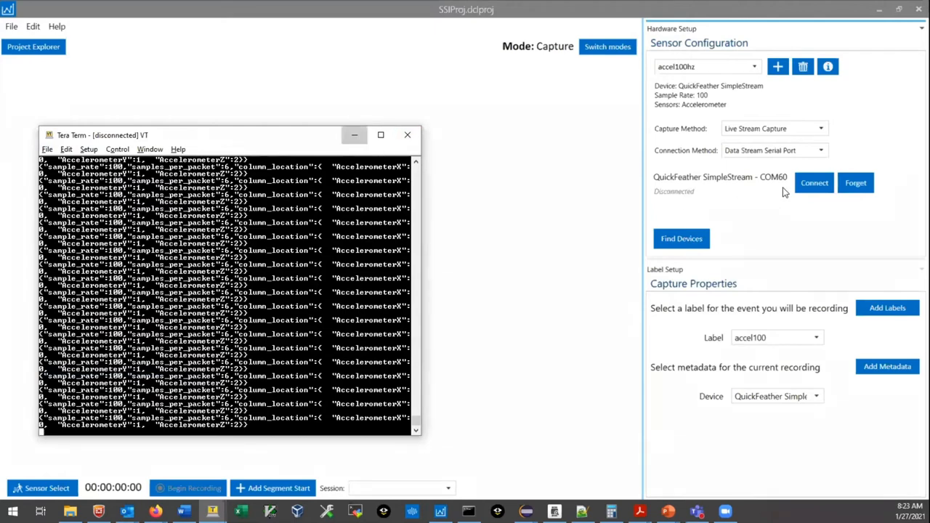
Connect to COM60, record about ten seconds of live accelerometer data, then stop and save
{"action": "left_click", "coordinate": [814, 182]}
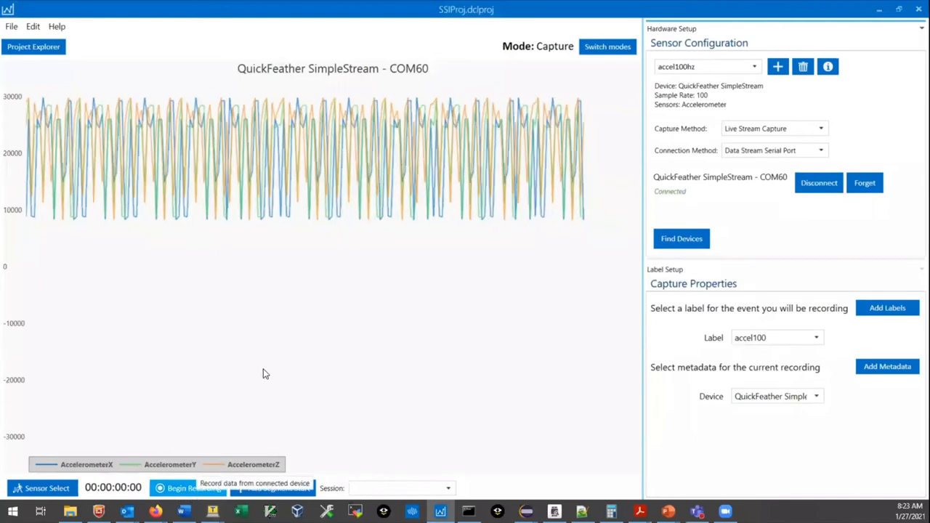
{"action": "left_click", "coordinate": [193, 487]}
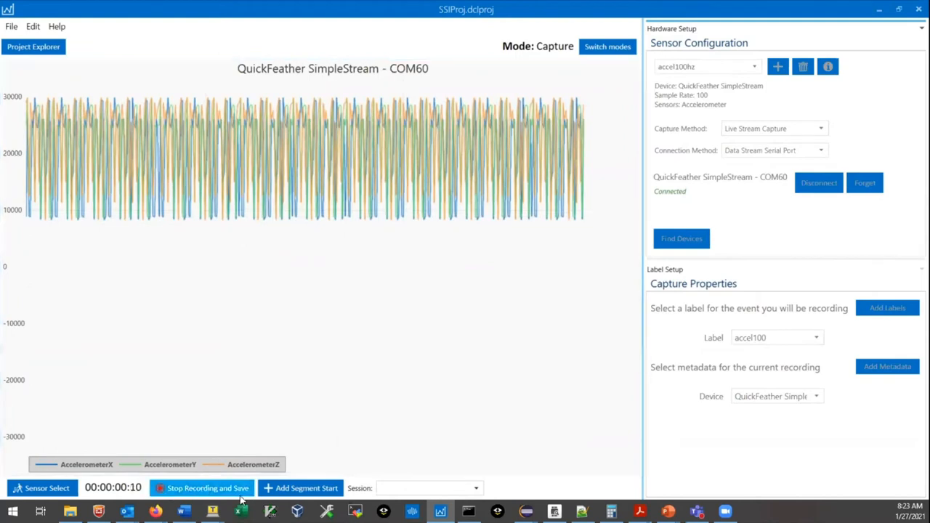
{"action": "left_click", "coordinate": [208, 488]}
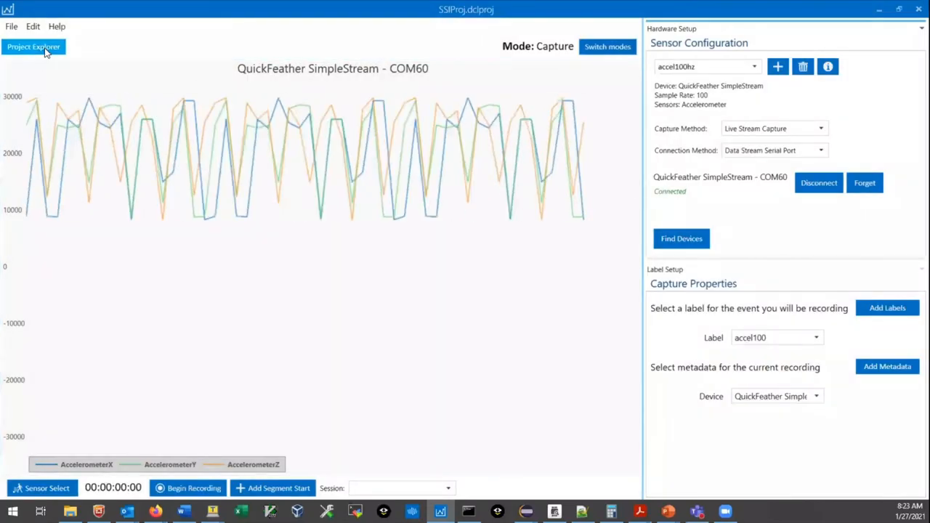
{"action": "left_click", "coordinate": [34, 46]}
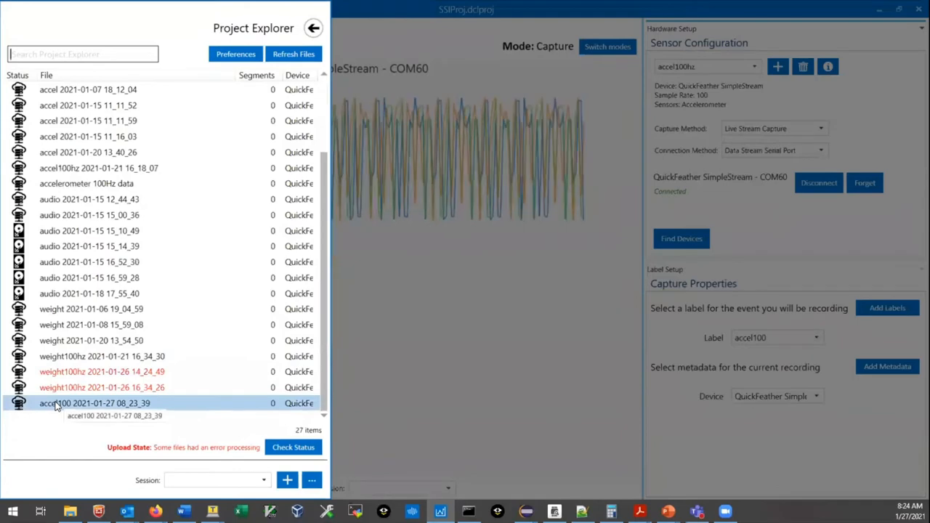
{"action": "left_click", "coordinate": [94, 404]}
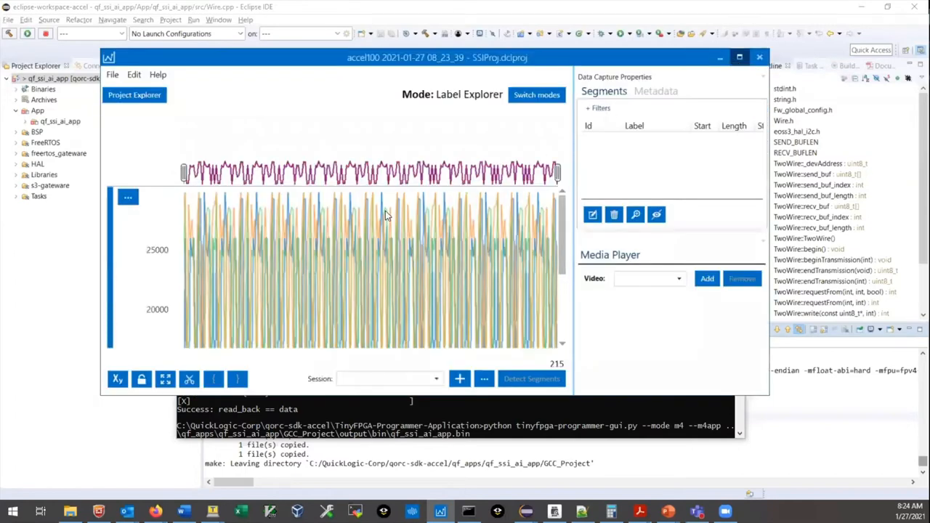
{"action": "left_click", "coordinate": [740, 58]}
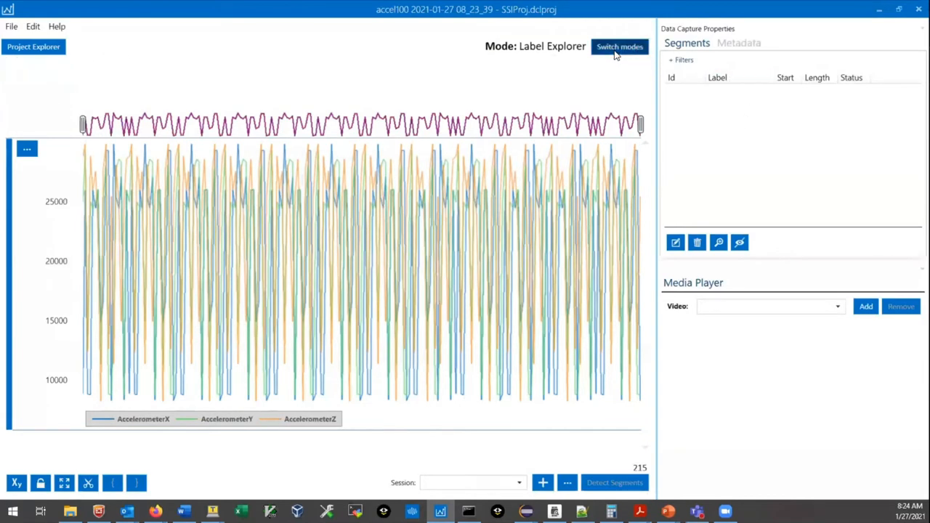
{"action": "left_click", "coordinate": [620, 46]}
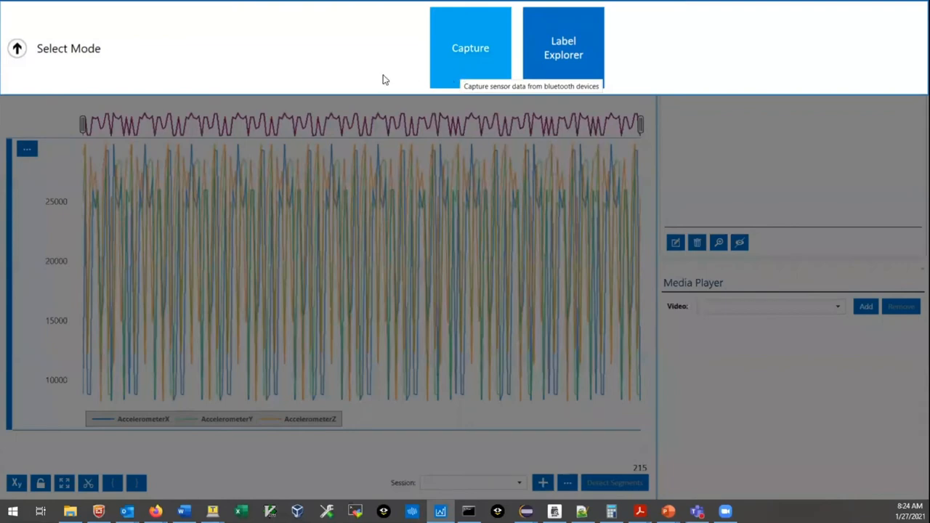
{"action": "left_click", "coordinate": [470, 48]}
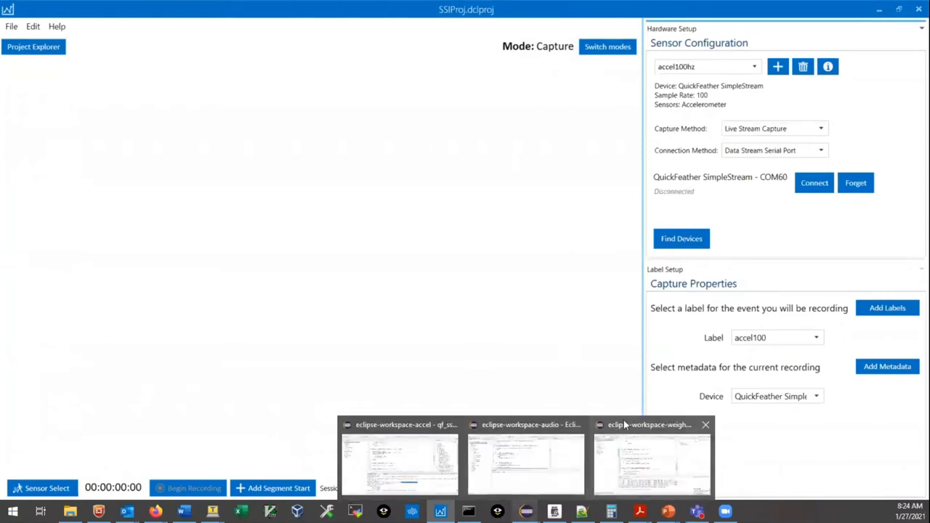
Bring up the eclipse-workspace-weight window showing ssi_comms.c and a 0-error build
{"action": "left_click", "coordinate": [651, 462]}
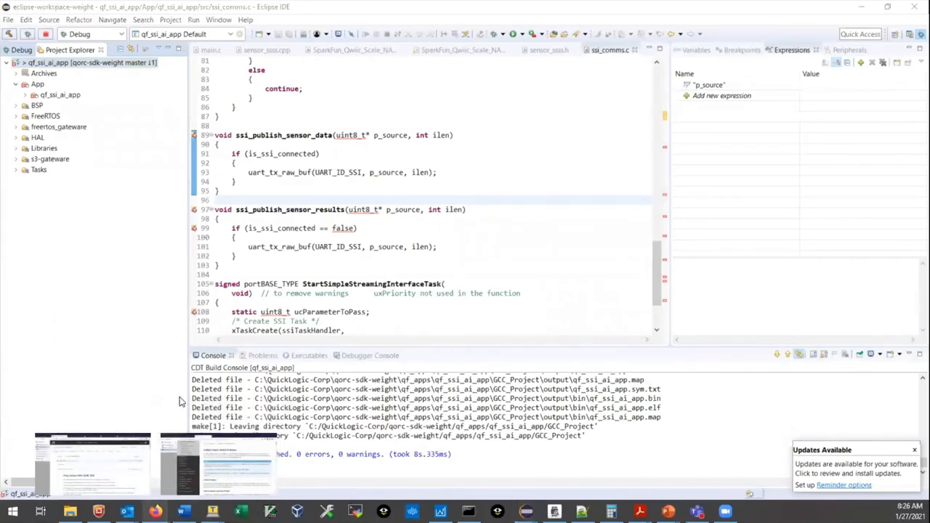
Save the NAU7802 Arduino Library ZIP from the Qwiic Scale Hookup Guide's library section
{"action": "left_click", "coordinate": [93, 463]}
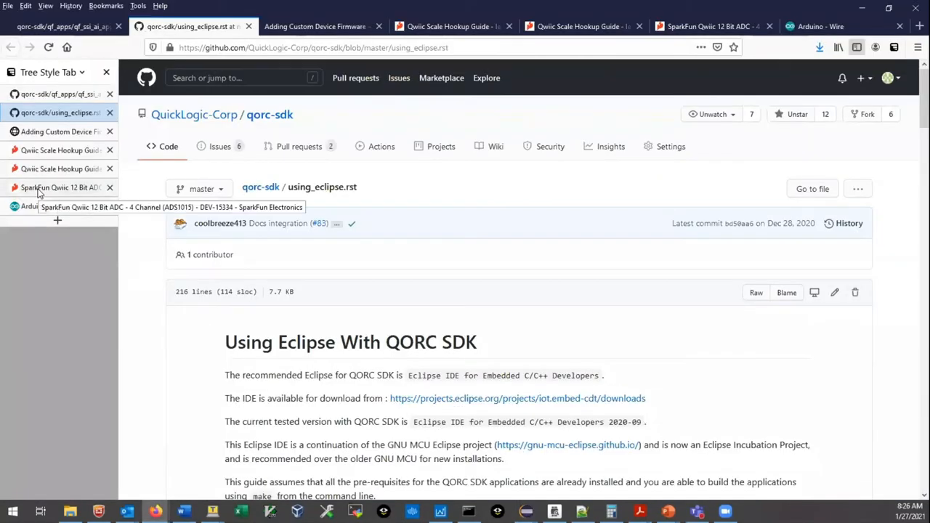
{"action": "left_click", "coordinate": [708, 27]}
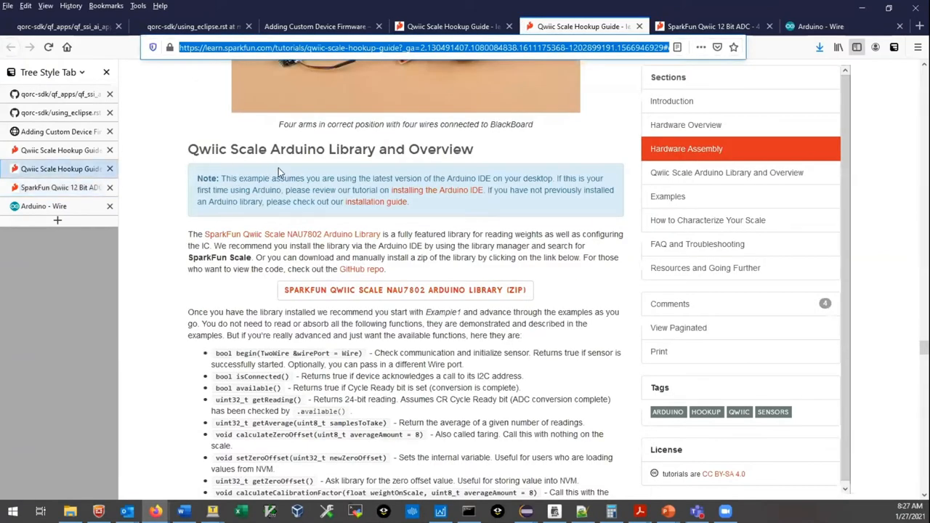
{"action": "scroll", "scroll_direction": "down", "scroll_amount": 3}
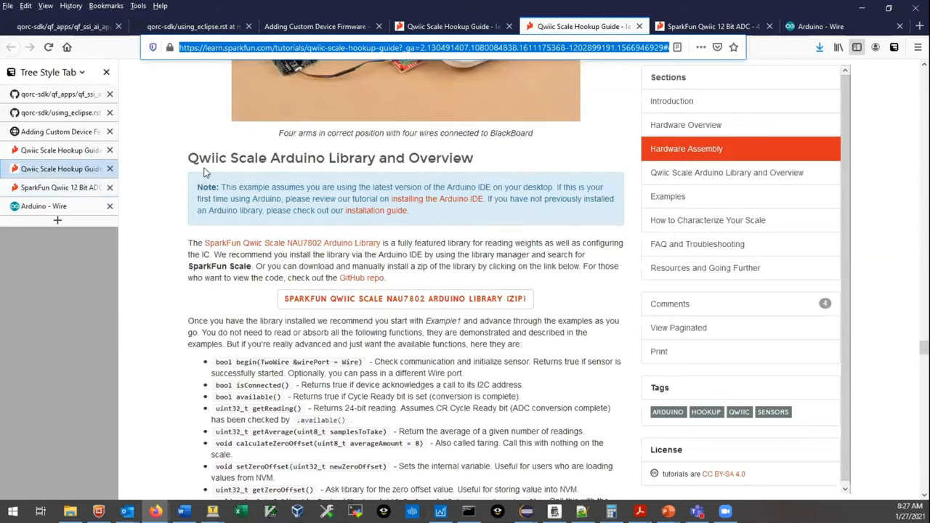
{"action": "scroll", "scroll_direction": "down", "scroll_amount": 3}
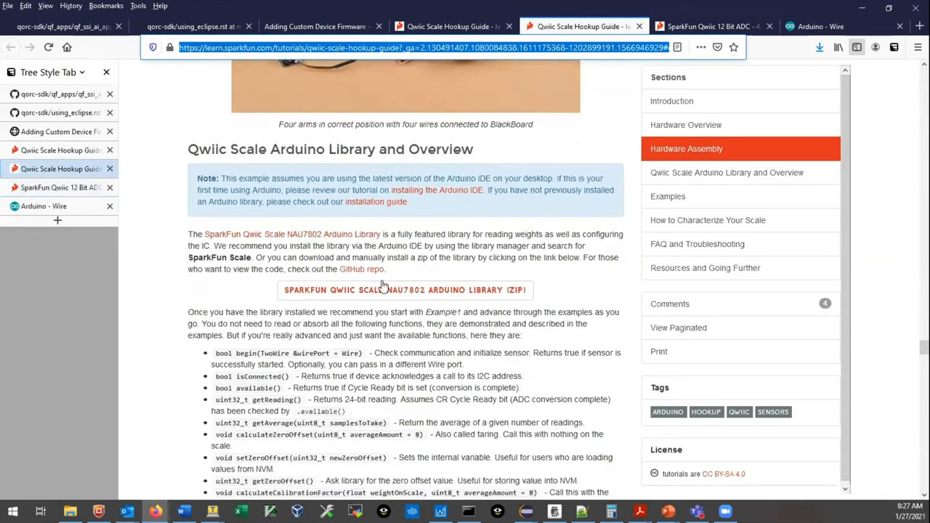
{"action": "mouse_move", "coordinate": [405, 290]}
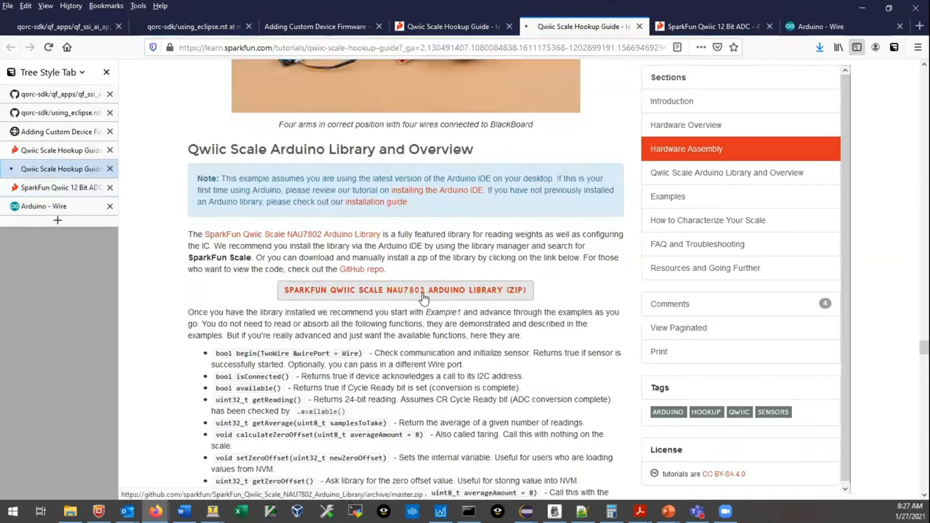
{"action": "left_click", "coordinate": [405, 290]}
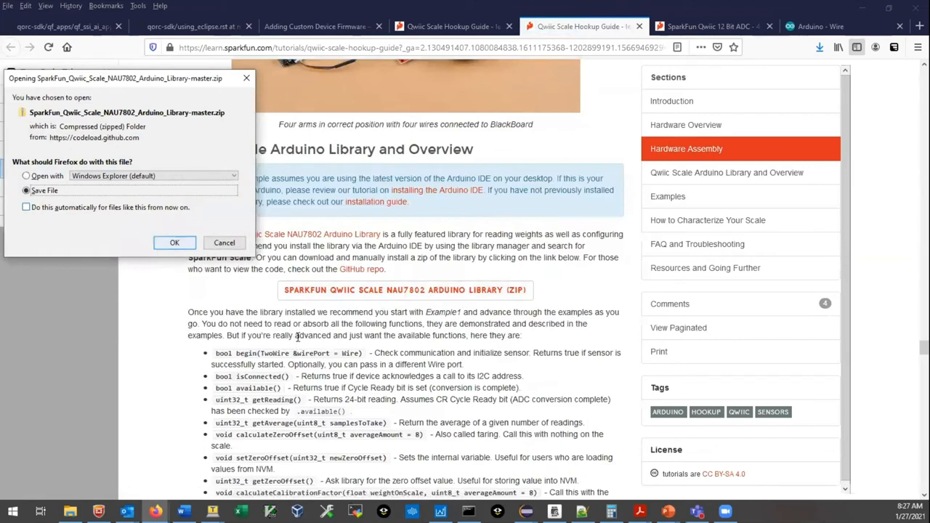
{"action": "left_click", "coordinate": [174, 242]}
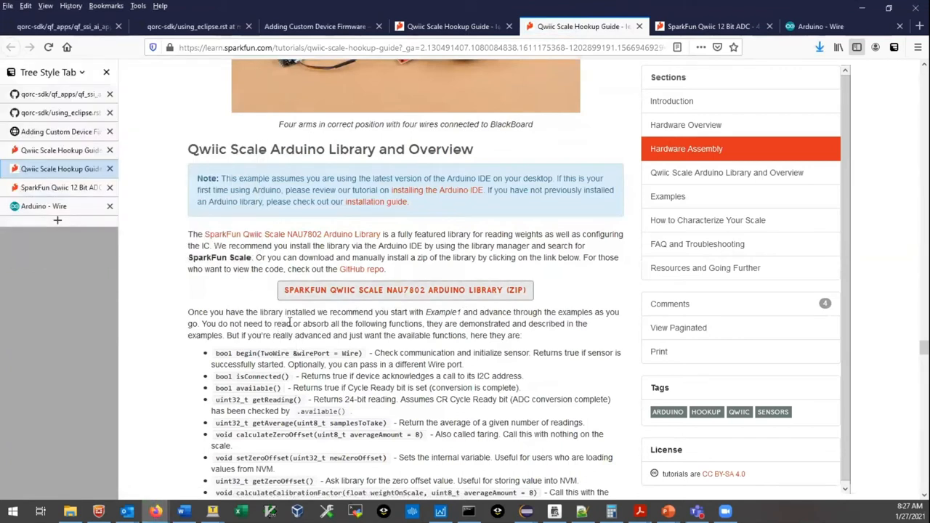
{"action": "mouse_move", "coordinate": [73, 504]}
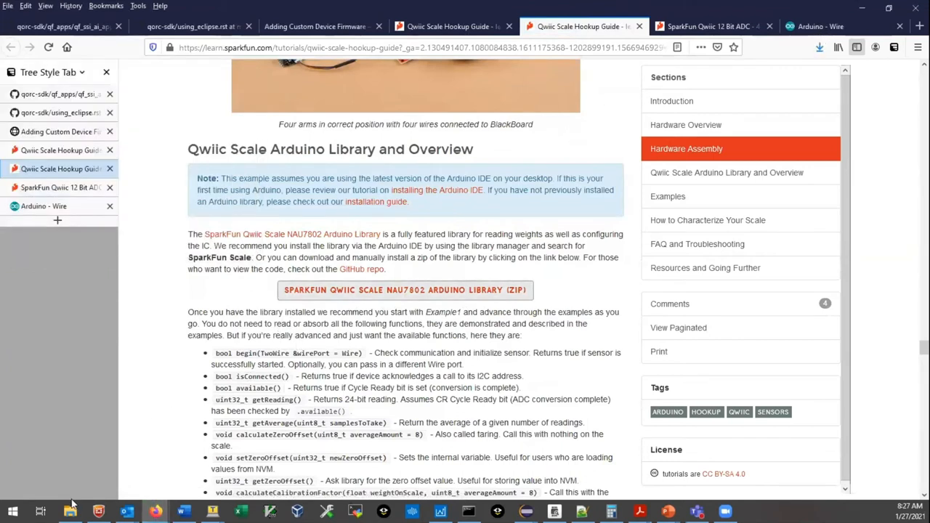
{"action": "mouse_move", "coordinate": [70, 511]}
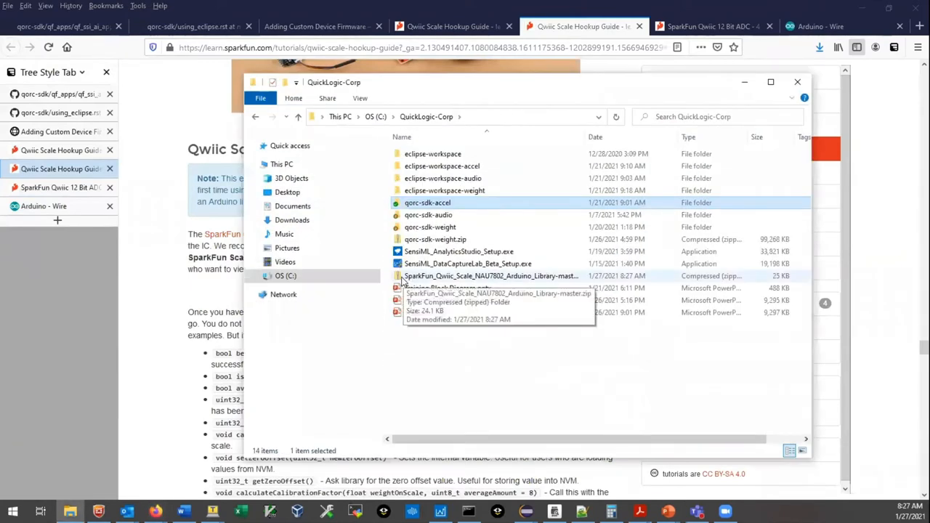
Browse the NAU7802 library ZIP down to its src .cpp and .h files
{"action": "double_click", "coordinate": [490, 275]}
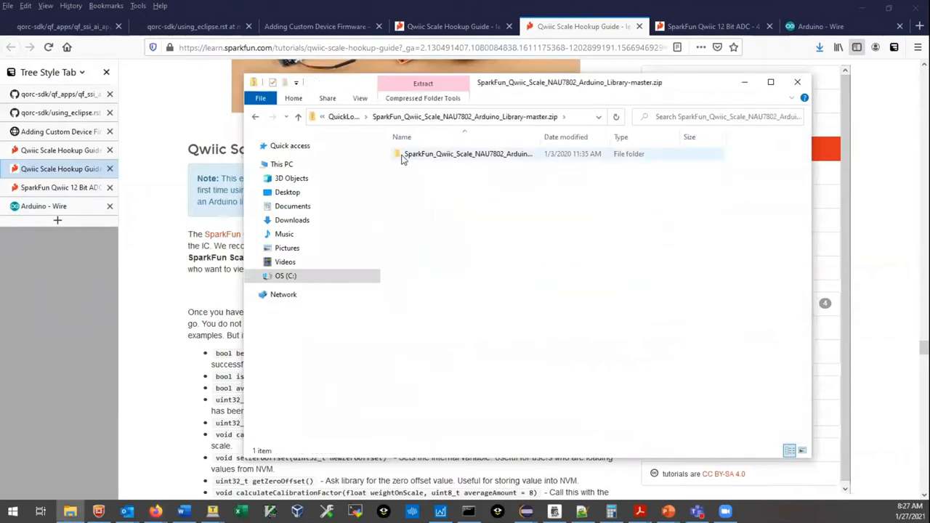
{"action": "double_click", "coordinate": [468, 154]}
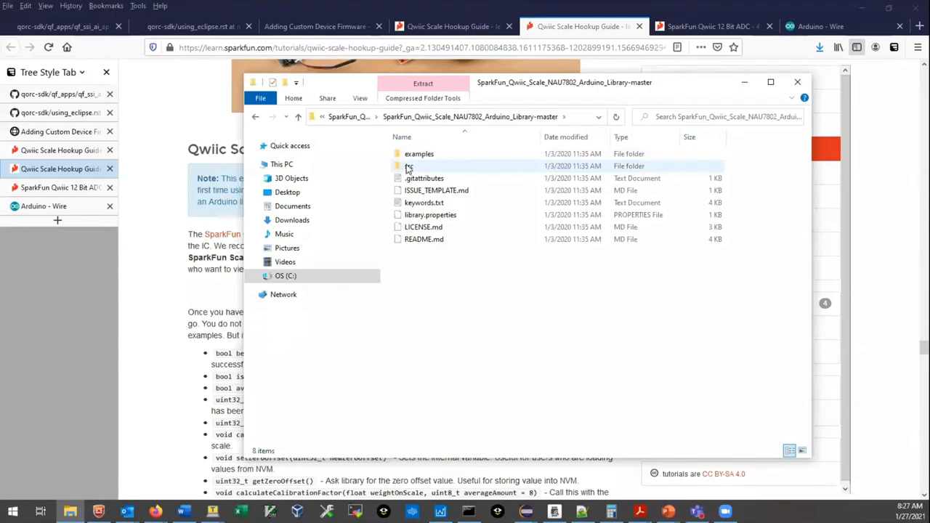
{"action": "double_click", "coordinate": [408, 165]}
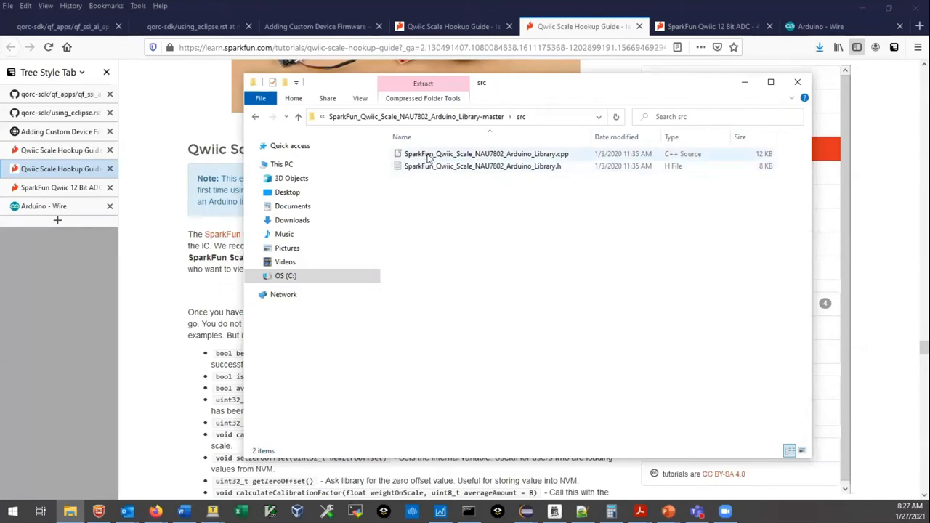
{"action": "left_click", "coordinate": [485, 153]}
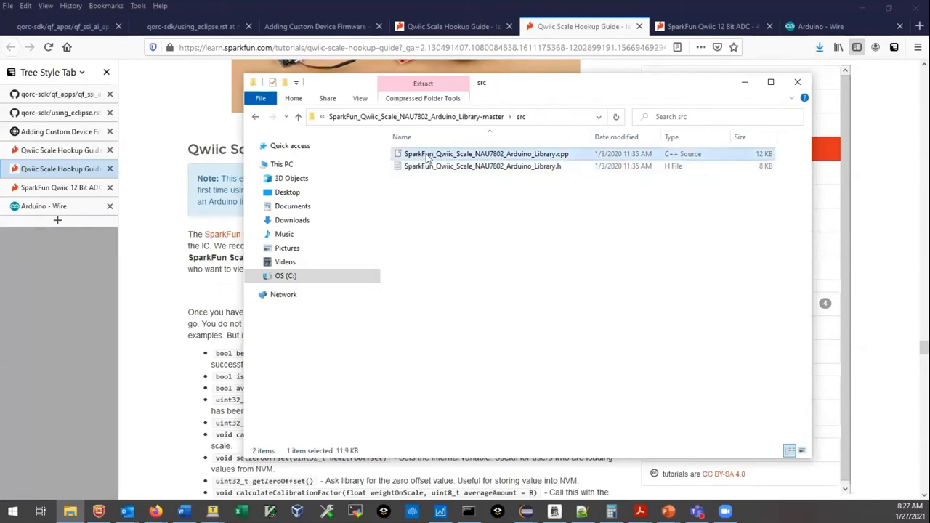
{"action": "left_click", "coordinate": [483, 166]}
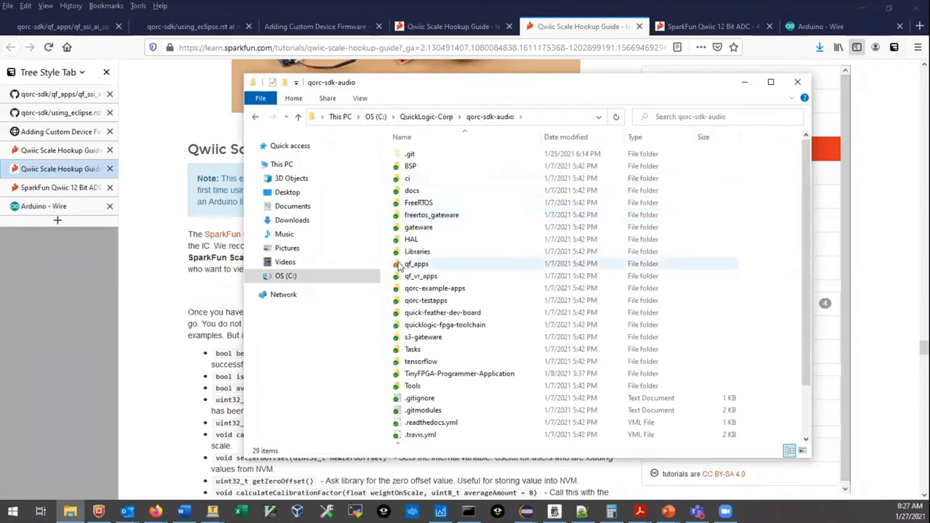
Navigate into qf_apps/qf_ssi_ai_app/src, where the NAU7802 .cpp and .h already sit
{"action": "left_click", "coordinate": [416, 264]}
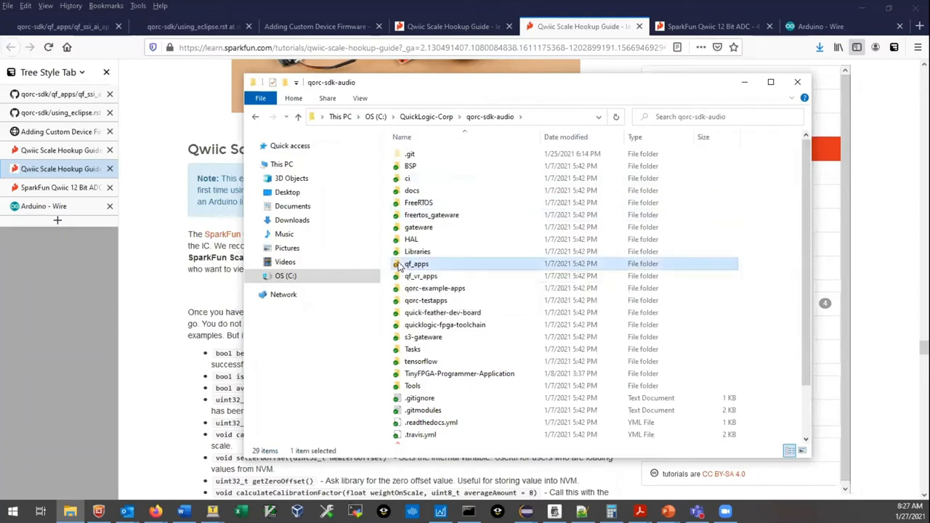
{"action": "double_click", "coordinate": [417, 263]}
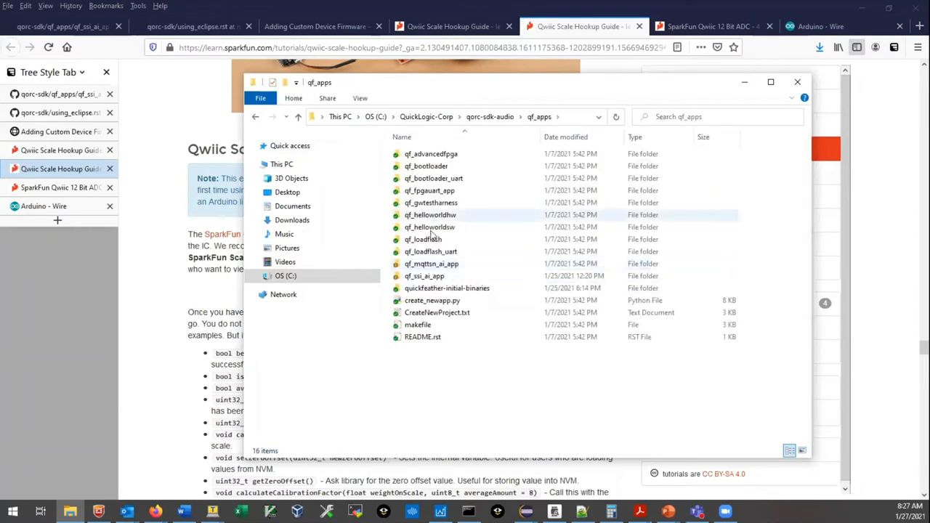
{"action": "mouse_move", "coordinate": [424, 275]}
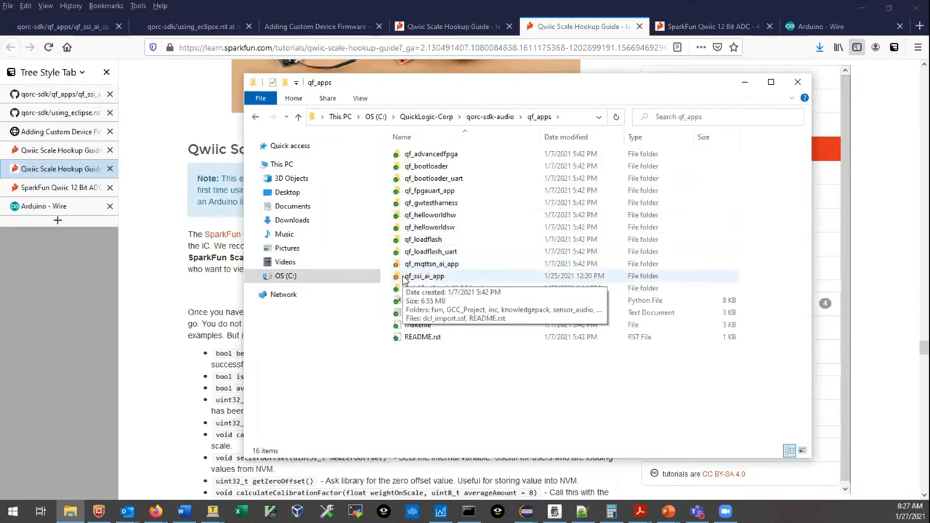
{"action": "double_click", "coordinate": [424, 275]}
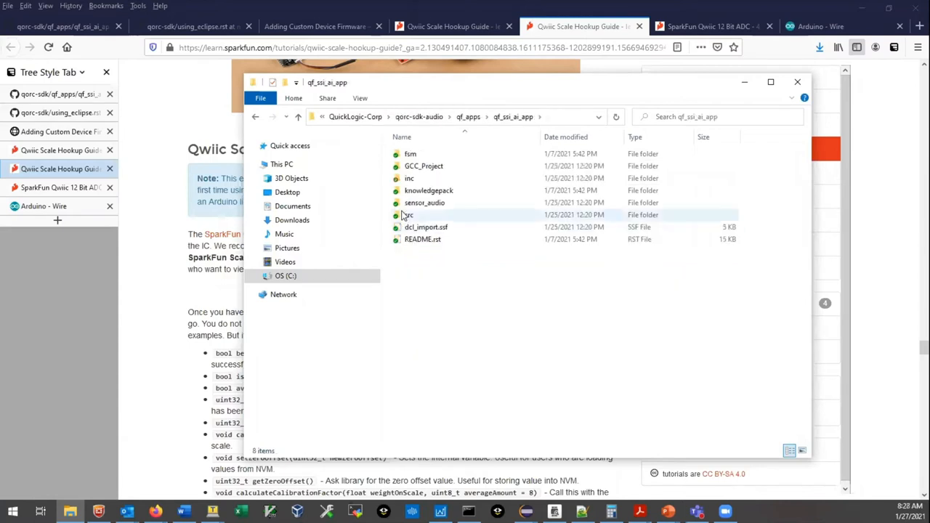
{"action": "left_click", "coordinate": [408, 215]}
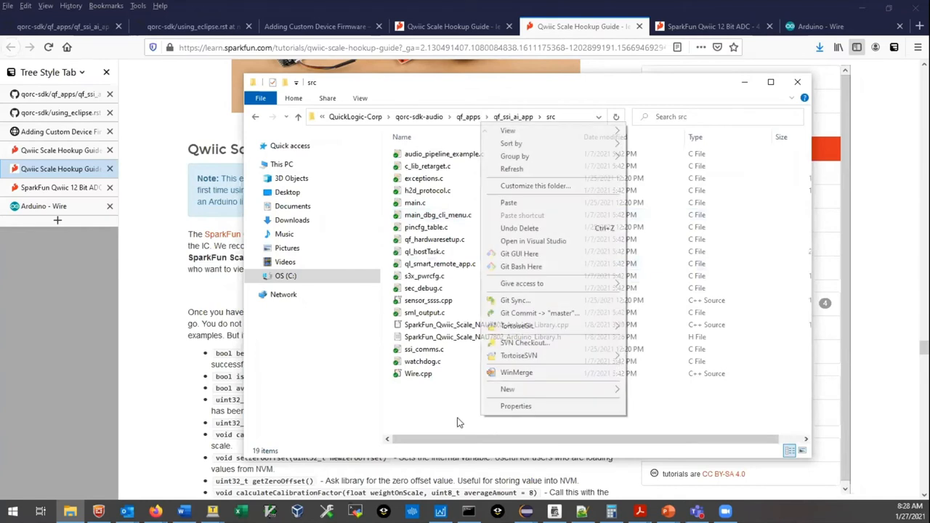
{"action": "left_click", "coordinate": [469, 343]}
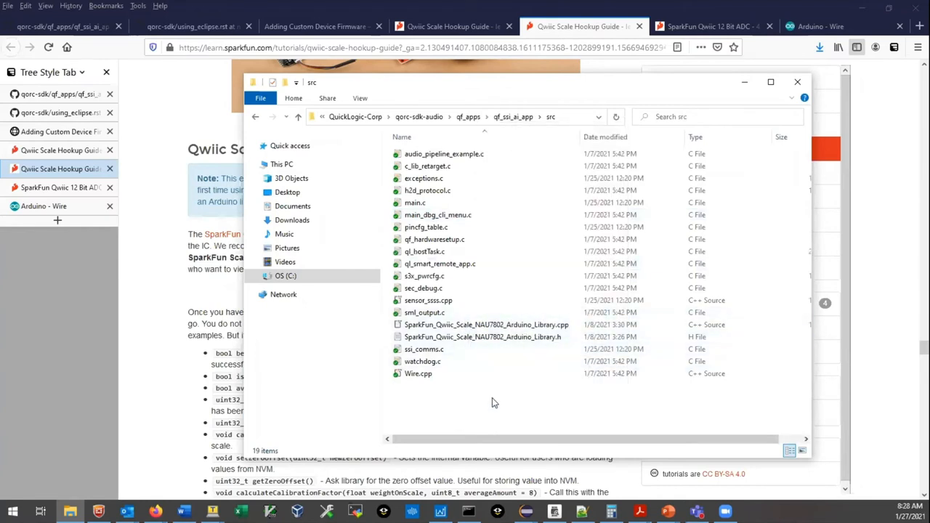
{"action": "mouse_move", "coordinate": [441, 403]}
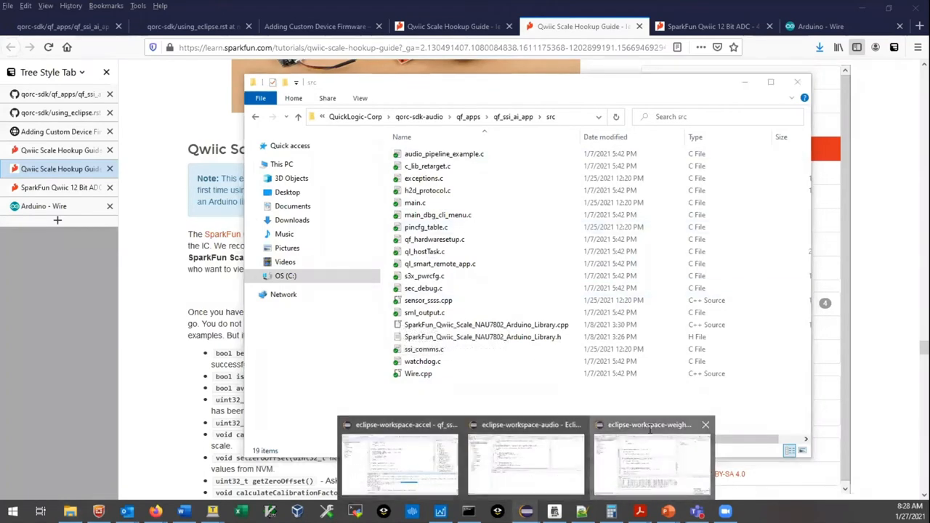
In the weight workspace, open SparkFun_Qwiic_Scale_NAU7802_Arduino_Library.h from qf_ssi_ai_app/src
{"action": "left_click", "coordinate": [652, 466]}
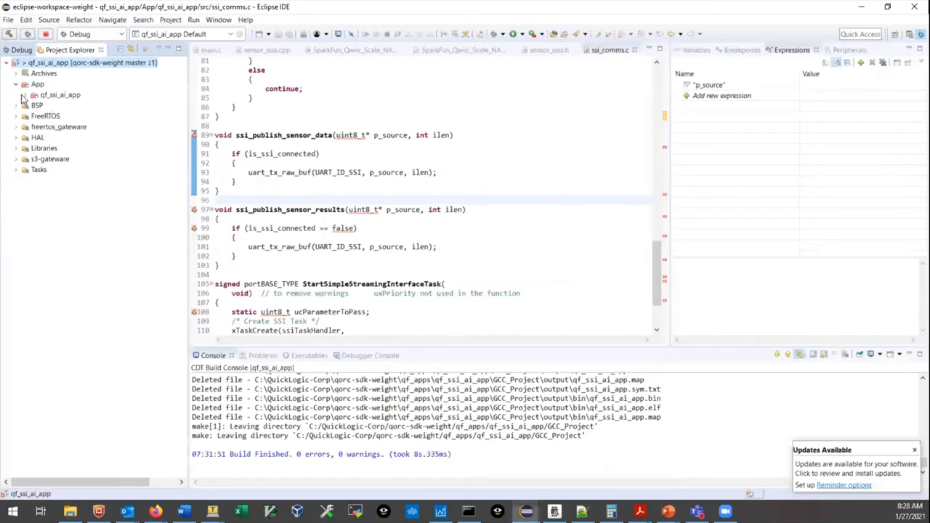
{"action": "left_click", "coordinate": [24, 95]}
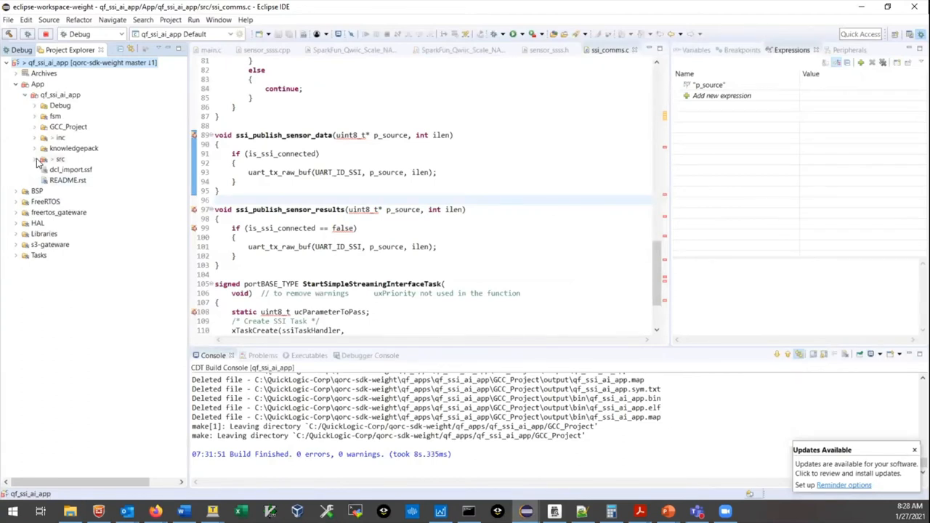
{"action": "left_click", "coordinate": [43, 158]}
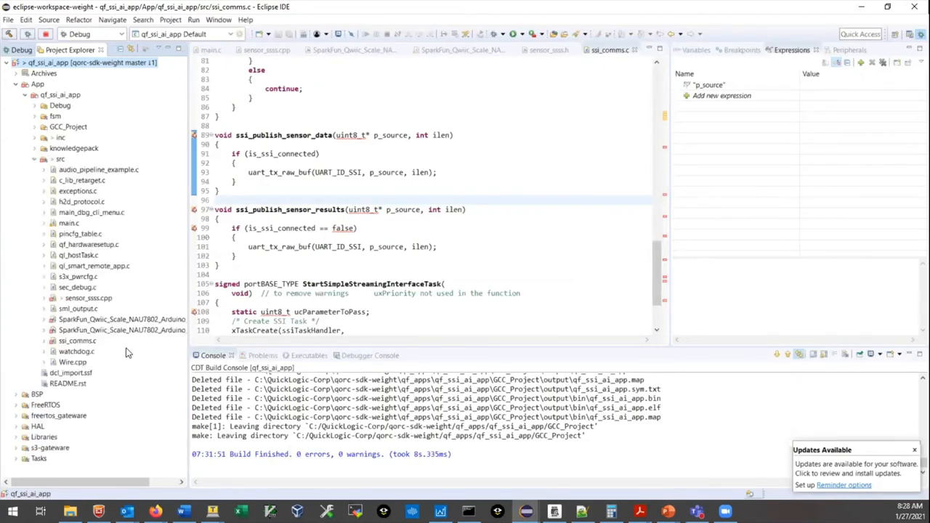
{"action": "left_click", "coordinate": [122, 330]}
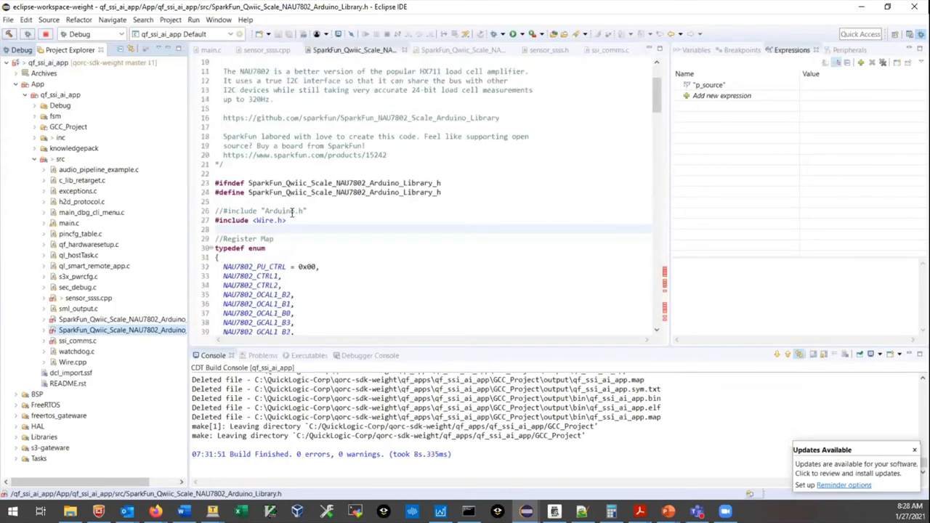
{"action": "mouse_move", "coordinate": [276, 192]}
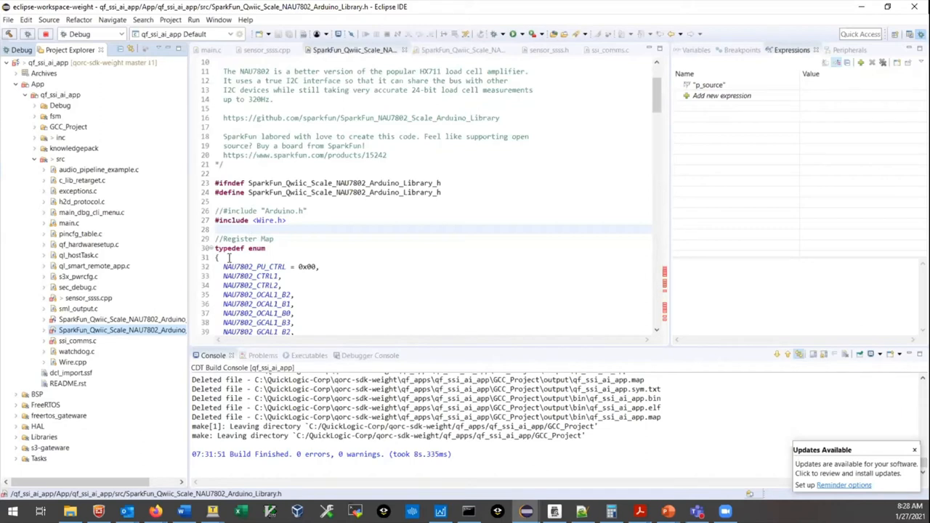
{"action": "mouse_move", "coordinate": [275, 211]}
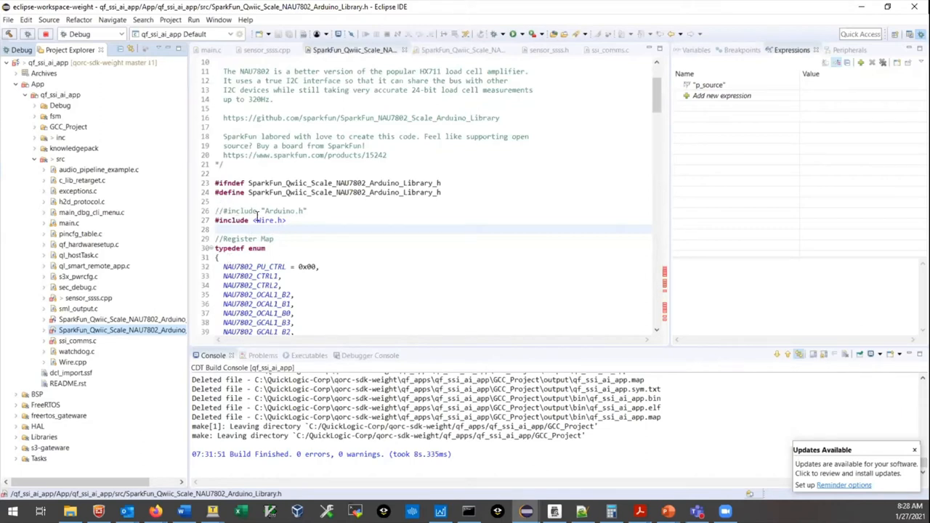
{"action": "mouse_move", "coordinate": [283, 234]}
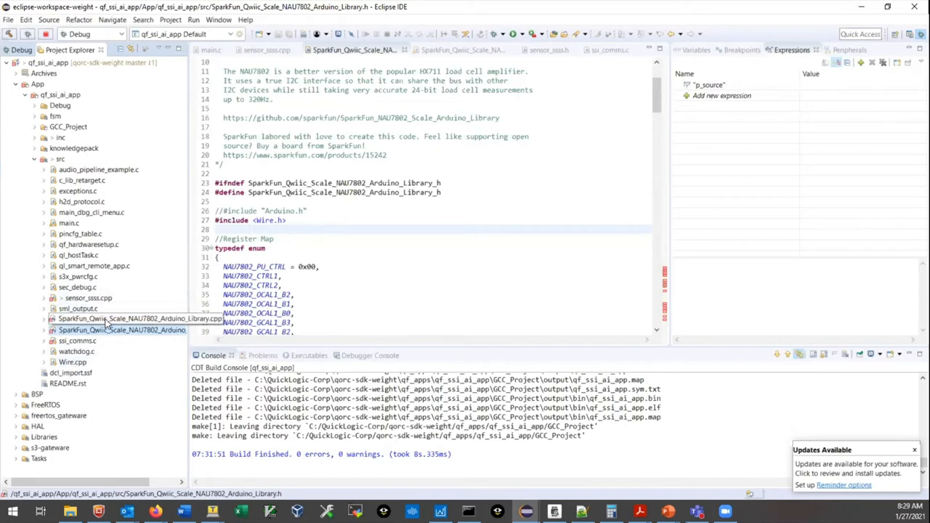
Open the NAU7802 library .cpp and highlight its delay helper function
{"action": "left_click", "coordinate": [121, 329]}
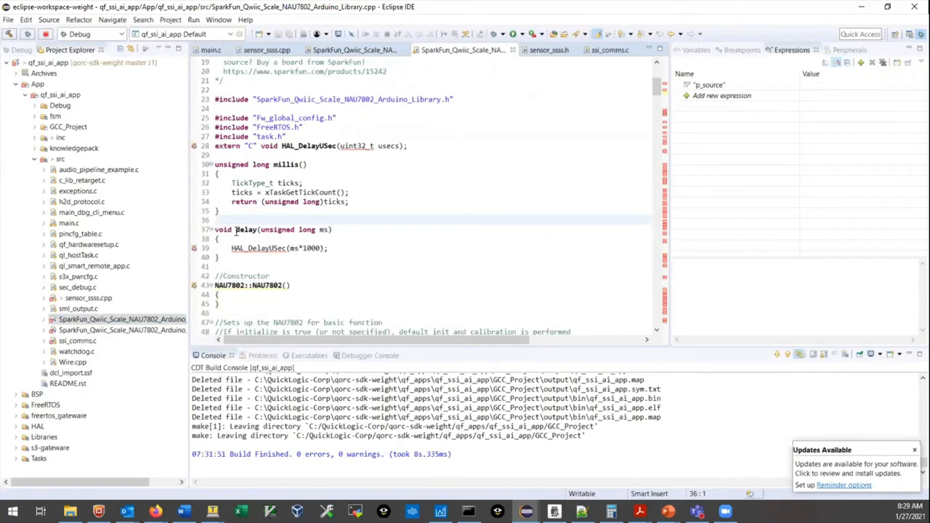
{"action": "double_click", "coordinate": [245, 229]}
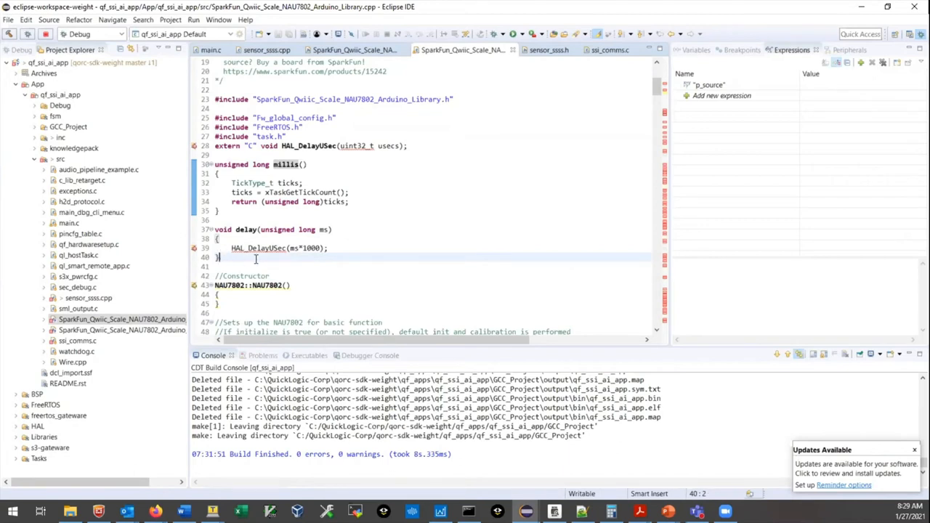
{"action": "mouse_move", "coordinate": [275, 248]}
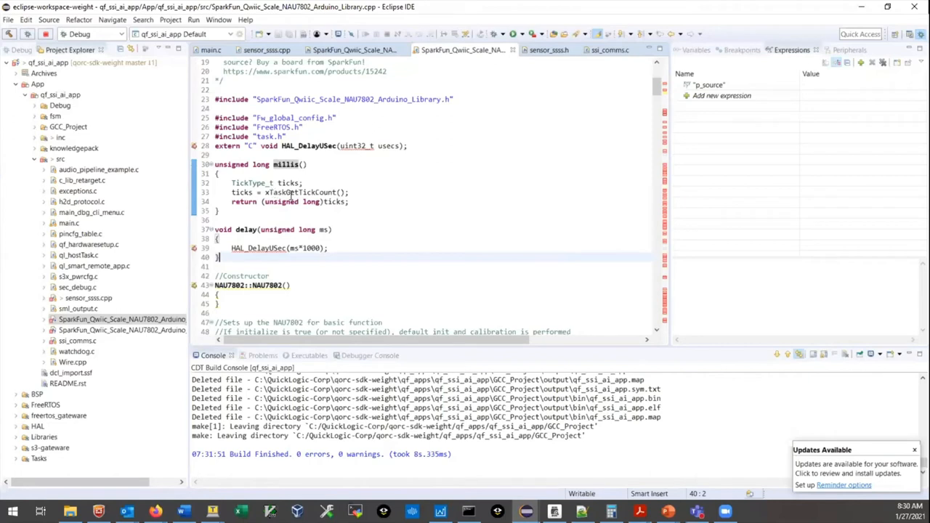
{"action": "mouse_move", "coordinate": [325, 197]}
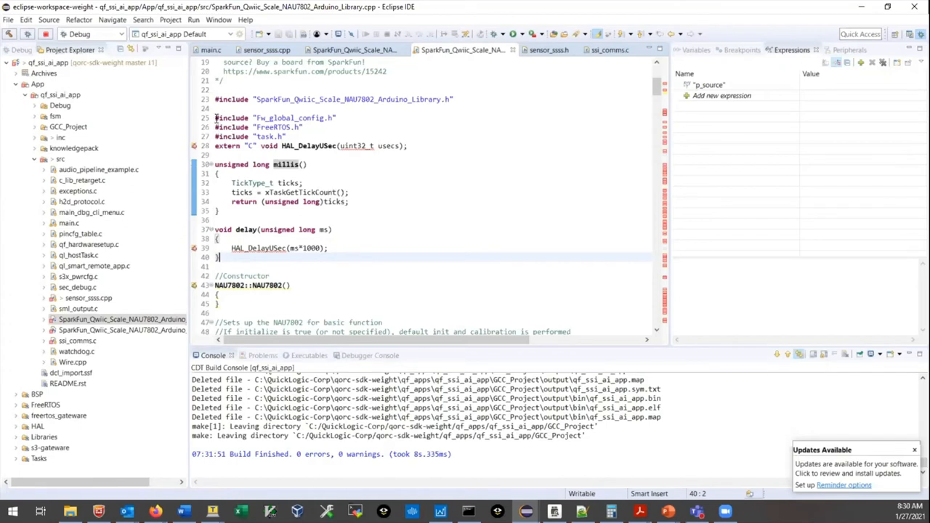
{"action": "left_click_drag", "start_coordinate": [216, 118], "coordinate": [215, 155]}
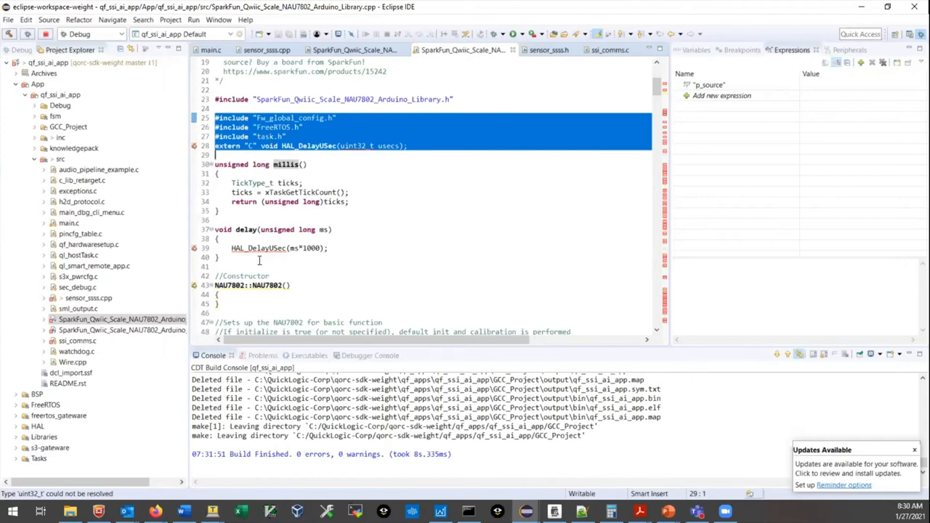
{"action": "mouse_move", "coordinate": [318, 192]}
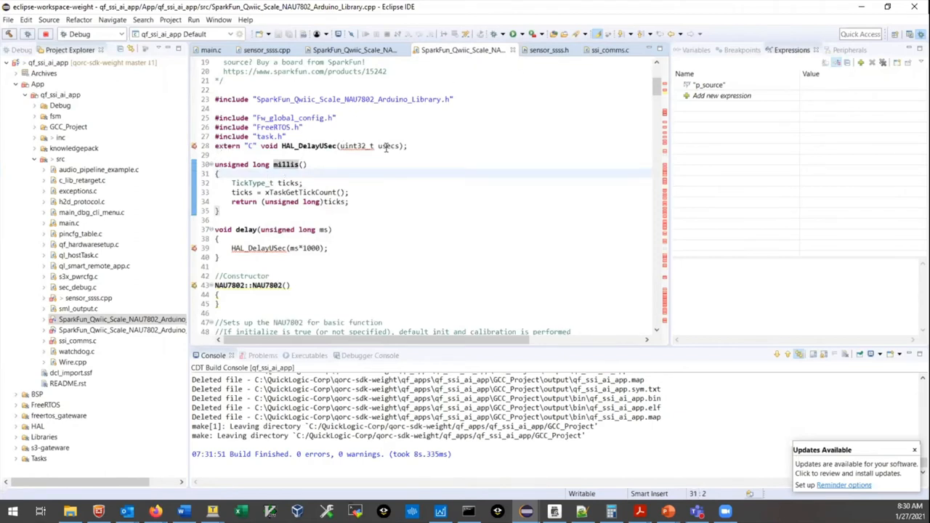
{"action": "triple_click", "coordinate": [311, 146]}
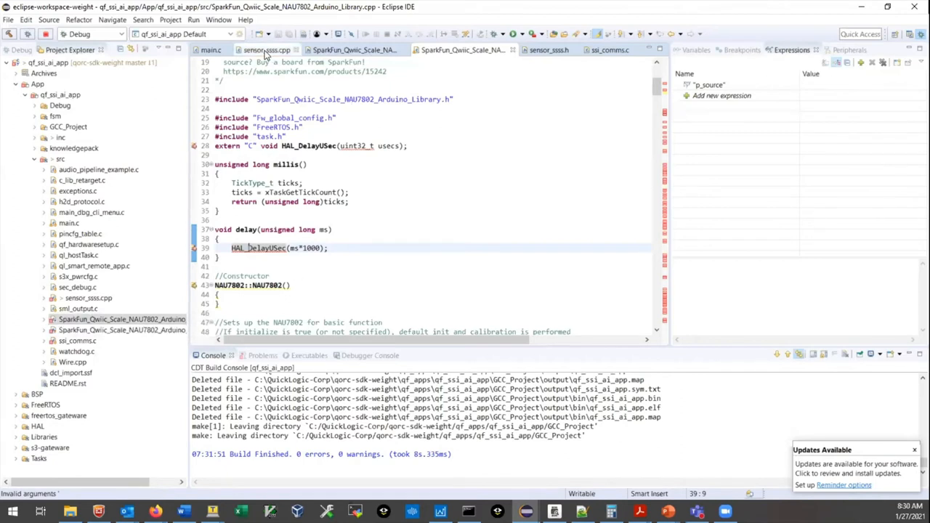
Show sensor_ssss.cpp's NAU7802 include line and the qorc_ssi_scale object's NAU7802 class
{"action": "left_click", "coordinate": [267, 49]}
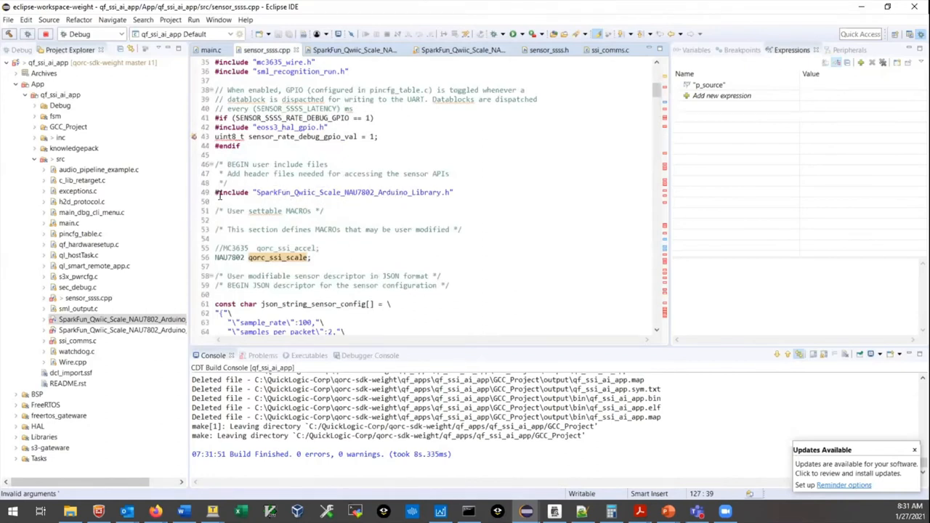
{"action": "triple_click", "coordinate": [334, 192]}
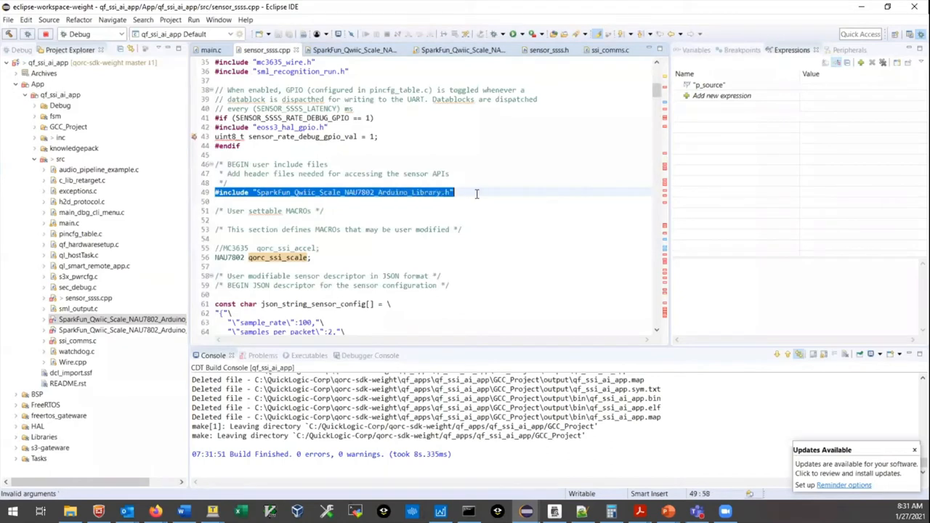
{"action": "left_click", "coordinate": [291, 192]}
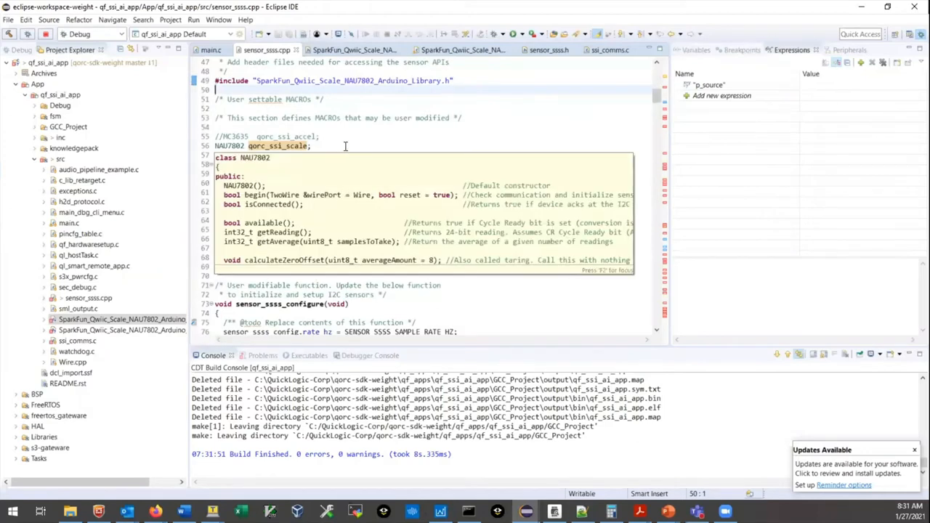
{"action": "left_click", "coordinate": [311, 146]}
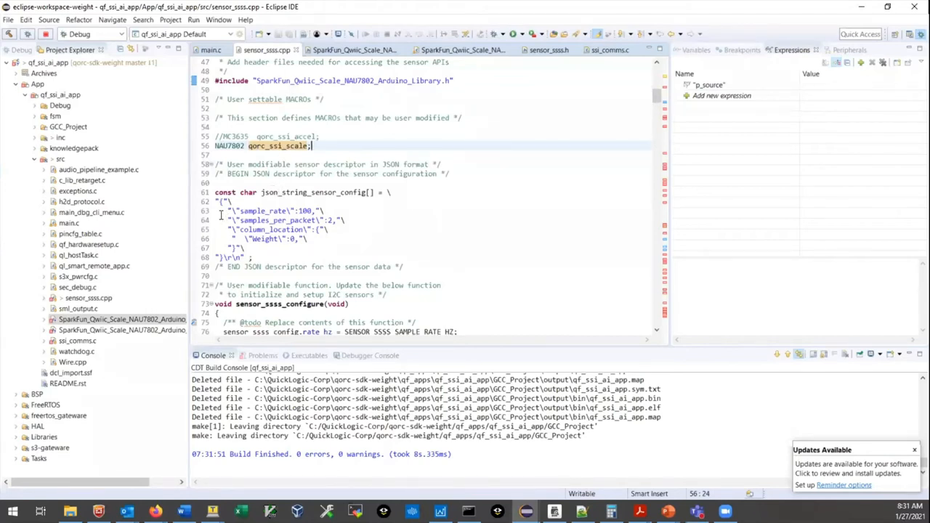
{"action": "mouse_move", "coordinate": [218, 206]}
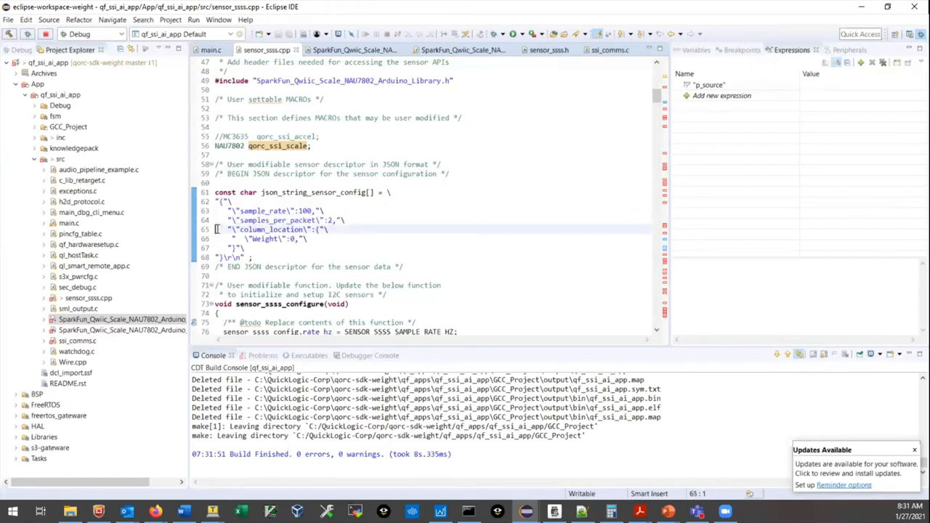
{"action": "left_click_drag", "start_coordinate": [226, 229], "coordinate": [329, 239]}
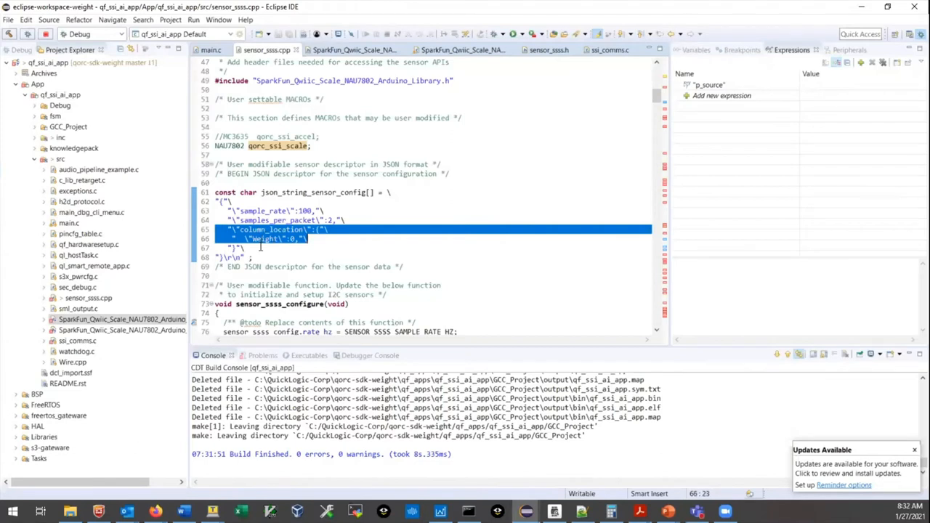
{"action": "scroll", "scroll_direction": "down", "scroll_amount": 3}
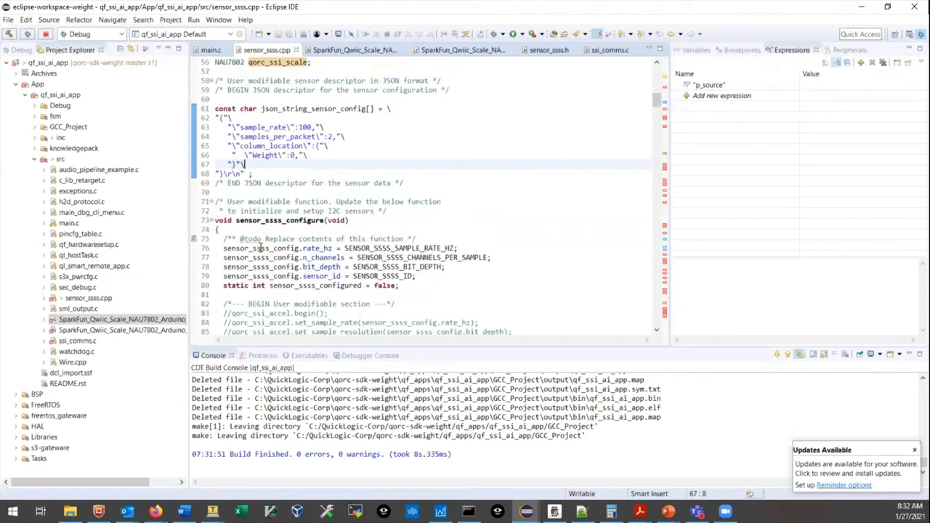
{"action": "scroll", "scroll_direction": "down", "scroll_amount": 3}
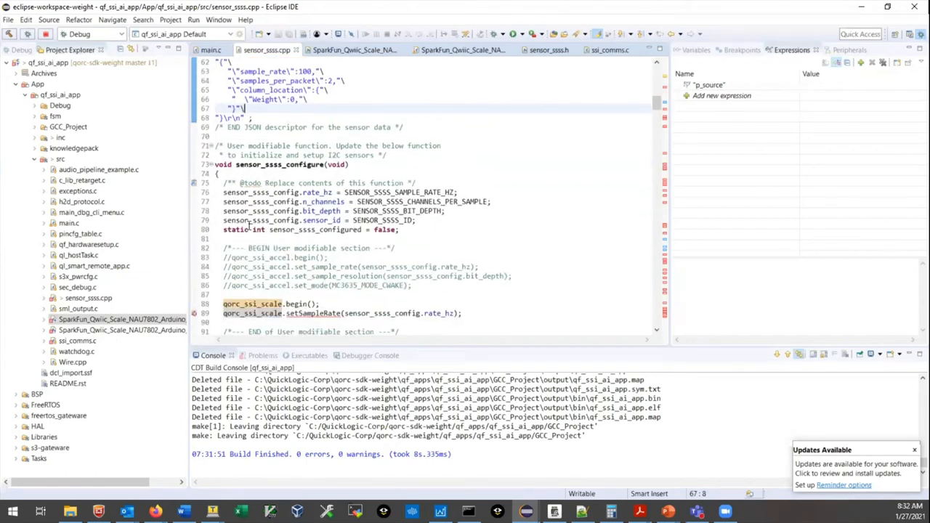
{"action": "scroll", "scroll_direction": "down", "scroll_amount": 3}
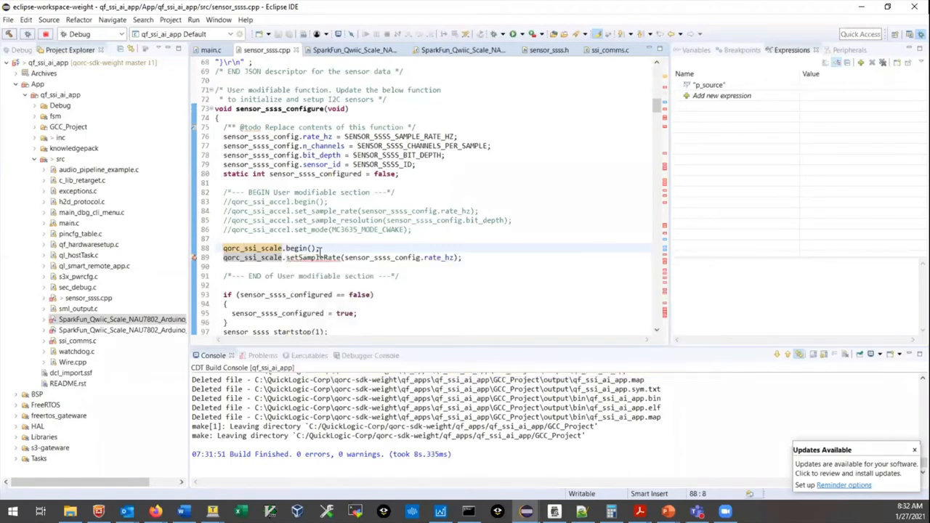
{"action": "mouse_move", "coordinate": [297, 247]}
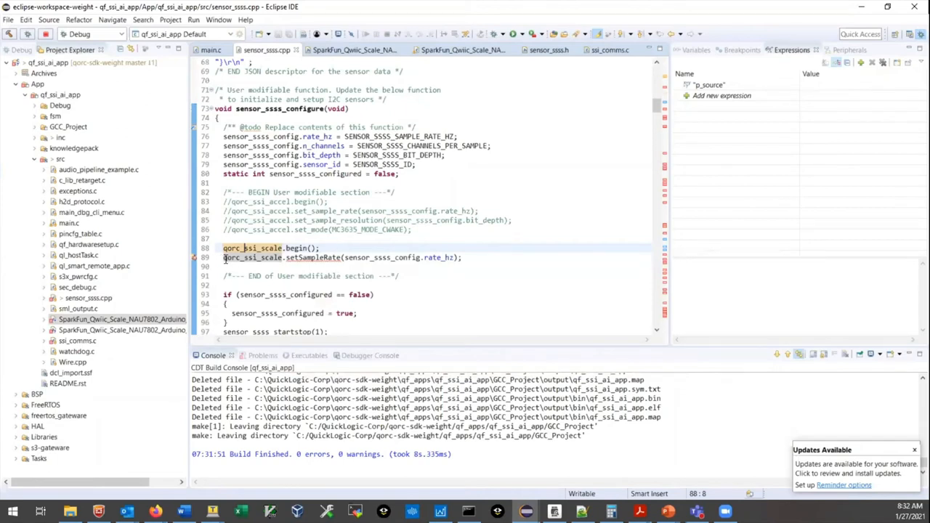
{"action": "mouse_move", "coordinate": [313, 258]}
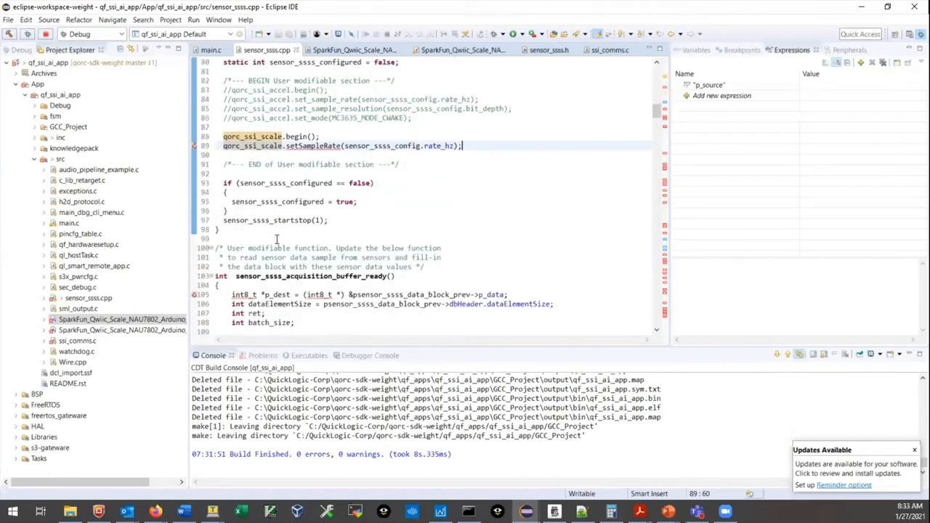
{"action": "scroll", "scroll_direction": "down", "scroll_amount": 3}
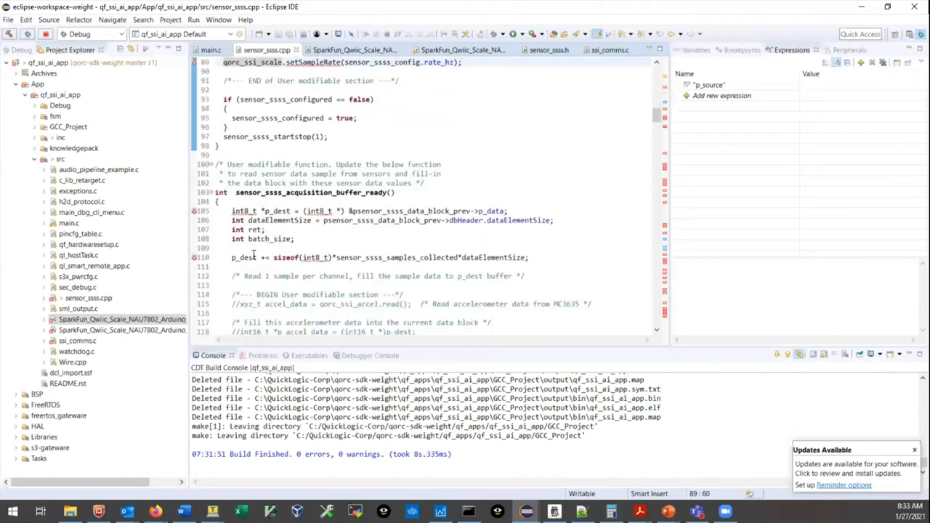
{"action": "scroll", "scroll_direction": "down", "scroll_amount": 3}
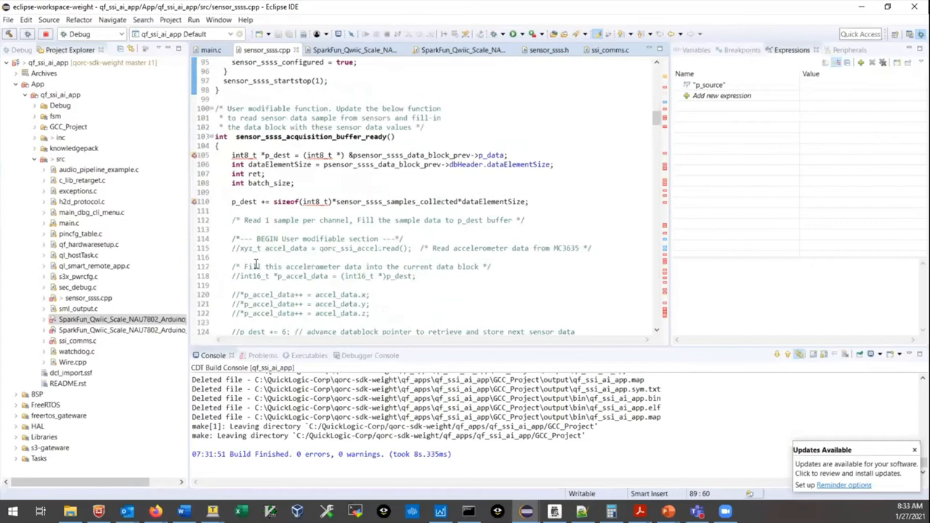
{"action": "scroll", "scroll_direction": "down", "scroll_amount": 3}
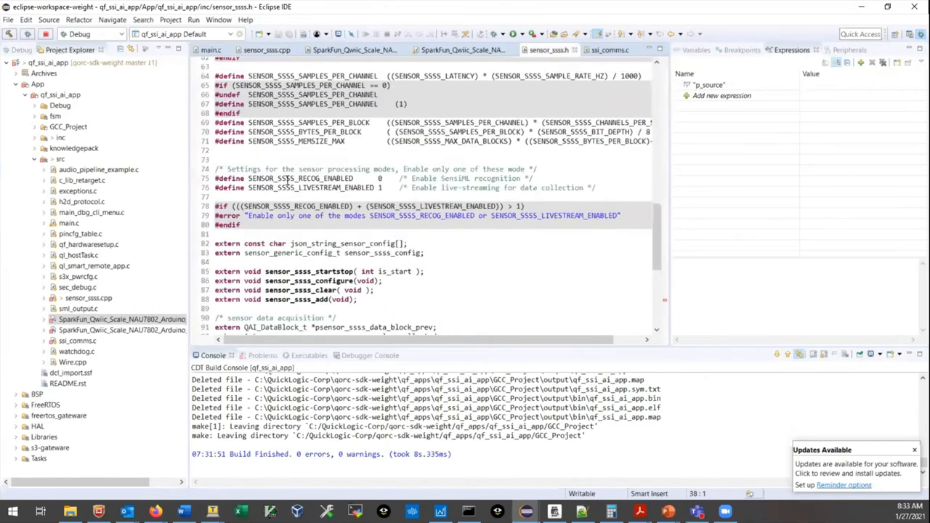
{"action": "scroll", "scroll_direction": "up", "scroll_amount": 3}
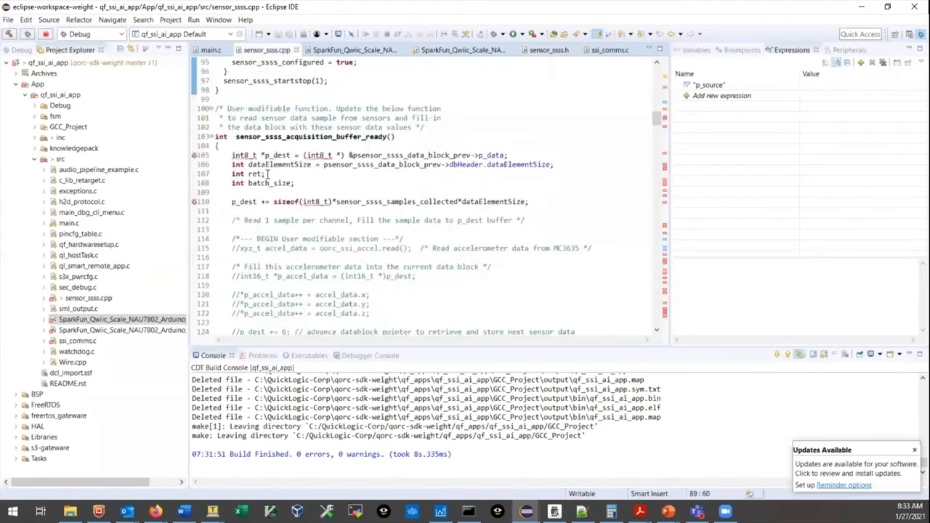
{"action": "scroll", "scroll_direction": "down", "scroll_amount": 3}
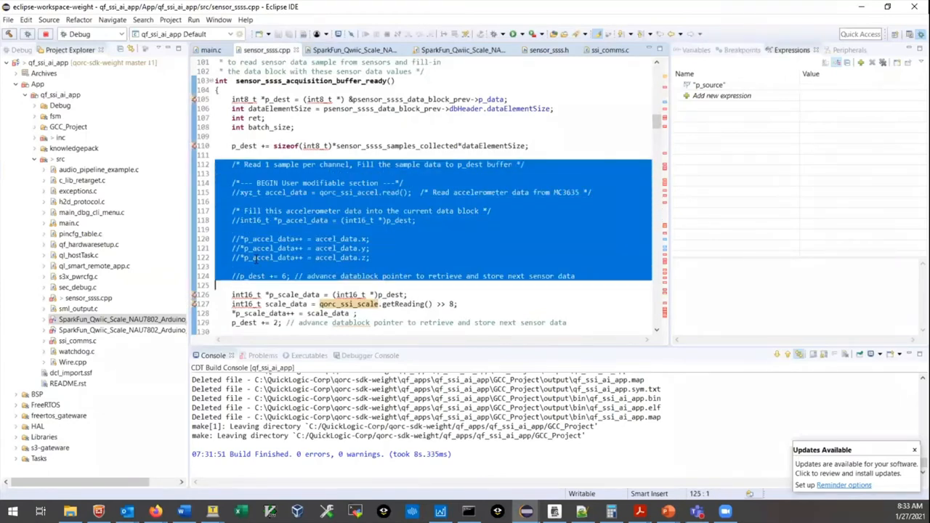
{"action": "scroll", "scroll_direction": "down", "scroll_amount": 3}
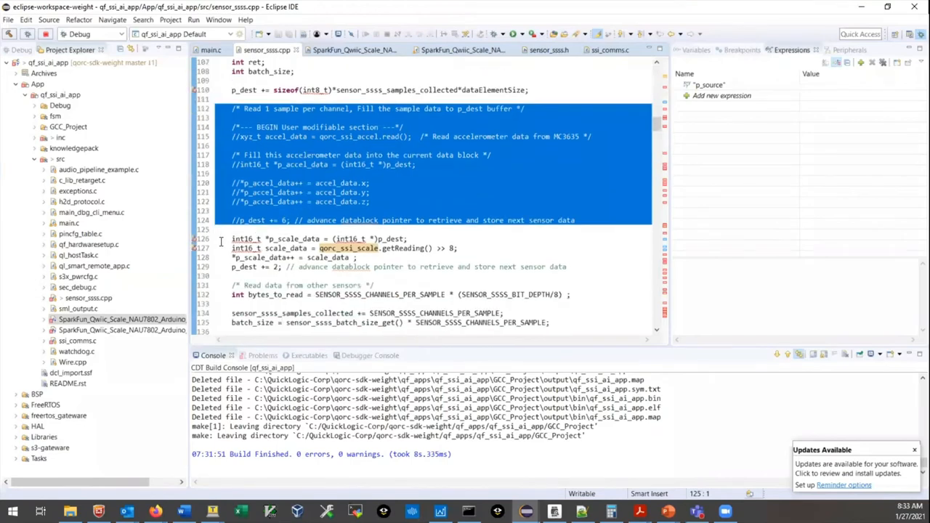
{"action": "left_click", "coordinate": [233, 238]}
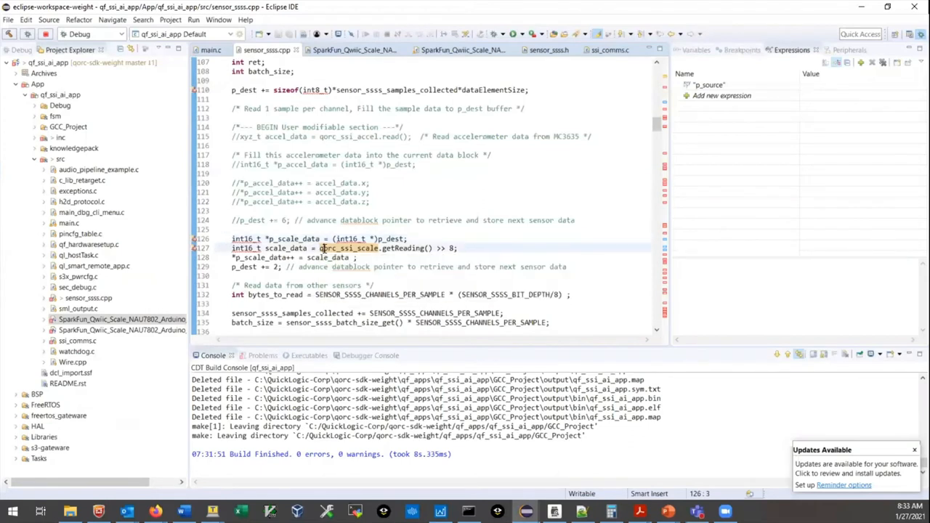
{"action": "double_click", "coordinate": [349, 247]}
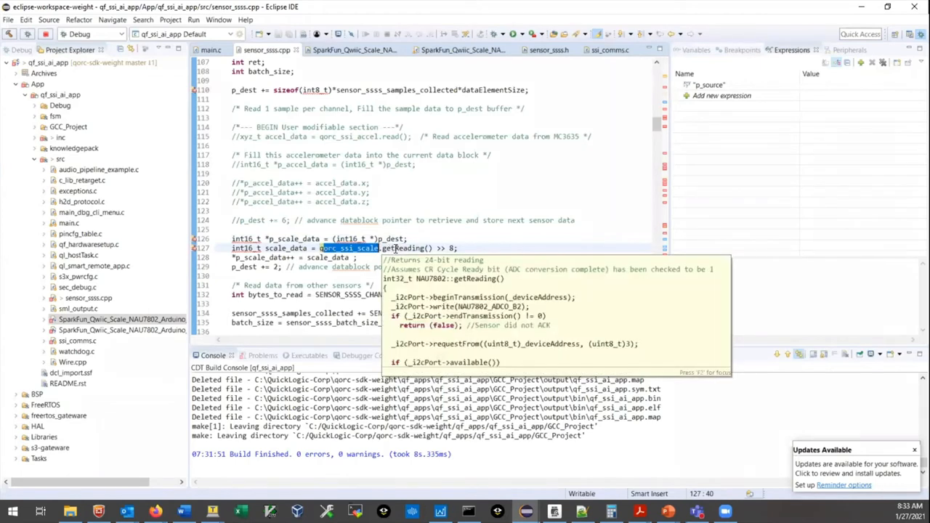
{"action": "mouse_move", "coordinate": [418, 292]}
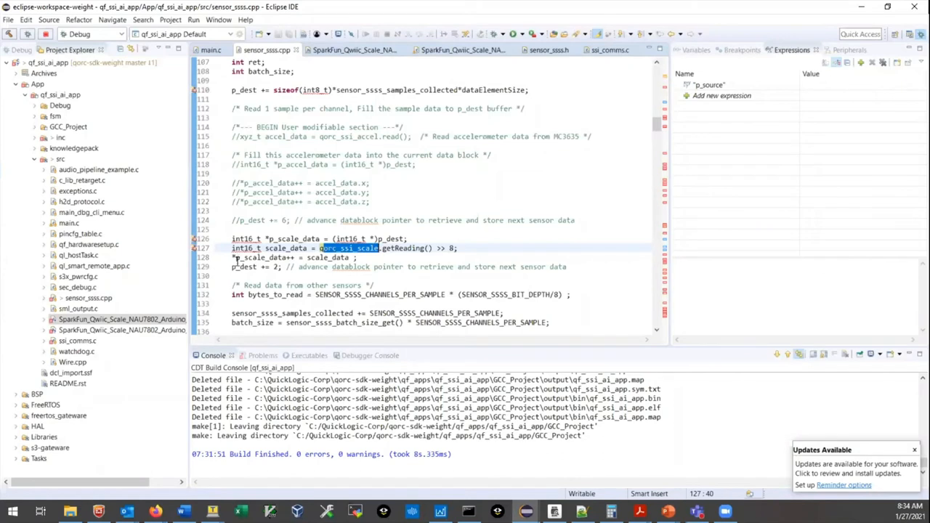
{"action": "mouse_move", "coordinate": [301, 266]}
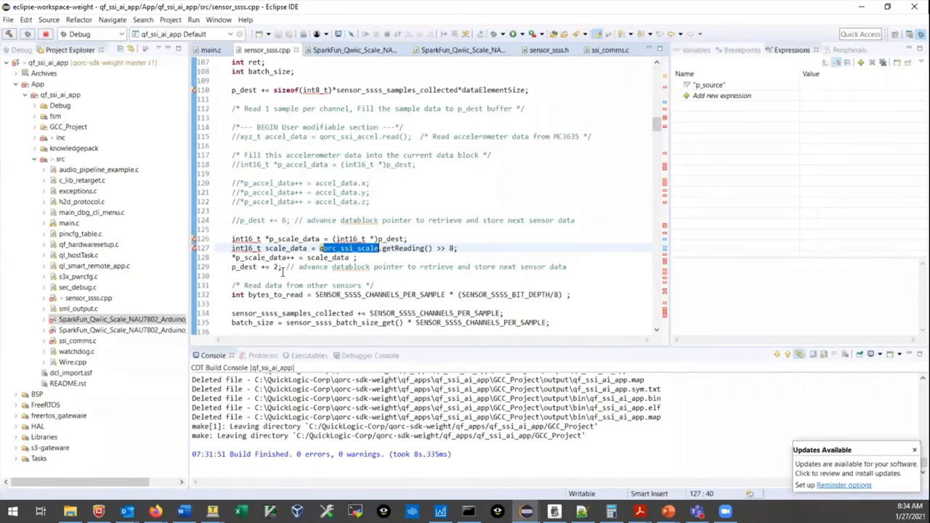
{"action": "scroll", "scroll_direction": "down", "scroll_amount": 3}
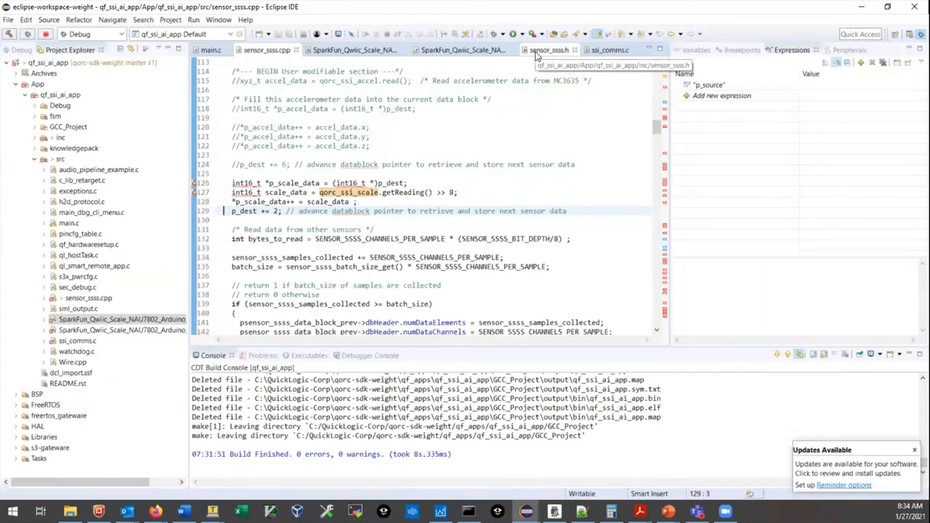
View sensor_ssss.h and point out SENSOR_SSSS_SAMPLE_RATE_HZ set to 100 Hz
{"action": "left_click", "coordinate": [549, 50]}
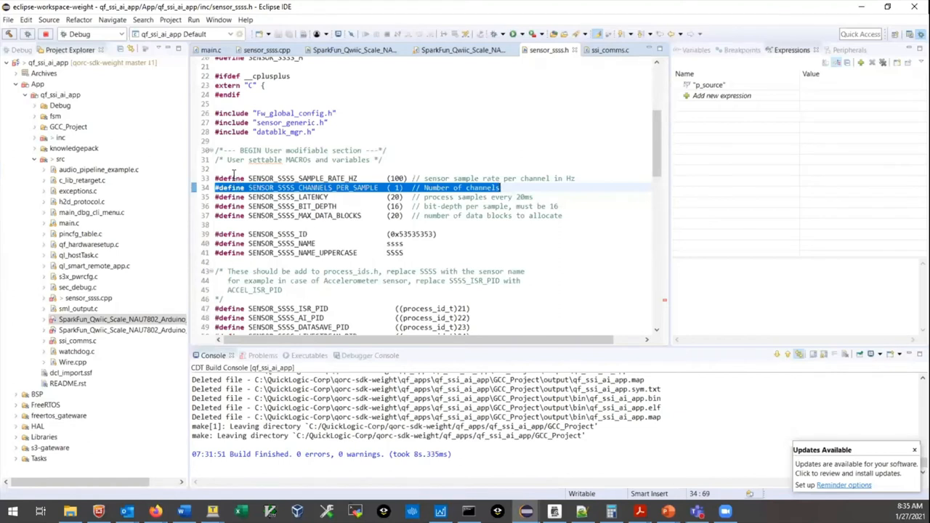
{"action": "left_click", "coordinate": [235, 178]}
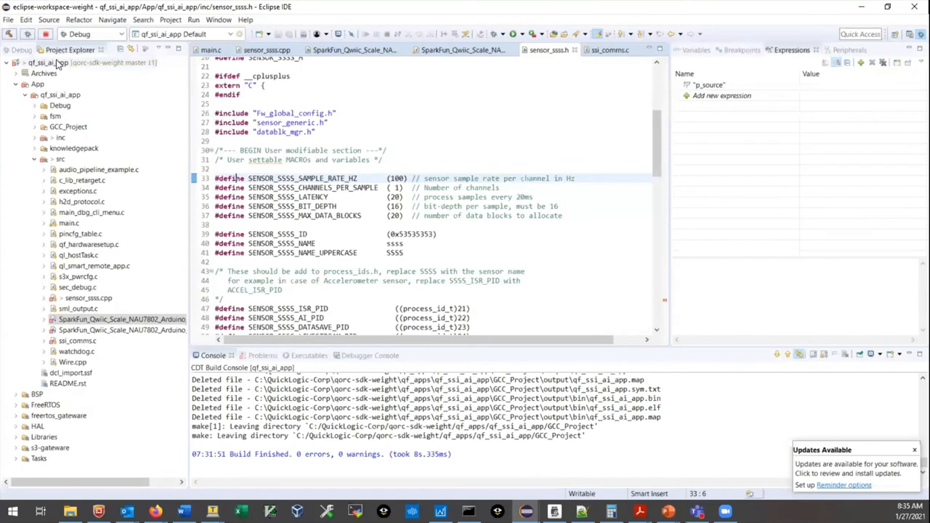
{"action": "mouse_move", "coordinate": [155, 116]}
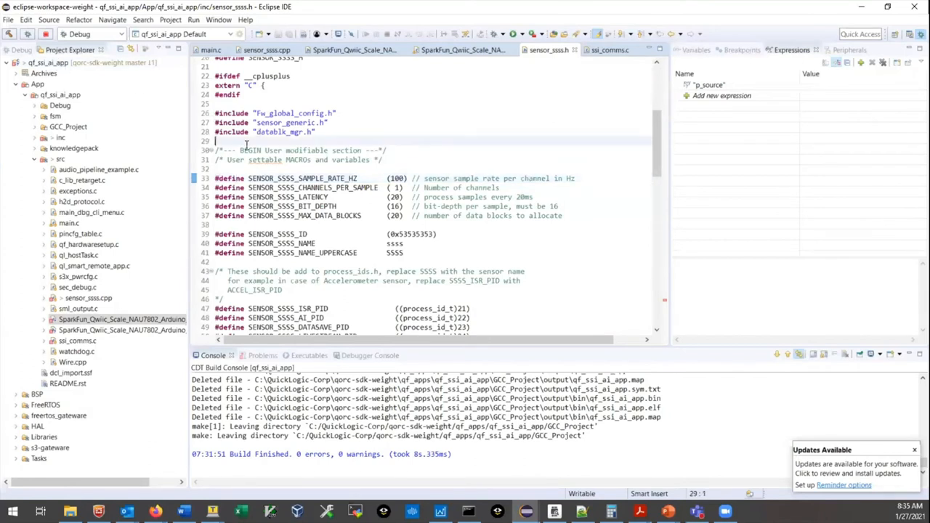
{"action": "mouse_move", "coordinate": [270, 154]}
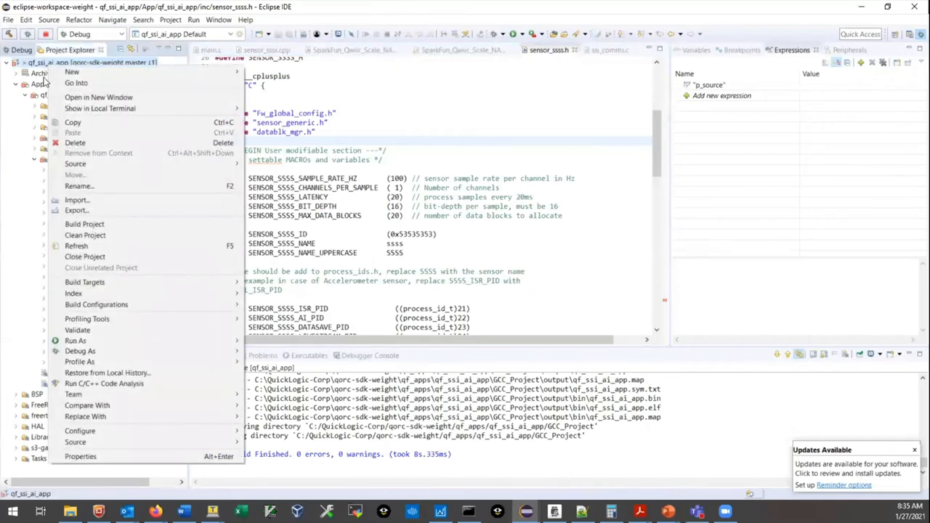
{"action": "mouse_move", "coordinate": [84, 224]}
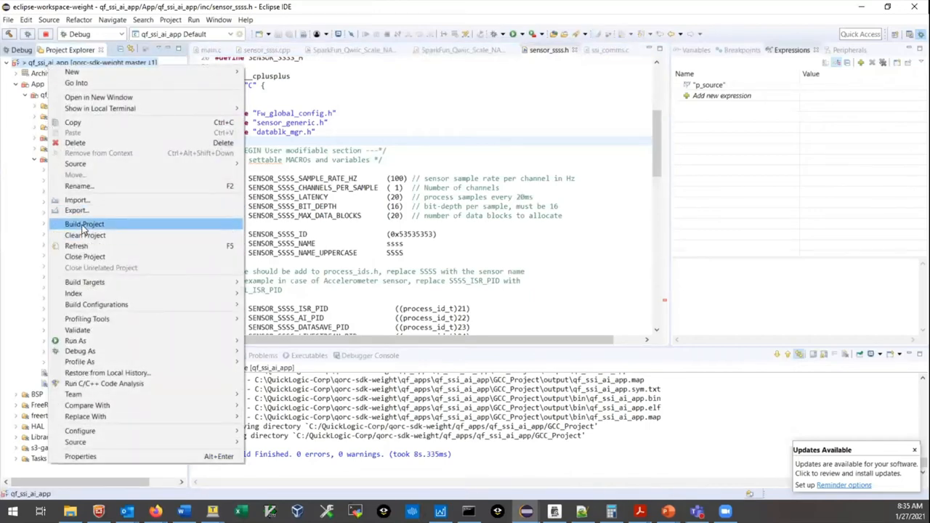
Build qf_ssi_ai_app to 0 errors and 7 warnings, then bring up the Command Prompt
{"action": "left_click", "coordinate": [84, 224]}
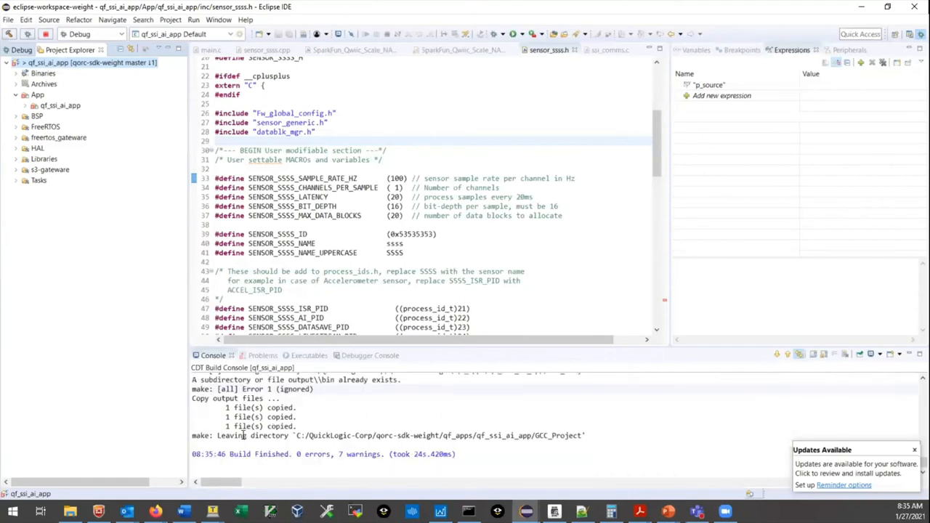
{"action": "left_click", "coordinate": [469, 512]}
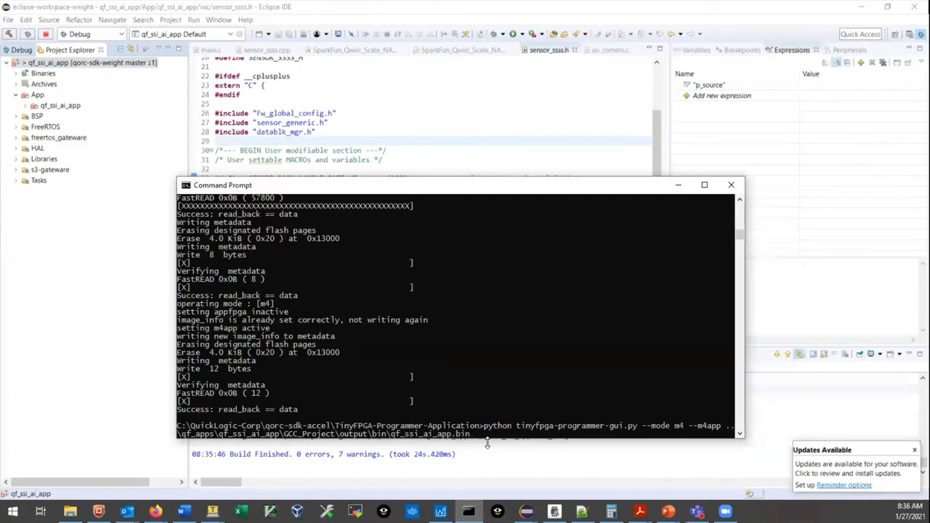
{"action": "mouse_move", "coordinate": [489, 441]}
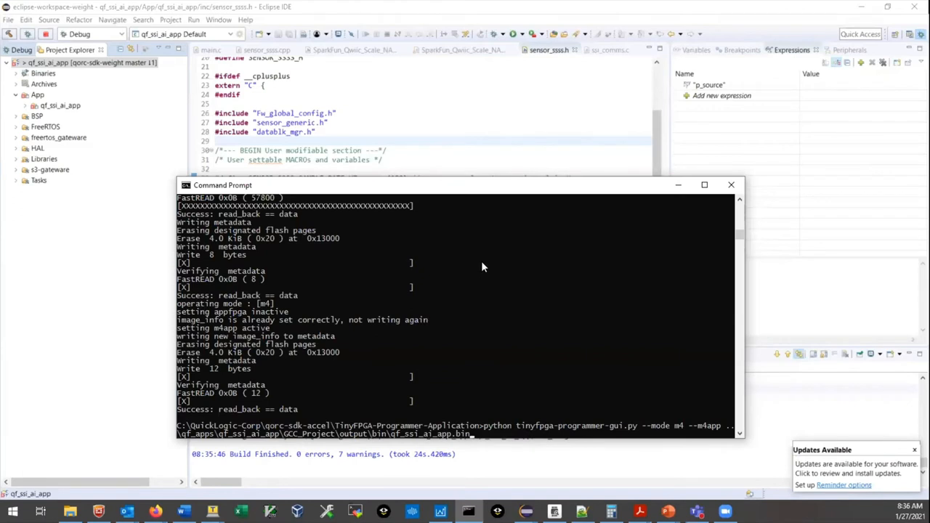
{"action": "mouse_move", "coordinate": [450, 282]}
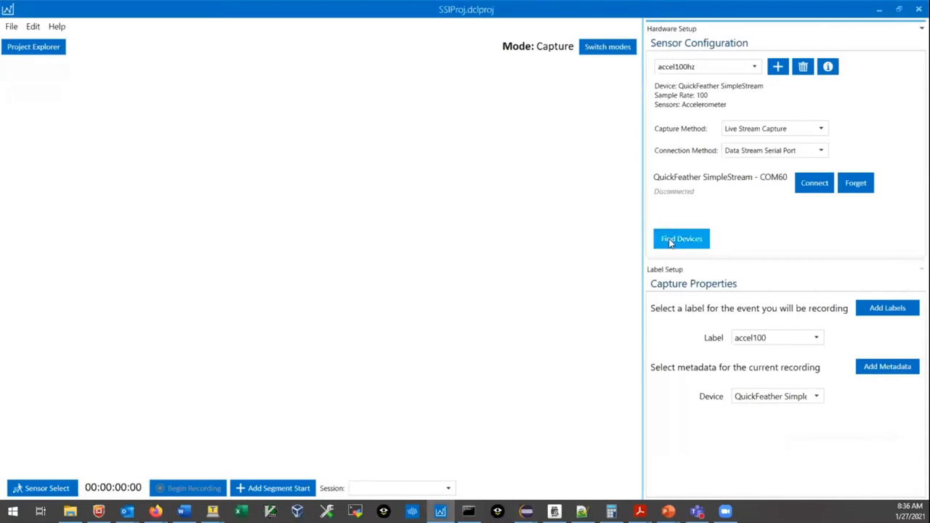
{"action": "left_click", "coordinate": [681, 239]}
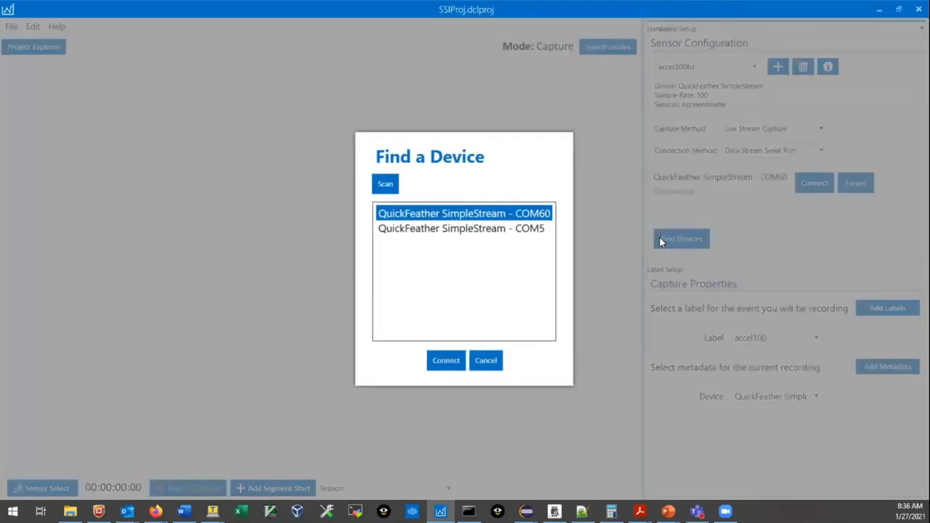
{"action": "left_click", "coordinate": [486, 360]}
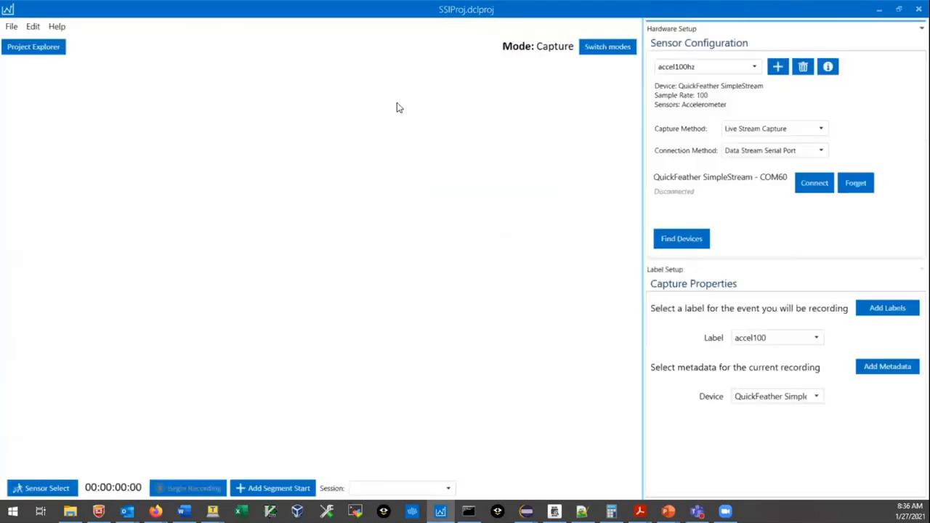
{"action": "mouse_move", "coordinate": [569, 66]}
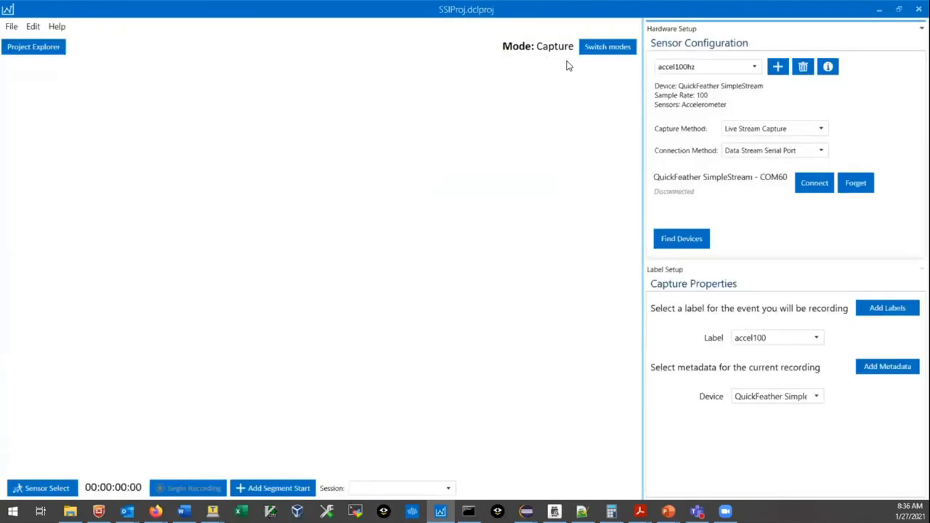
{"action": "mouse_move", "coordinate": [770, 81]}
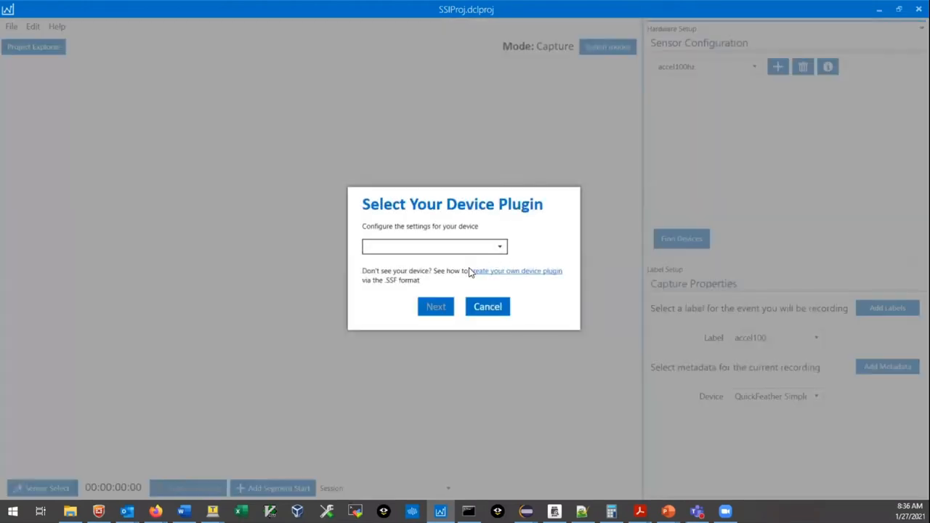
Bring up the Select Your Device Plugin dialog for a new sensor
{"action": "left_click", "coordinate": [434, 246]}
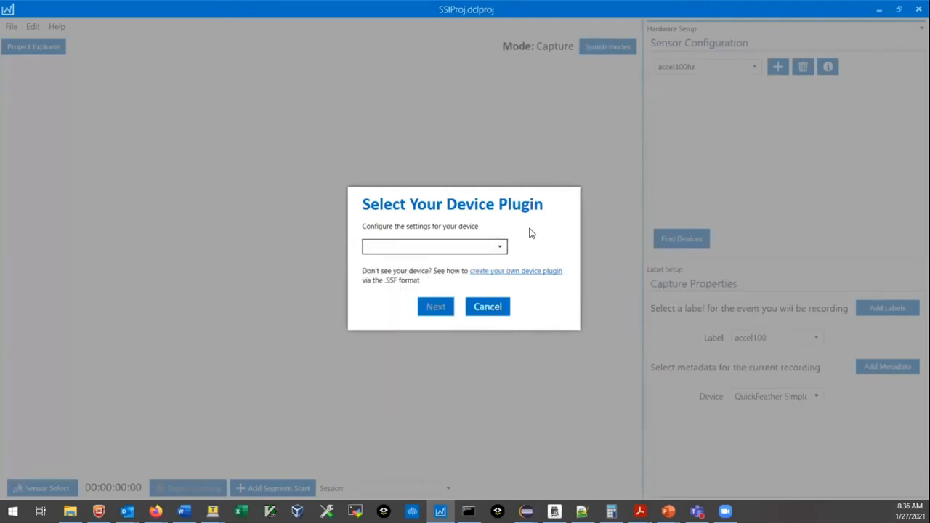
{"action": "mouse_move", "coordinate": [444, 226]}
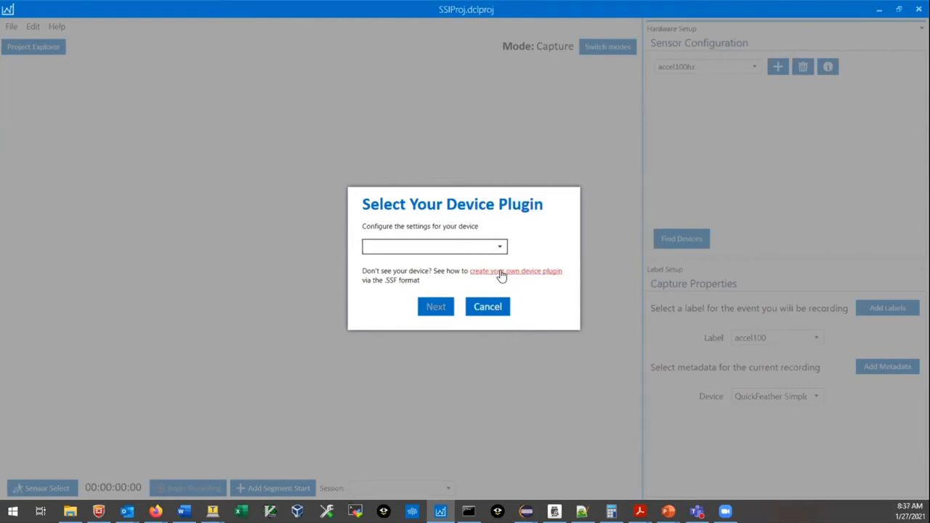
{"action": "mouse_move", "coordinate": [376, 292]}
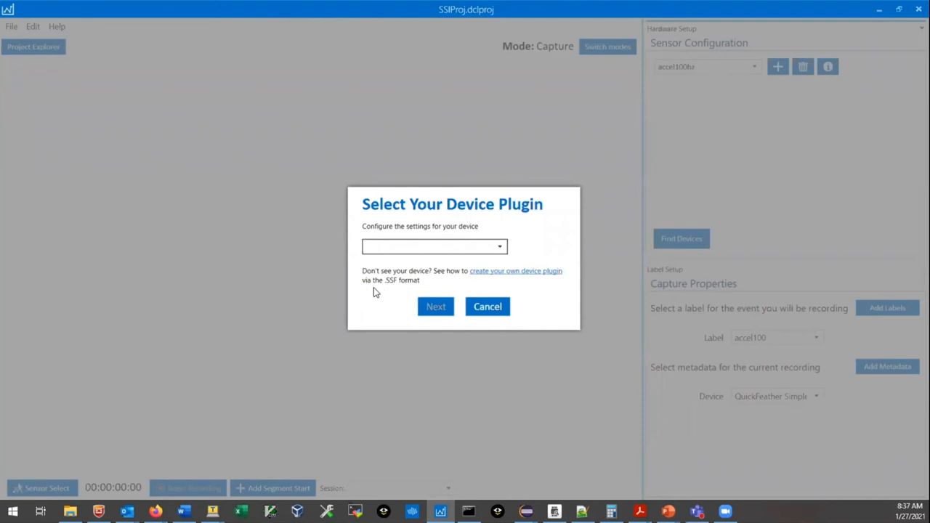
{"action": "mouse_move", "coordinate": [397, 288]}
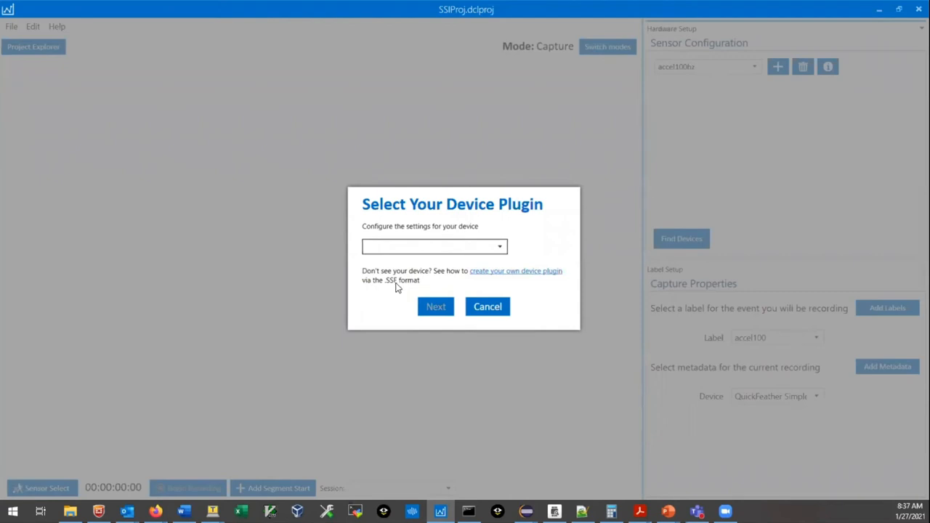
{"action": "mouse_move", "coordinate": [525, 275]}
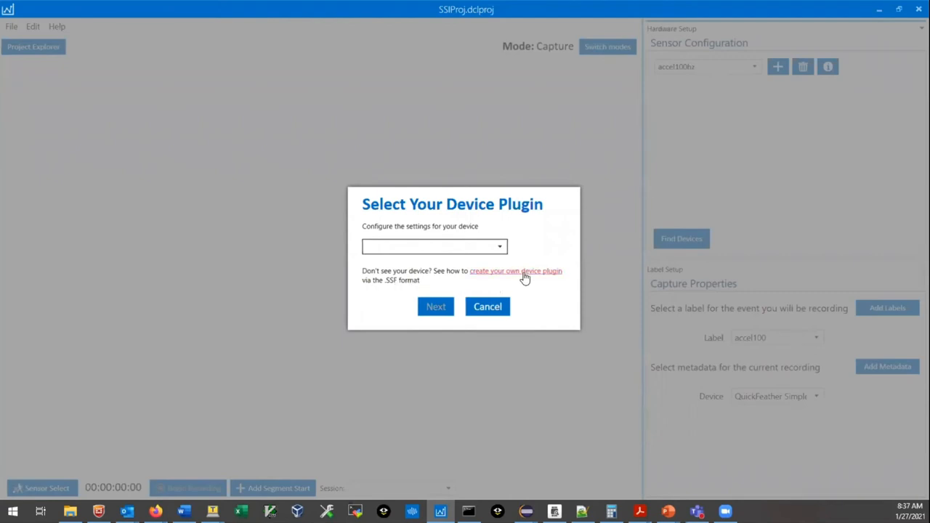
{"action": "mouse_move", "coordinate": [413, 285]}
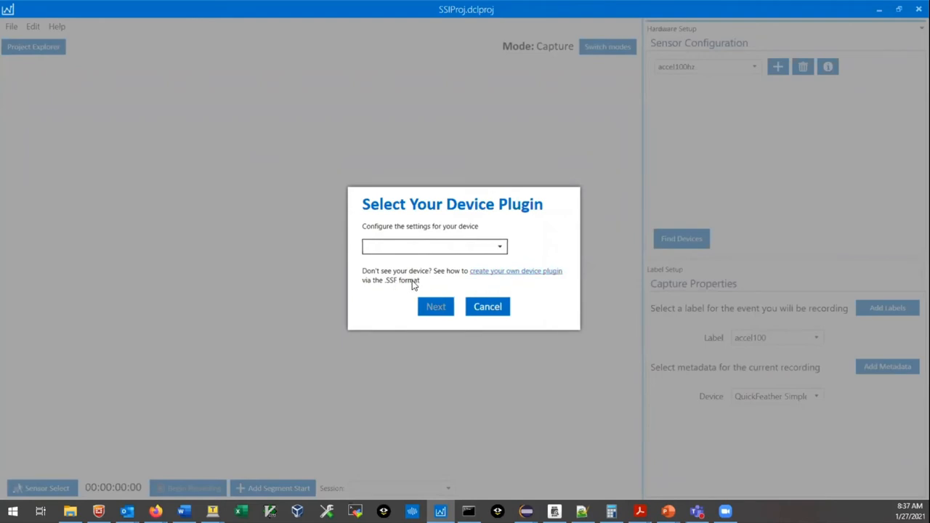
{"action": "mouse_move", "coordinate": [399, 284]}
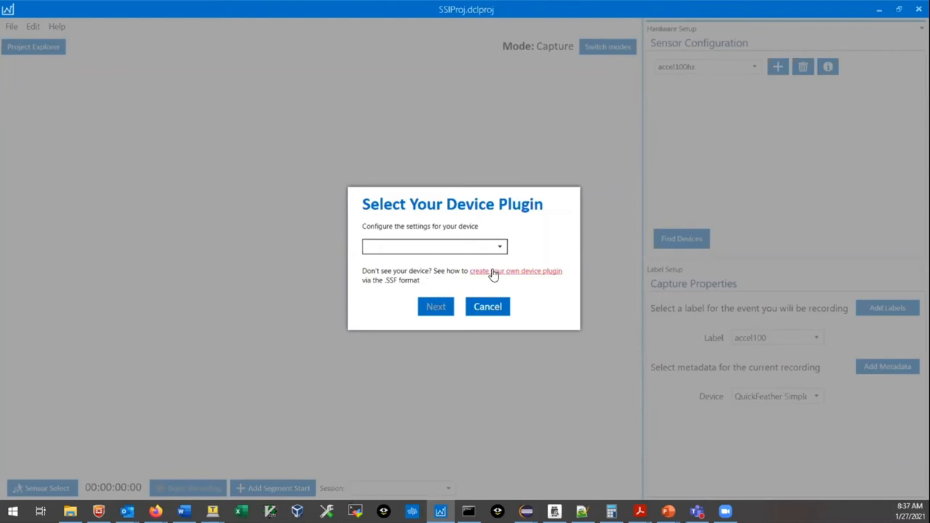
{"action": "mouse_move", "coordinate": [489, 278]}
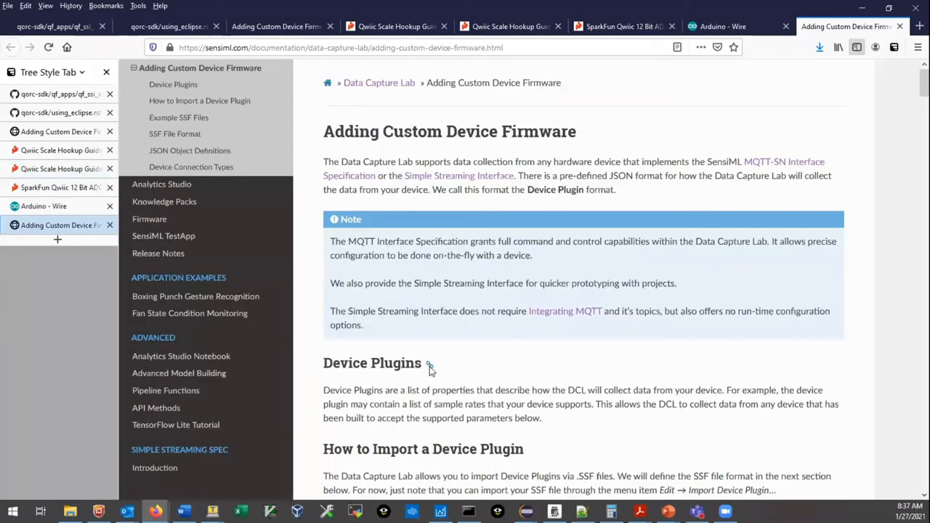
{"action": "mouse_move", "coordinate": [383, 289]}
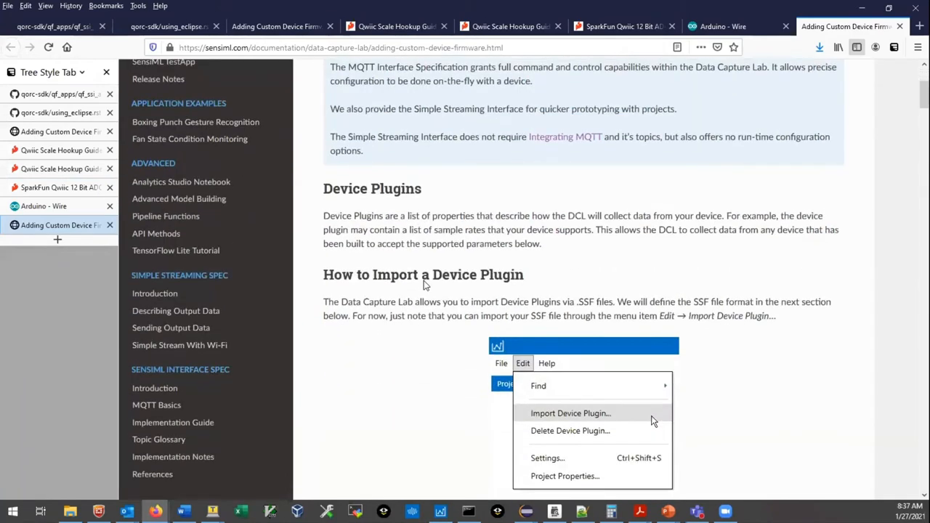
Scroll the Adding Custom Device Firmware page down to the SSF example JSON
{"action": "scroll", "scroll_direction": "down", "scroll_amount": 3}
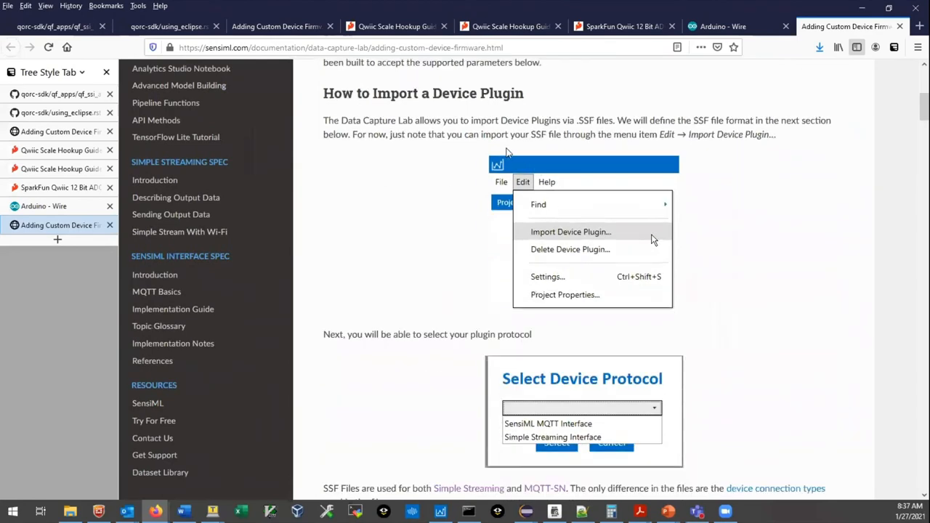
{"action": "mouse_move", "coordinate": [451, 325]}
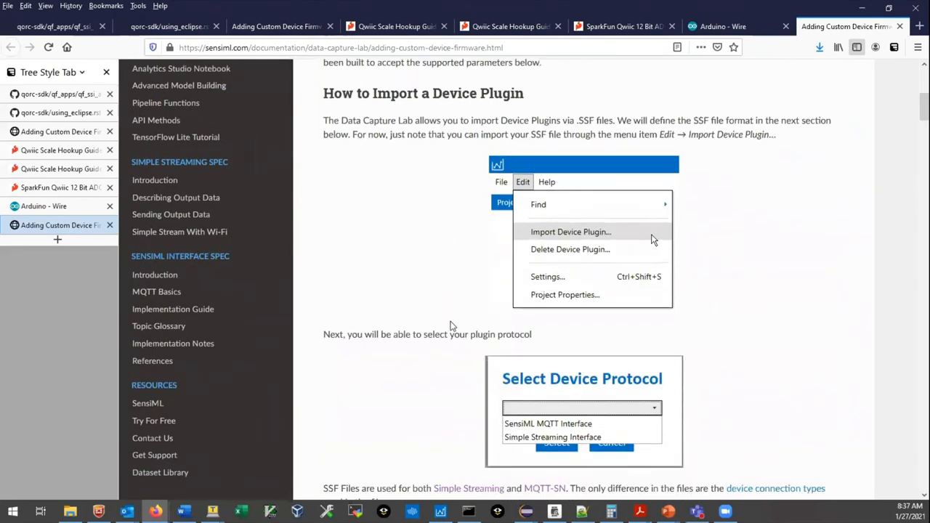
{"action": "scroll", "scroll_direction": "down", "scroll_amount": 3}
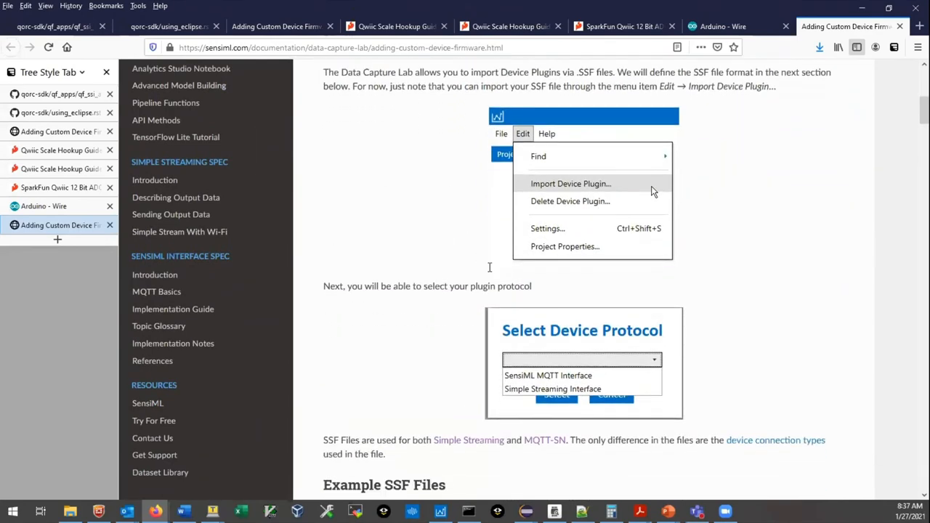
{"action": "scroll", "scroll_direction": "down", "scroll_amount": 3}
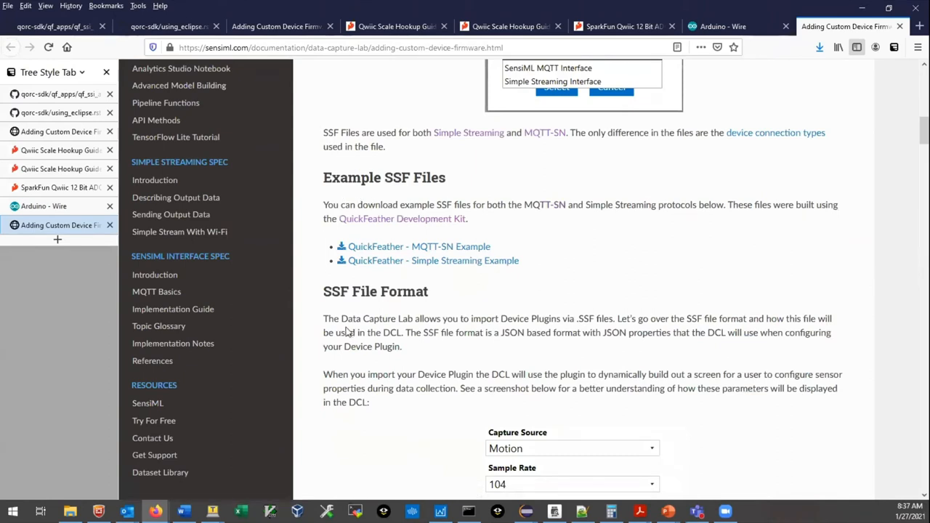
{"action": "scroll", "scroll_direction": "down", "scroll_amount": 3}
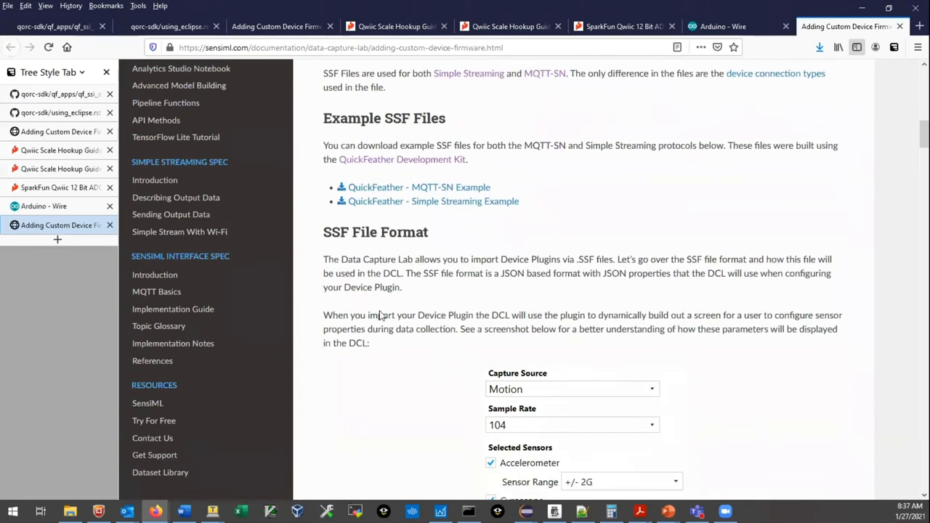
{"action": "scroll", "scroll_direction": "down", "scroll_amount": 3}
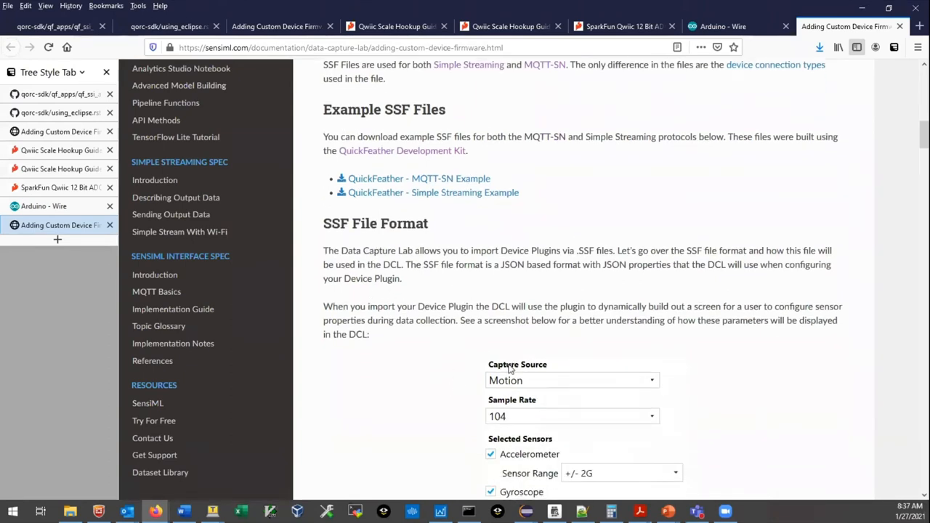
{"action": "scroll", "scroll_direction": "down", "scroll_amount": 3}
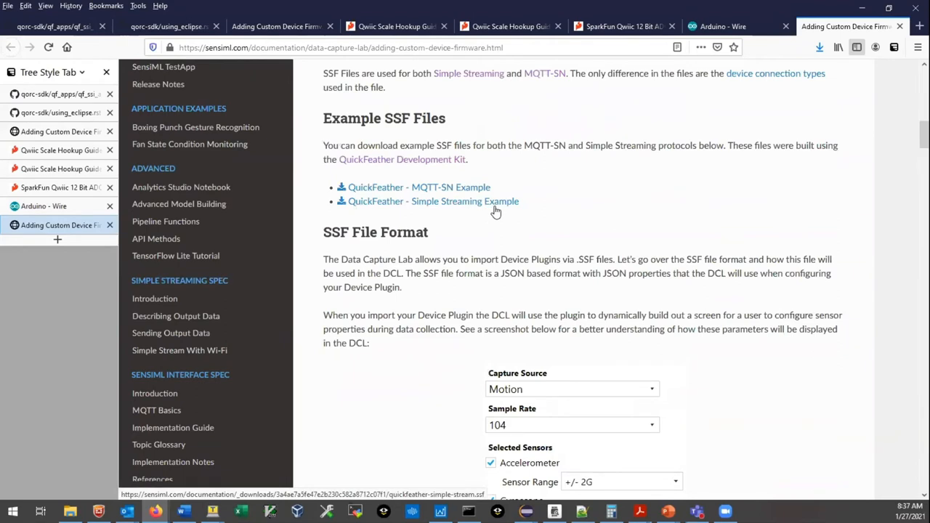
{"action": "scroll", "scroll_direction": "down", "scroll_amount": 3}
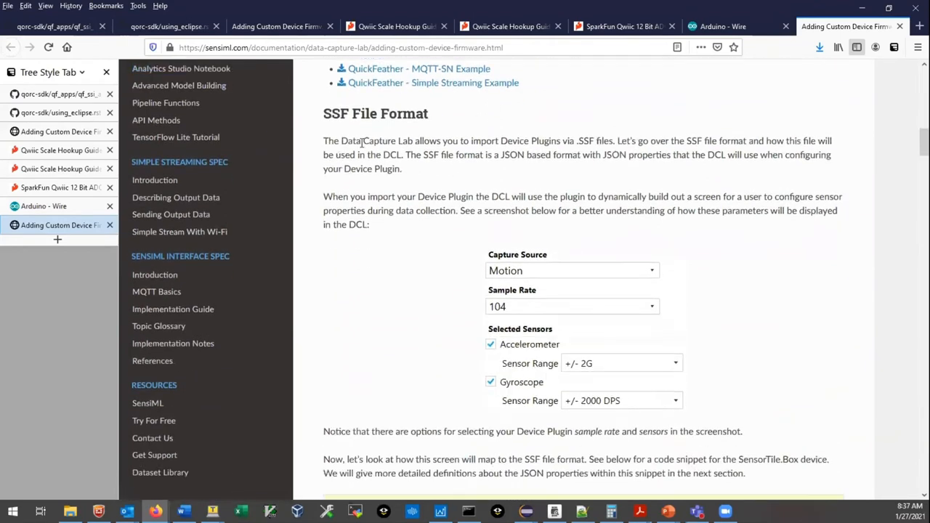
{"action": "mouse_move", "coordinate": [478, 298]}
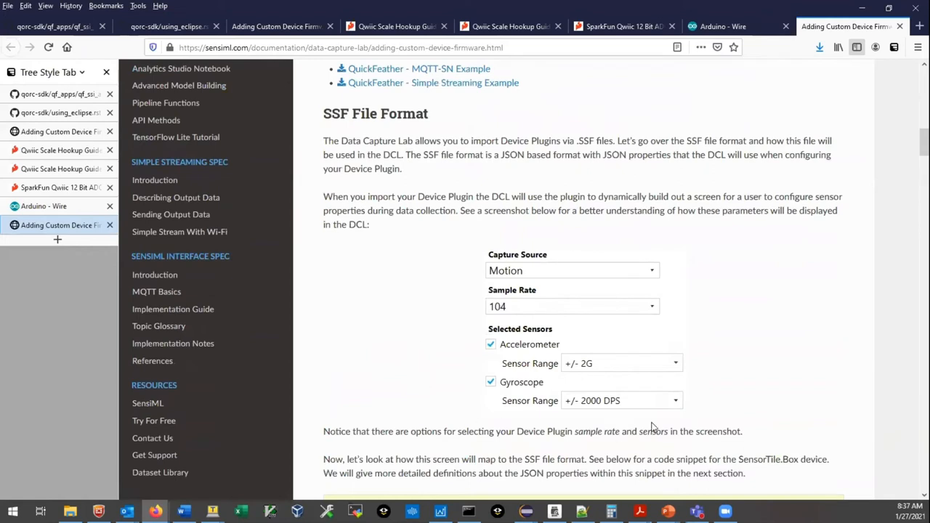
{"action": "mouse_move", "coordinate": [676, 437]}
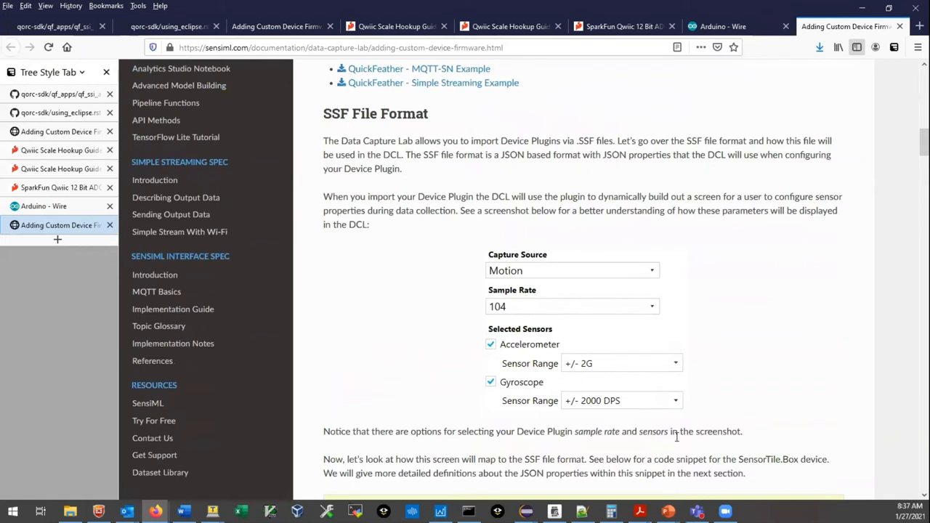
{"action": "mouse_move", "coordinate": [501, 295]}
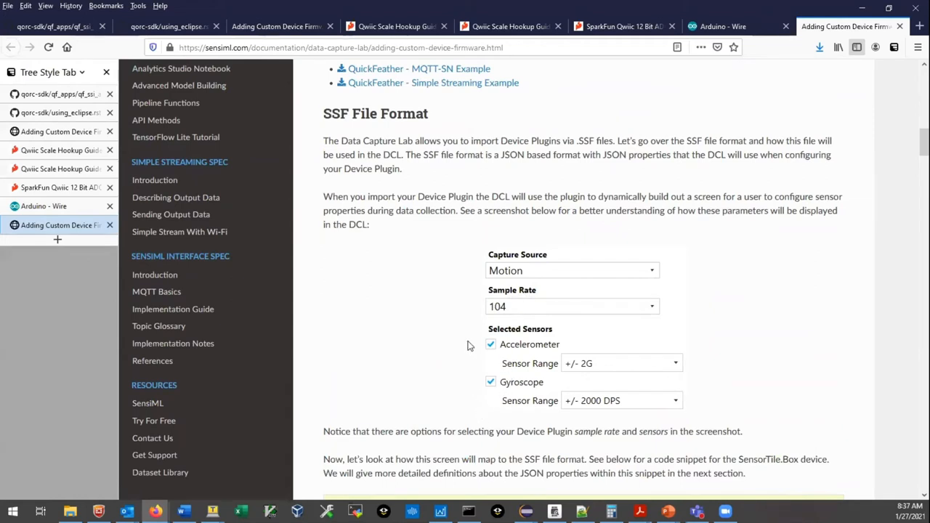
{"action": "scroll", "scroll_direction": "down", "scroll_amount": 3}
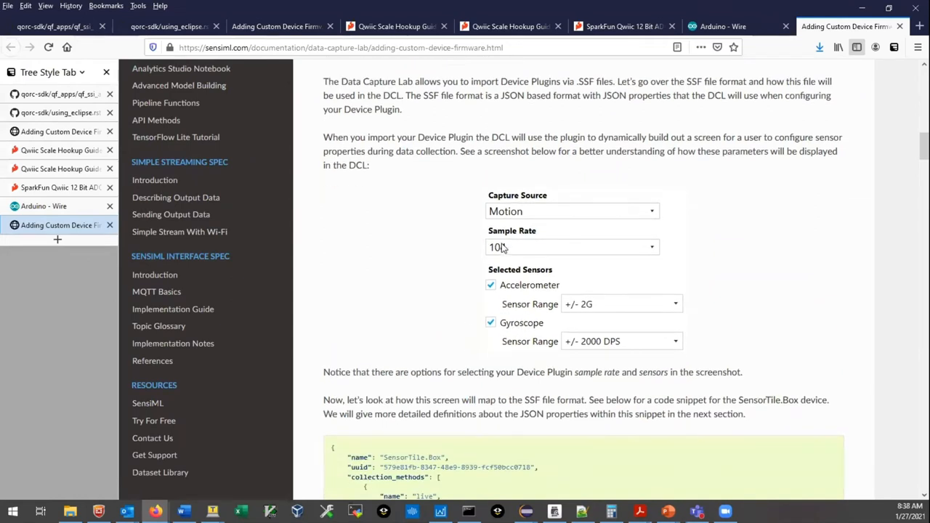
{"action": "scroll", "scroll_direction": "down", "scroll_amount": 3}
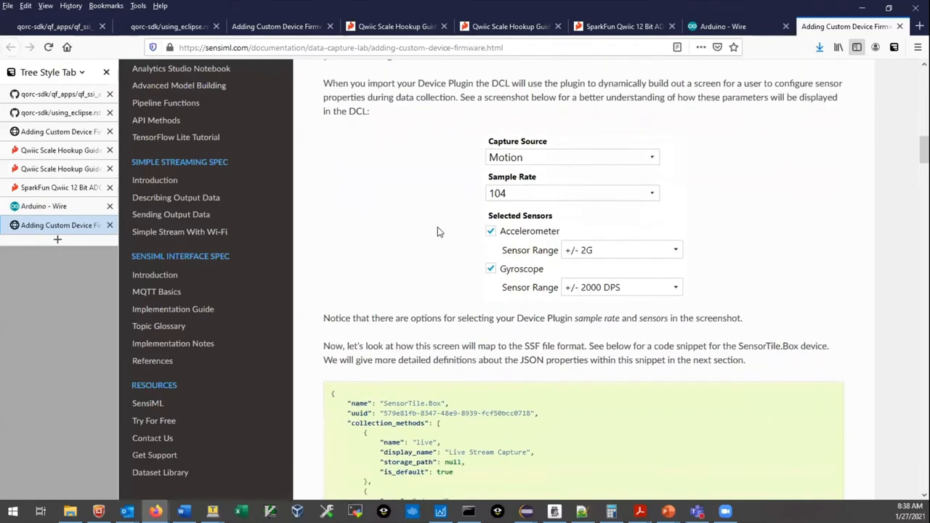
{"action": "scroll", "scroll_direction": "down", "scroll_amount": 3}
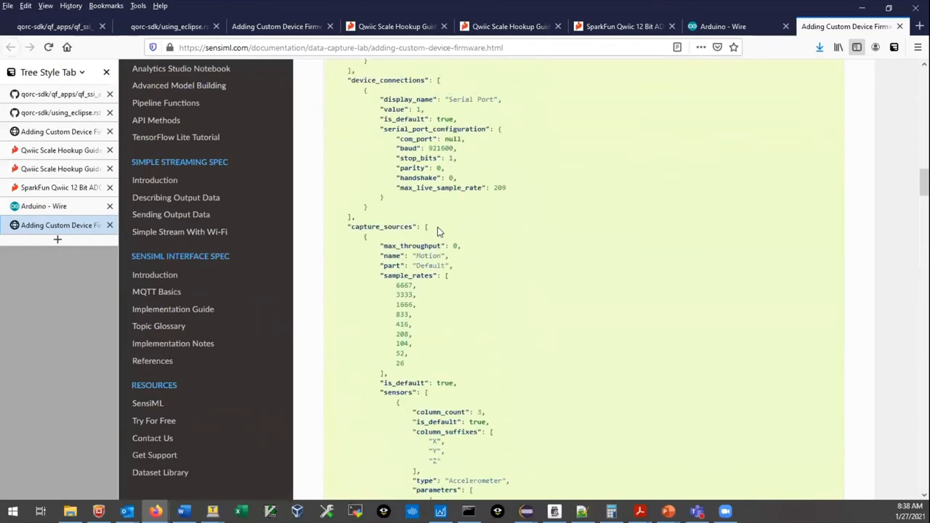
{"action": "scroll", "scroll_direction": "down", "scroll_amount": 3}
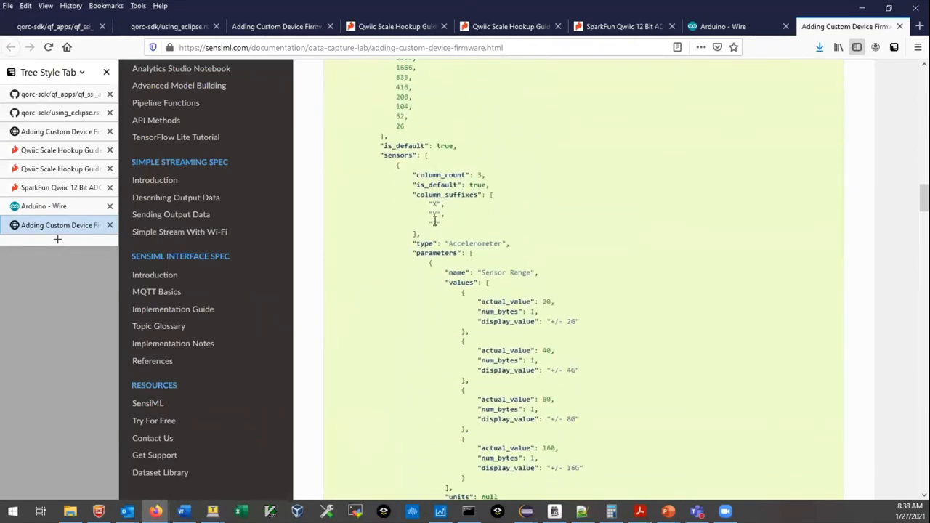
{"action": "scroll", "scroll_direction": "down", "scroll_amount": 3}
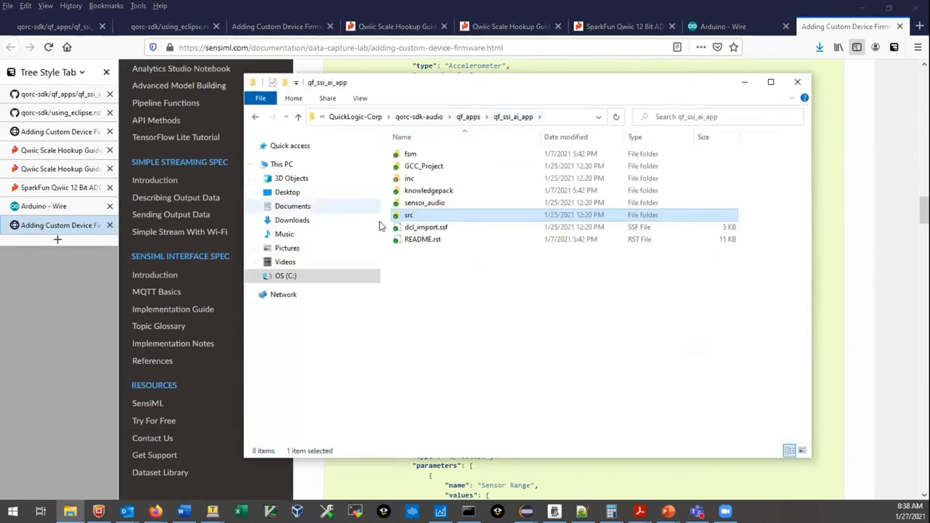
Open dcl_import.ssf from the qf_ssi_ai_app folder in GVIM
{"action": "left_click", "coordinate": [425, 227]}
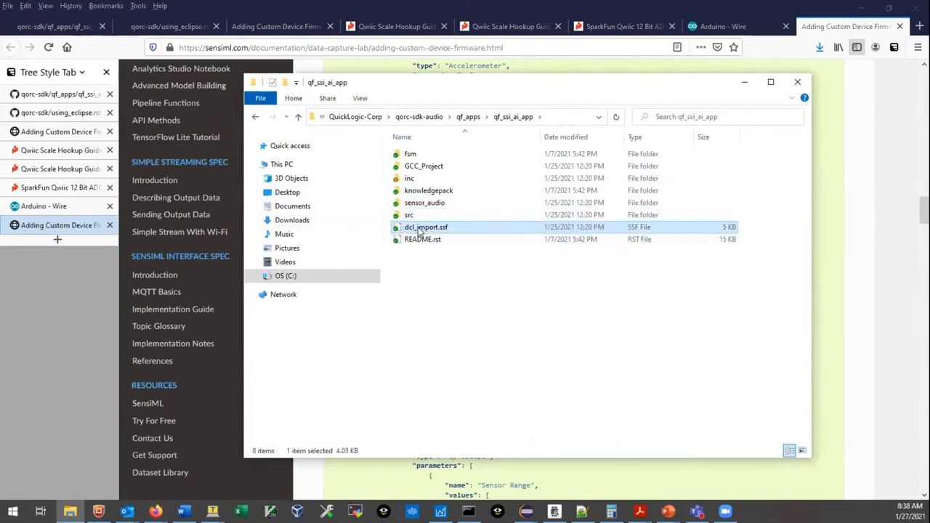
{"action": "mouse_move", "coordinate": [426, 227]}
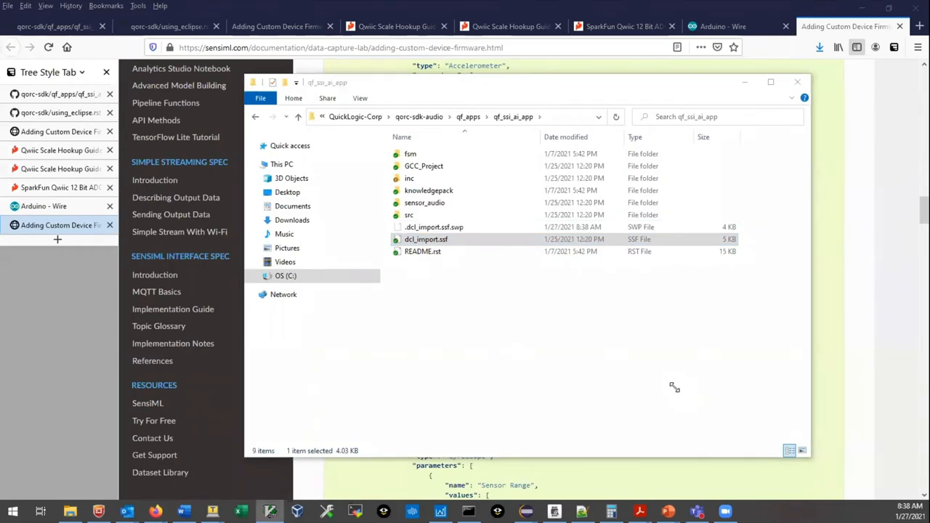
{"action": "double_click", "coordinate": [426, 239]}
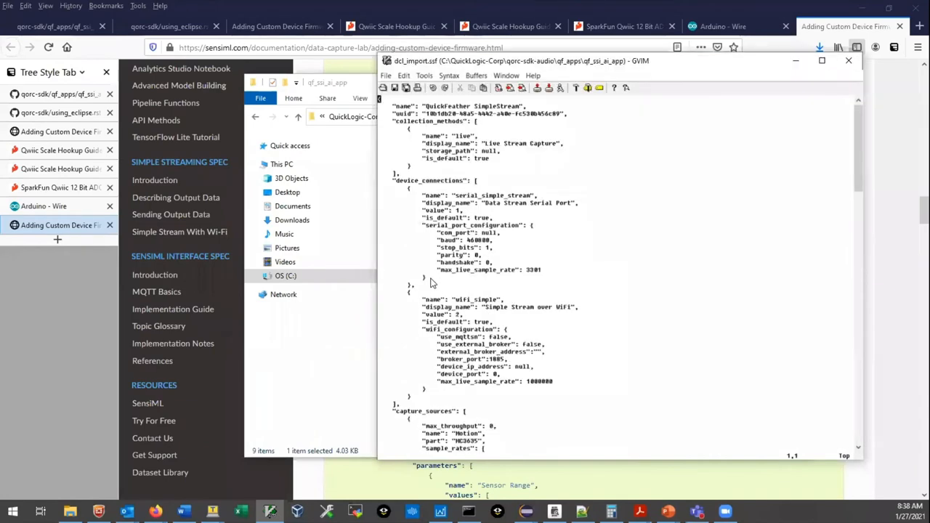
Scroll dcl_import.ssf past Motion and Audio to the Qwiic Scale NAU7802 entry
{"action": "scroll", "scroll_direction": "down", "scroll_amount": 3}
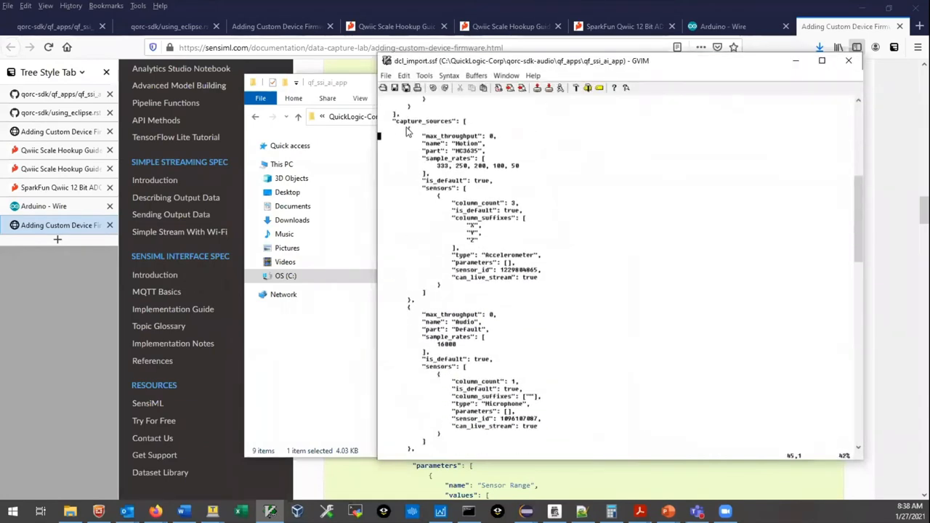
{"action": "scroll", "scroll_direction": "down", "scroll_amount": 3}
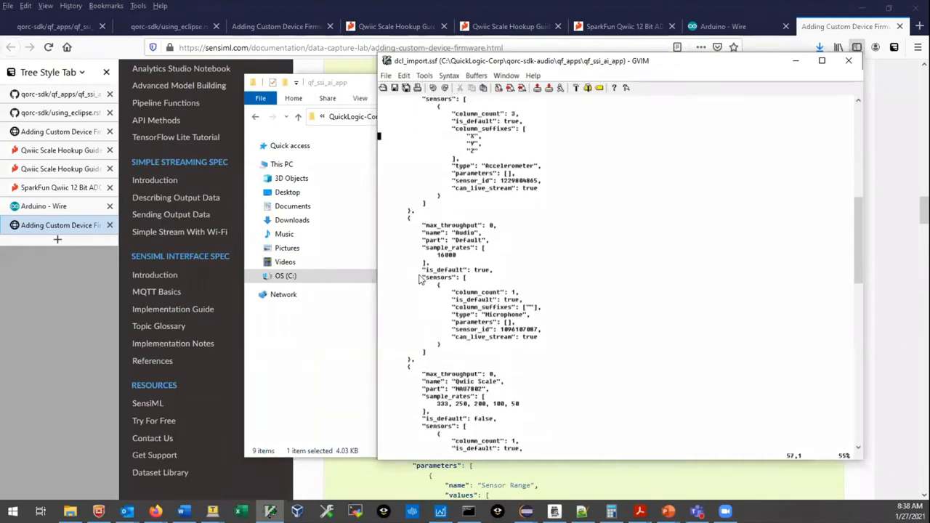
{"action": "scroll", "scroll_direction": "down", "scroll_amount": 3}
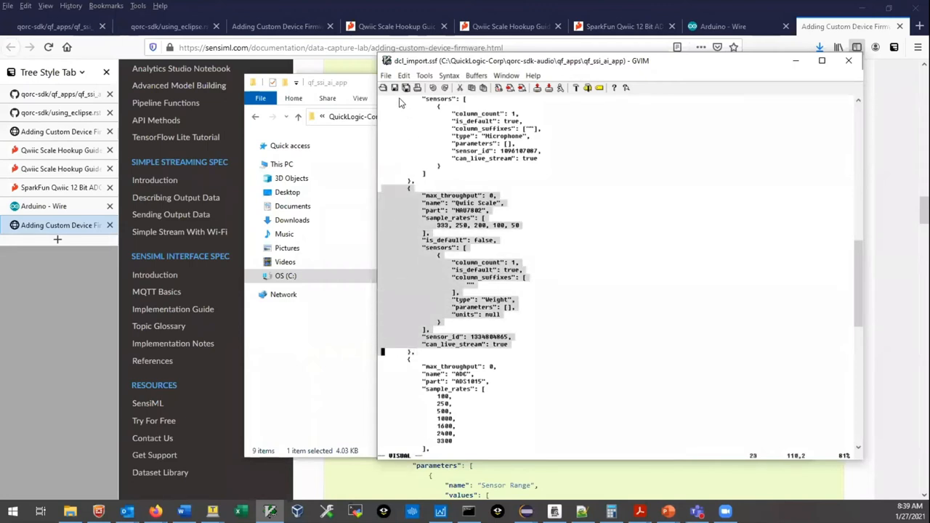
Copy the marked Qwiic Scale NAU7802 block and paste a duplicate below it
{"action": "left_click", "coordinate": [403, 76]}
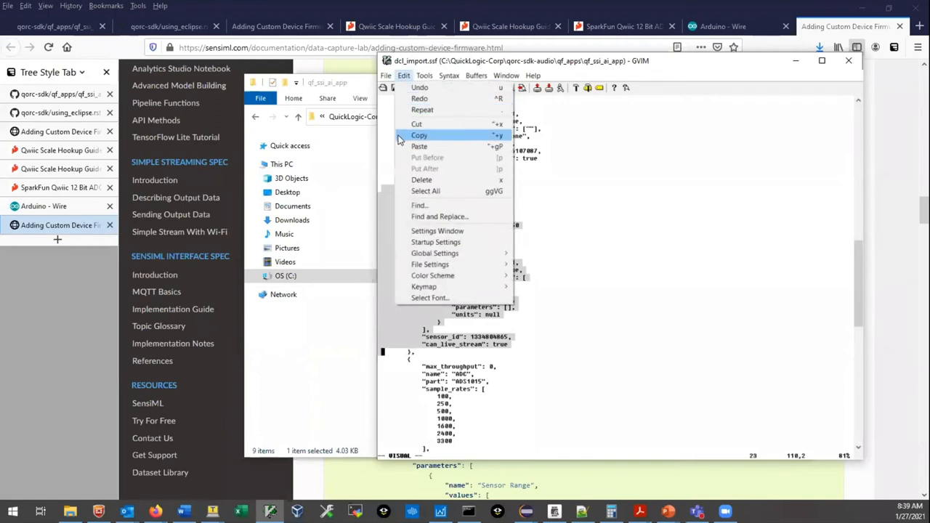
{"action": "left_click", "coordinate": [419, 135]}
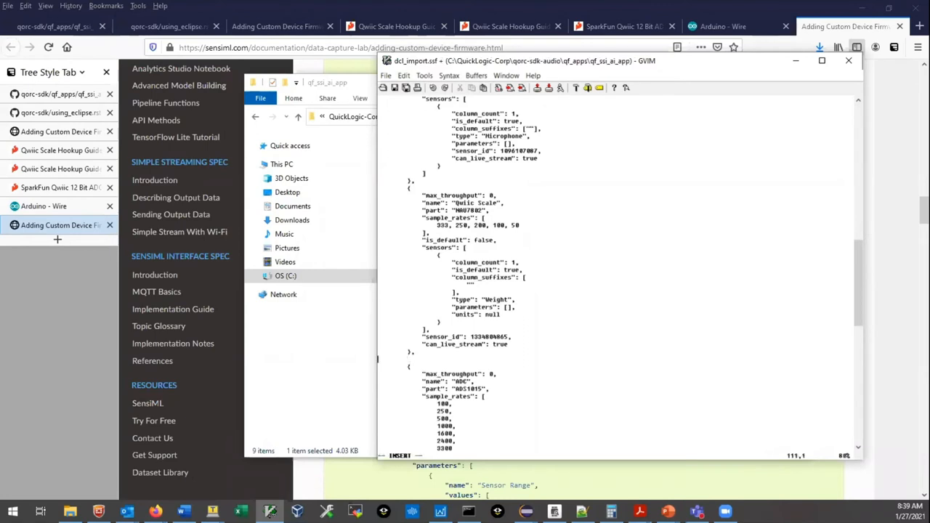
{"action": "mouse_move", "coordinate": [463, 302]}
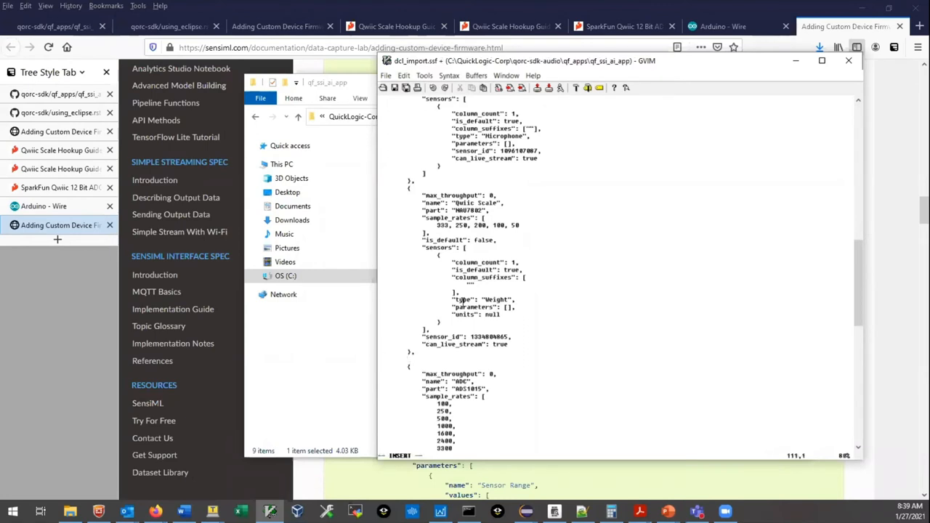
{"action": "left_click", "coordinate": [403, 76]}
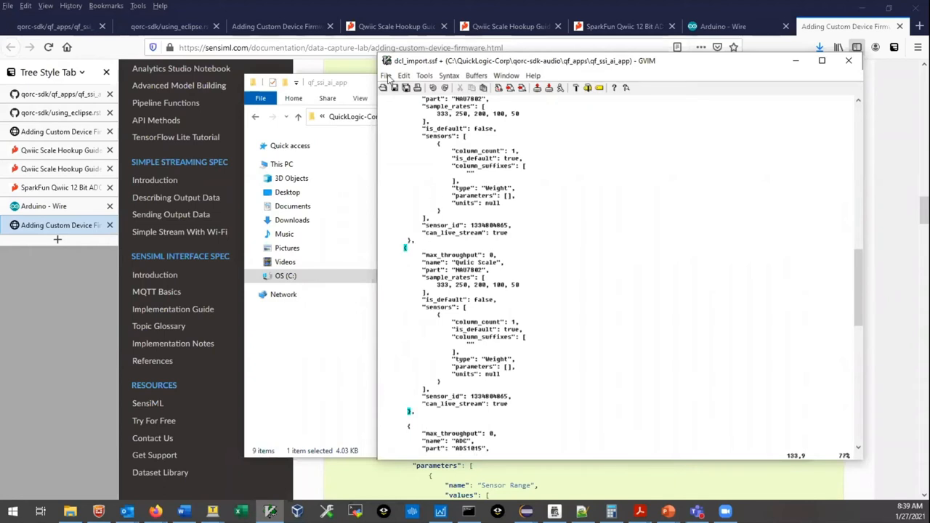
{"action": "mouse_move", "coordinate": [468, 149]}
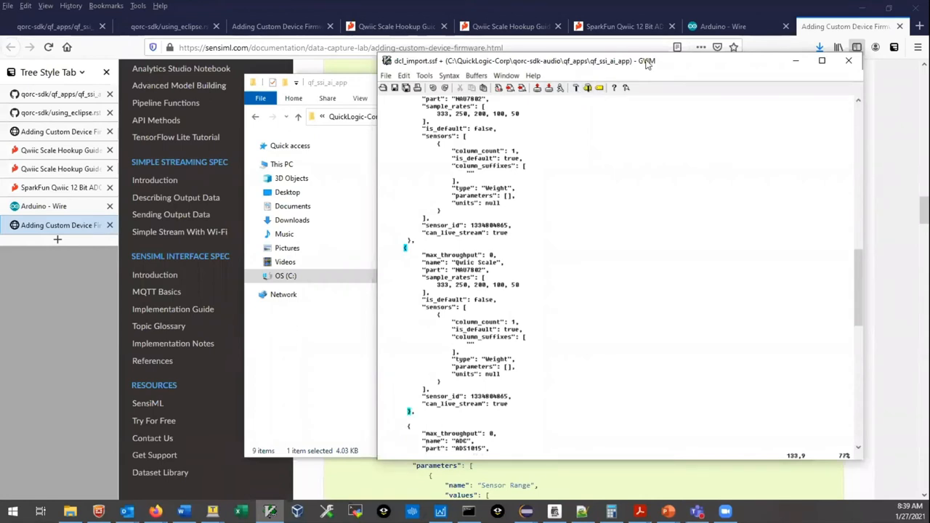
{"action": "mouse_move", "coordinate": [430, 300]}
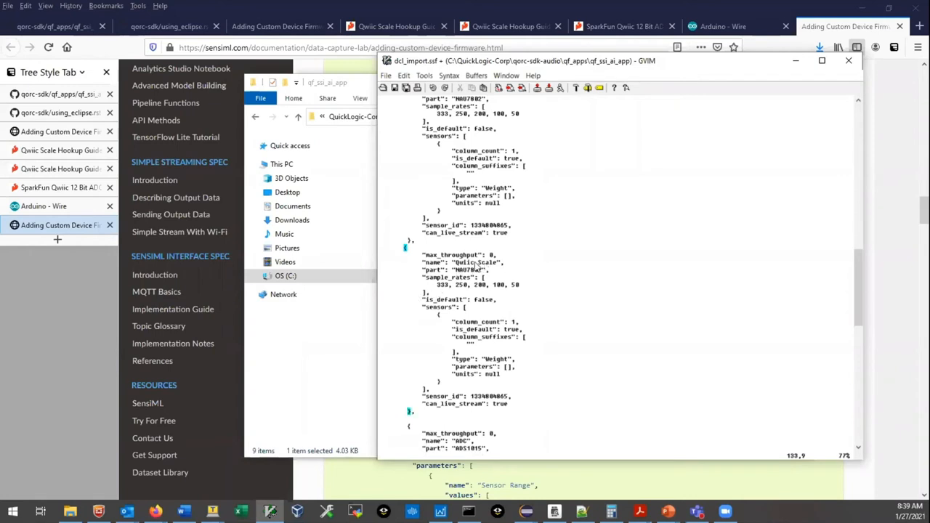
{"action": "scroll", "scroll_direction": "down", "scroll_amount": 3}
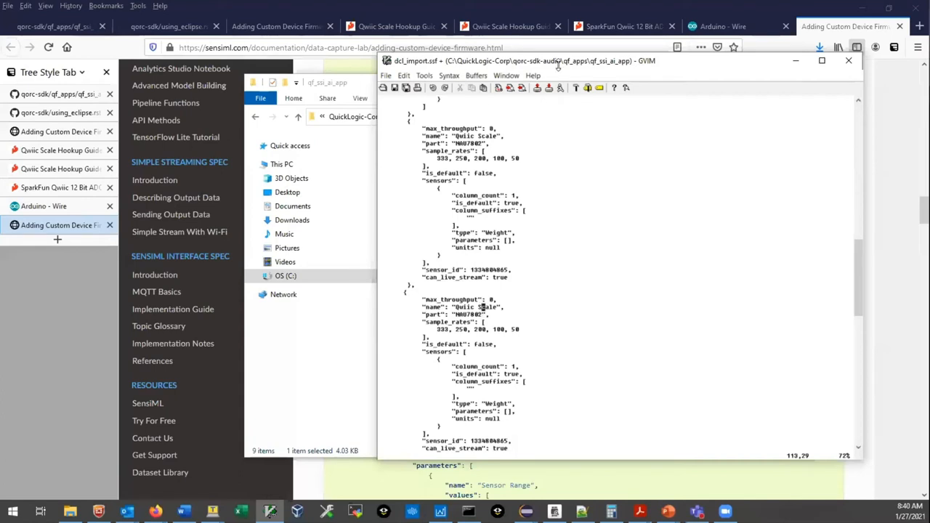
{"action": "mouse_move", "coordinate": [560, 59]}
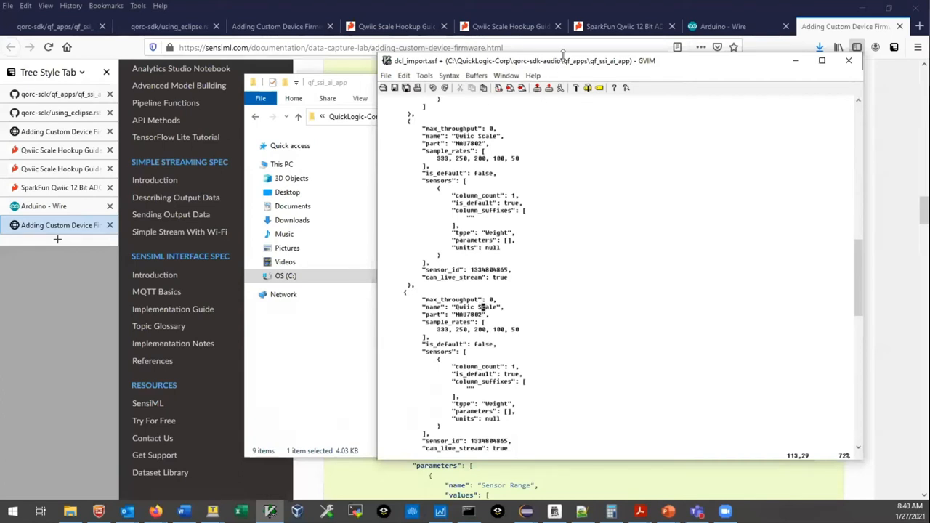
{"action": "mouse_move", "coordinate": [483, 309]}
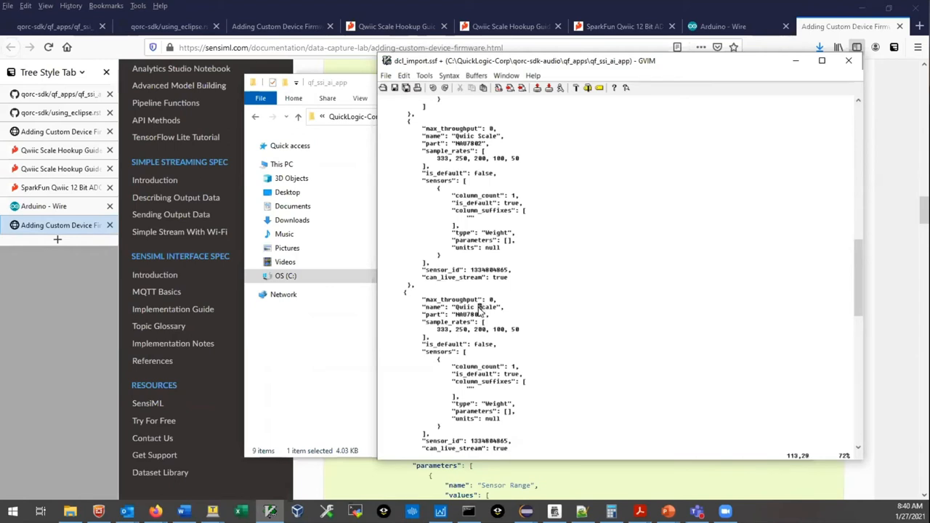
{"action": "mouse_move", "coordinate": [520, 314]}
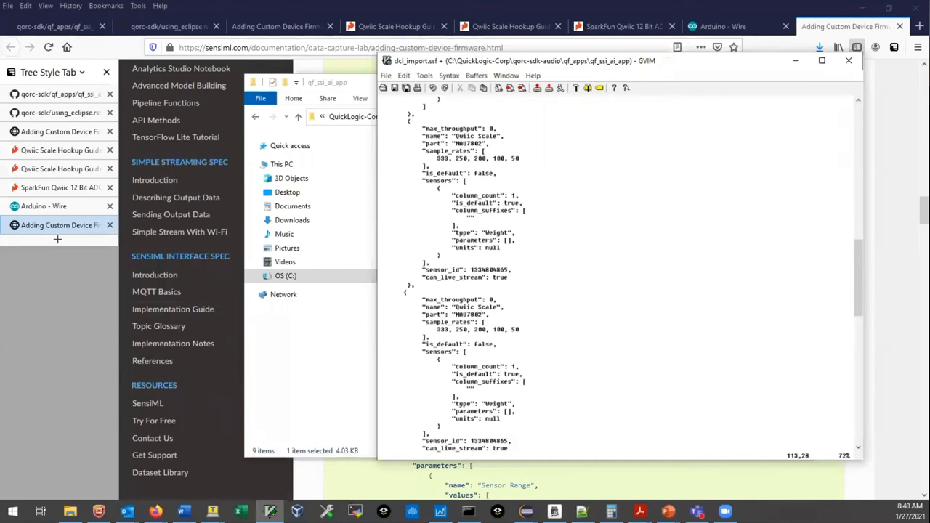
{"action": "mouse_move", "coordinate": [293, 231]}
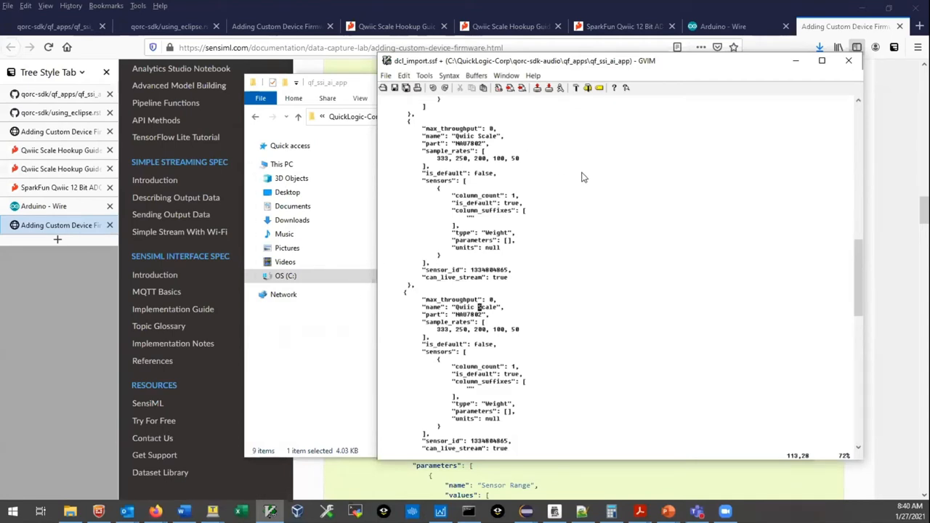
{"action": "mouse_move", "coordinate": [577, 172]}
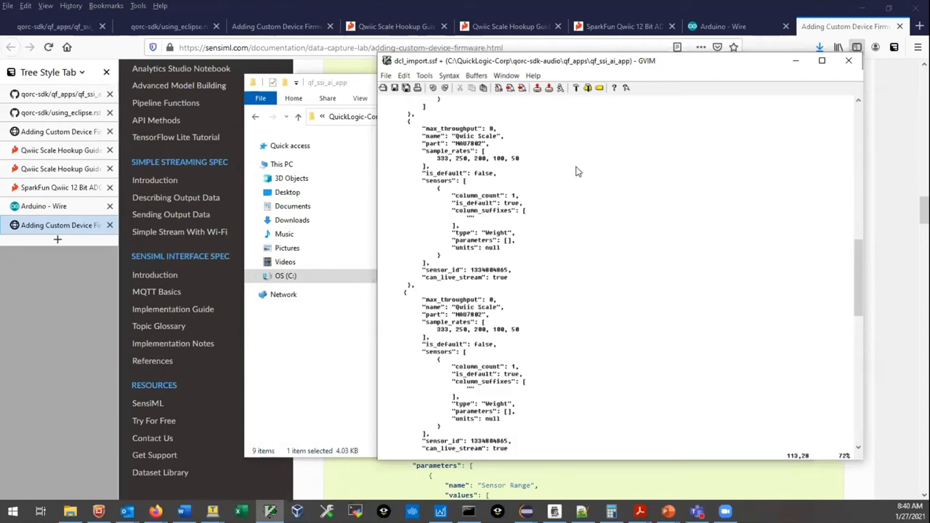
{"action": "mouse_move", "coordinate": [585, 173]}
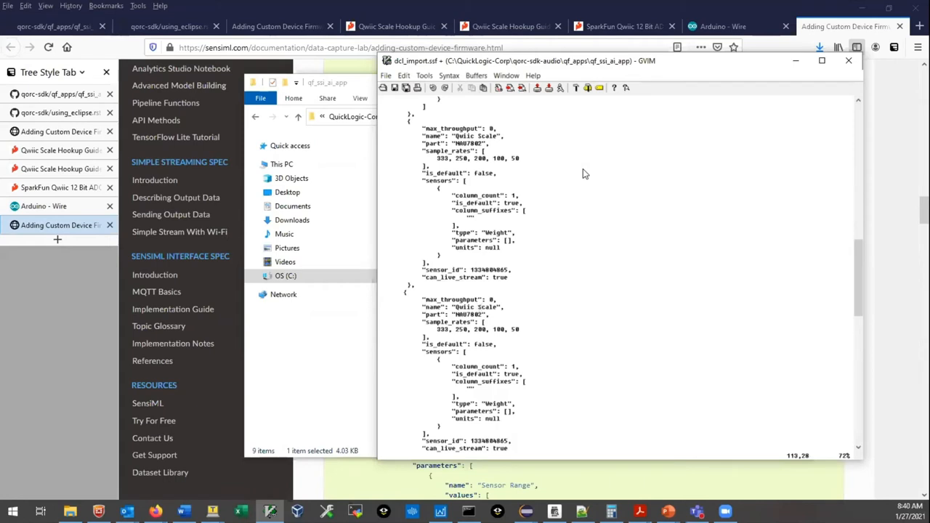
{"action": "mouse_move", "coordinate": [567, 309]}
{"action": "type", "text": "my_pressure_"}
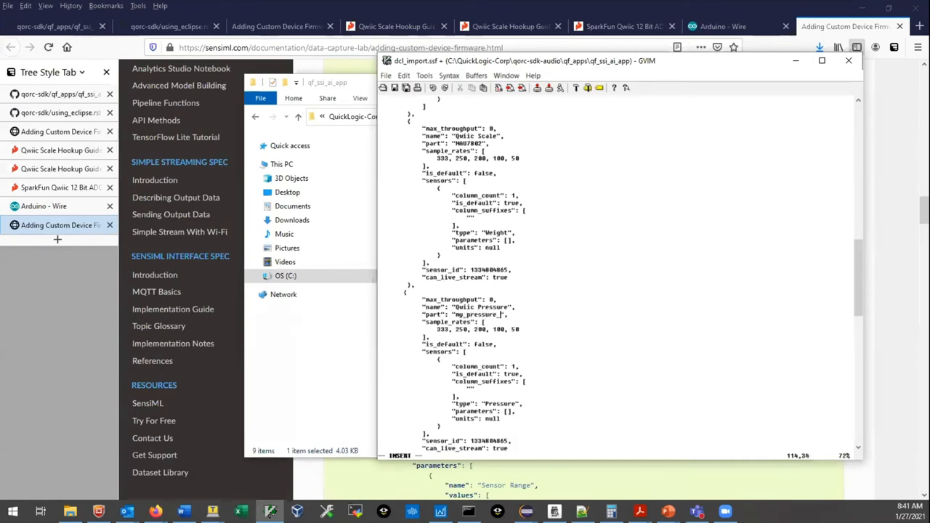
Type 'sensor' to finish renaming the second block's fields for the Qwiic Pressure sensor
{"action": "type", "text": "sensor"}
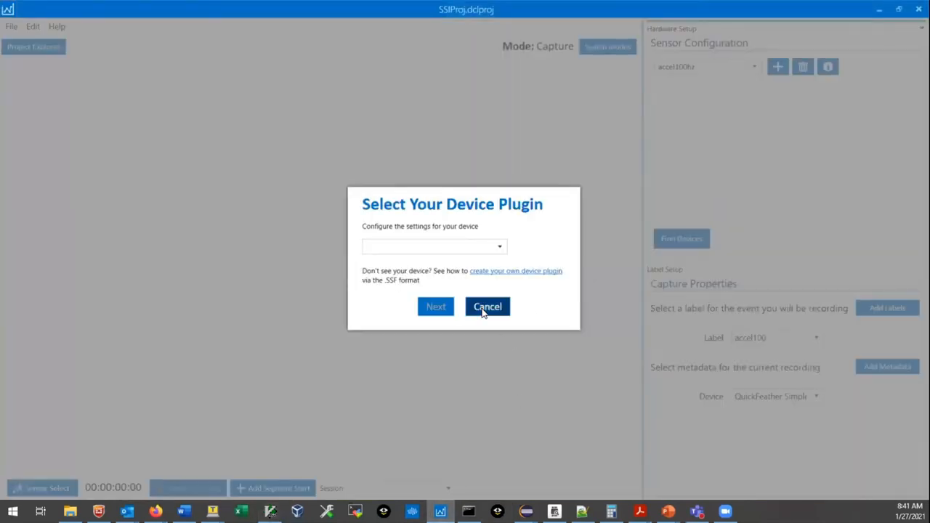
Dismiss the plugin chooser and delete the QuickFeather SimpleStream device plugin
{"action": "left_click", "coordinate": [487, 306]}
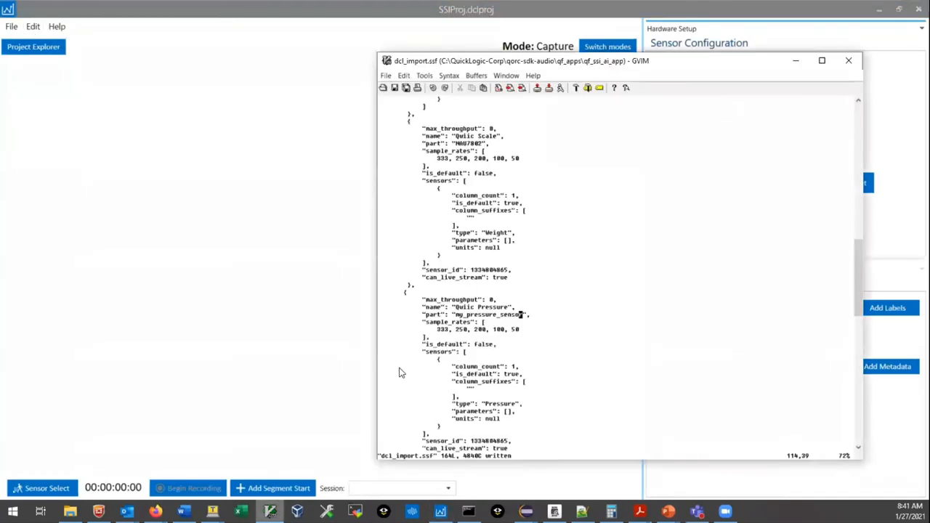
{"action": "scroll", "scroll_direction": "down", "scroll_amount": 3}
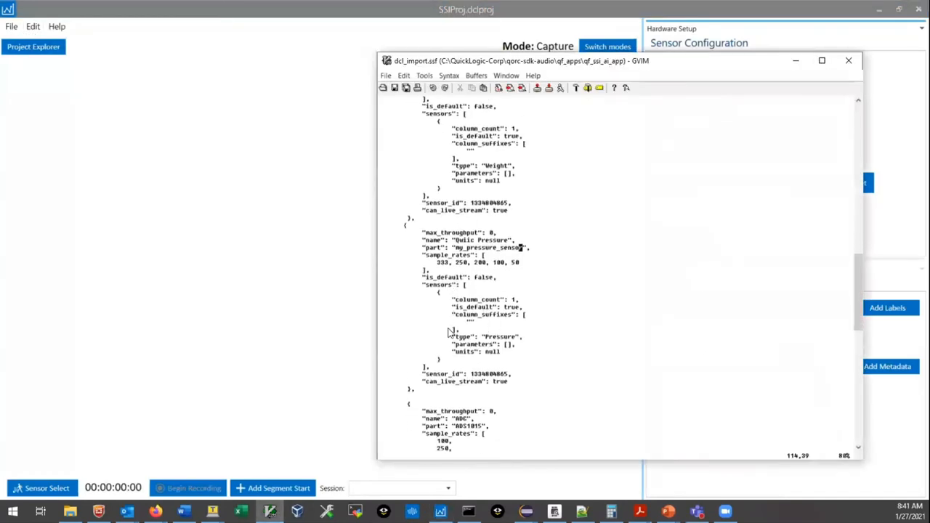
{"action": "scroll", "scroll_direction": "down", "scroll_amount": 3}
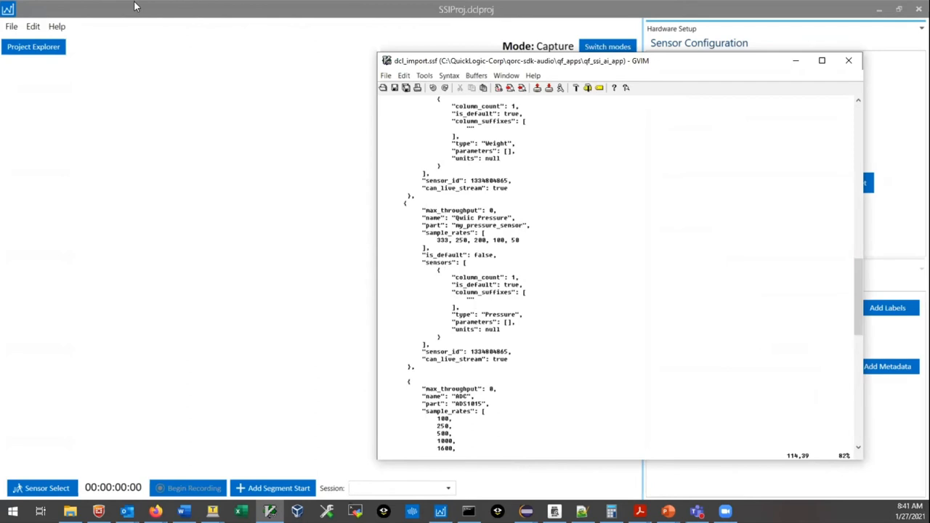
{"action": "left_click", "coordinate": [33, 26]}
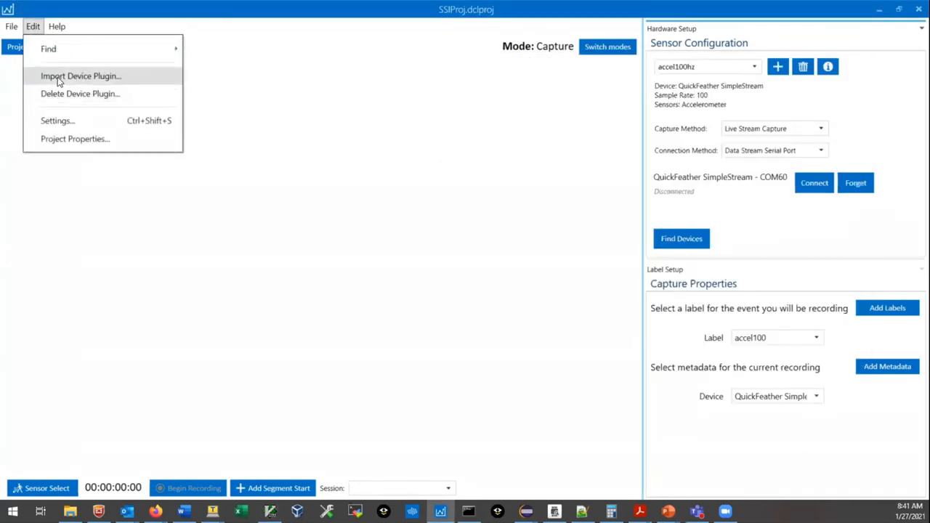
{"action": "left_click", "coordinate": [80, 93]}
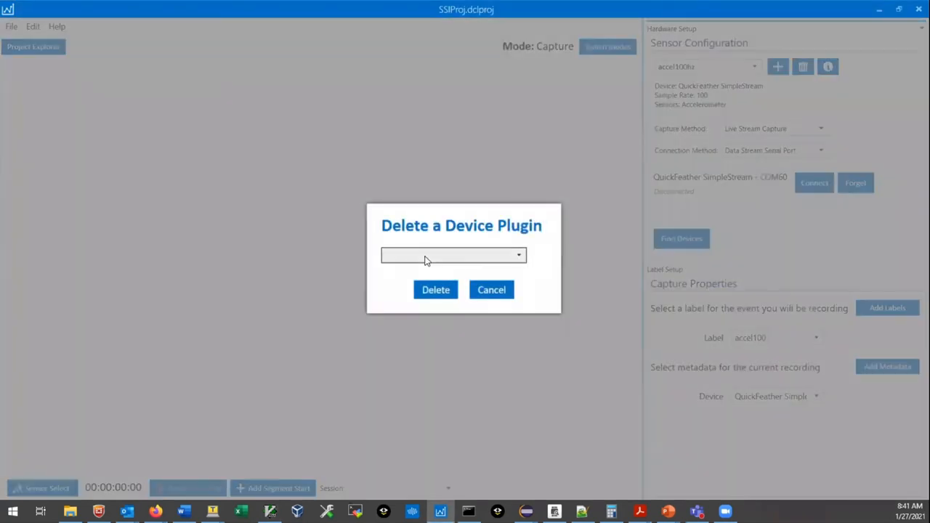
{"action": "left_click", "coordinate": [451, 256]}
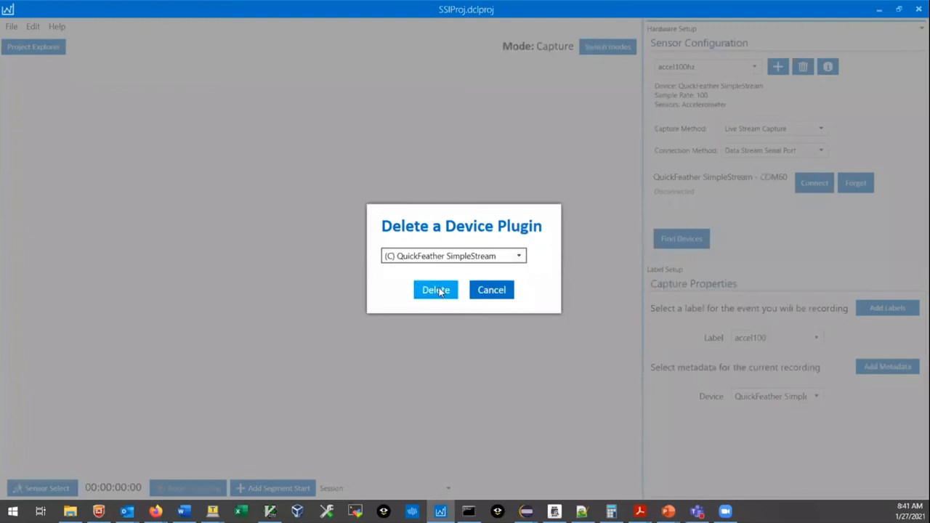
{"action": "left_click", "coordinate": [435, 289]}
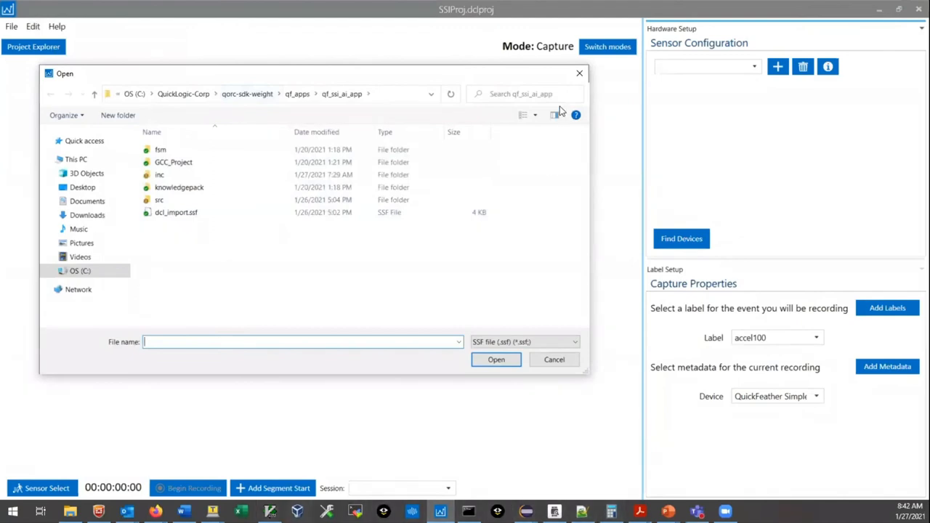
Import dcl_import.ssf from qorc-sdk-audio\qf_apps\qf_ssi_ai_app as QuickFeather SimpleStream
{"action": "double_click", "coordinate": [176, 213]}
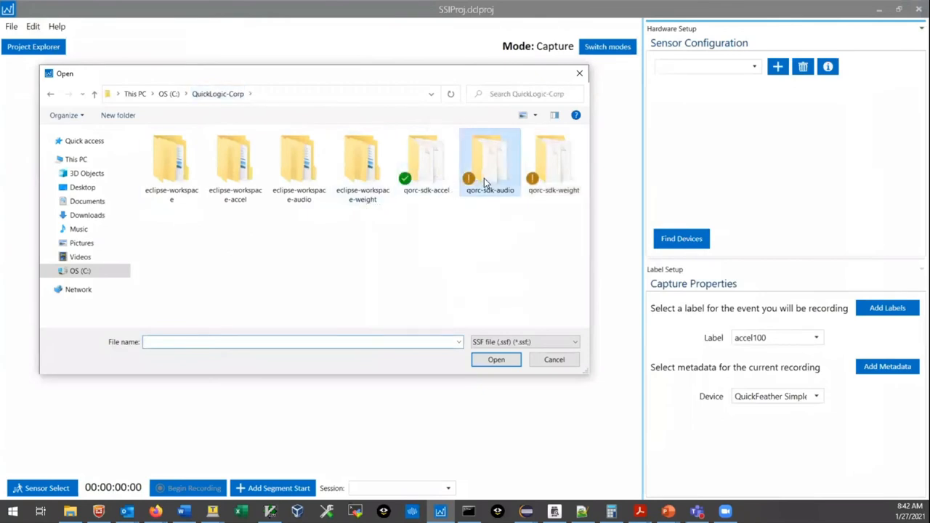
{"action": "double_click", "coordinate": [489, 156]}
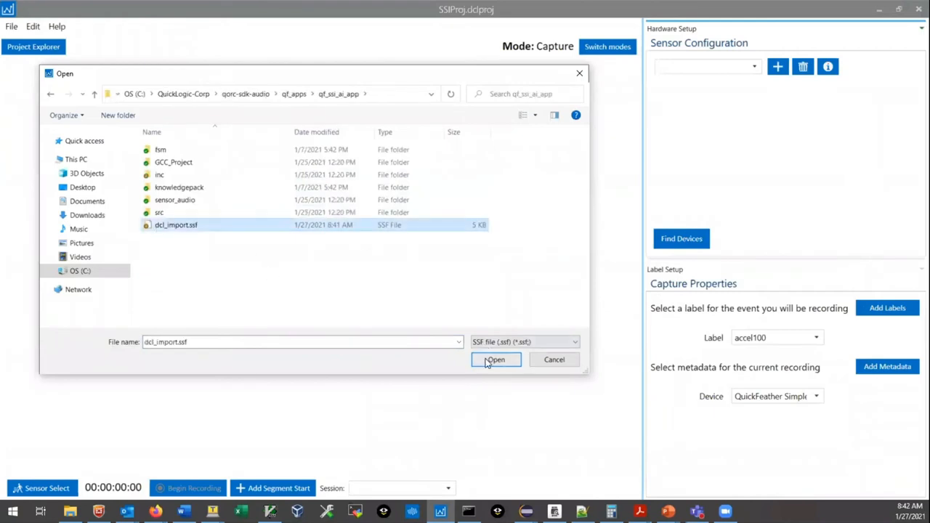
{"action": "left_click", "coordinate": [496, 359]}
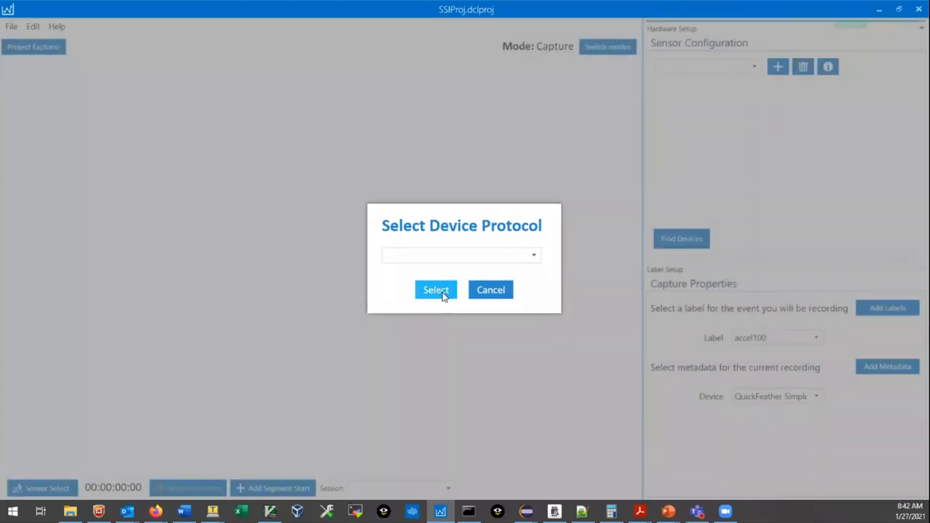
{"action": "left_click", "coordinate": [436, 290]}
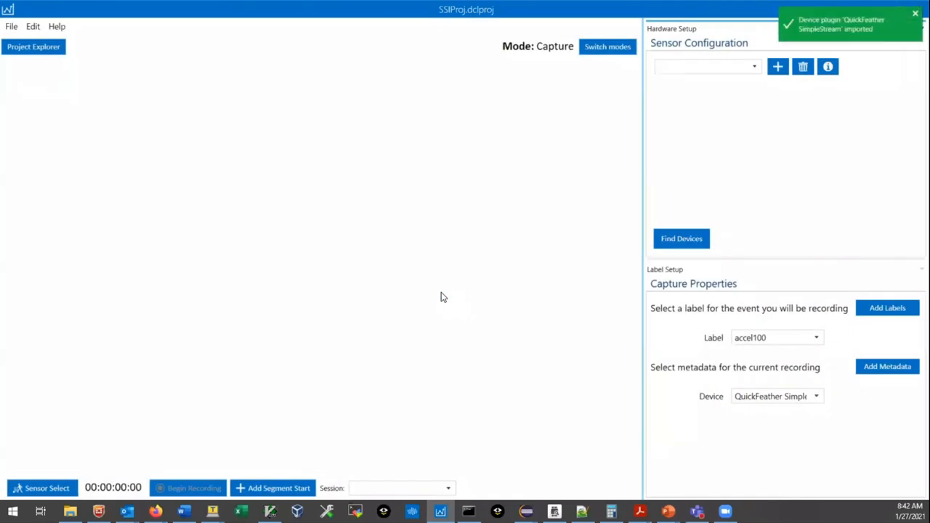
{"action": "mouse_move", "coordinate": [726, 82]}
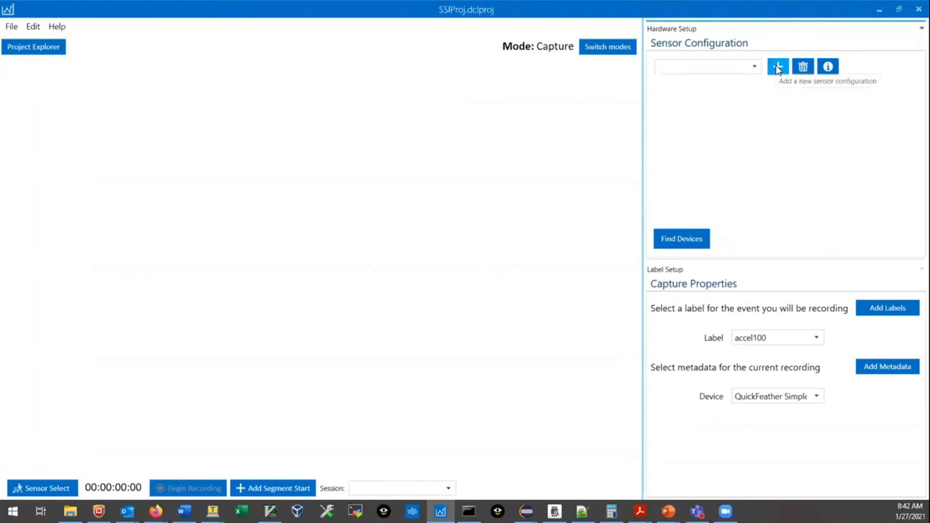
Start a QuickFeather SimpleStream sensor configuration using the Qwiic Scale source at 100 Hz
{"action": "left_click", "coordinate": [777, 67]}
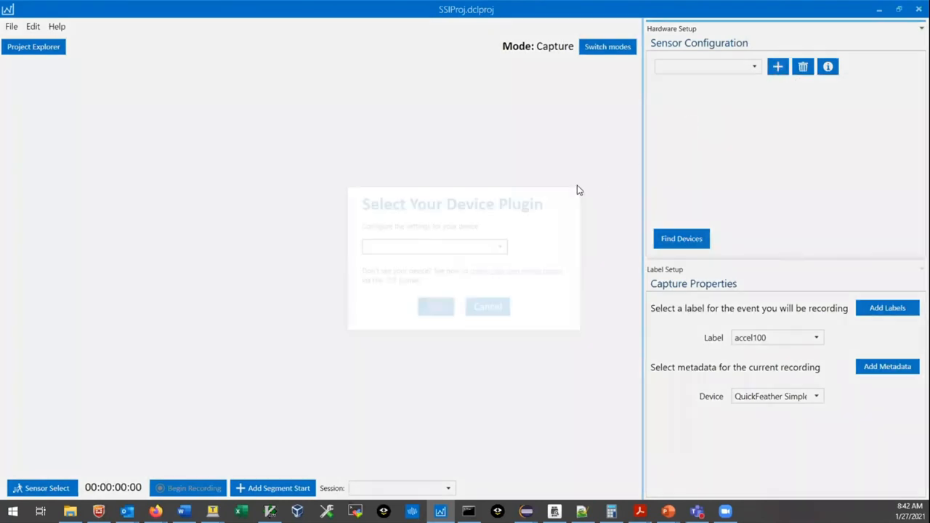
{"action": "left_click", "coordinate": [434, 246]}
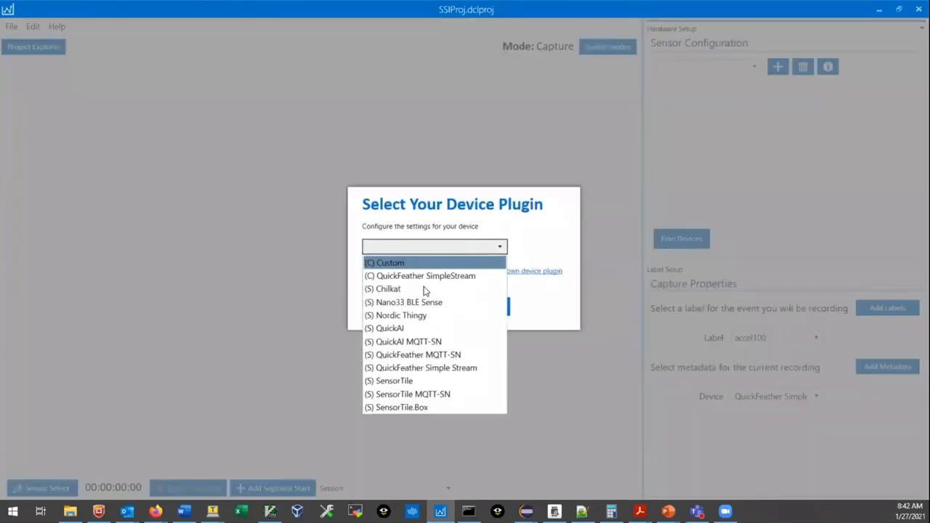
{"action": "left_click", "coordinate": [425, 275]}
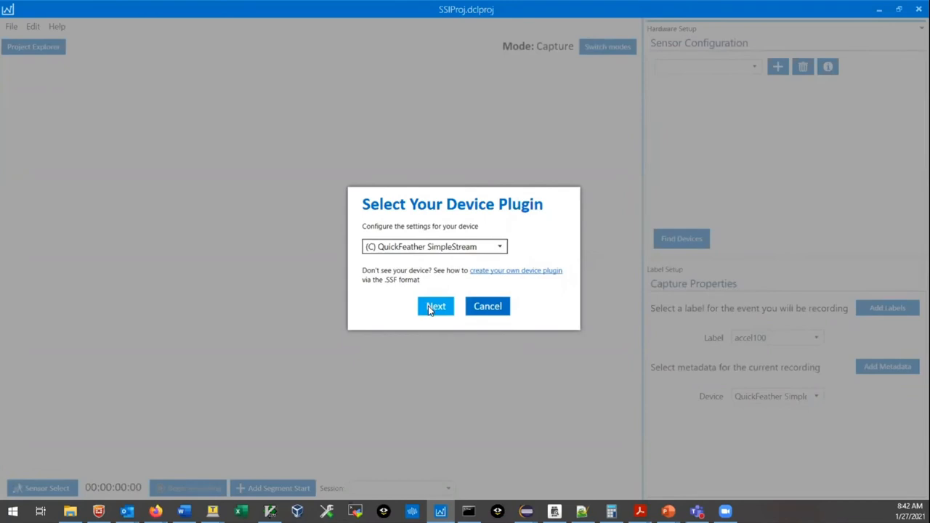
{"action": "left_click", "coordinate": [436, 306]}
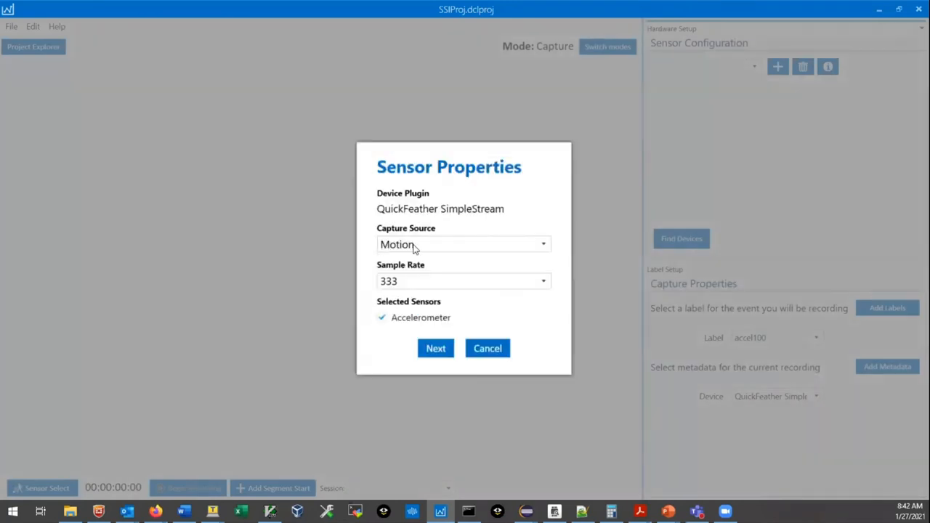
{"action": "left_click", "coordinate": [463, 244]}
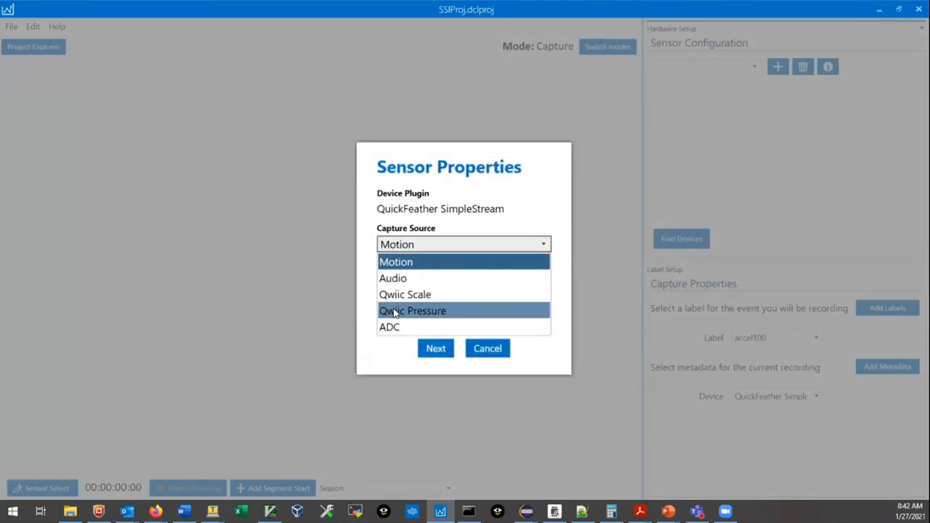
{"action": "mouse_move", "coordinate": [423, 310]}
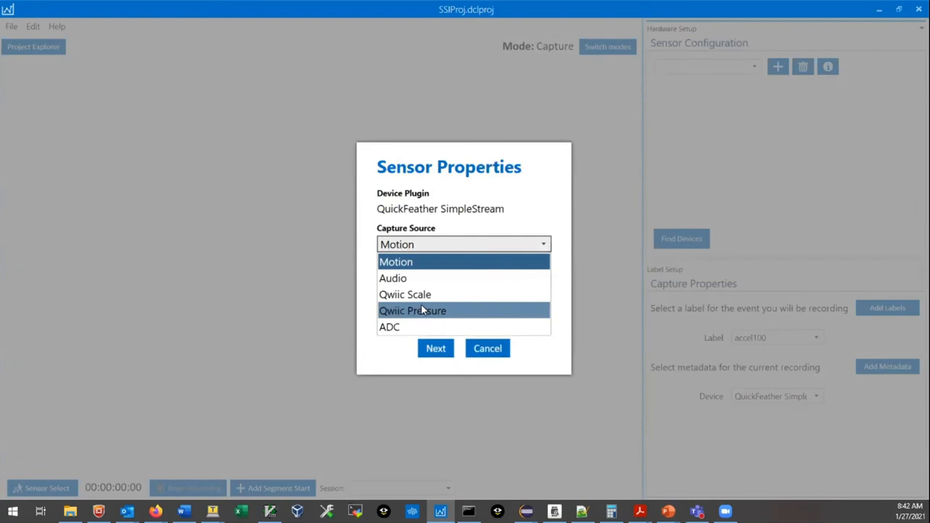
{"action": "left_click", "coordinate": [412, 311]}
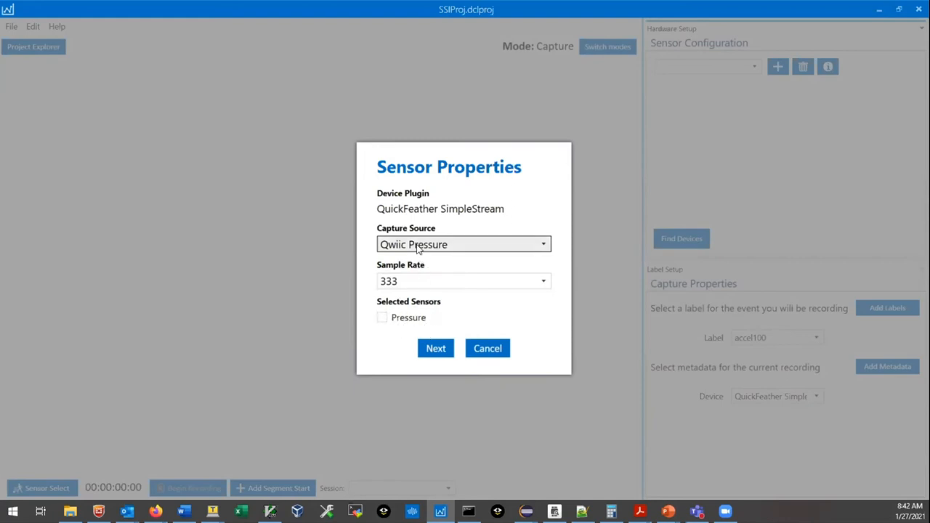
{"action": "left_click", "coordinate": [464, 244]}
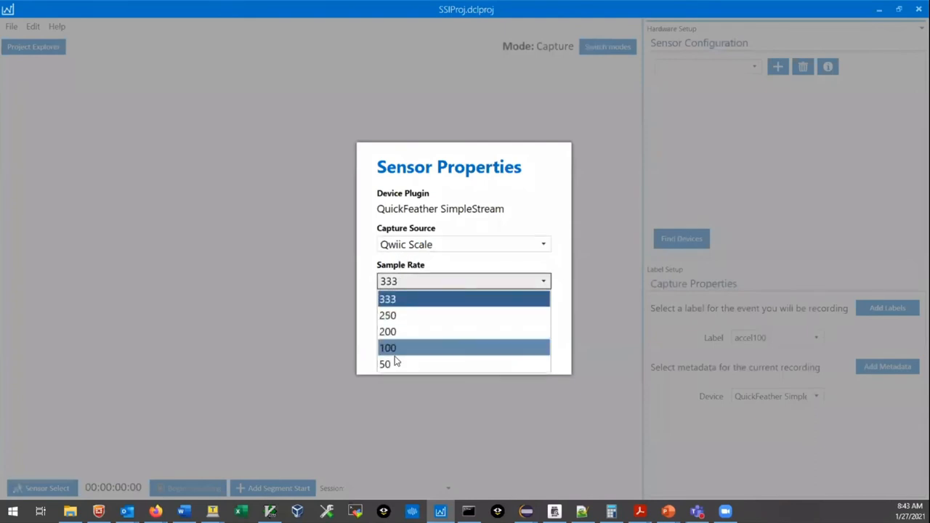
{"action": "left_click", "coordinate": [388, 347]}
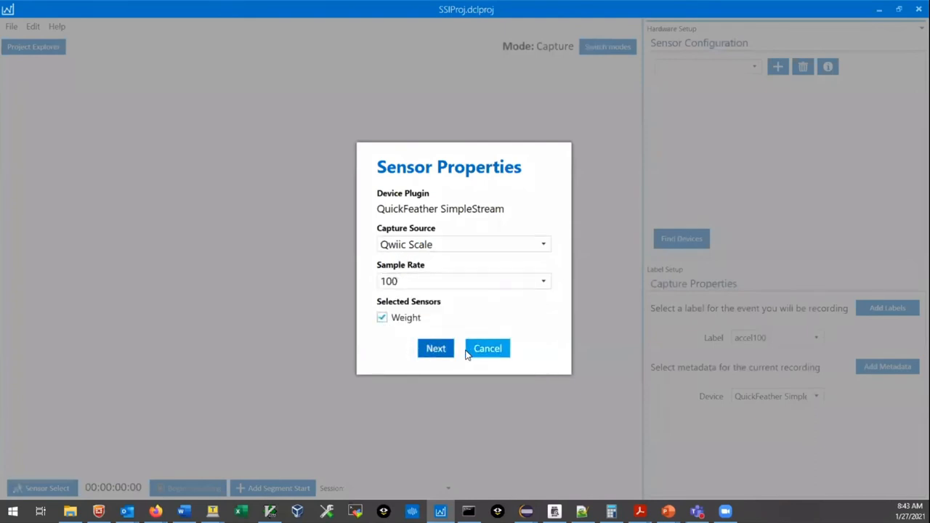
Name the sensor configuration weight100 and save it
{"action": "left_click", "coordinate": [436, 348]}
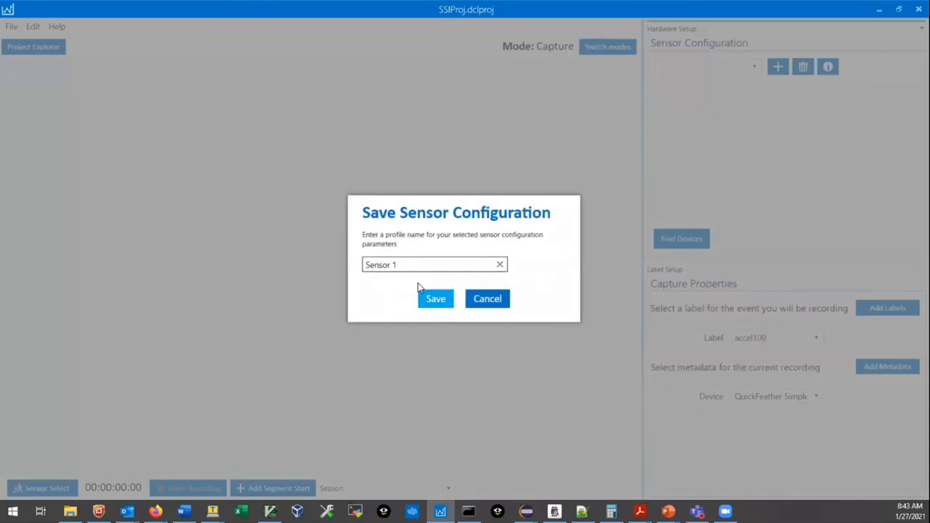
{"action": "left_click", "coordinate": [500, 264]}
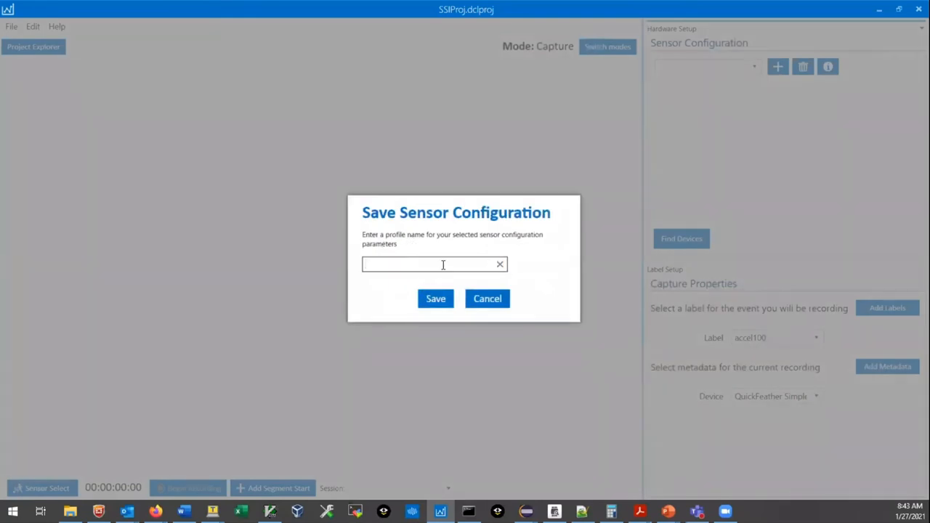
{"action": "type", "text": "weight"}
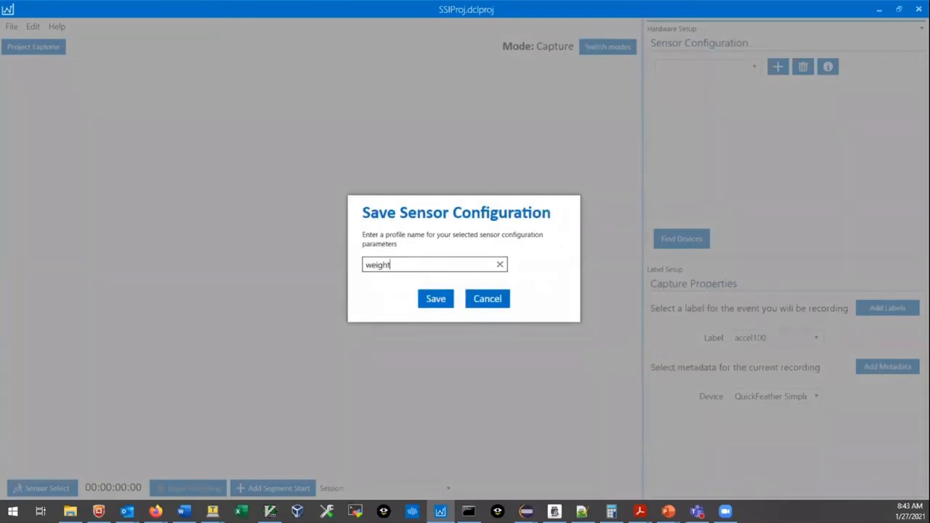
{"action": "type", "text": "100"}
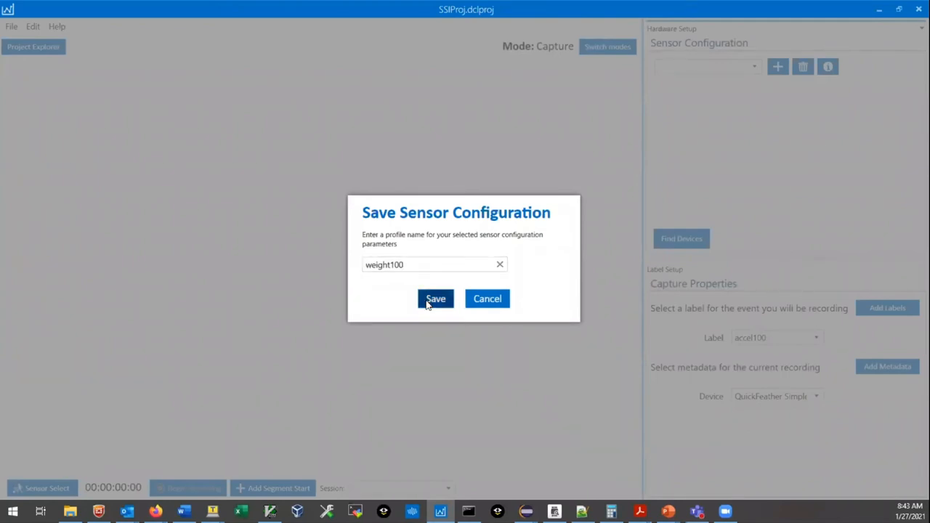
{"action": "left_click", "coordinate": [436, 299]}
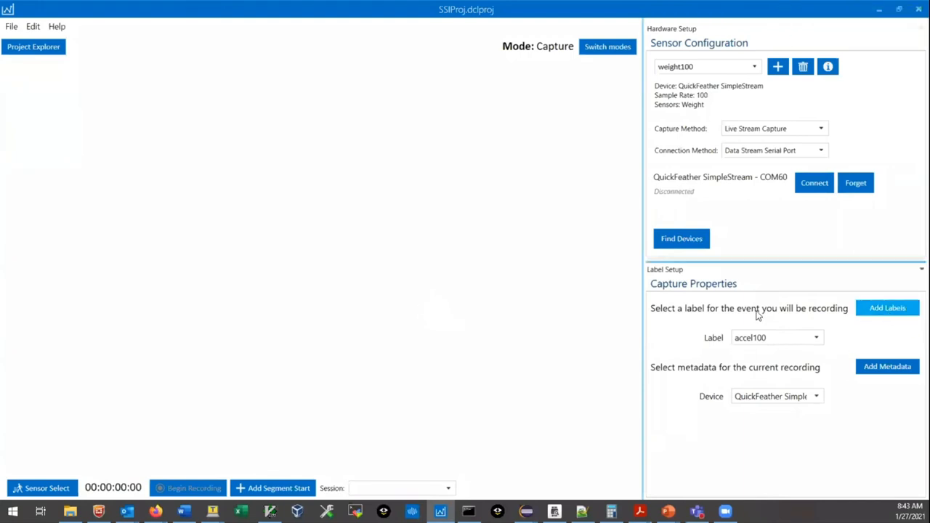
Add a 'weight100' segment label and select it as the capture label
{"action": "left_click", "coordinate": [887, 307]}
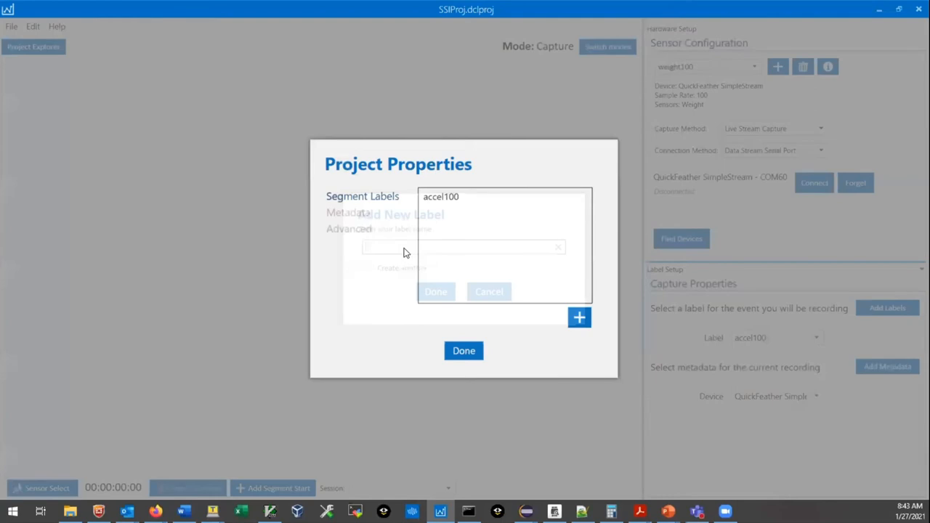
{"action": "type", "text": "weight100"}
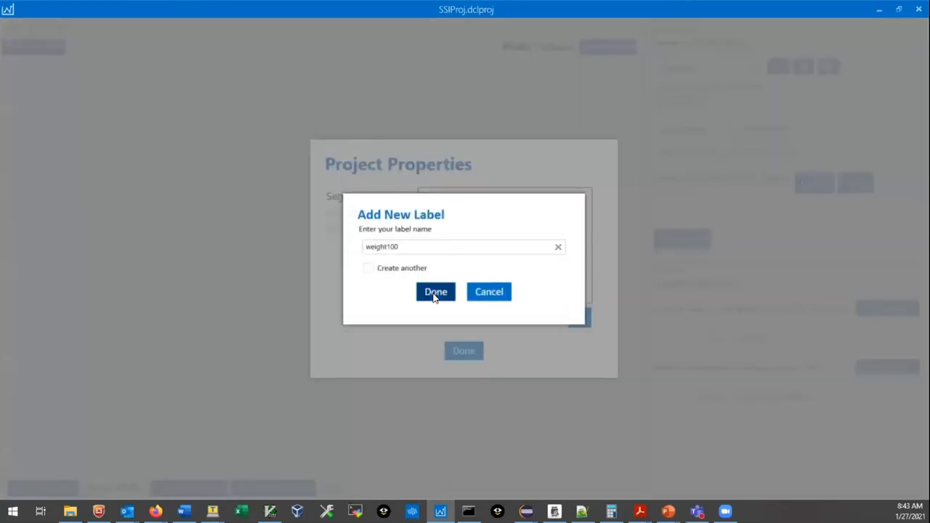
{"action": "left_click", "coordinate": [435, 291]}
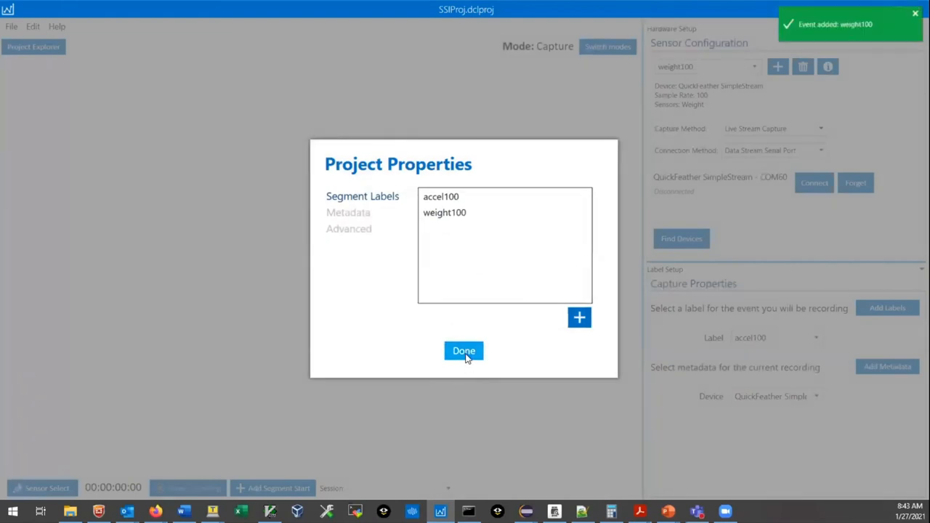
{"action": "left_click", "coordinate": [463, 351]}
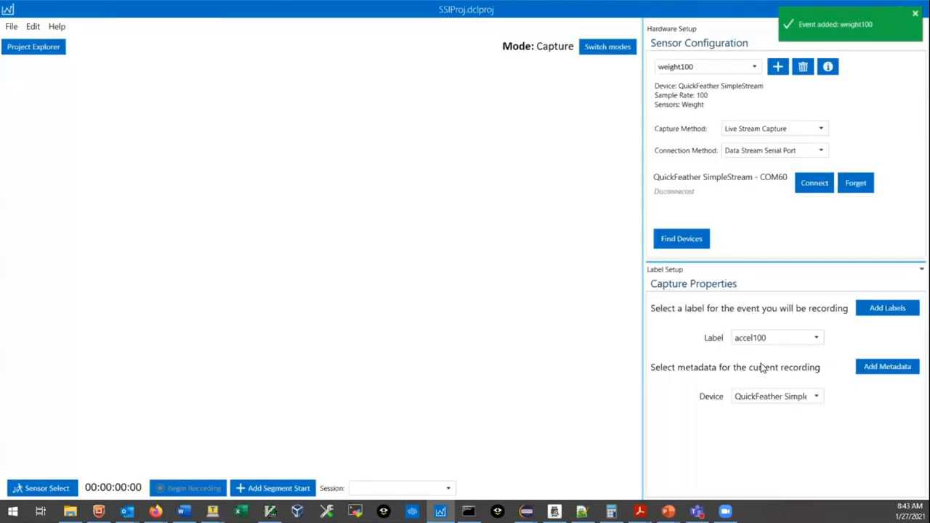
{"action": "left_click", "coordinate": [777, 337]}
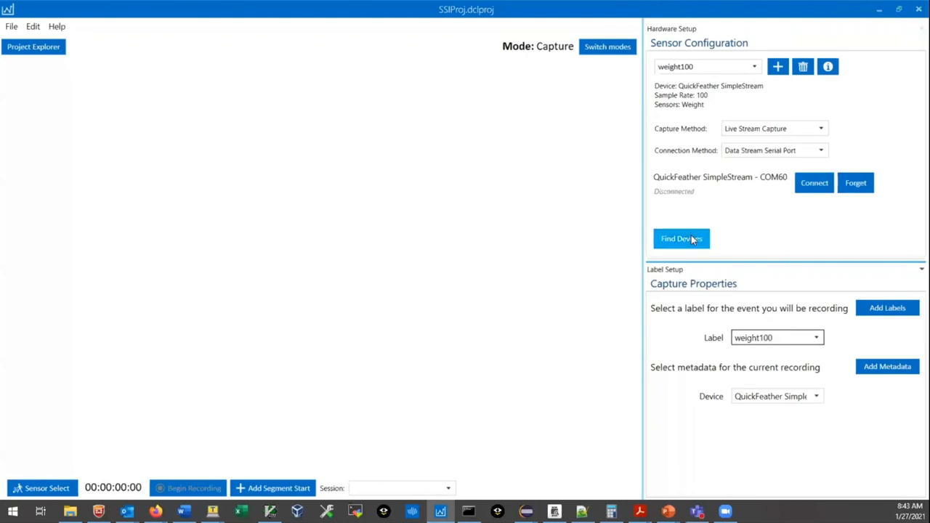
Scan for devices and connect to QuickFeather SimpleStream on COM5 to stream Weight data
{"action": "left_click", "coordinate": [681, 238]}
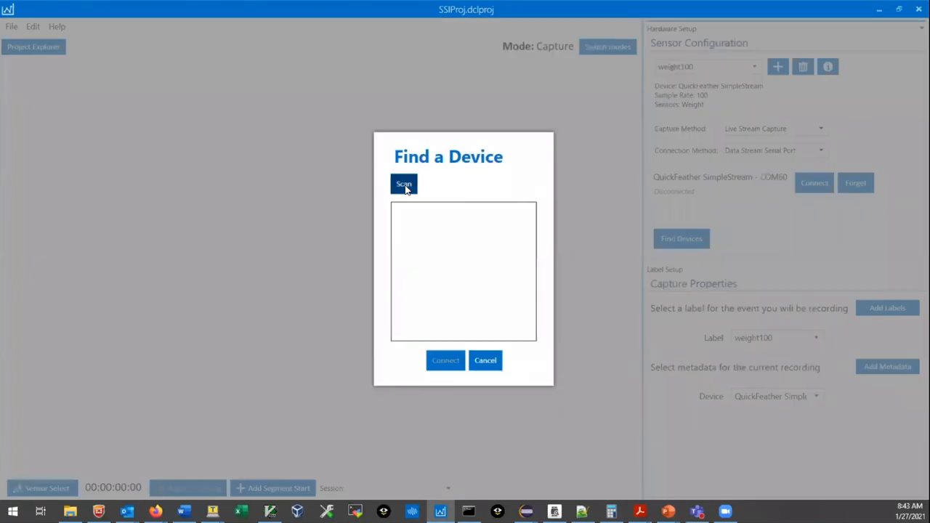
{"action": "left_click", "coordinate": [403, 184]}
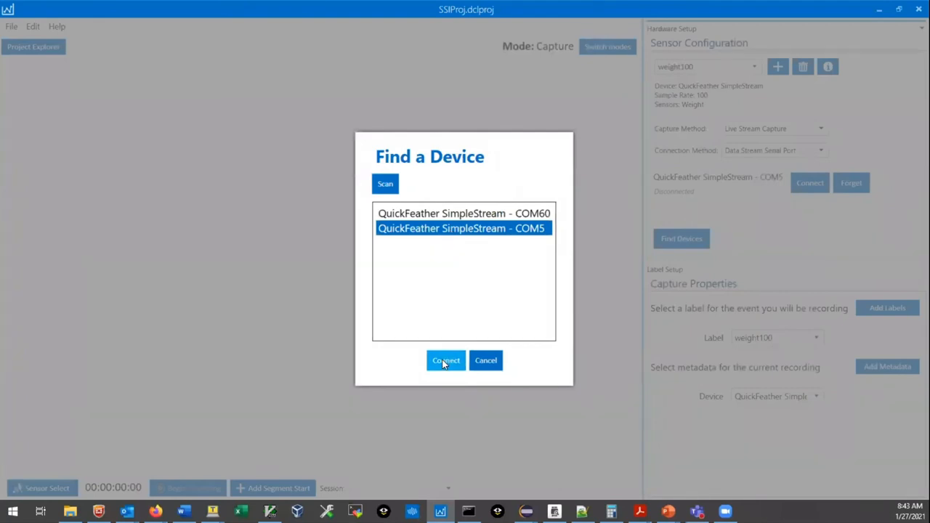
{"action": "left_click", "coordinate": [446, 360]}
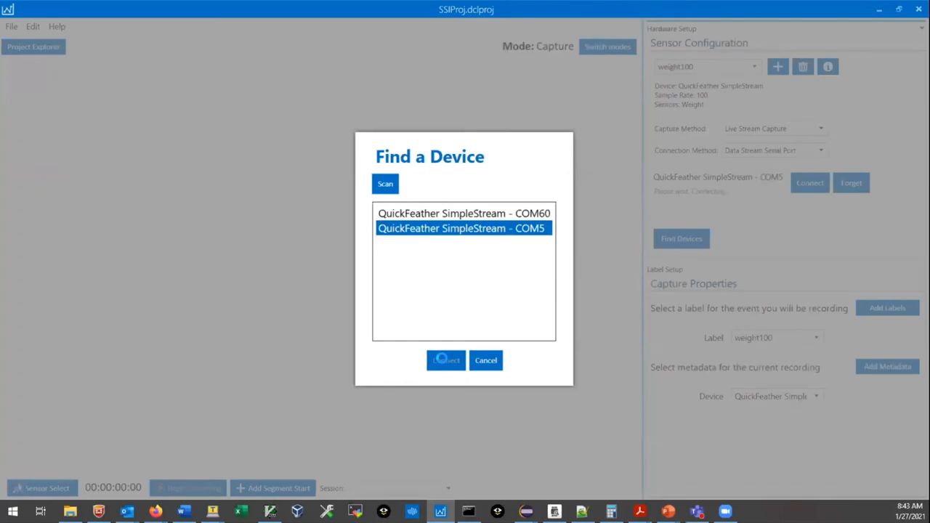
{"action": "left_click", "coordinate": [446, 361]}
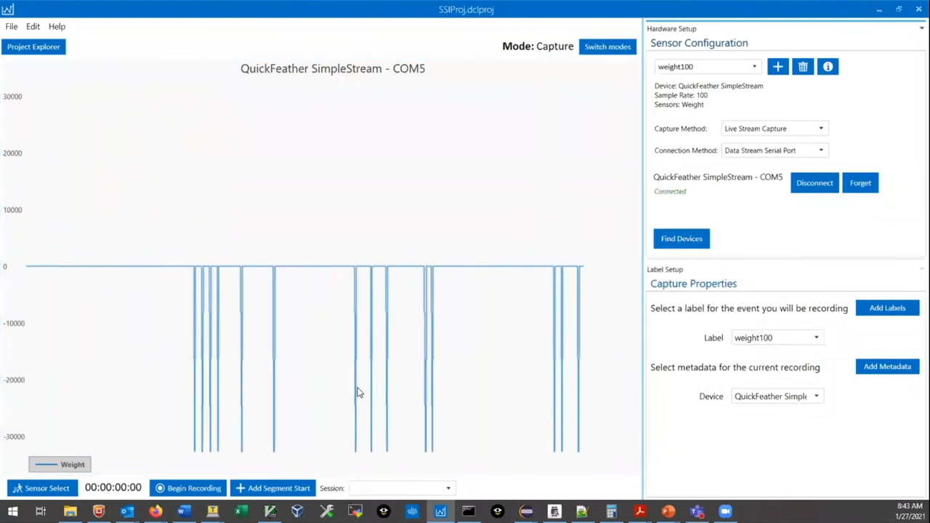
{"action": "left_click", "coordinate": [193, 488]}
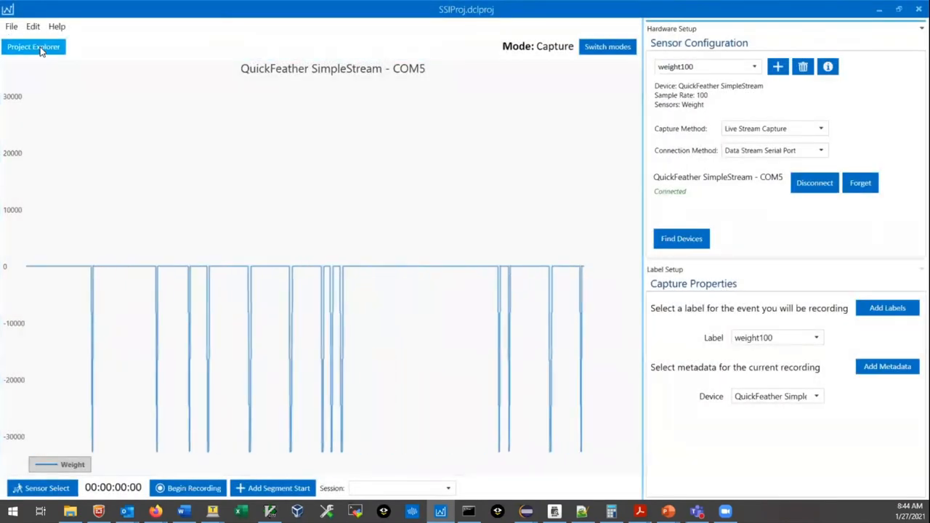
{"action": "left_click", "coordinate": [33, 47]}
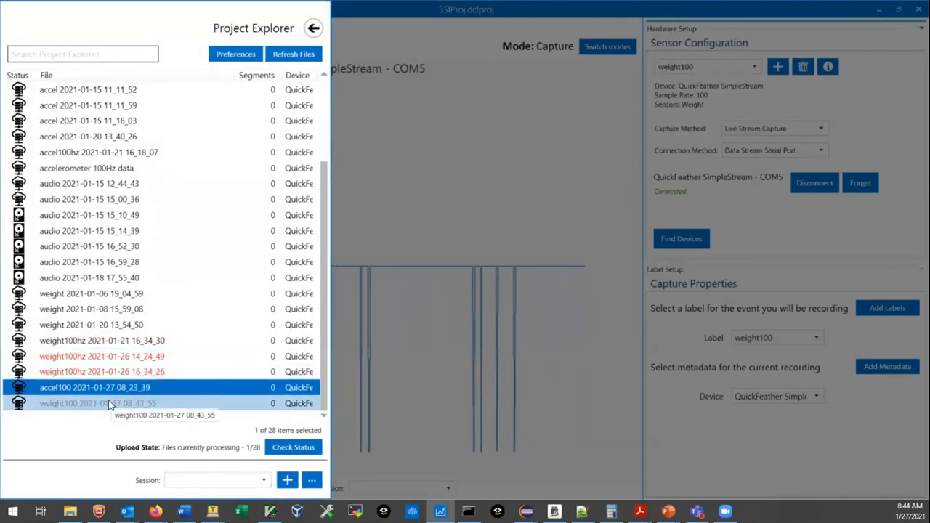
{"action": "double_click", "coordinate": [96, 404]}
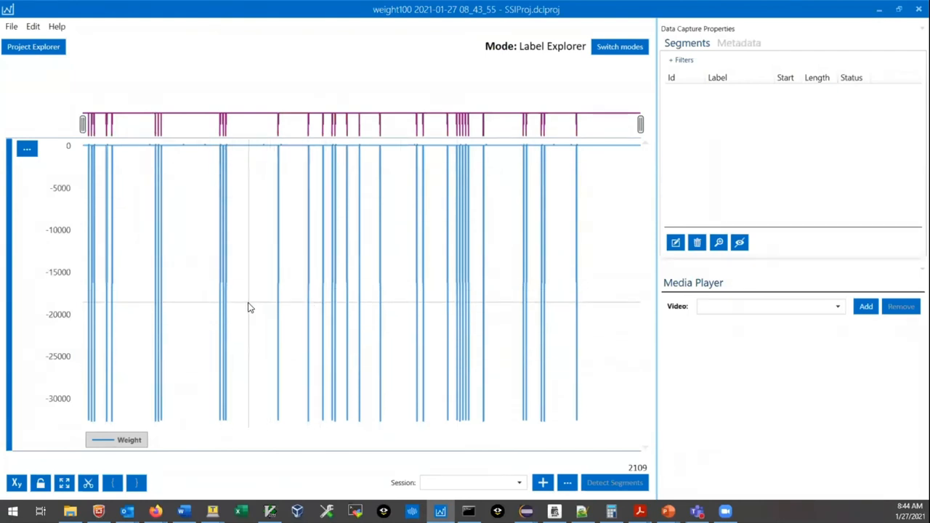
{"action": "mouse_move", "coordinate": [187, 304]}
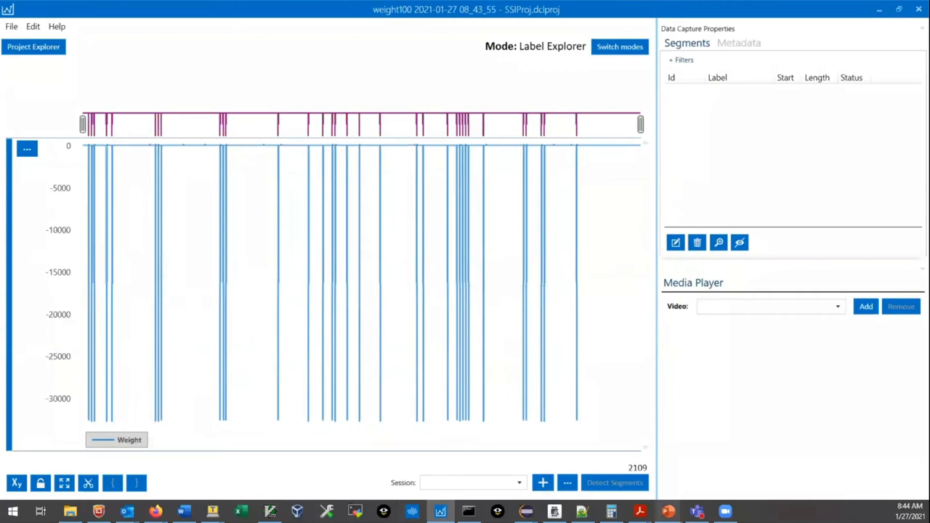
{"action": "mouse_move", "coordinate": [439, 511]}
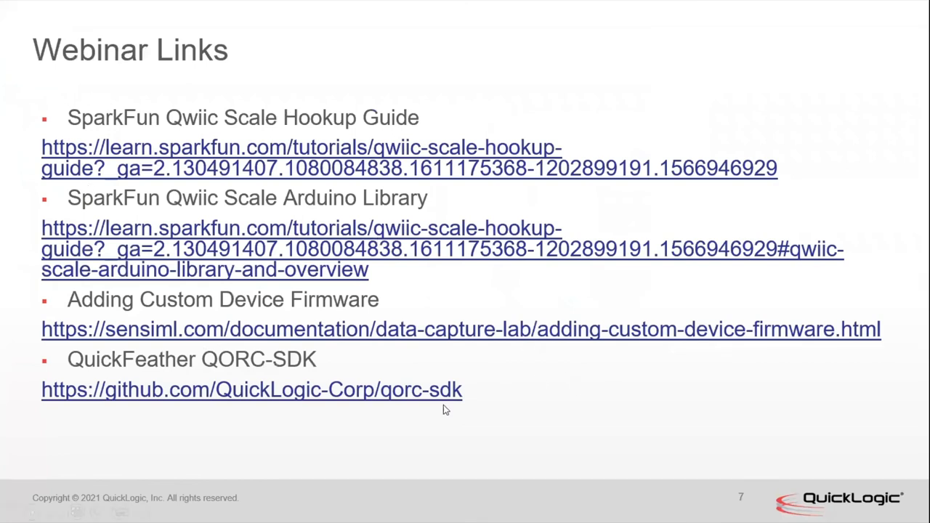
{"action": "mouse_move", "coordinate": [448, 416]}
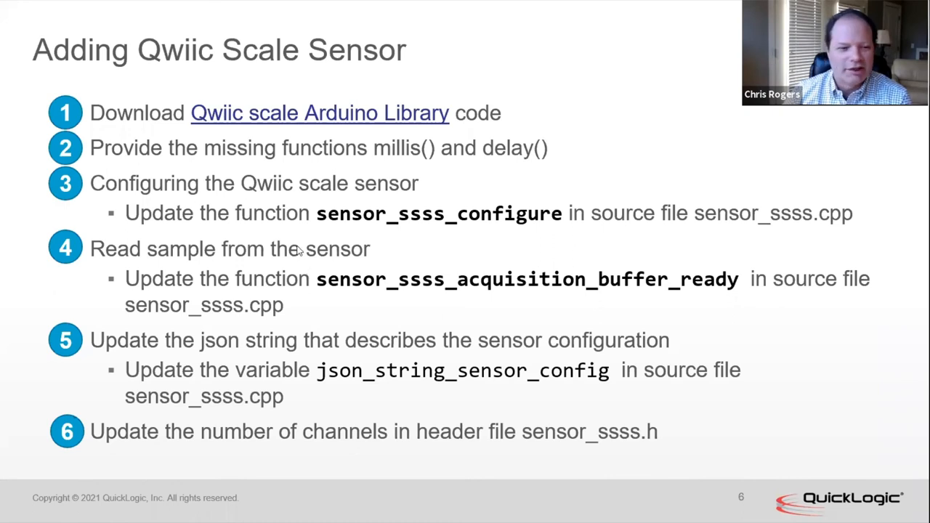
{"action": "mouse_move", "coordinate": [296, 251]}
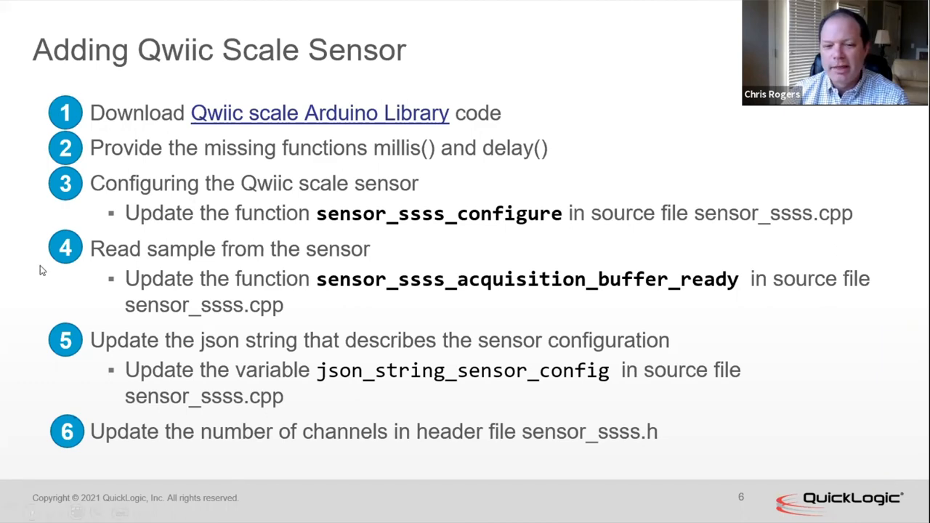
Advance past the Webinar Links slide to the 'Next Webinar' slide 8
{"action": "key", "text": "Right"}
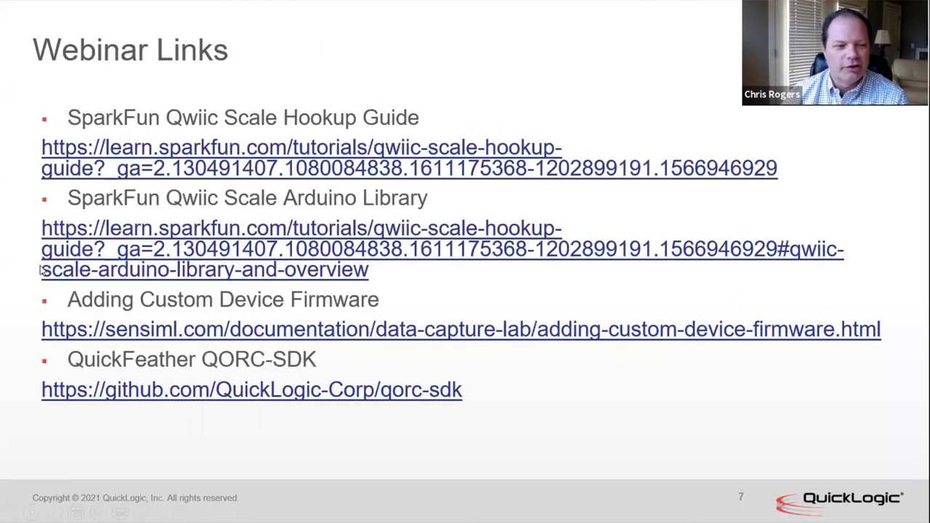
{"action": "key", "text": "right"}
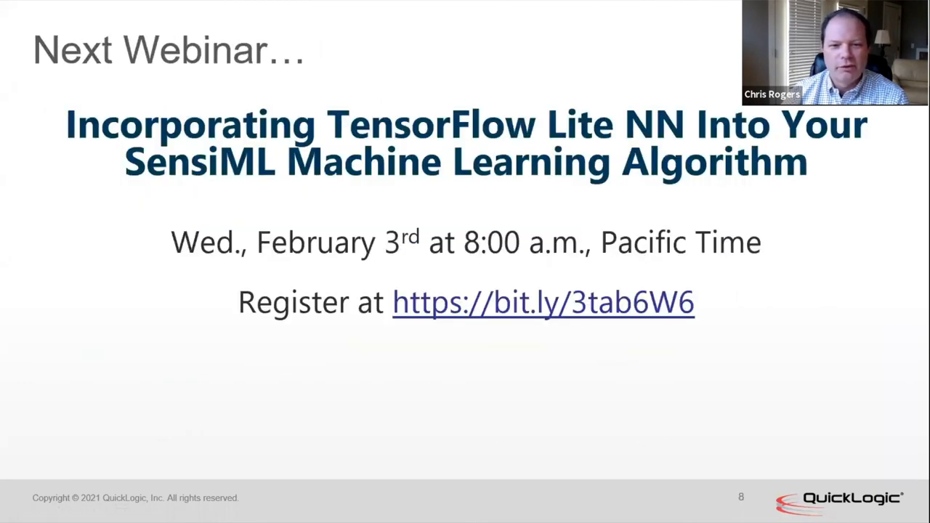